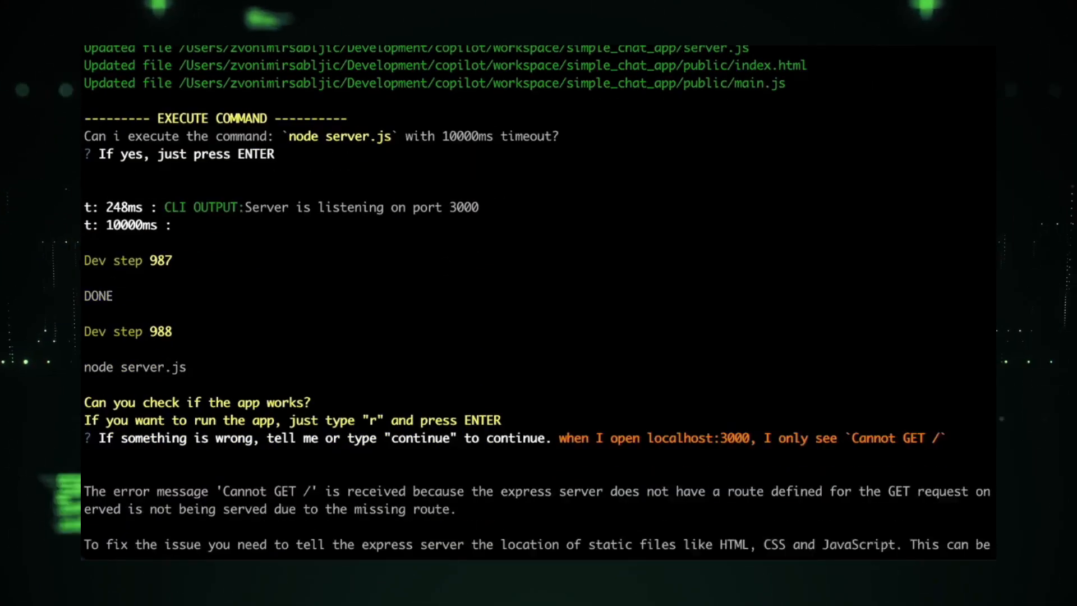
Scroll through GPT Pilot's generated main.py, game_controller.py and index.html snake-game code
{"action": "scroll", "scroll_direction": "down", "scroll_amount": 3}
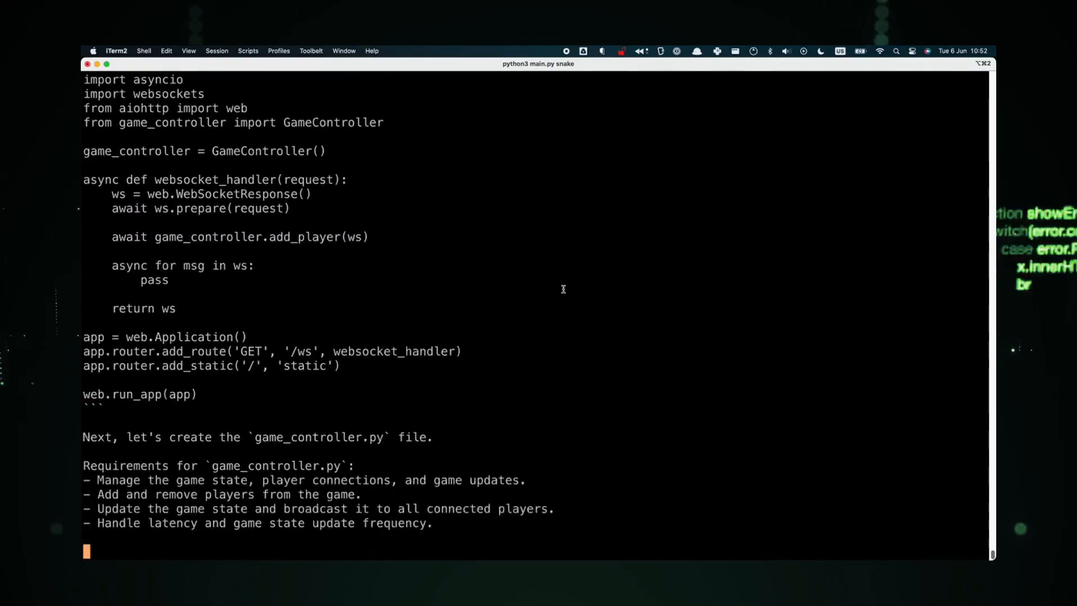
{"action": "scroll", "scroll_direction": "down", "scroll_amount": 3}
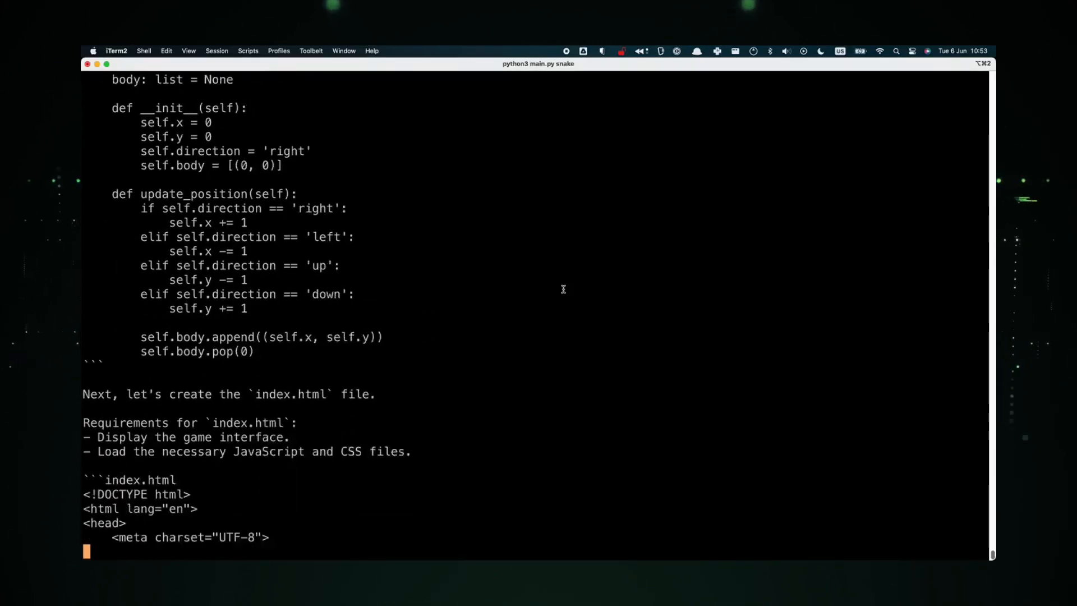
{"action": "scroll", "scroll_direction": "down", "scroll_amount": 3}
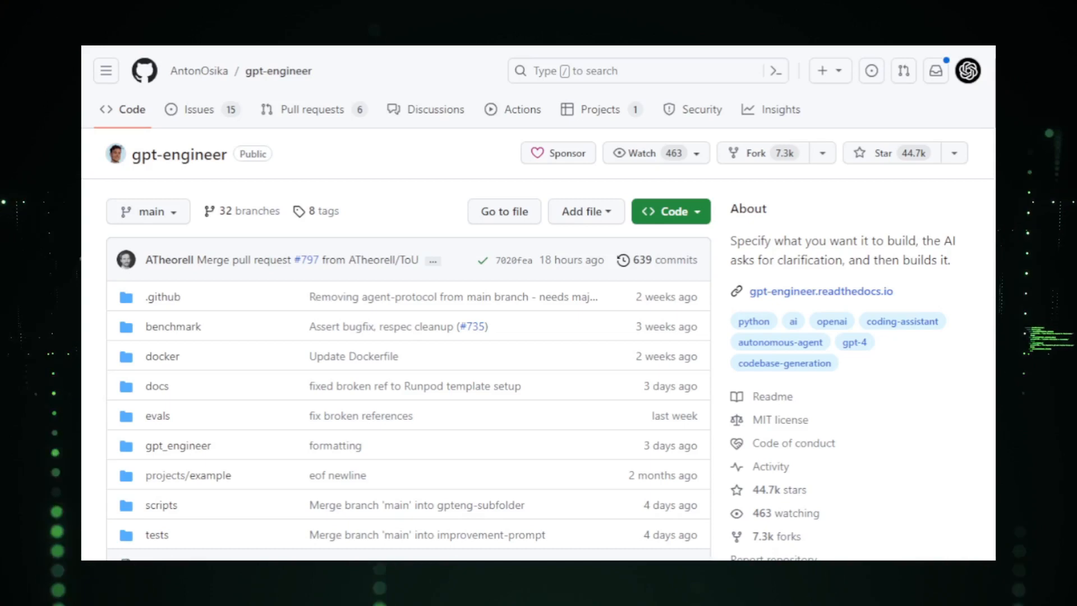
{"action": "scroll", "scroll_direction": "down", "scroll_amount": 3}
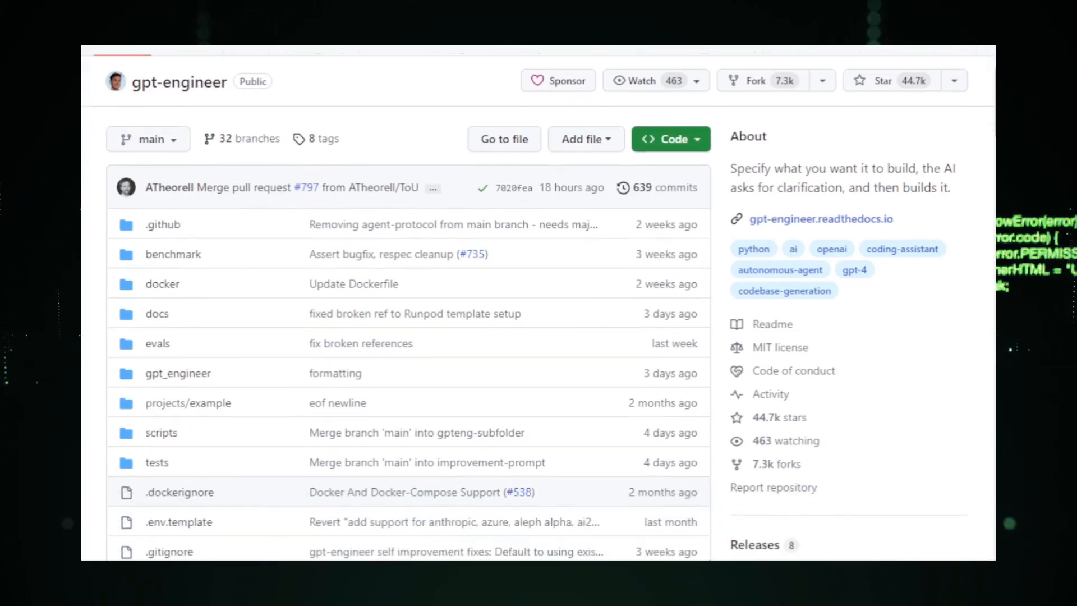
{"action": "scroll", "scroll_direction": "down", "scroll_amount": 3}
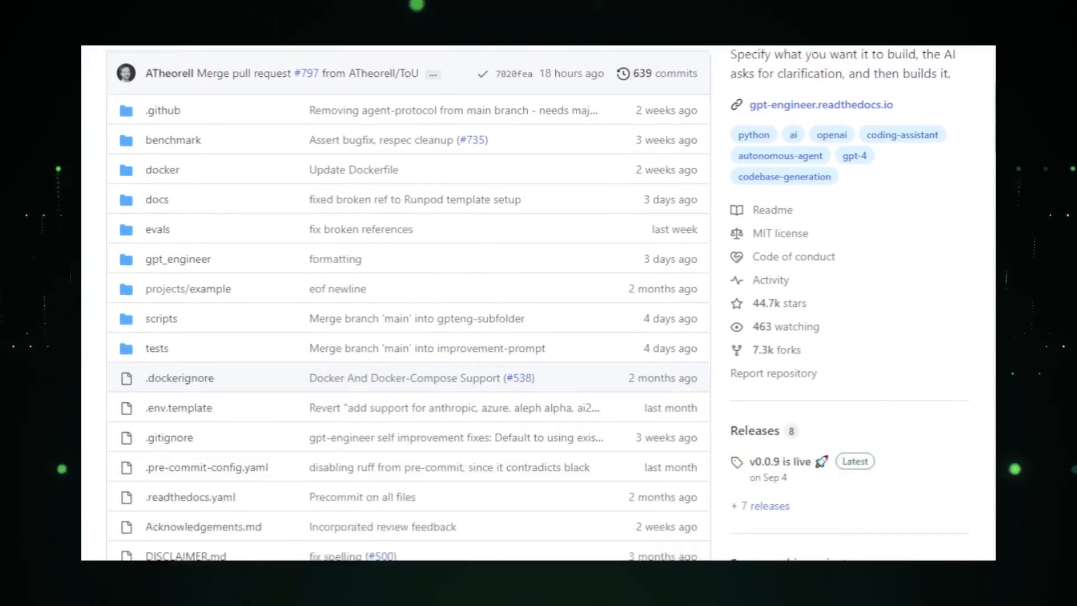
{"action": "scroll", "scroll_direction": "down", "scroll_amount": 3}
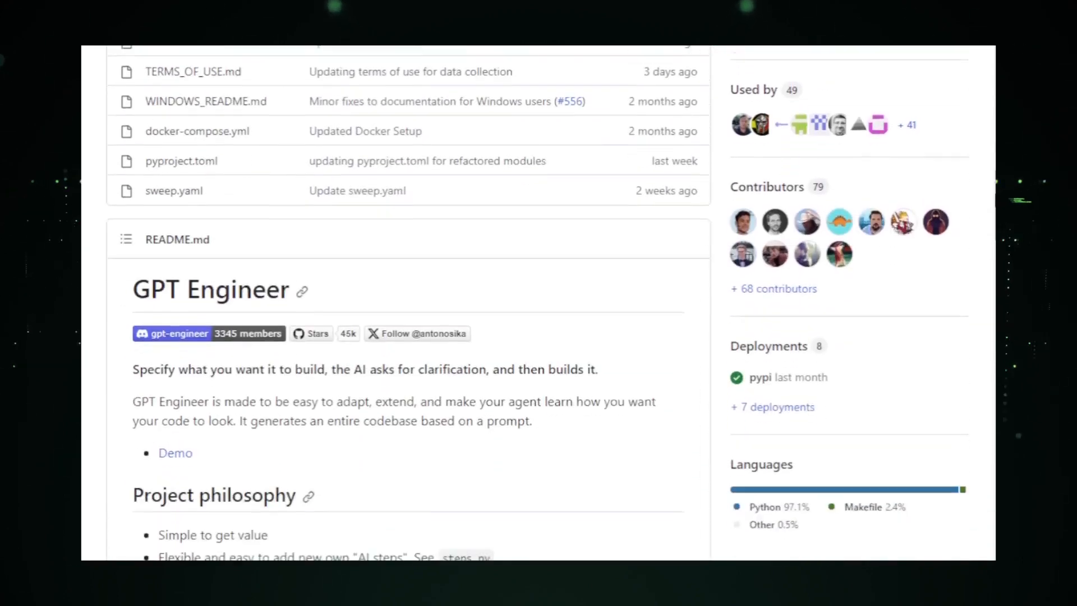
{"action": "scroll", "scroll_direction": "down", "scroll_amount": 3}
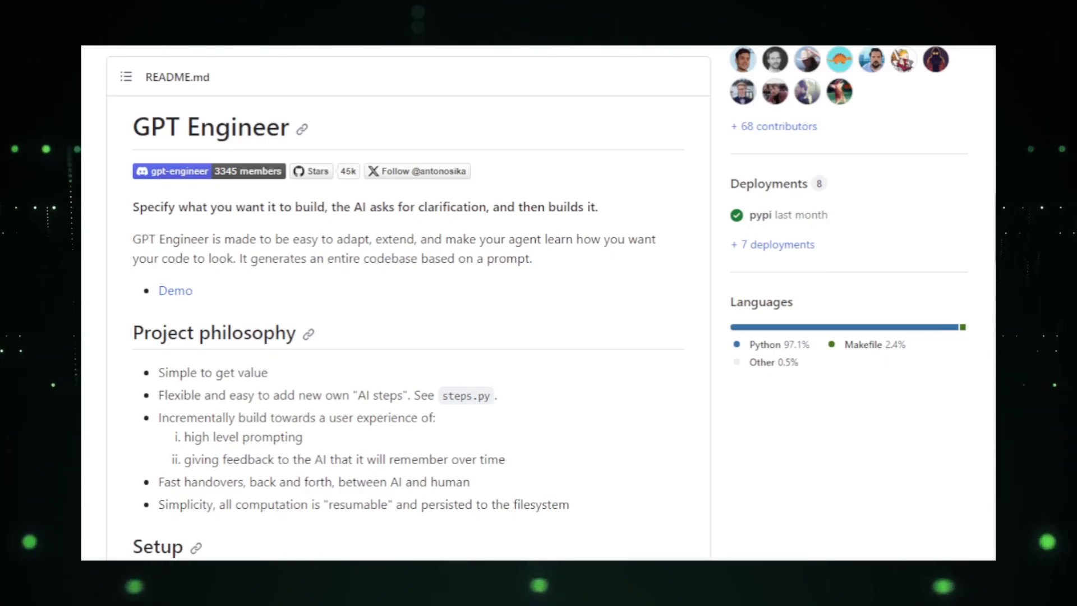
{"action": "scroll", "scroll_direction": "down", "scroll_amount": 3}
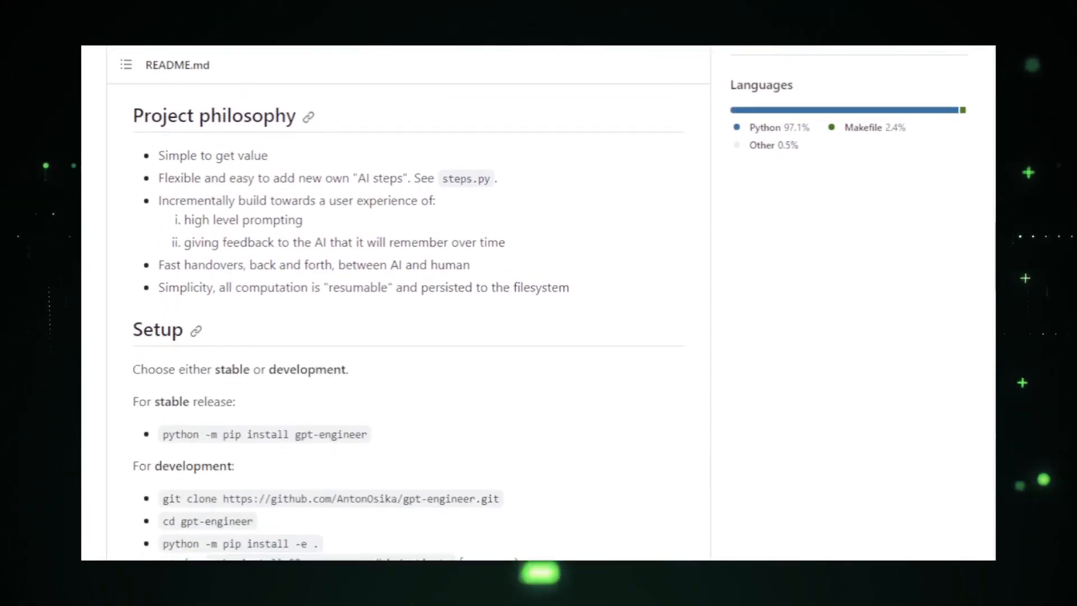
{"action": "scroll", "scroll_direction": "down", "scroll_amount": 3}
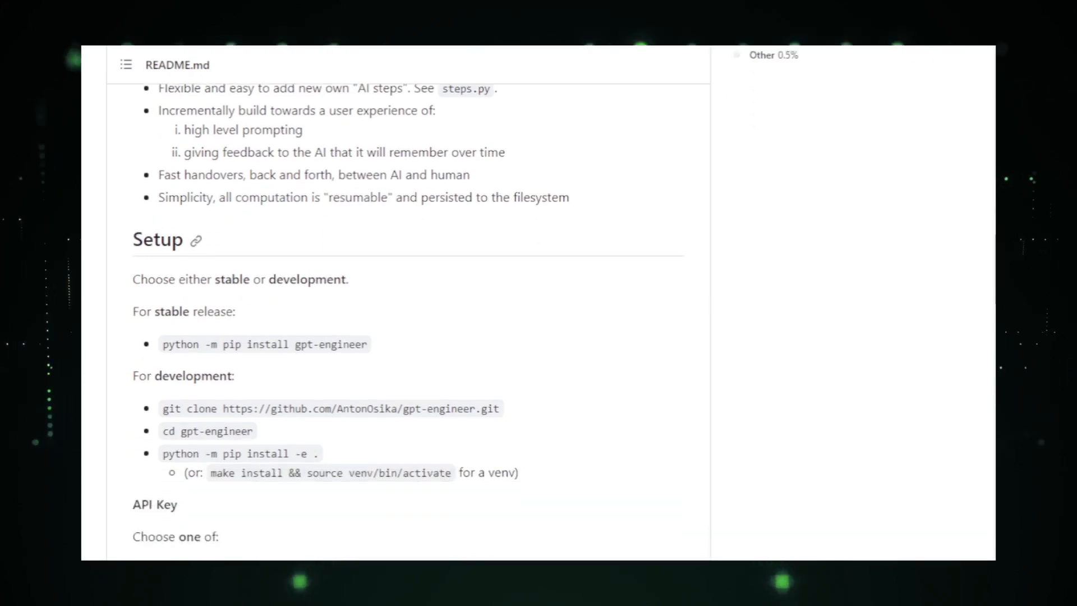
{"action": "scroll", "scroll_direction": "down", "scroll_amount": 3}
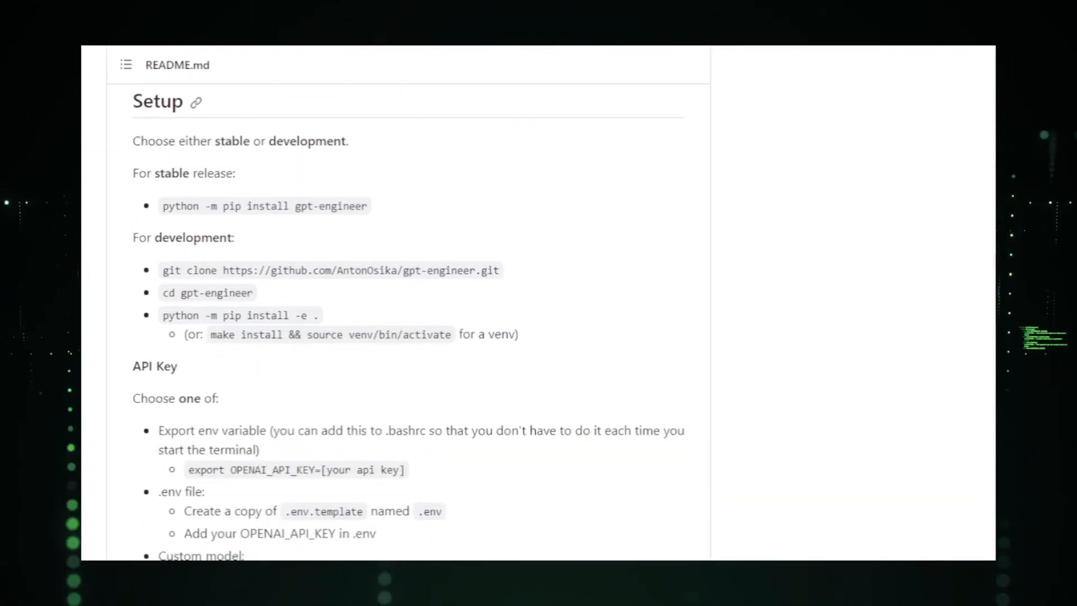
{"action": "scroll", "scroll_direction": "down", "scroll_amount": 3}
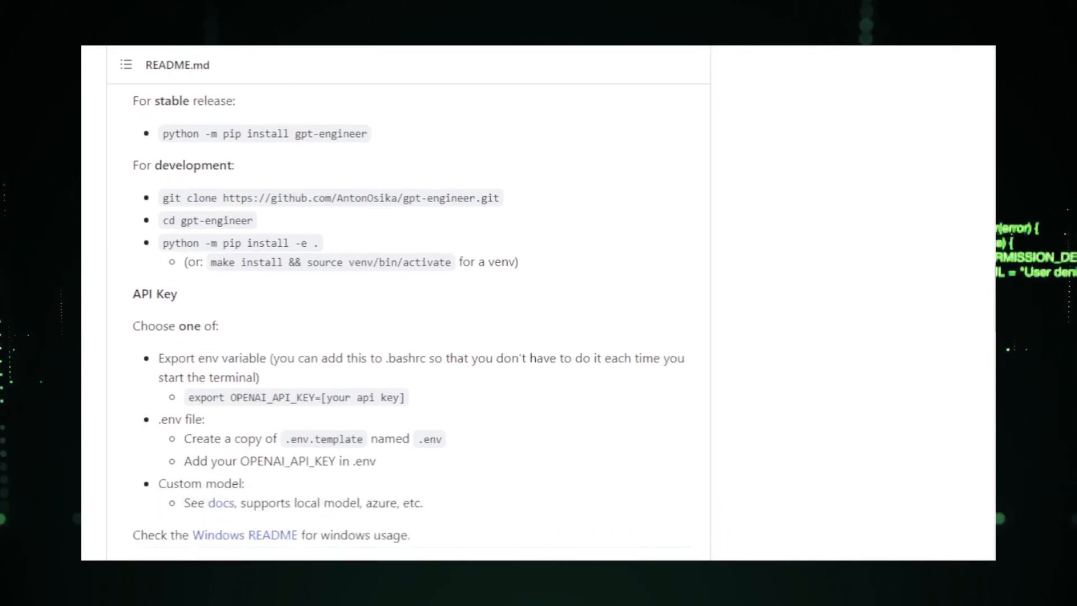
{"action": "scroll", "scroll_direction": "down", "scroll_amount": 3}
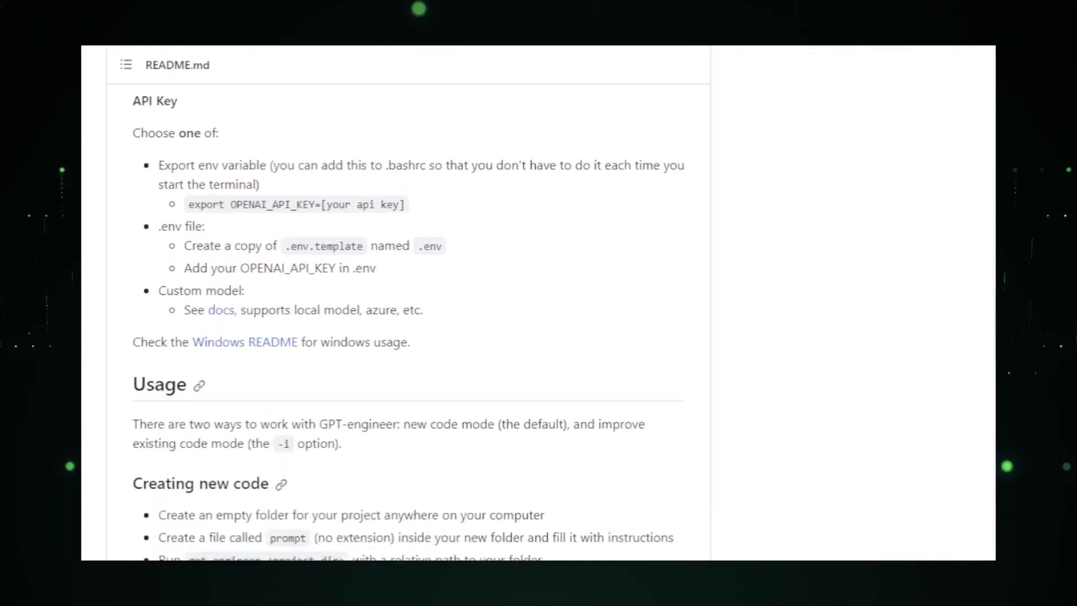
{"action": "scroll", "scroll_direction": "down", "scroll_amount": 3}
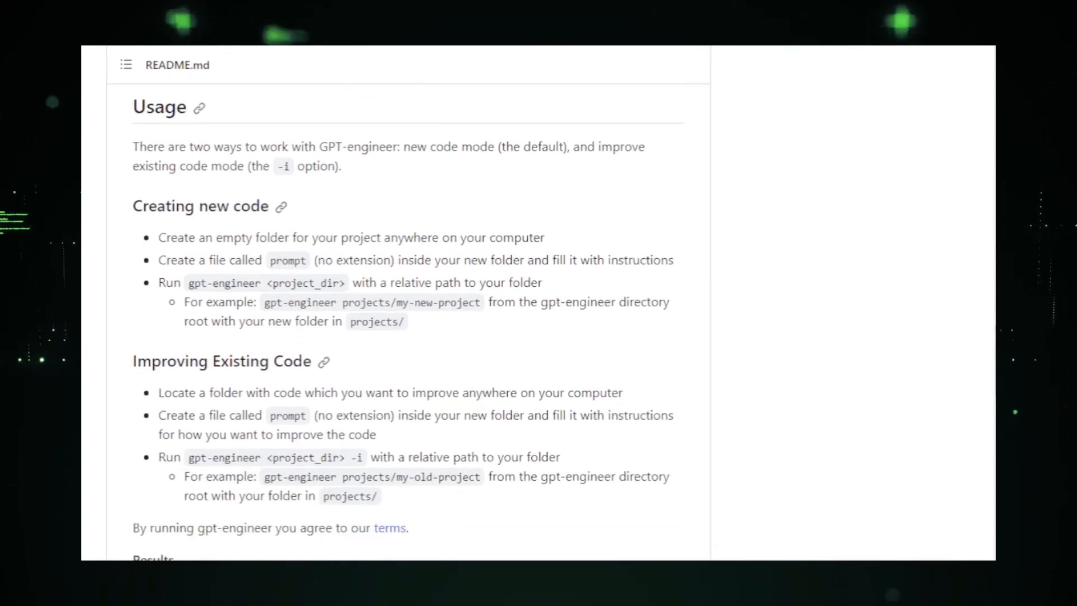
{"action": "scroll", "scroll_direction": "down", "scroll_amount": 3}
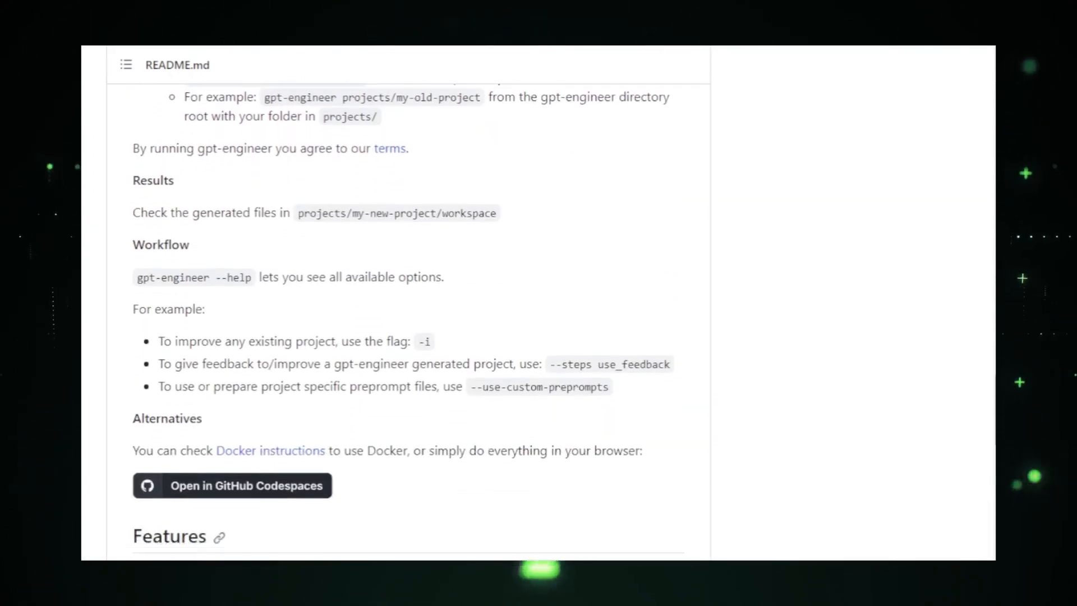
{"action": "scroll", "scroll_direction": "down", "scroll_amount": 3}
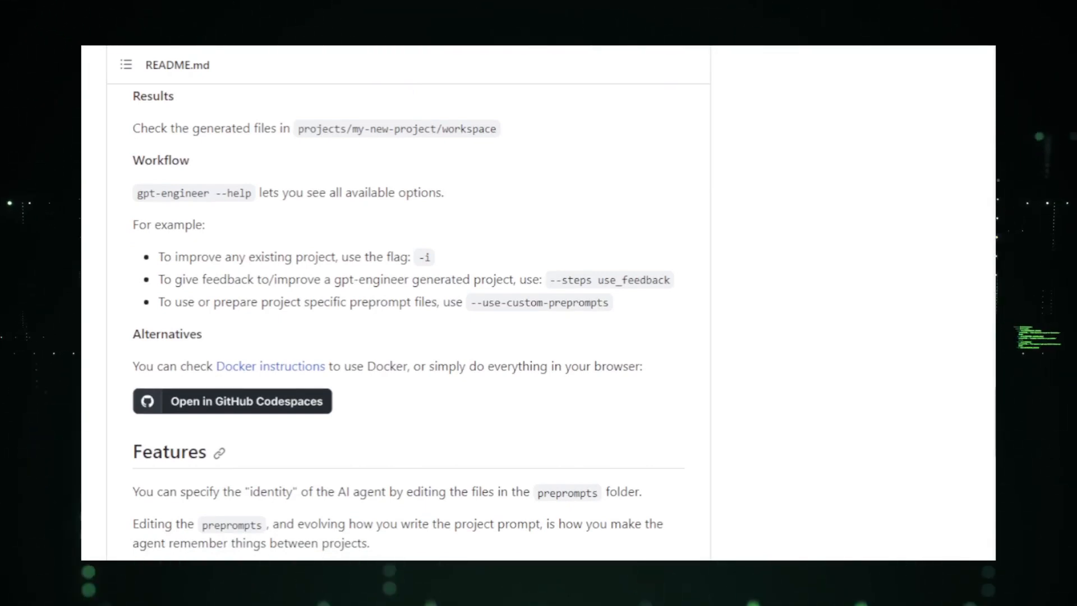
{"action": "scroll", "scroll_direction": "down", "scroll_amount": 3}
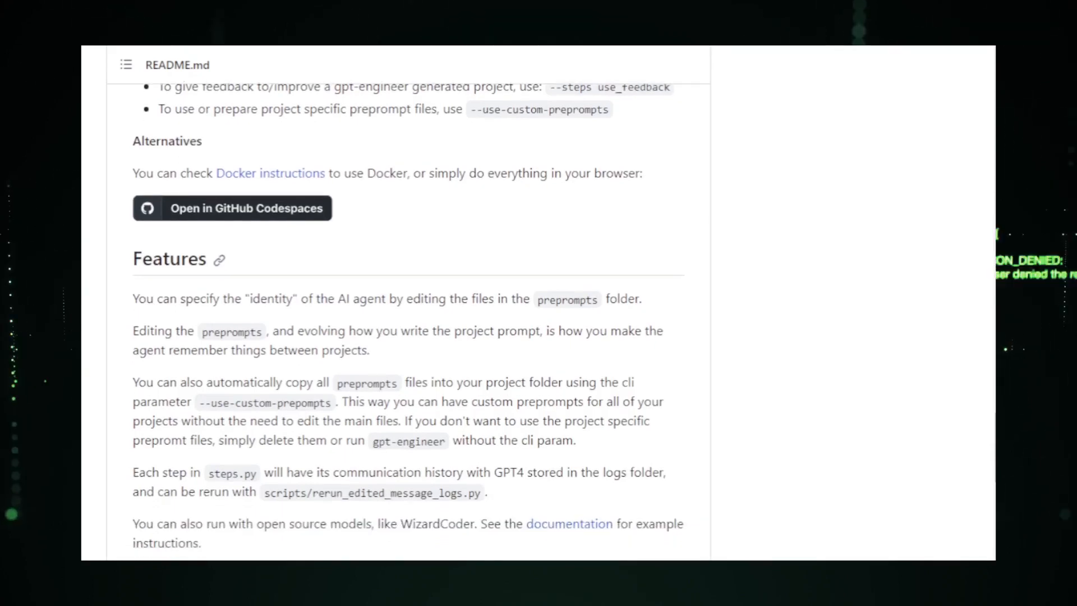
{"action": "scroll", "scroll_direction": "down", "scroll_amount": 3}
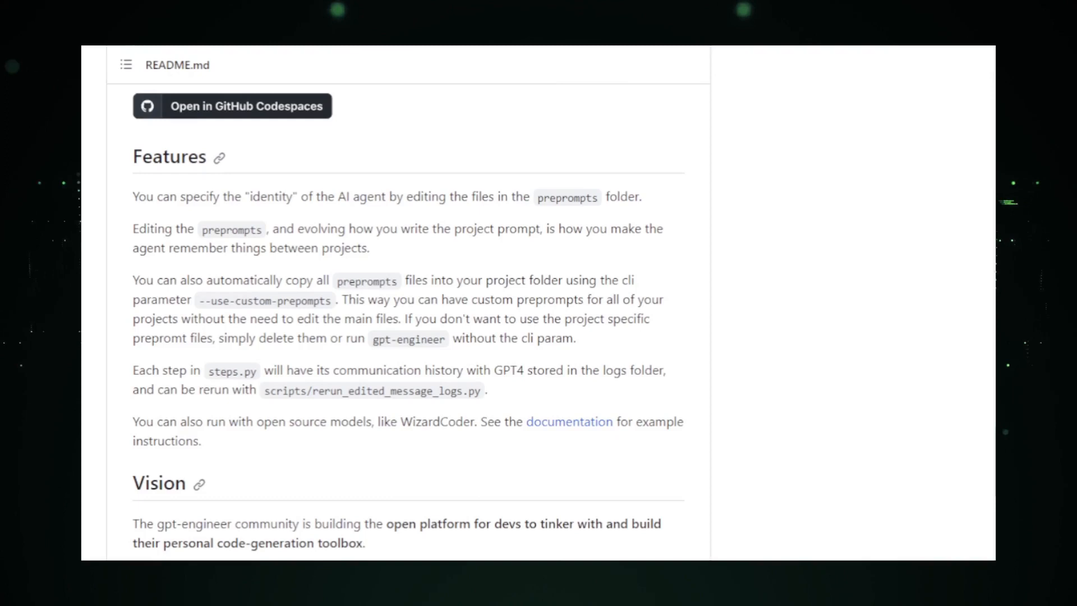
{"action": "scroll", "scroll_direction": "down", "scroll_amount": 3}
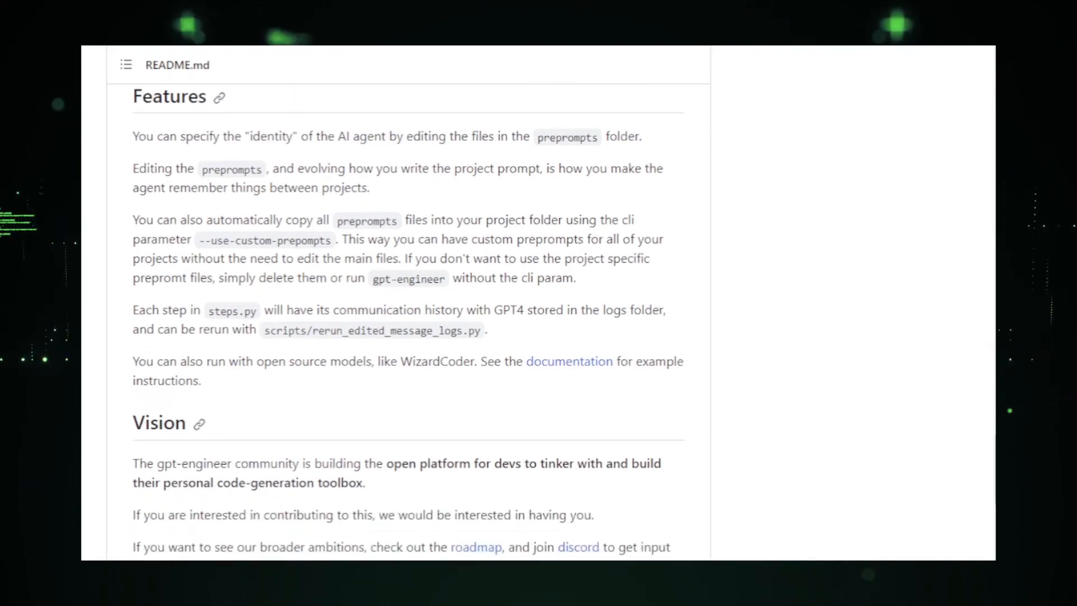
{"action": "scroll", "scroll_direction": "down", "scroll_amount": 3}
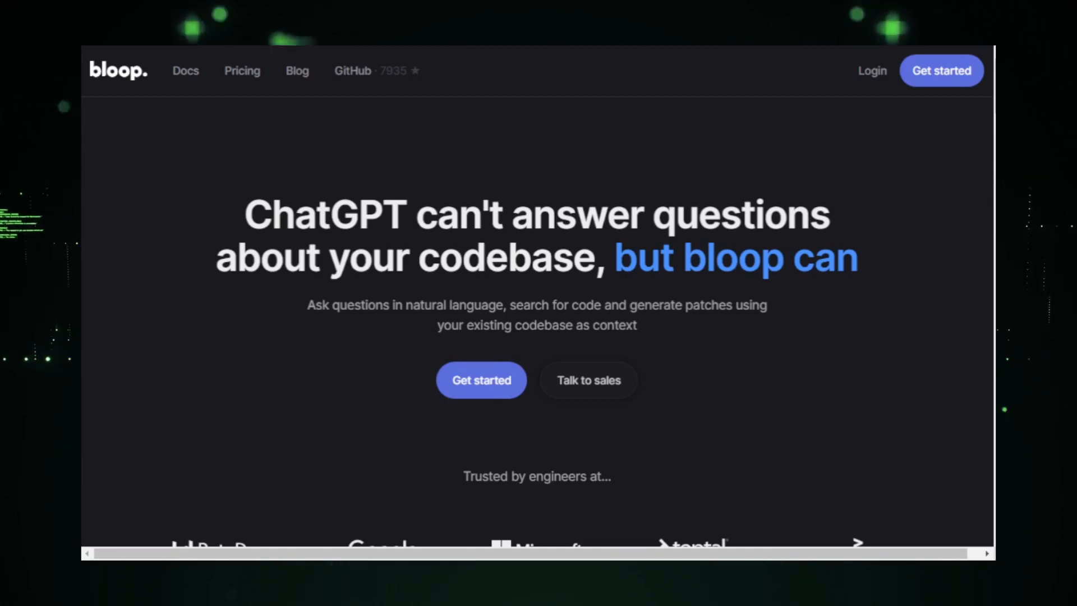
{"action": "scroll", "scroll_direction": "down", "scroll_amount": 3}
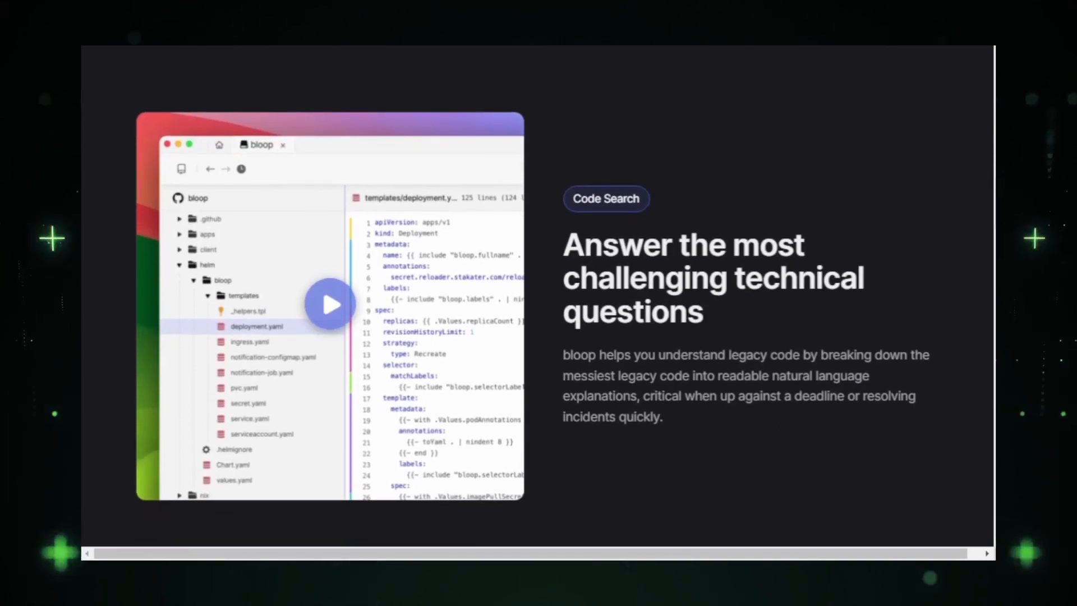
{"action": "scroll", "scroll_direction": "down", "scroll_amount": 3}
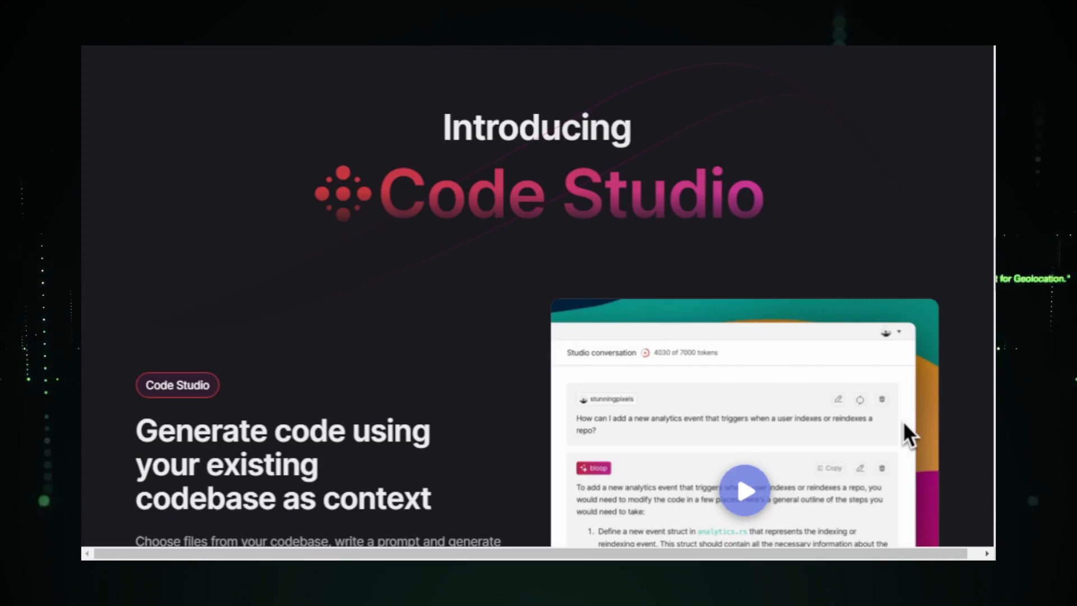
{"action": "scroll", "scroll_direction": "down", "scroll_amount": 3}
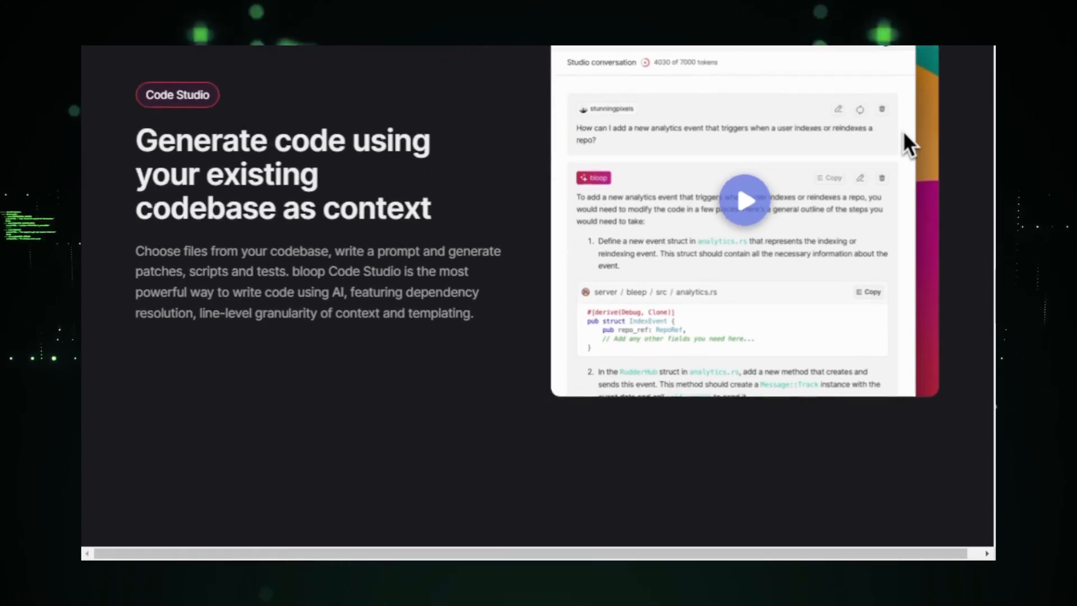
{"action": "scroll", "scroll_direction": "down", "scroll_amount": 3}
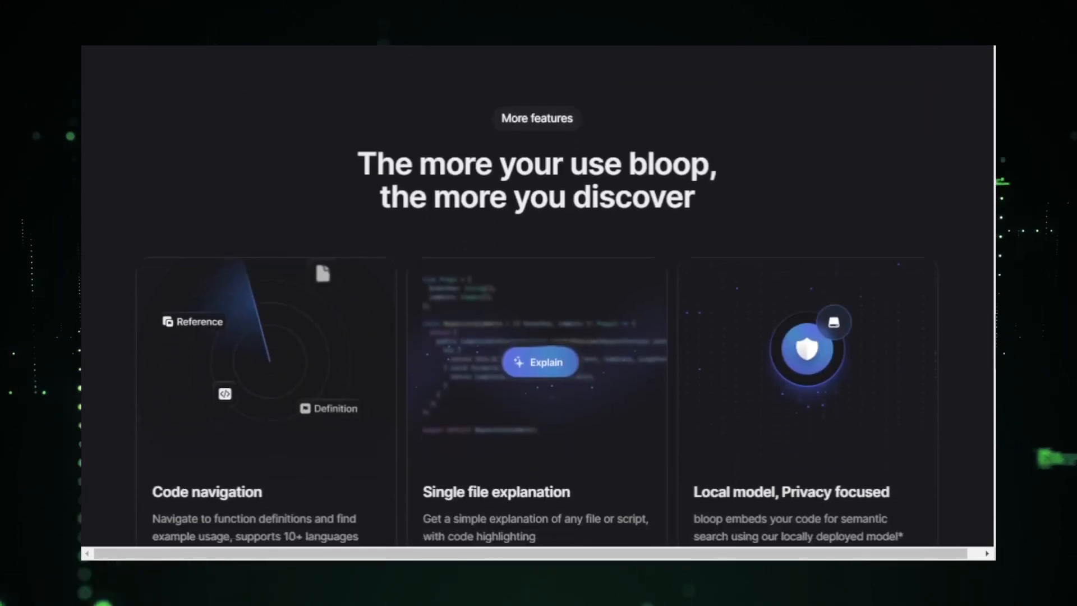
{"action": "scroll", "scroll_direction": "down", "scroll_amount": 3}
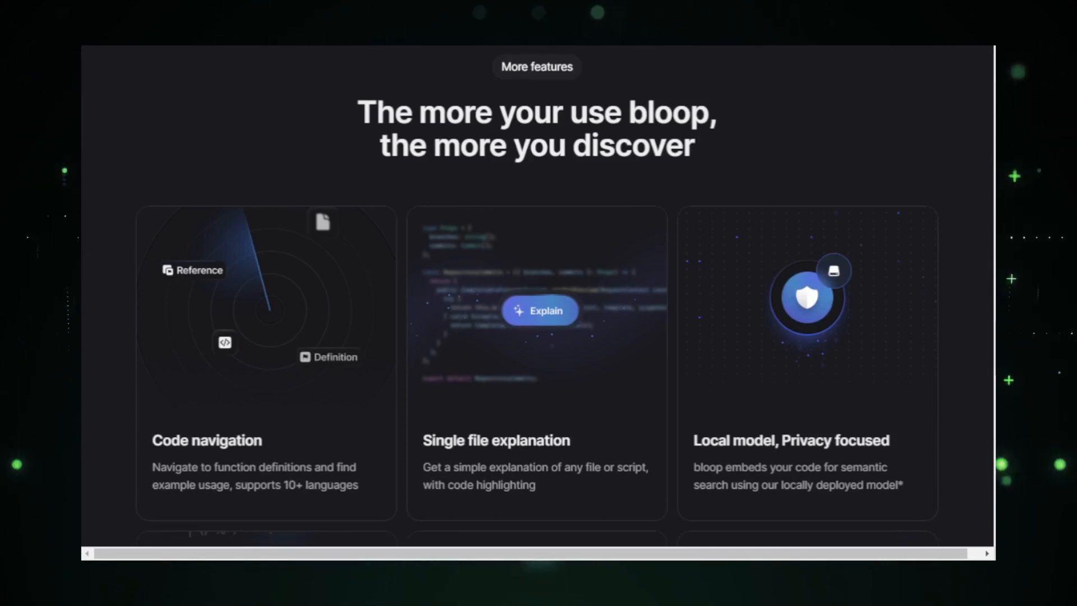
{"action": "scroll", "scroll_direction": "down", "scroll_amount": 3}
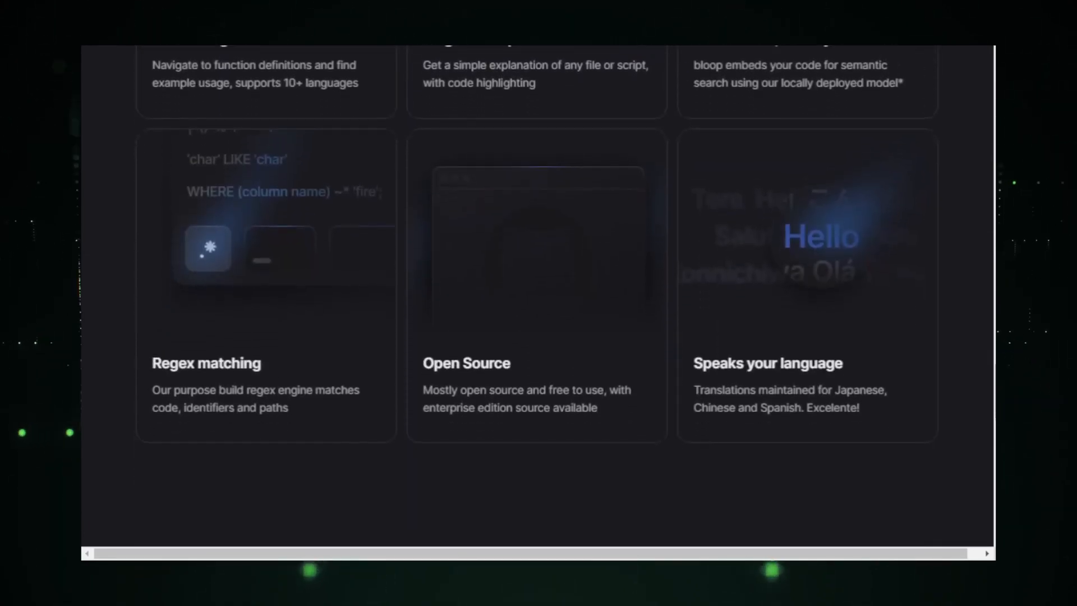
{"action": "scroll", "scroll_direction": "down", "scroll_amount": 3}
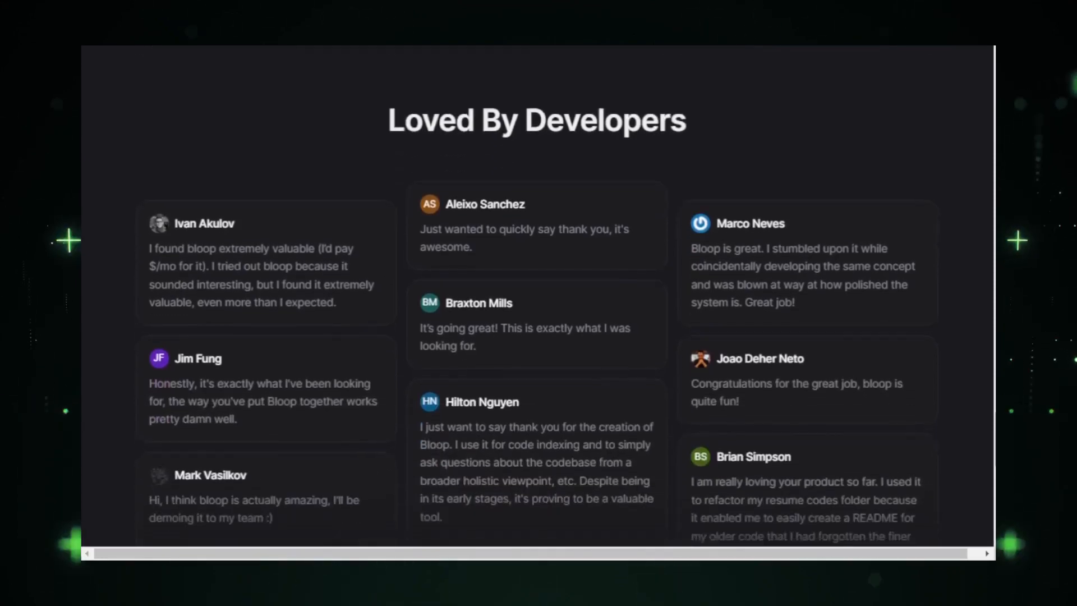
{"action": "scroll", "scroll_direction": "down", "scroll_amount": 3}
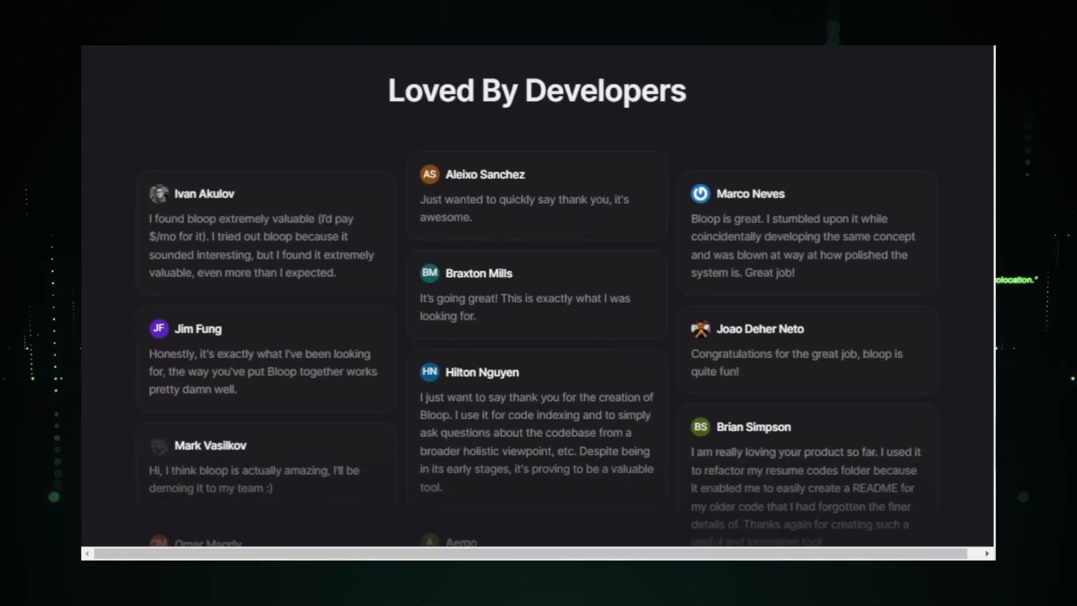
{"action": "scroll", "scroll_direction": "down", "scroll_amount": 3}
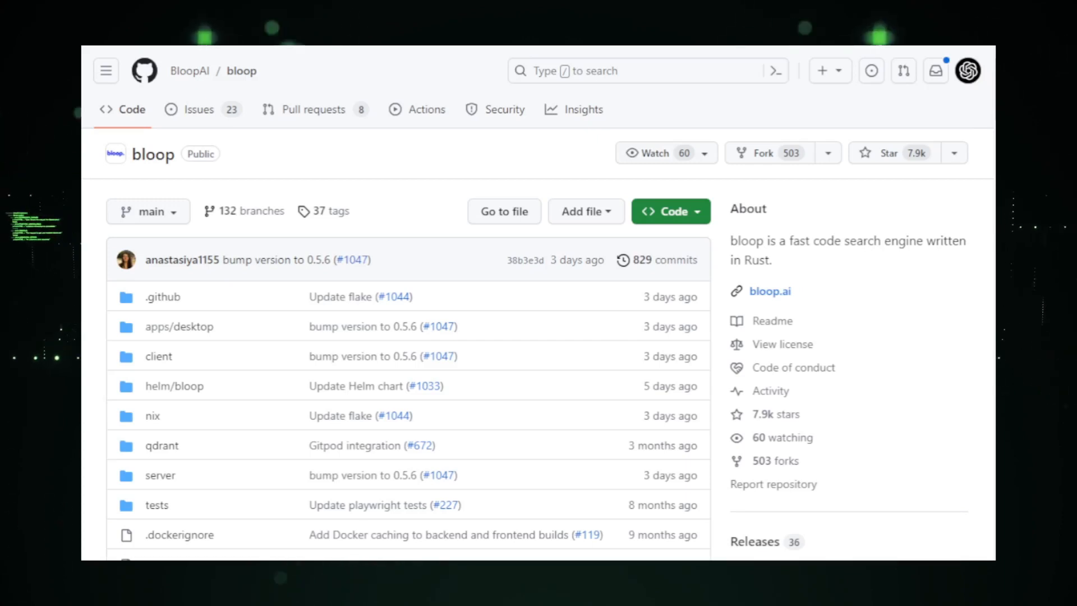
Scroll from the bloop repo file list down through the README features
{"action": "scroll", "scroll_direction": "down", "scroll_amount": 3}
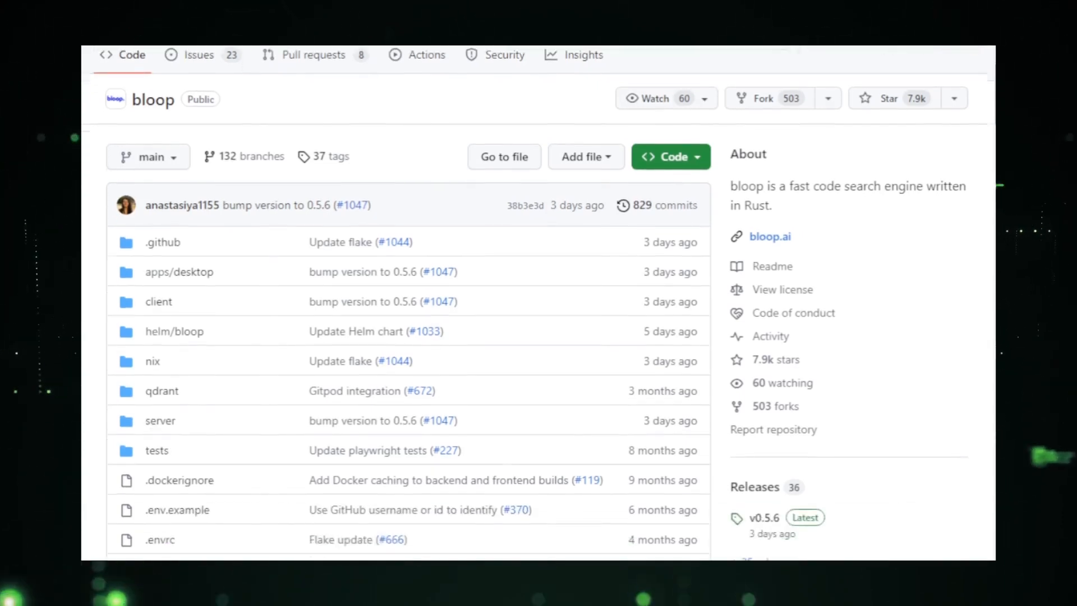
{"action": "scroll", "scroll_direction": "down", "scroll_amount": 3}
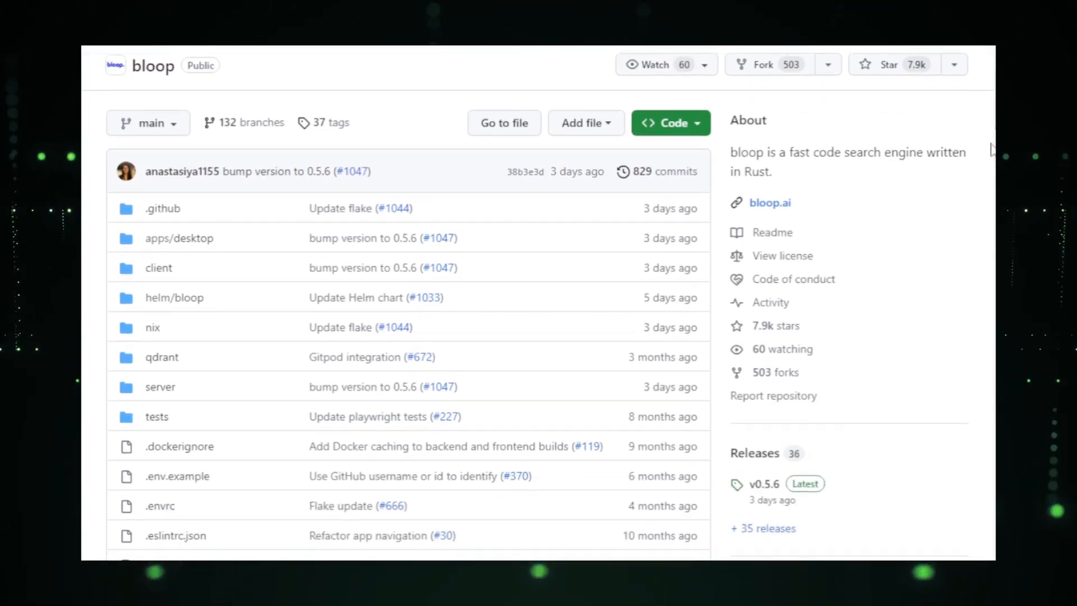
{"action": "scroll", "scroll_direction": "down", "scroll_amount": 3}
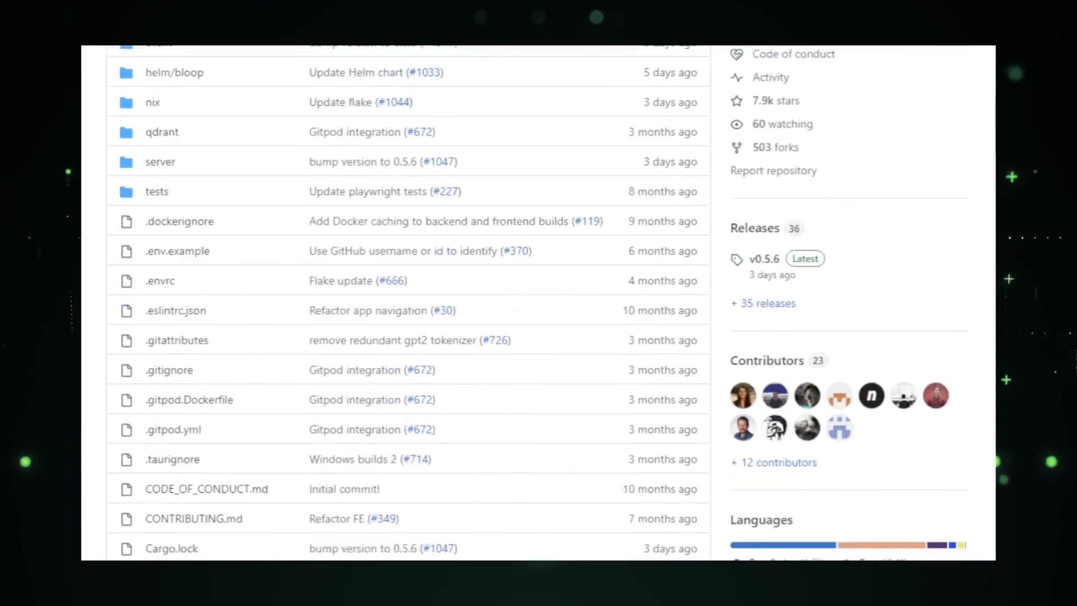
{"action": "scroll", "scroll_direction": "down", "scroll_amount": 3}
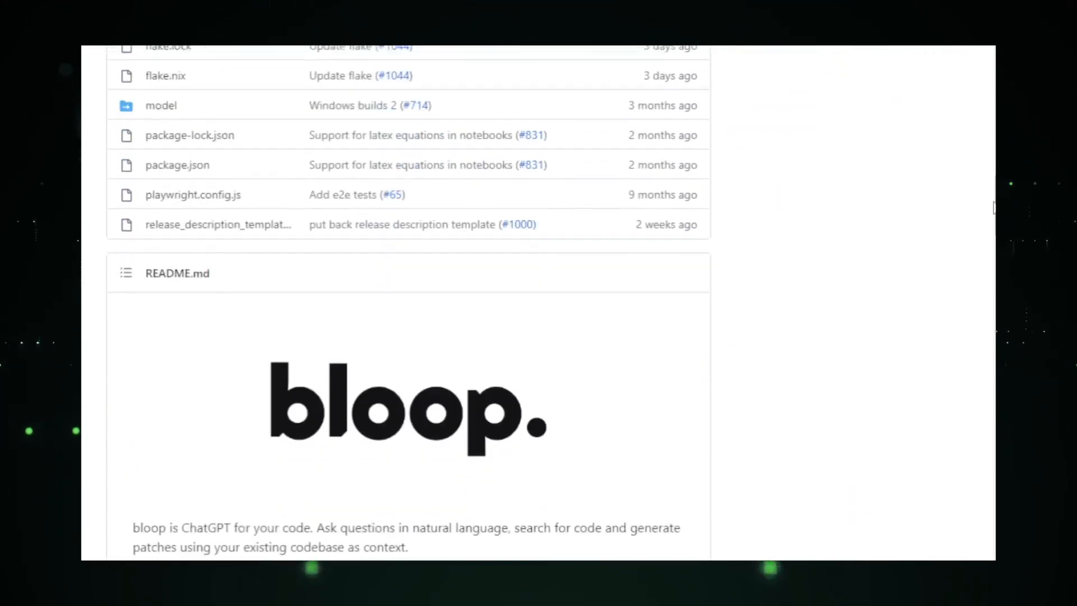
{"action": "scroll", "scroll_direction": "down", "scroll_amount": 3}
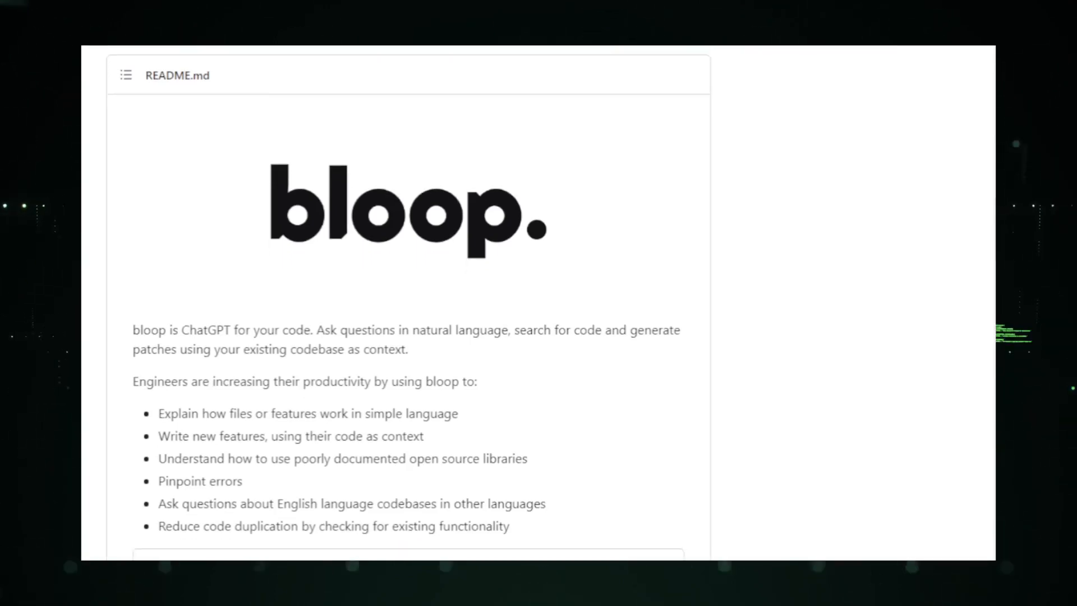
{"action": "scroll", "scroll_direction": "down", "scroll_amount": 3}
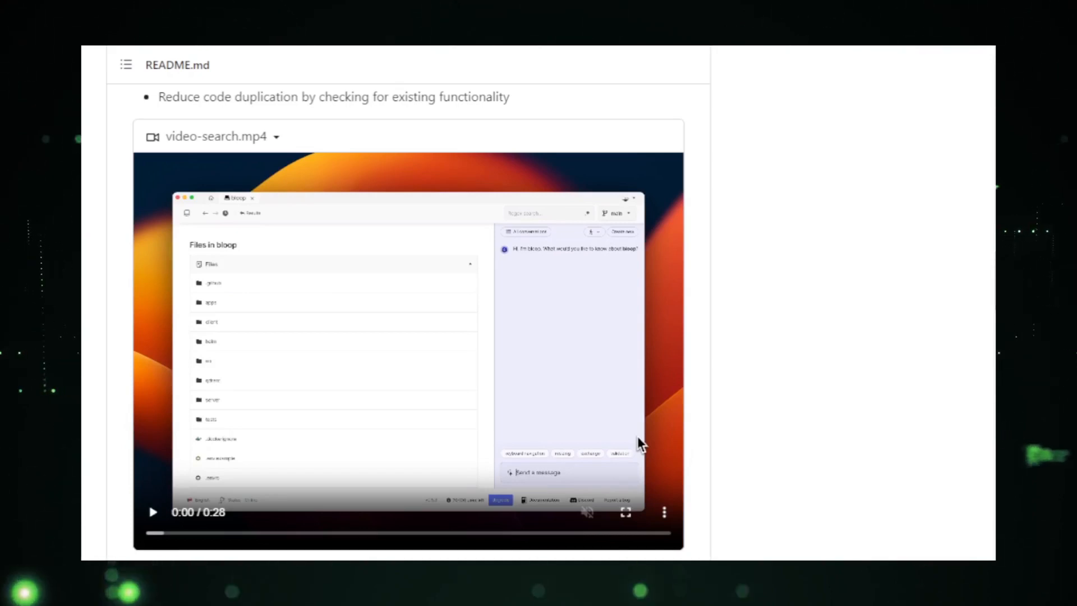
Continue down the bloop README to the Get Started and Contributing sections
{"action": "scroll", "scroll_direction": "up", "scroll_amount": 3}
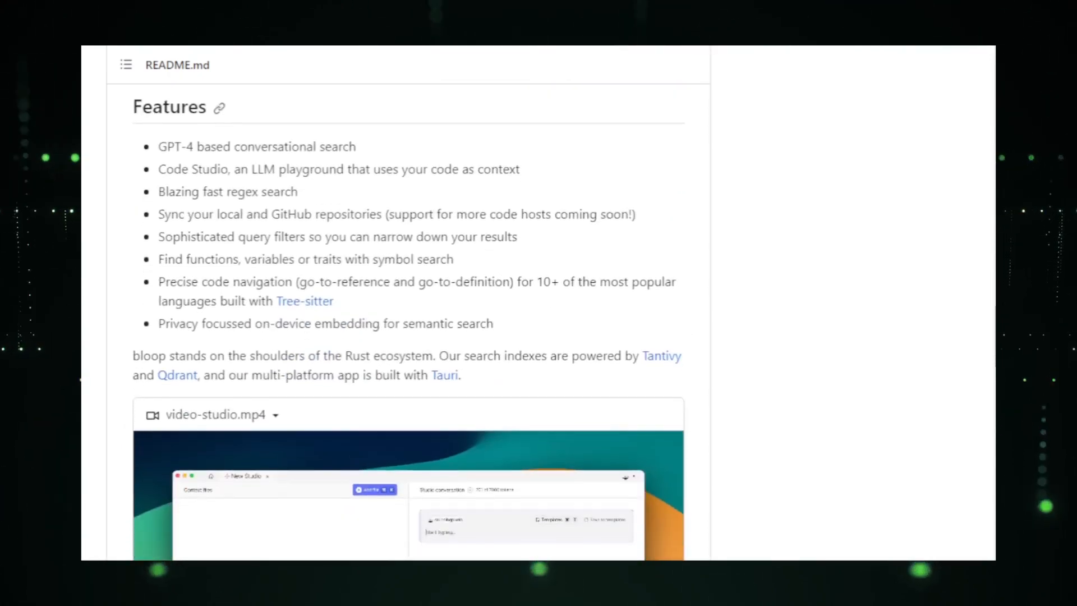
{"action": "scroll", "scroll_direction": "down", "scroll_amount": 3}
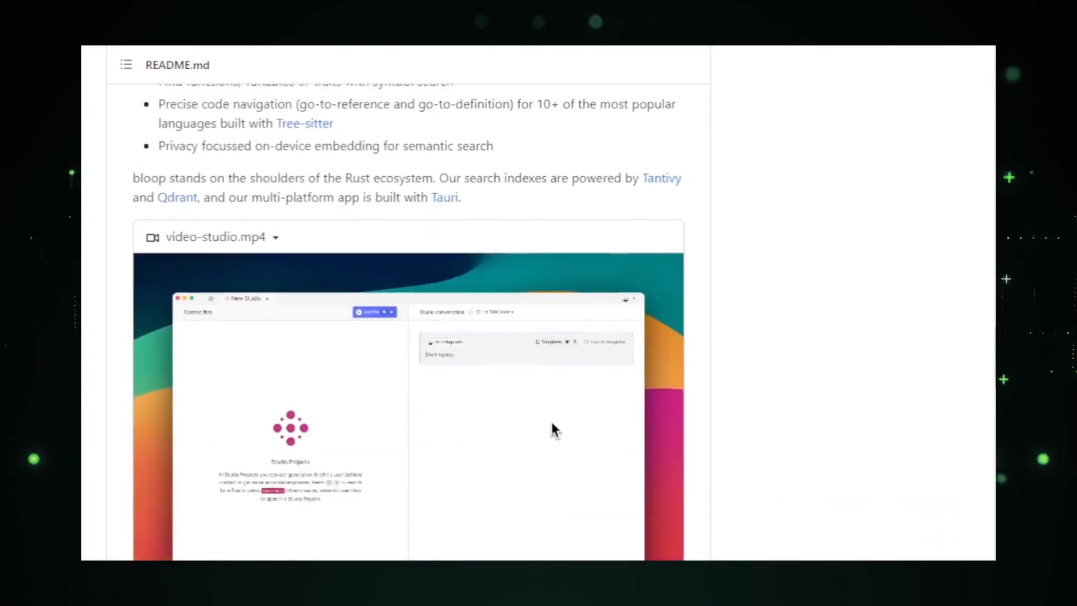
{"action": "scroll", "scroll_direction": "down", "scroll_amount": 3}
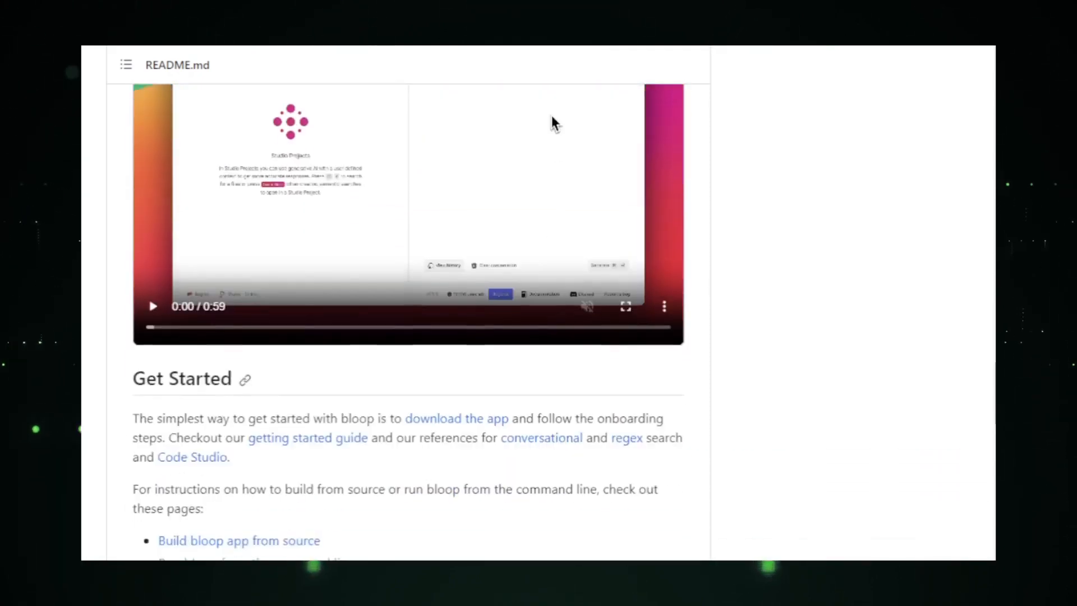
{"action": "scroll", "scroll_direction": "down", "scroll_amount": 3}
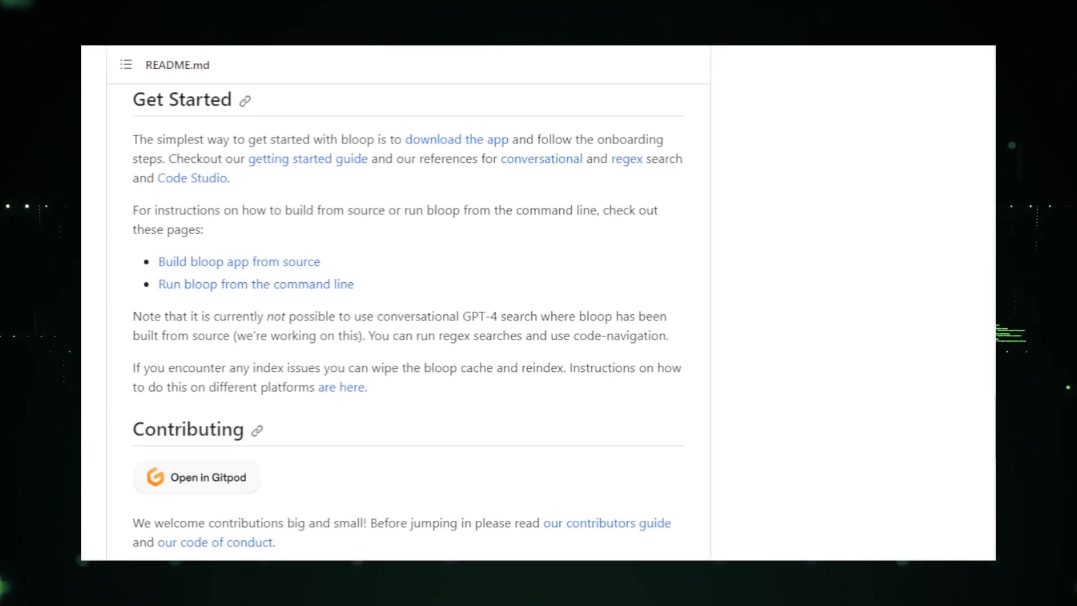
{"action": "scroll", "scroll_direction": "down", "scroll_amount": 3}
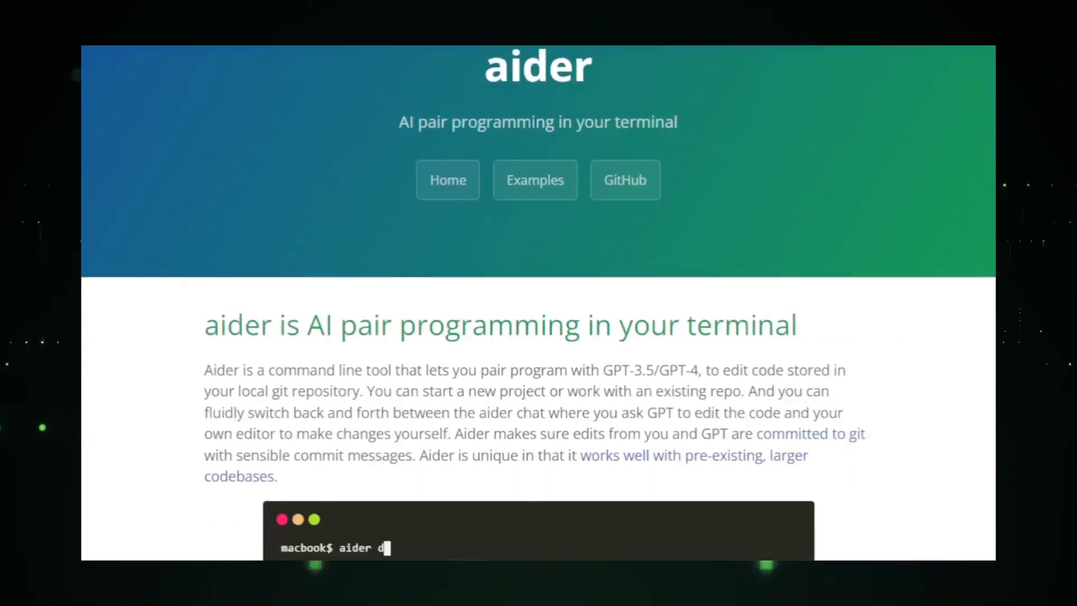
View the aider homepage's terminal demo below the intro, then return to the top
{"action": "scroll", "scroll_direction": "down", "scroll_amount": 3}
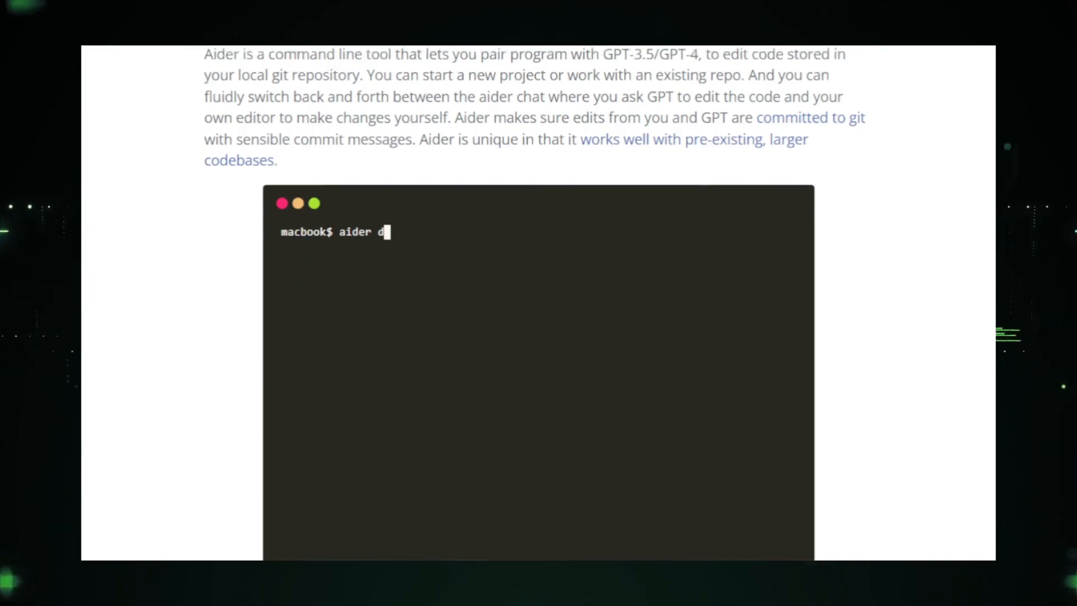
{"action": "scroll", "scroll_direction": "up", "scroll_amount": 3}
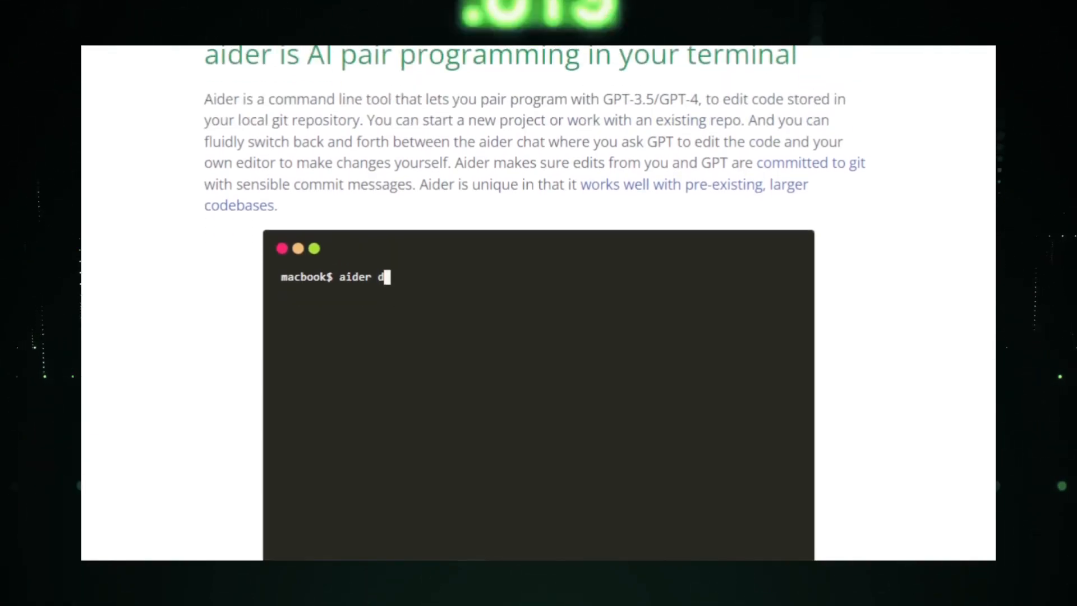
{"action": "scroll", "scroll_direction": "up", "scroll_amount": 3}
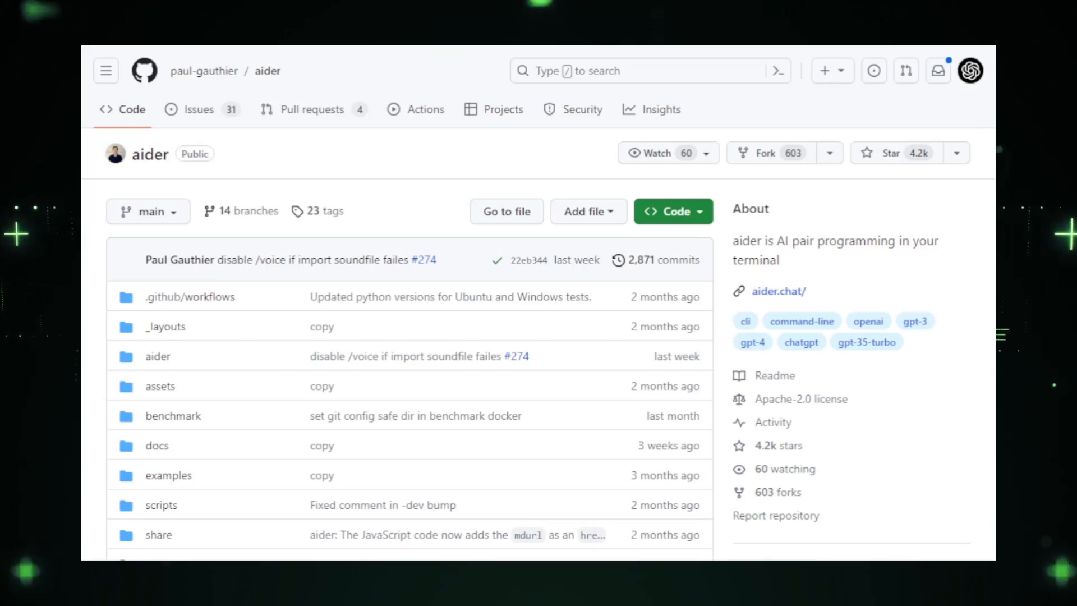
Scroll the aider README from its demo through the Getting started and Usage sections
{"action": "scroll", "scroll_direction": "down", "scroll_amount": 3}
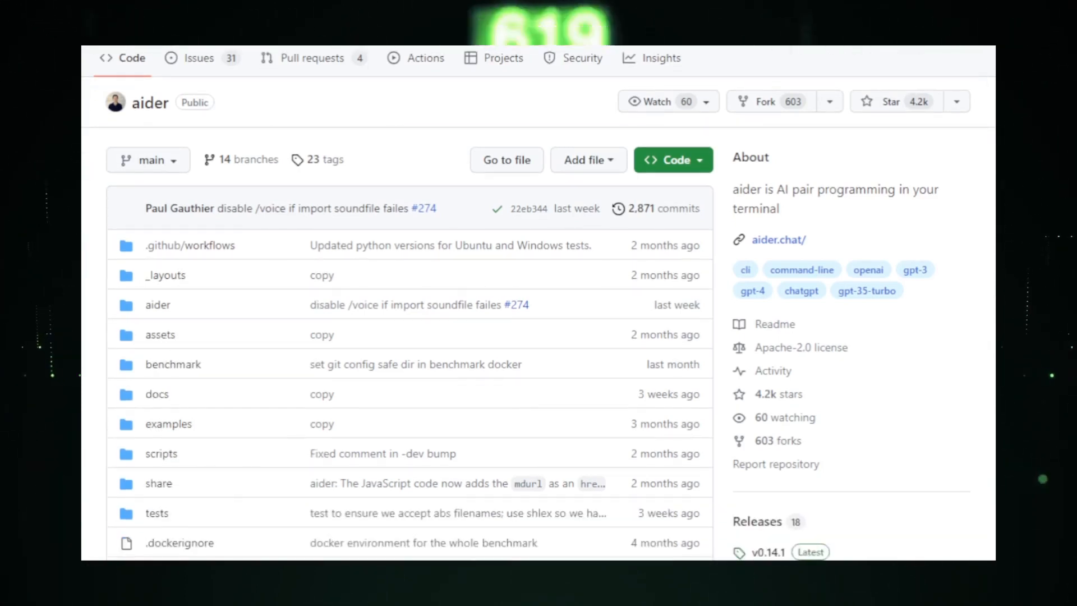
{"action": "scroll", "scroll_direction": "down", "scroll_amount": 3}
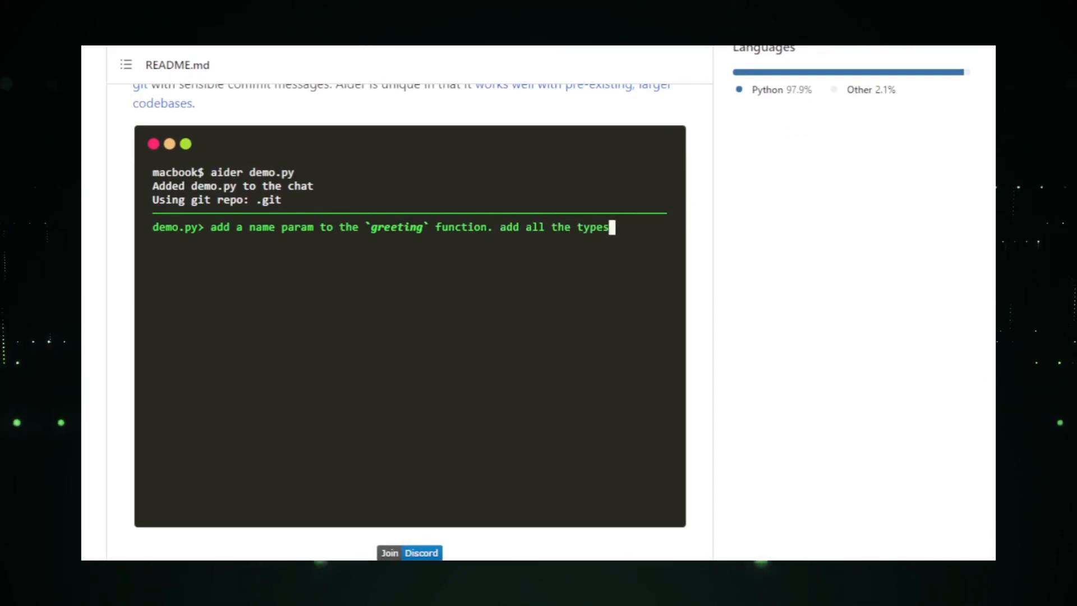
{"action": "key", "text": "Return"}
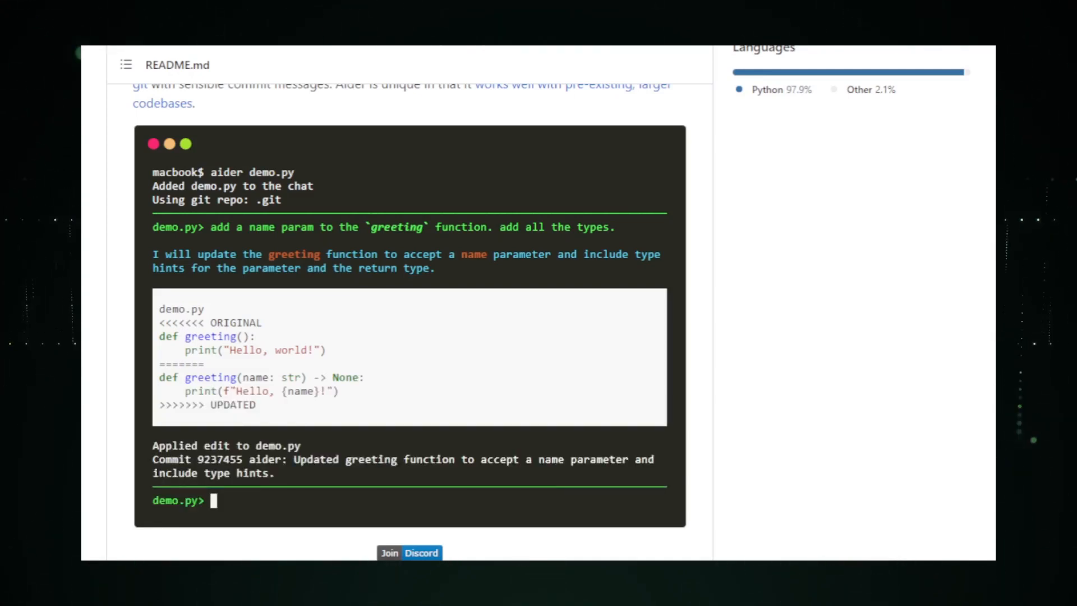
{"action": "scroll", "scroll_direction": "down", "scroll_amount": 3}
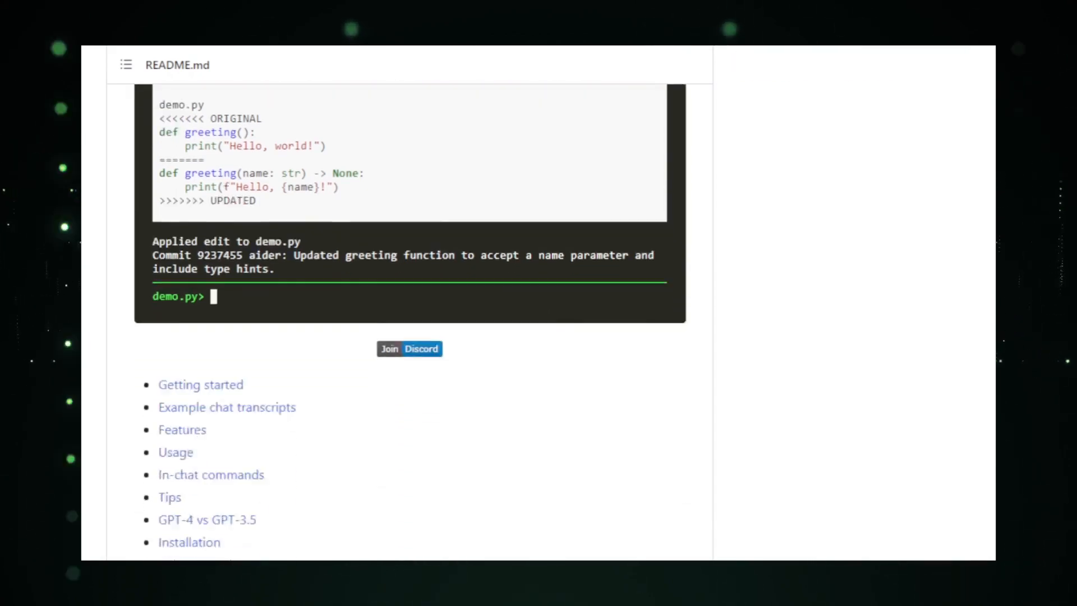
{"action": "scroll", "scroll_direction": "down", "scroll_amount": 3}
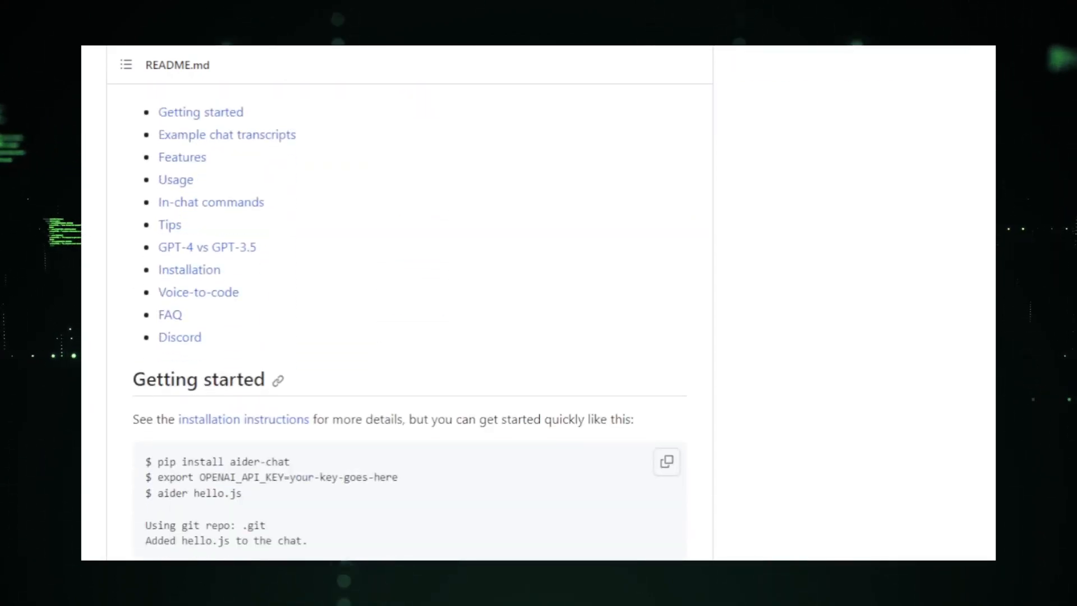
{"action": "scroll", "scroll_direction": "down", "scroll_amount": 3}
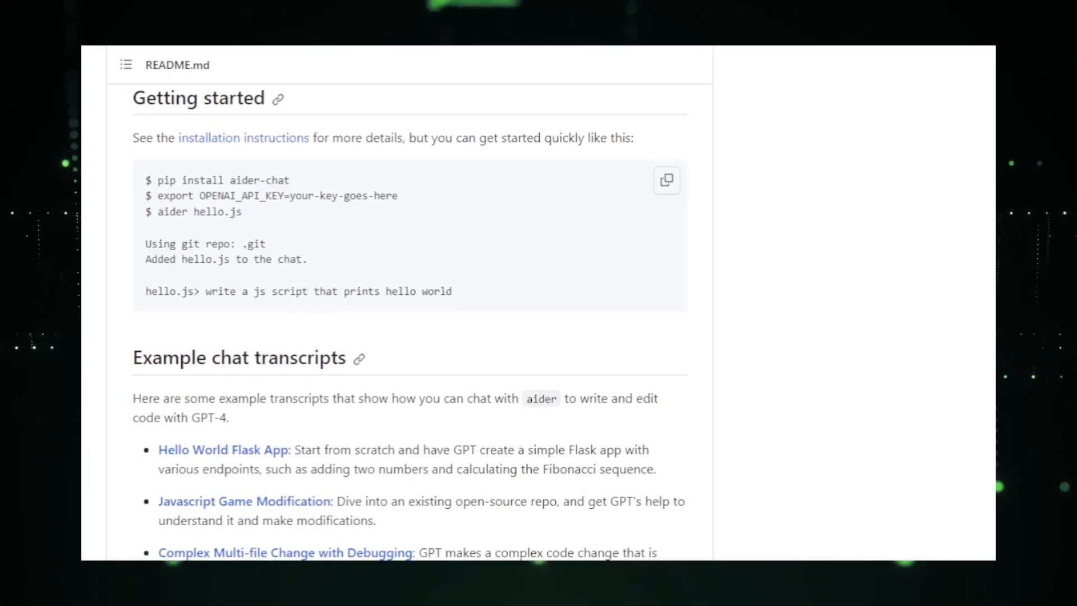
Continue down the aider README to the In-chat commands and tips sections
{"action": "scroll", "scroll_direction": "down", "scroll_amount": 3}
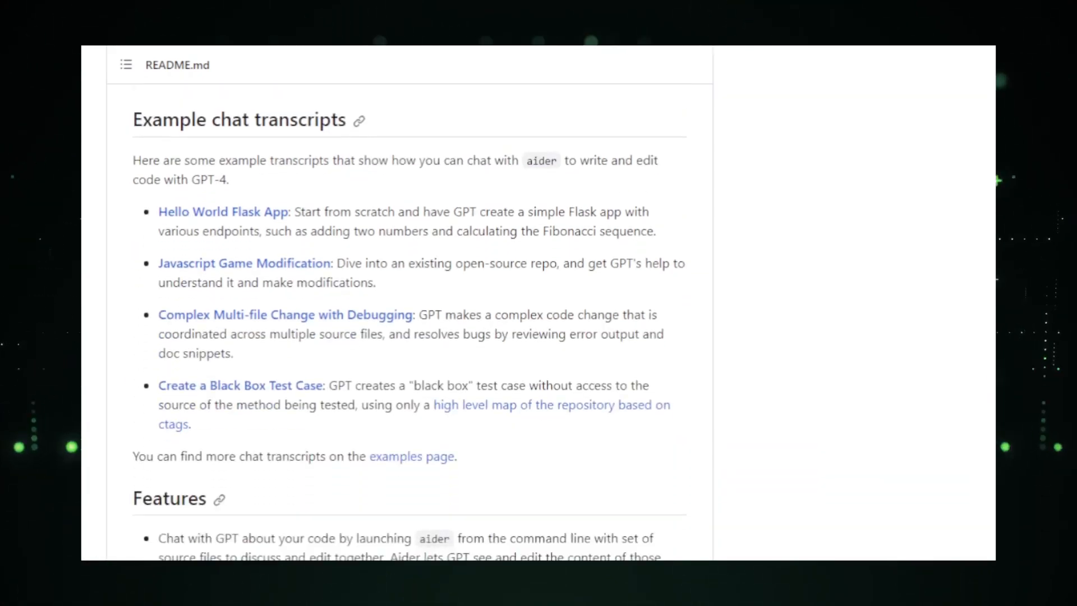
{"action": "scroll", "scroll_direction": "up", "scroll_amount": 3}
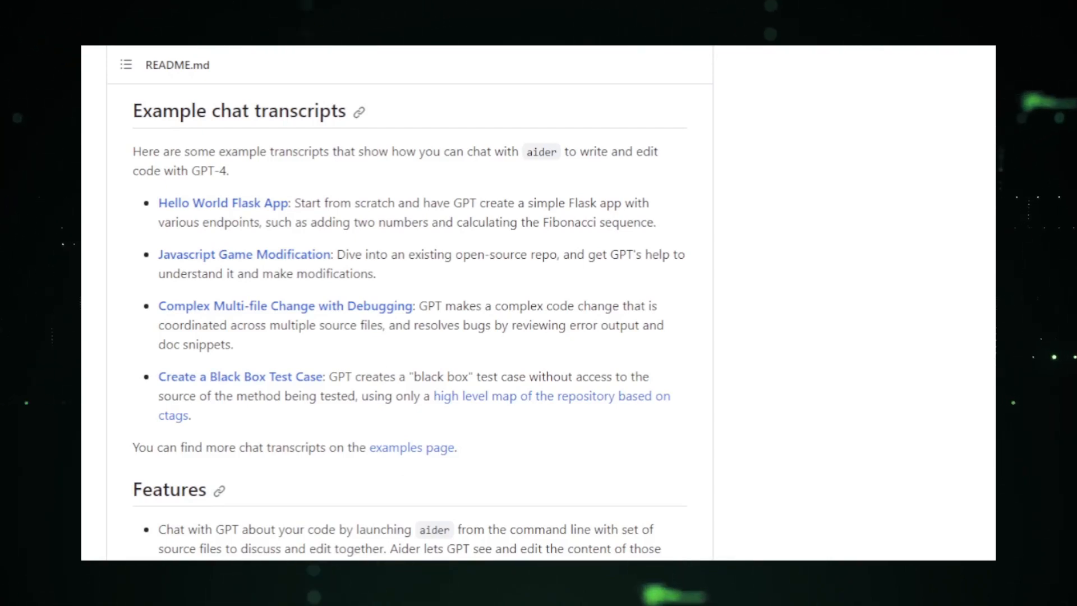
{"action": "scroll", "scroll_direction": "down", "scroll_amount": 3}
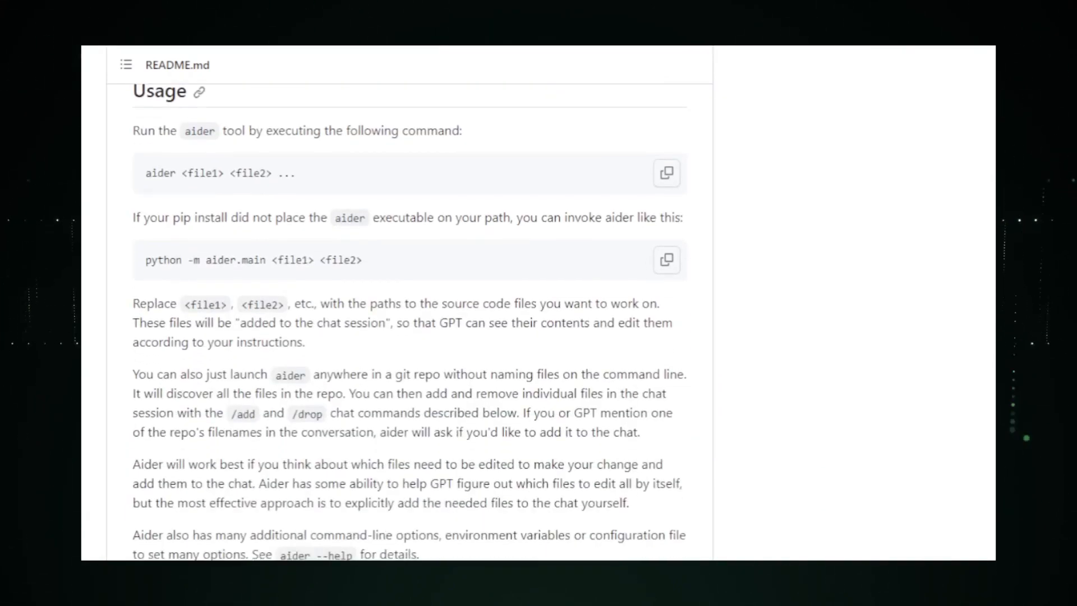
{"action": "scroll", "scroll_direction": "down", "scroll_amount": 3}
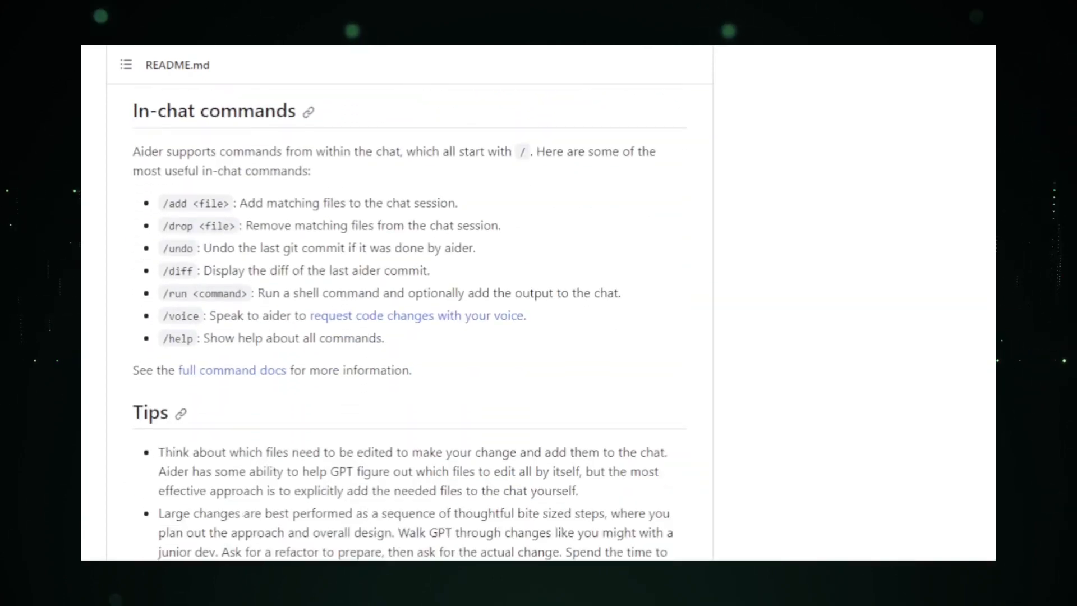
{"action": "scroll", "scroll_direction": "down", "scroll_amount": 3}
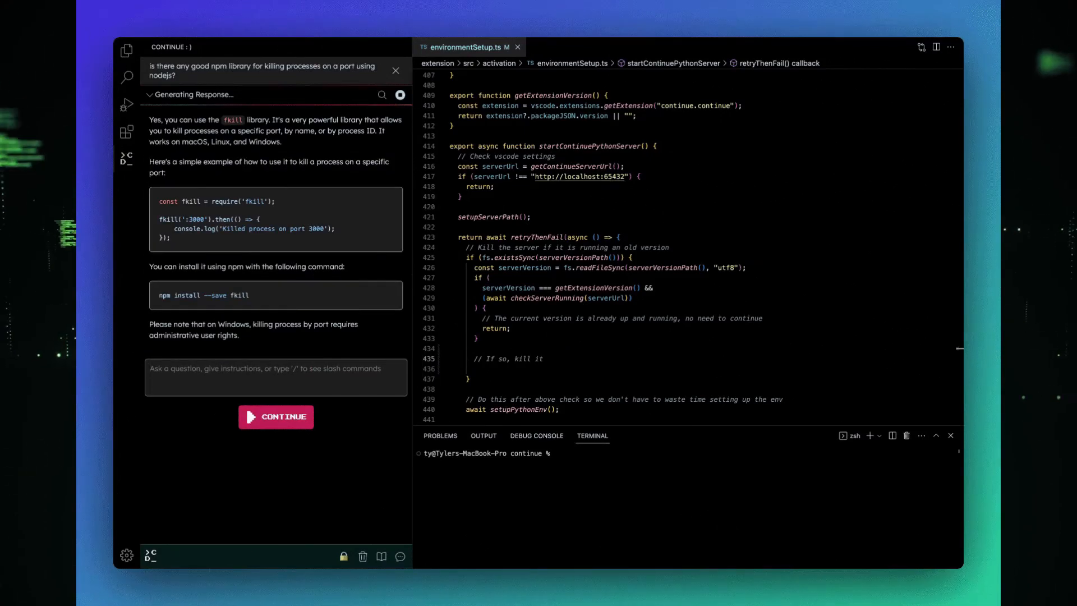
Enter a '/edit use fkill here' slash command in the Continue sidebar
{"action": "type", "text": "/edit use fkill here, mo"}
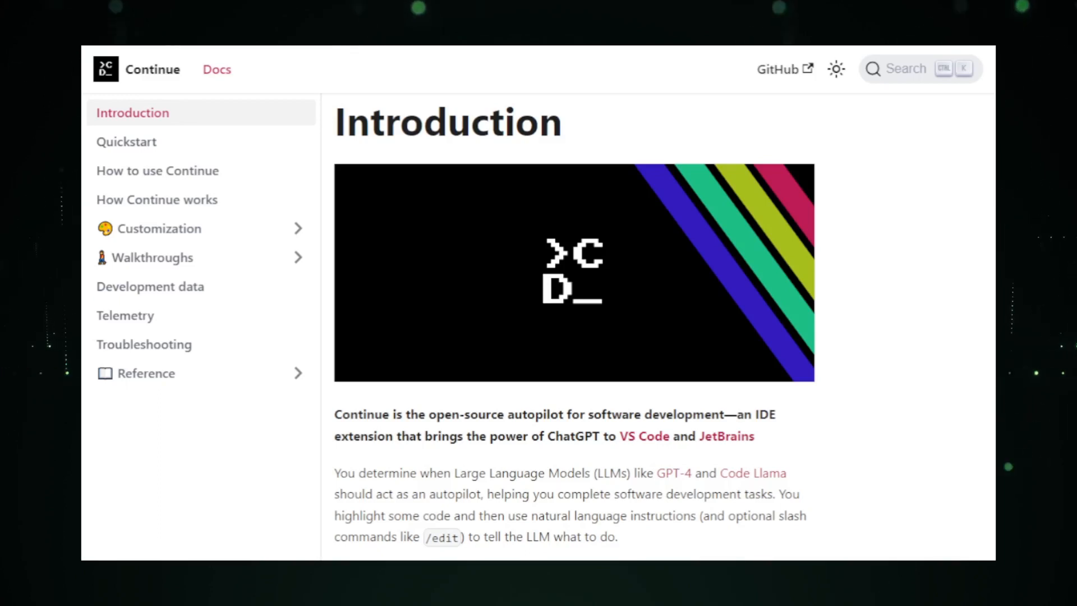
Read down the Continue docs Introduction page, then go to its GitHub repository
{"action": "scroll", "scroll_direction": "down", "scroll_amount": 3}
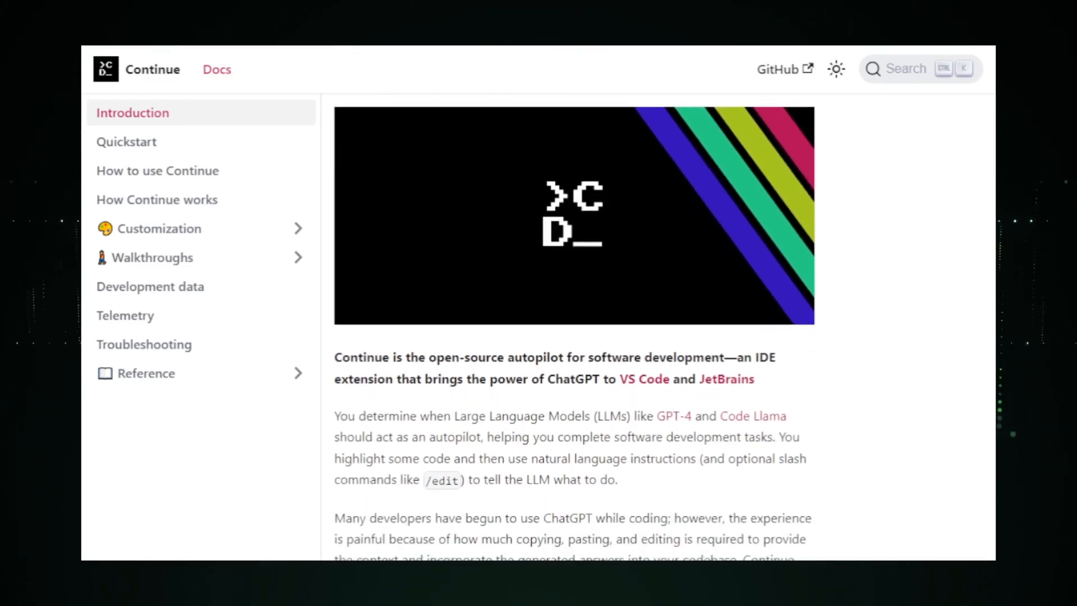
{"action": "scroll", "scroll_direction": "down", "scroll_amount": 3}
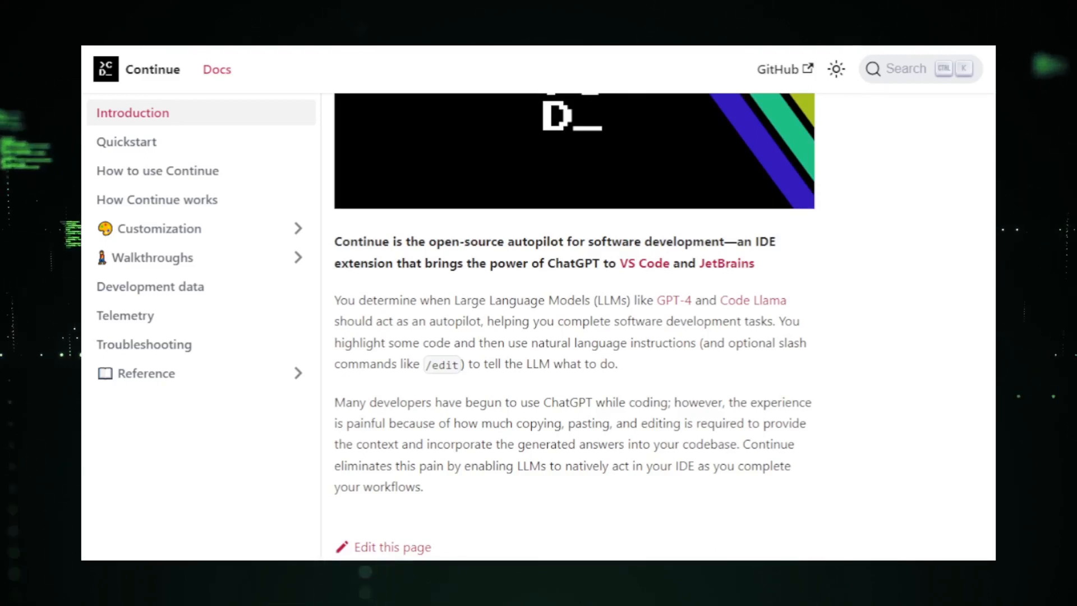
{"action": "left_click", "coordinate": [780, 69]}
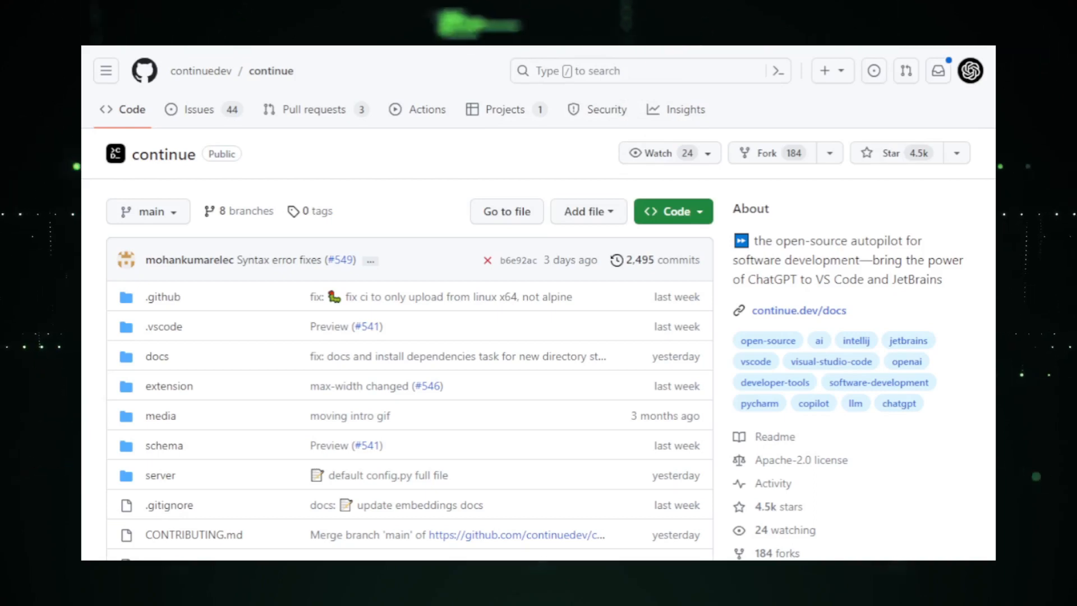
{"action": "scroll", "scroll_direction": "down", "scroll_amount": 3}
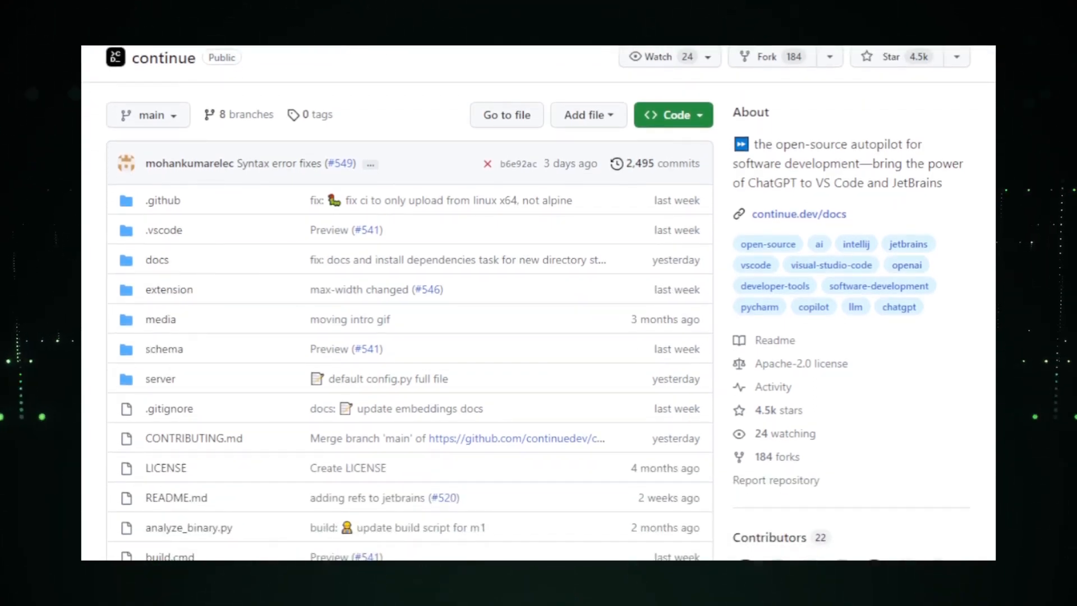
{"action": "scroll", "scroll_direction": "down", "scroll_amount": 3}
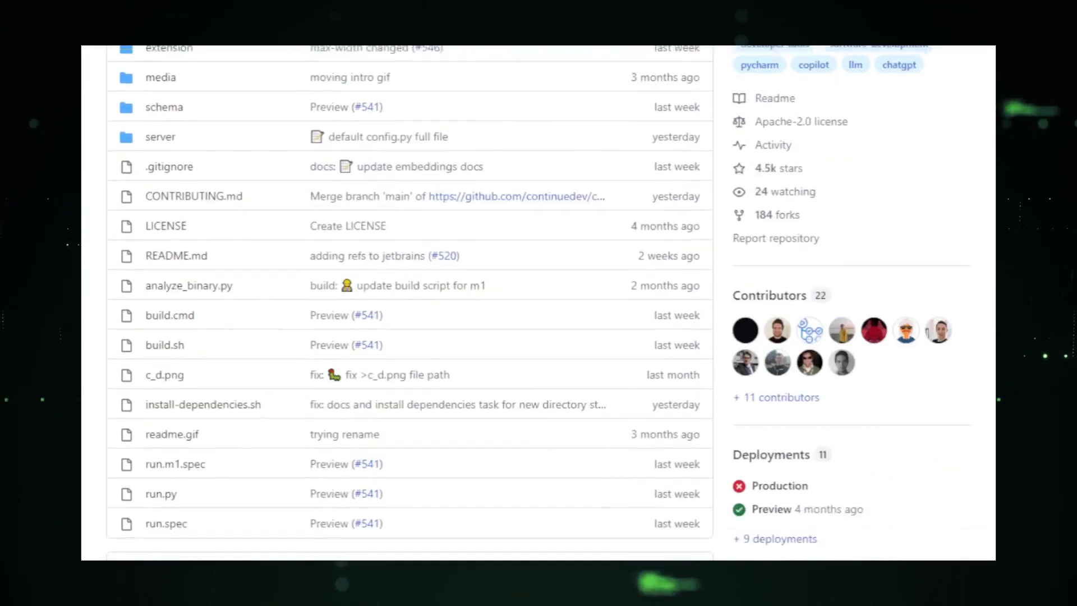
{"action": "scroll", "scroll_direction": "down", "scroll_amount": 3}
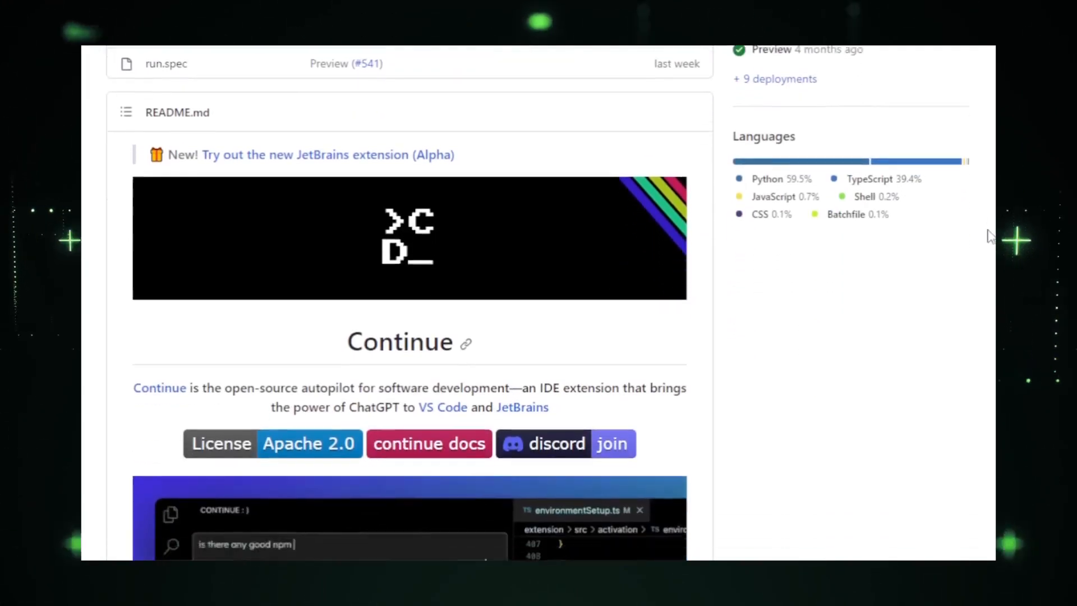
{"action": "scroll", "scroll_direction": "down", "scroll_amount": 3}
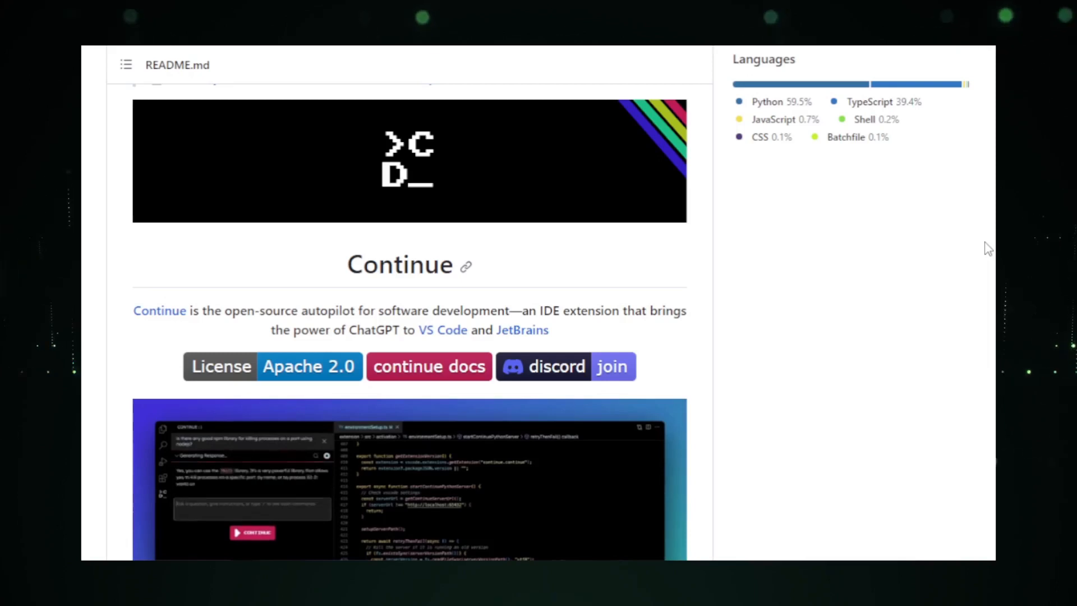
{"action": "scroll", "scroll_direction": "down", "scroll_amount": 3}
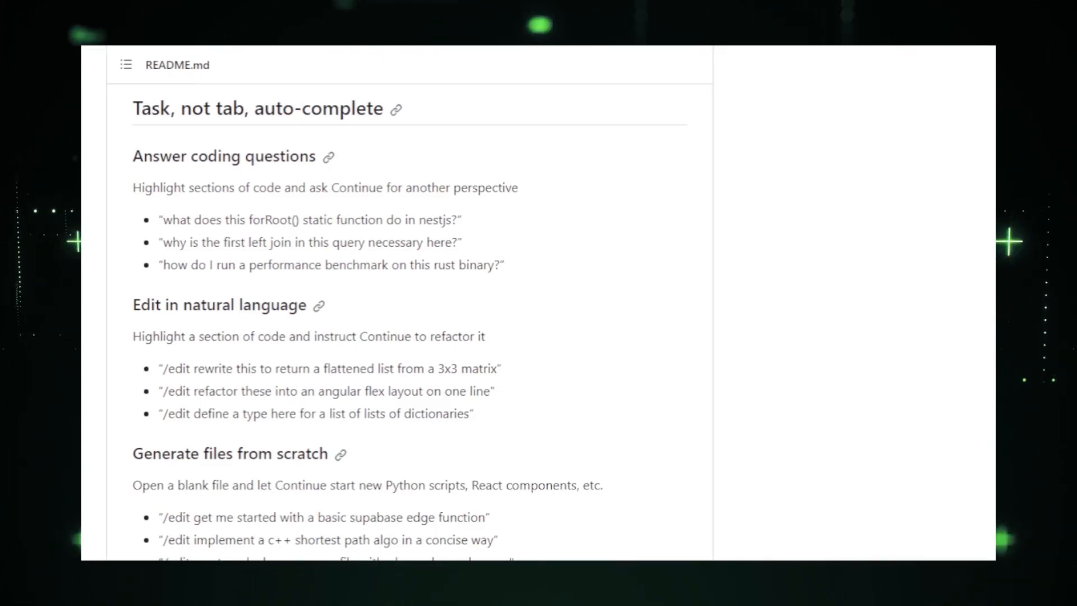
{"action": "scroll", "scroll_direction": "down", "scroll_amount": 3}
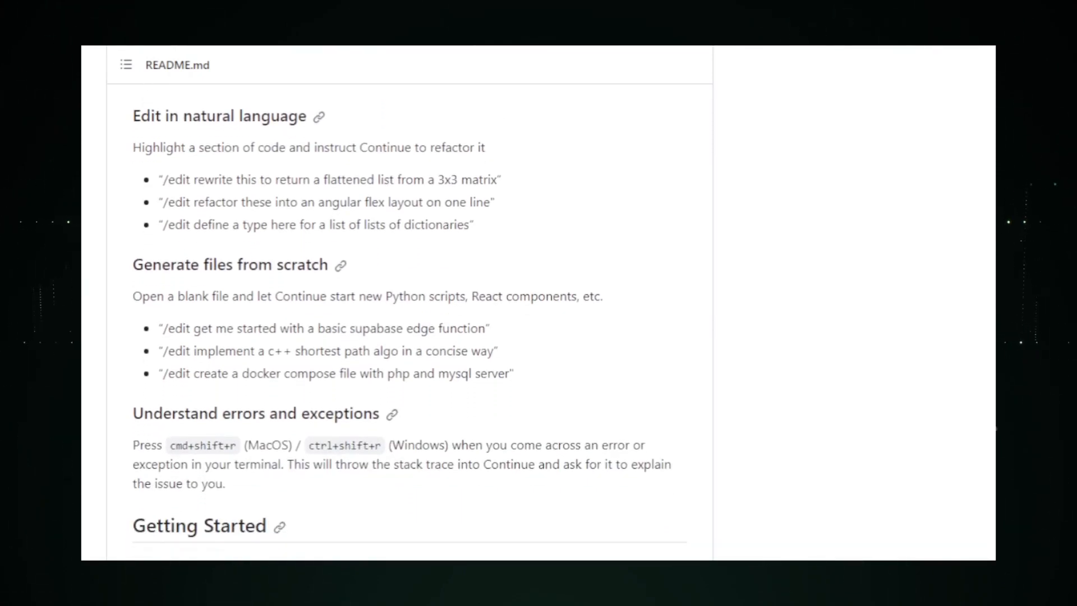
{"action": "scroll", "scroll_direction": "down", "scroll_amount": 3}
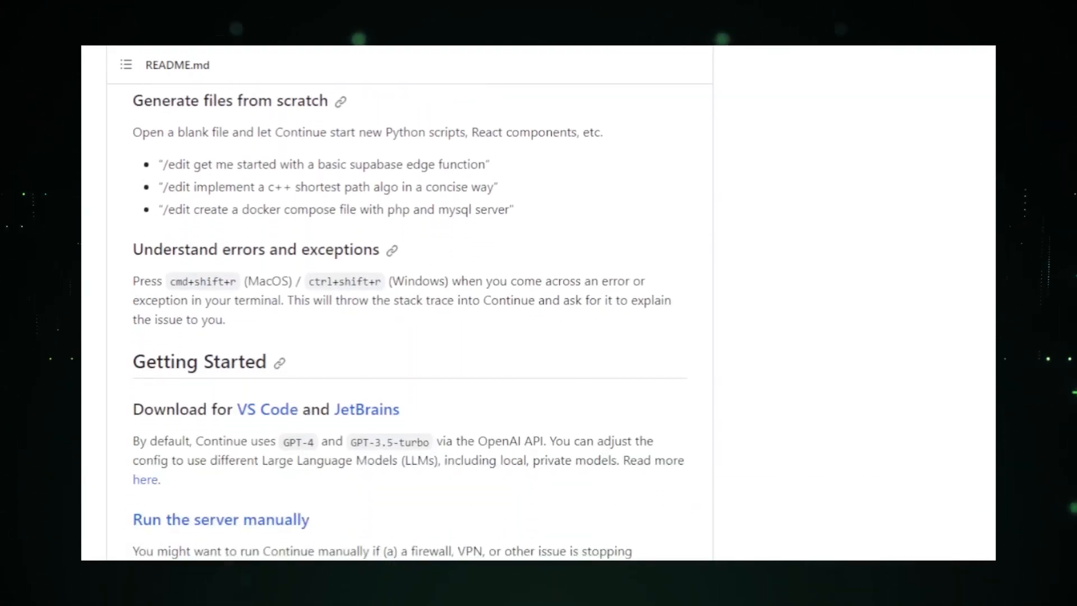
{"action": "scroll", "scroll_direction": "down", "scroll_amount": 3}
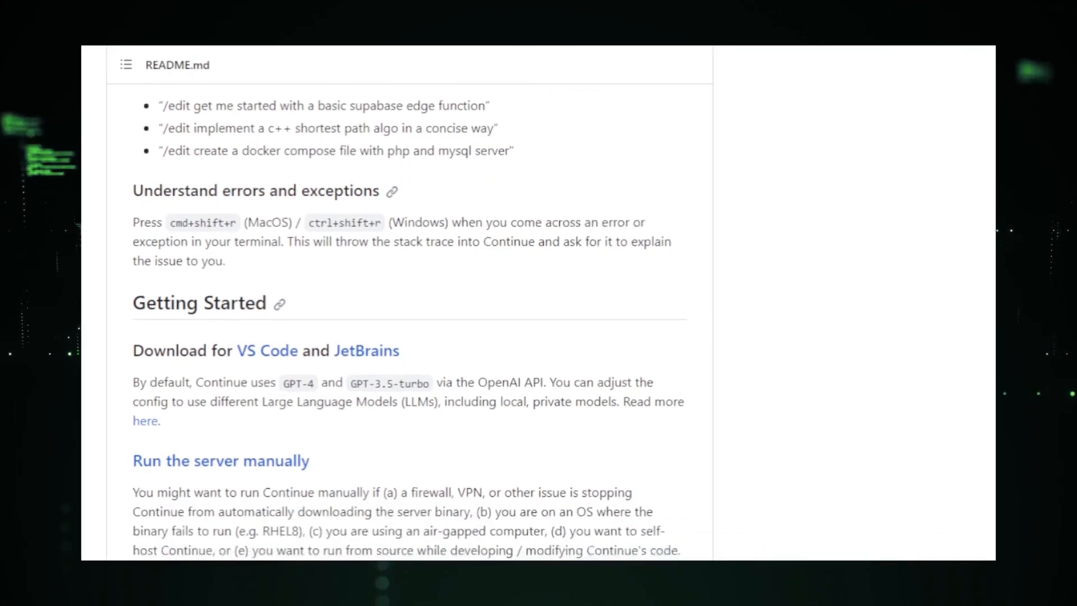
{"action": "scroll", "scroll_direction": "down", "scroll_amount": 3}
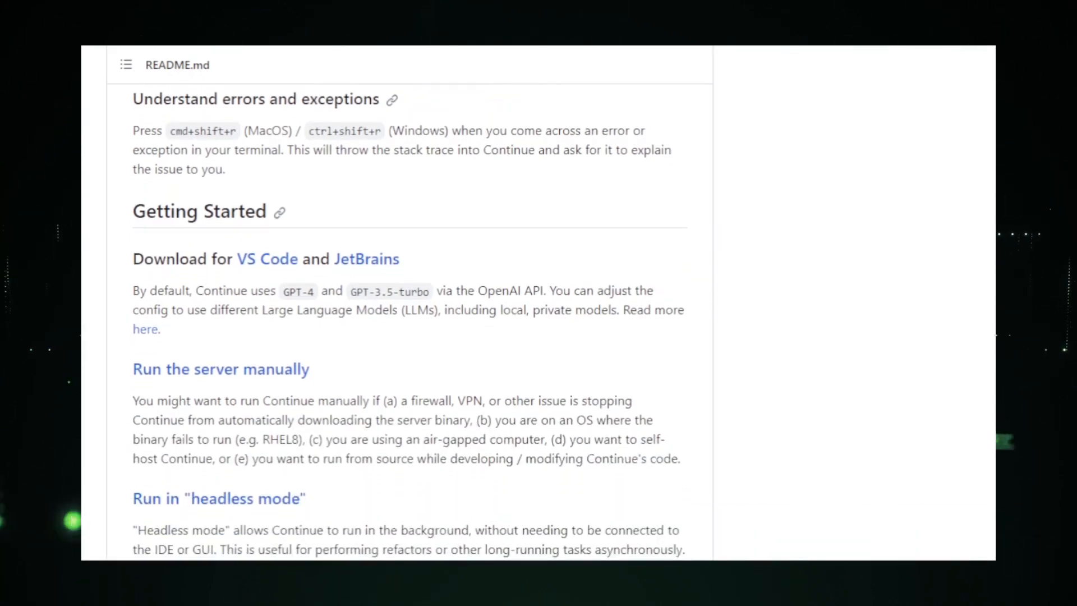
{"action": "scroll", "scroll_direction": "down", "scroll_amount": 3}
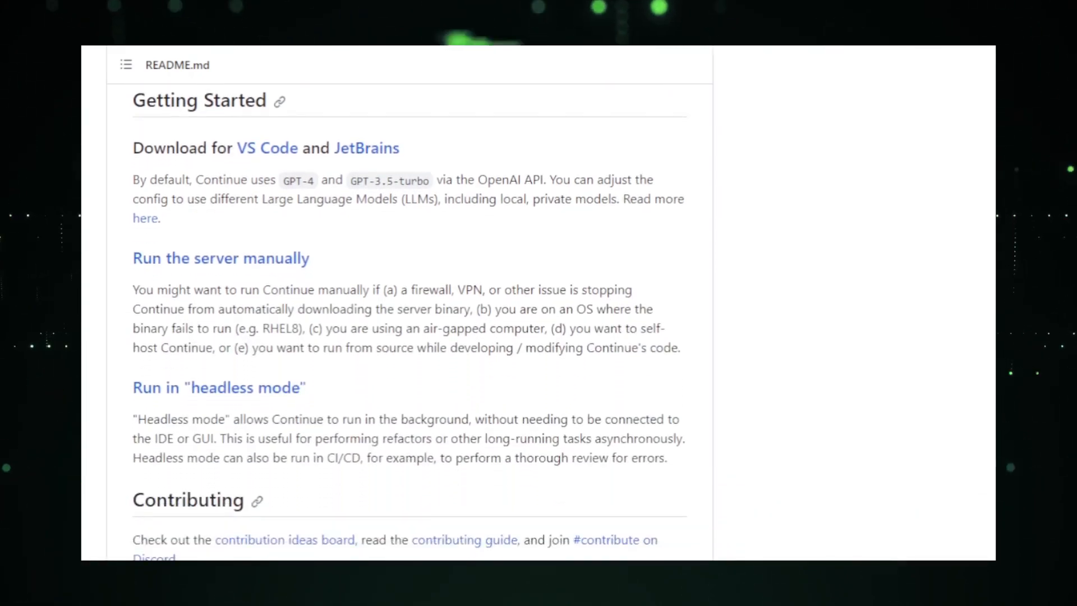
{"action": "scroll", "scroll_direction": "down", "scroll_amount": 3}
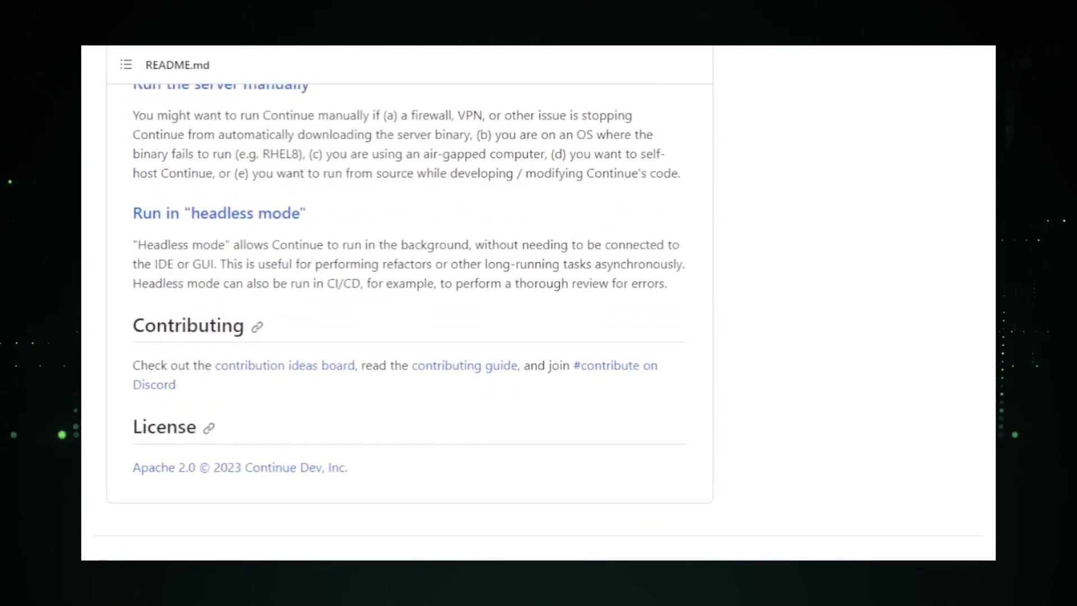
{"action": "scroll", "scroll_direction": "up", "scroll_amount": 3}
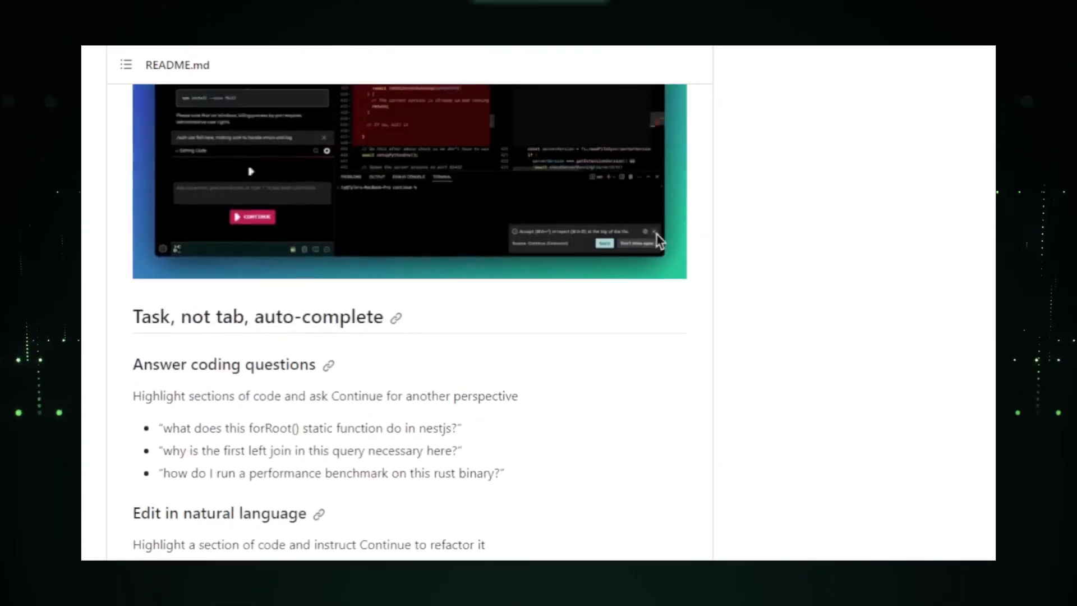
{"action": "scroll", "scroll_direction": "up", "scroll_amount": 3}
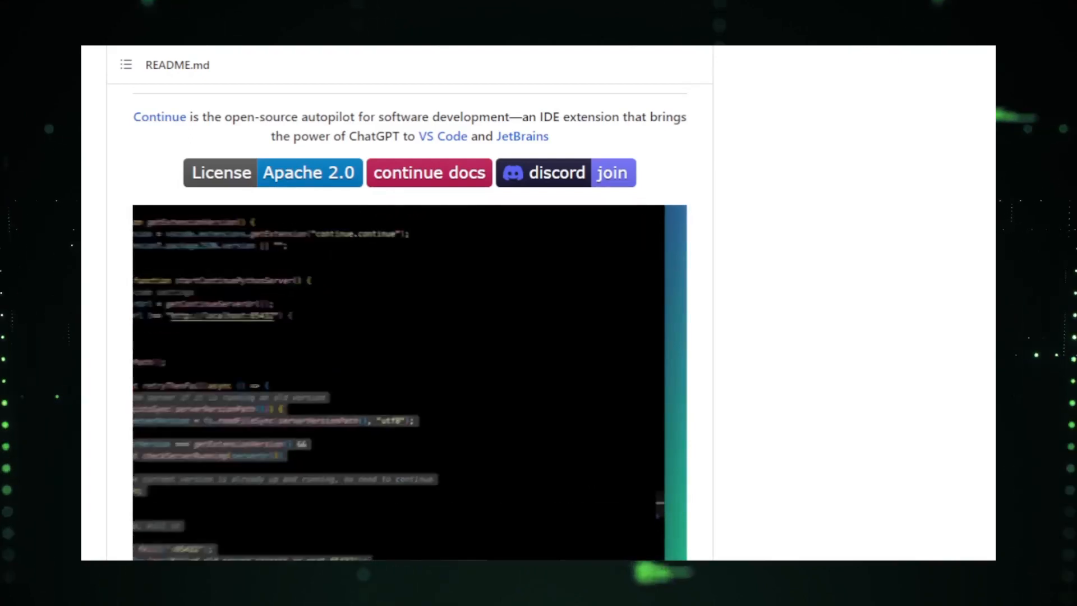
{"action": "scroll", "scroll_direction": "up", "scroll_amount": 3}
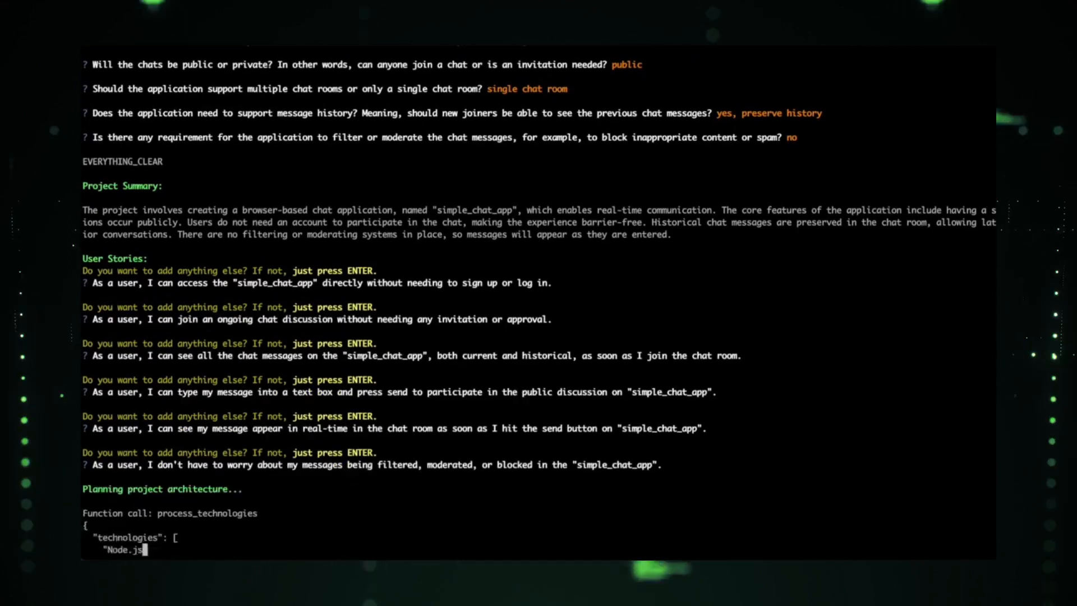
Scroll through GPT Pilot's simple_chat_app output and the server.js route fix for 'Cannot GET /'
{"action": "scroll", "scroll_direction": "down", "scroll_amount": 3}
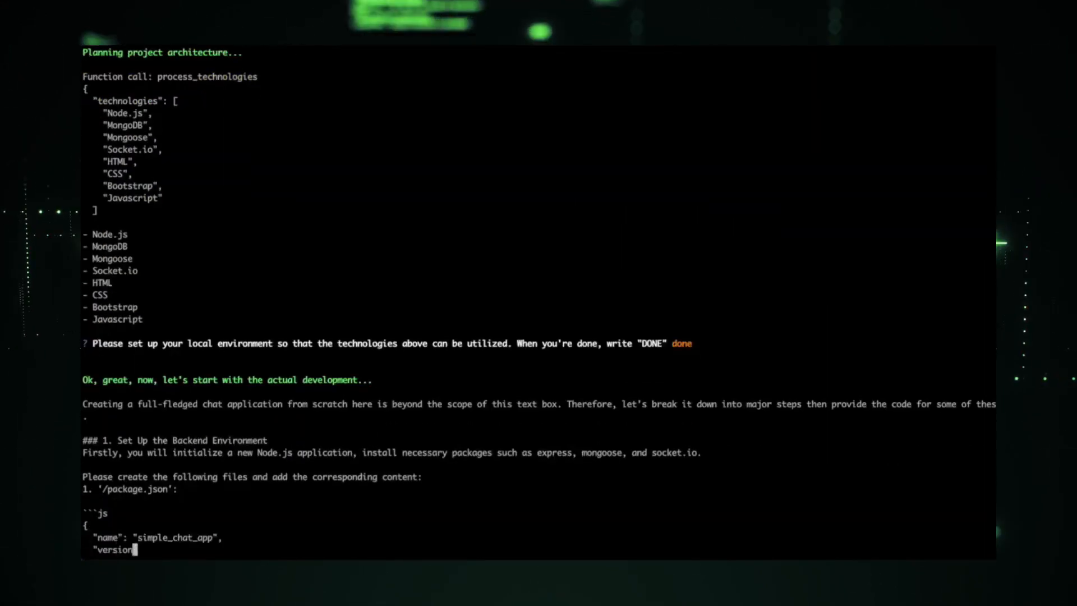
{"action": "scroll", "scroll_direction": "down", "scroll_amount": 3}
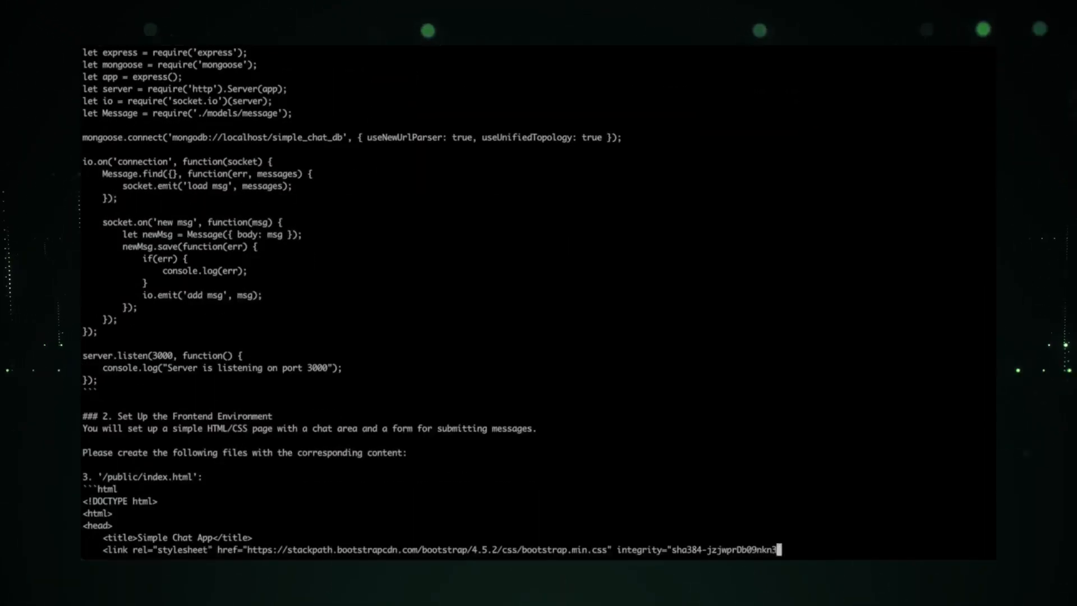
{"action": "scroll", "scroll_direction": "down", "scroll_amount": 3}
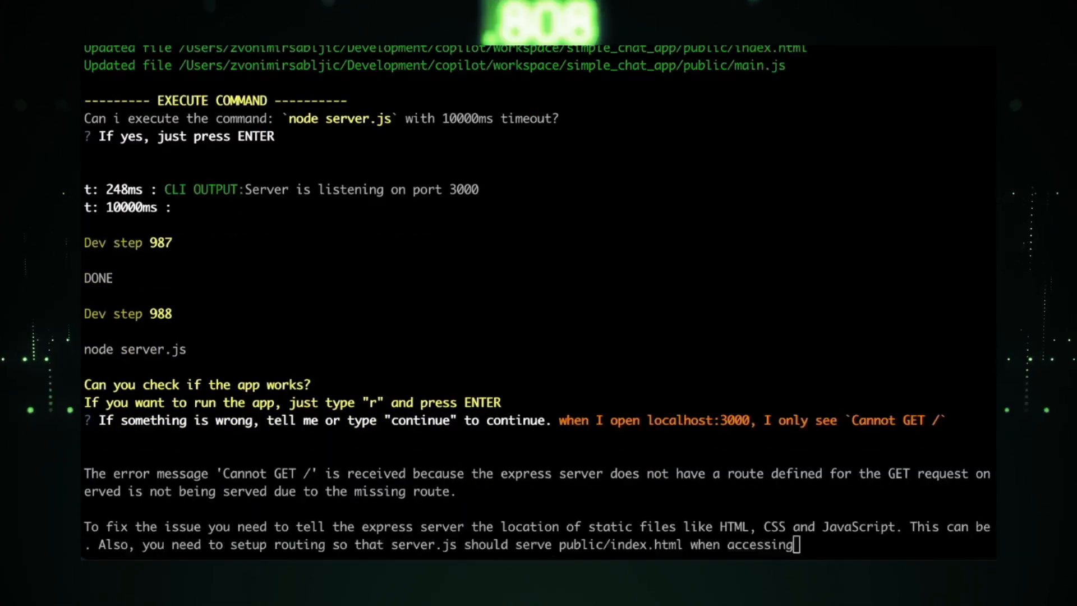
{"action": "scroll", "scroll_direction": "down", "scroll_amount": 3}
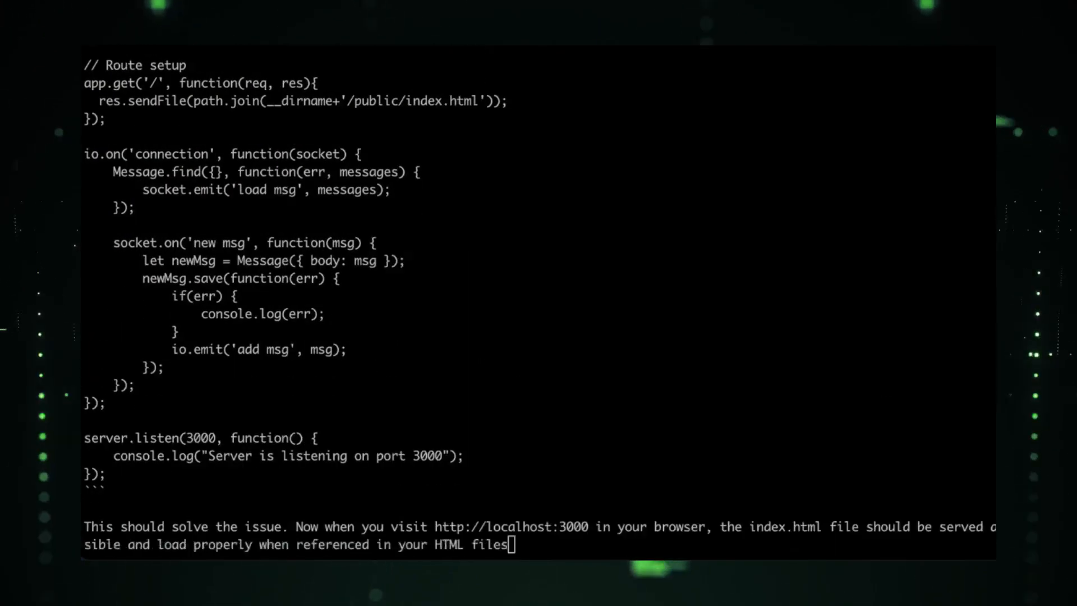
{"action": "scroll", "scroll_direction": "down", "scroll_amount": 3}
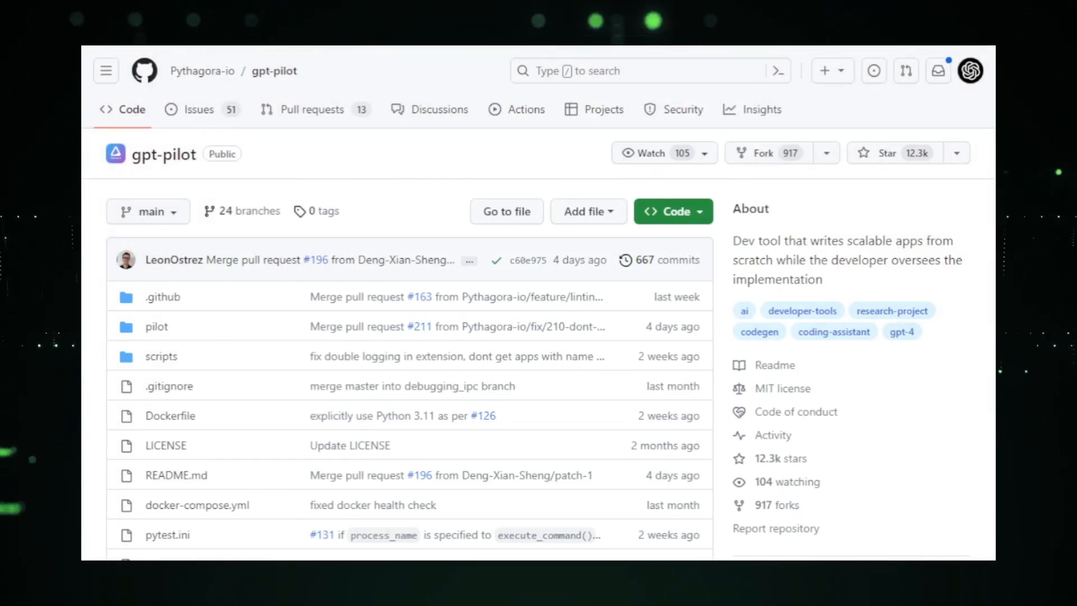
Scroll the gpt-pilot README from requirements through setup and CLI arguments
{"action": "scroll", "scroll_direction": "down", "scroll_amount": 3}
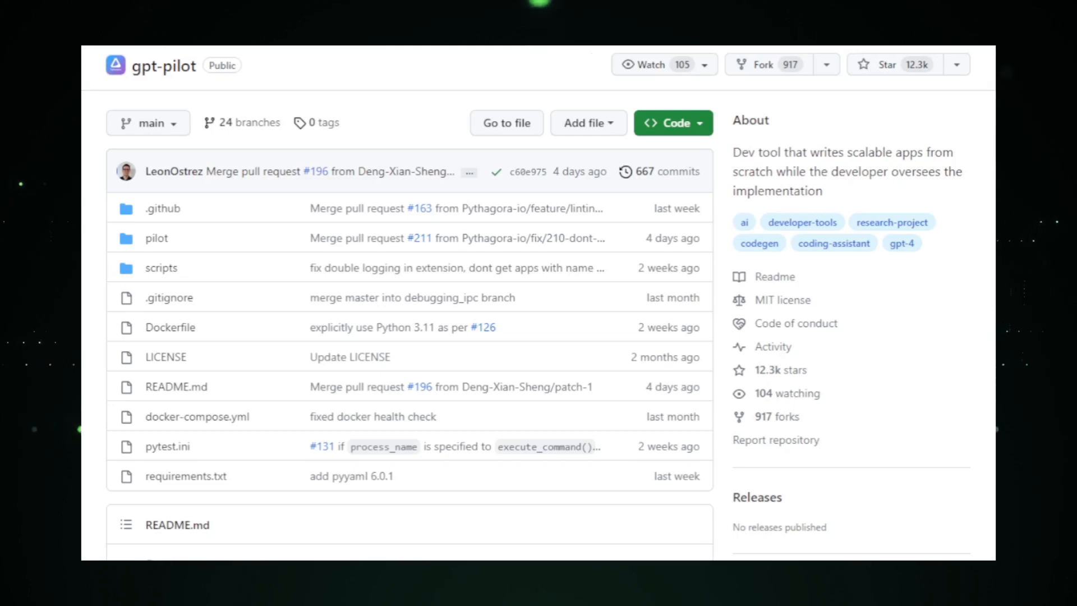
{"action": "scroll", "scroll_direction": "down", "scroll_amount": 3}
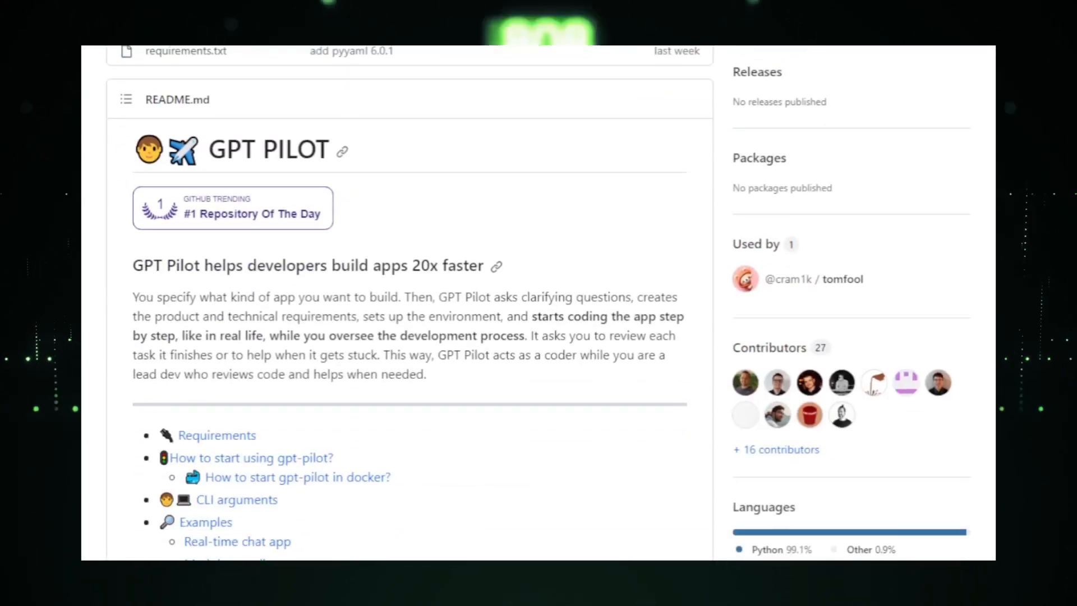
{"action": "scroll", "scroll_direction": "down", "scroll_amount": 3}
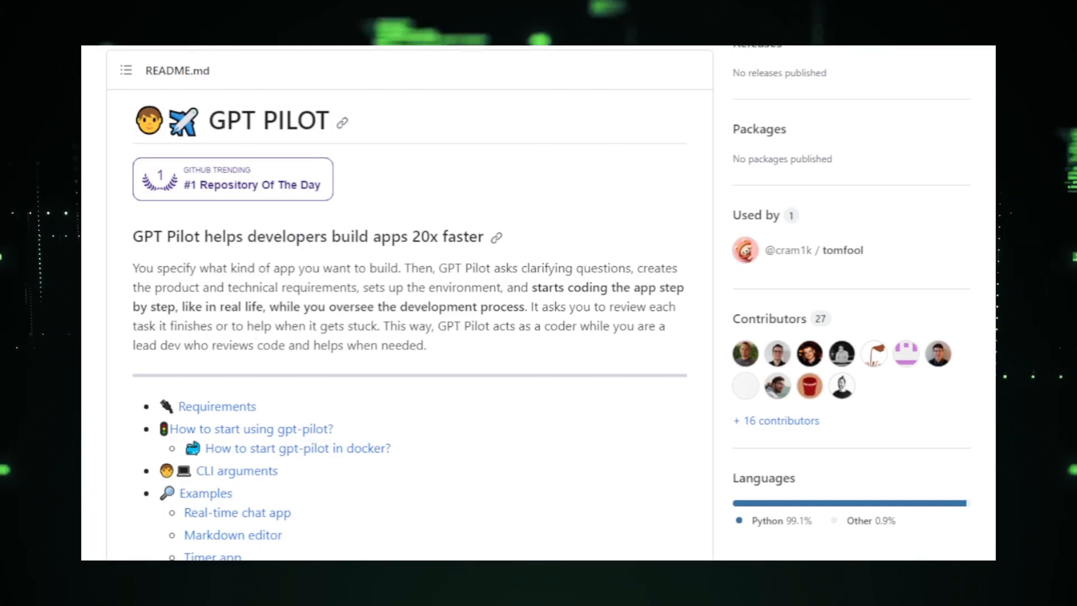
{"action": "scroll", "scroll_direction": "down", "scroll_amount": 3}
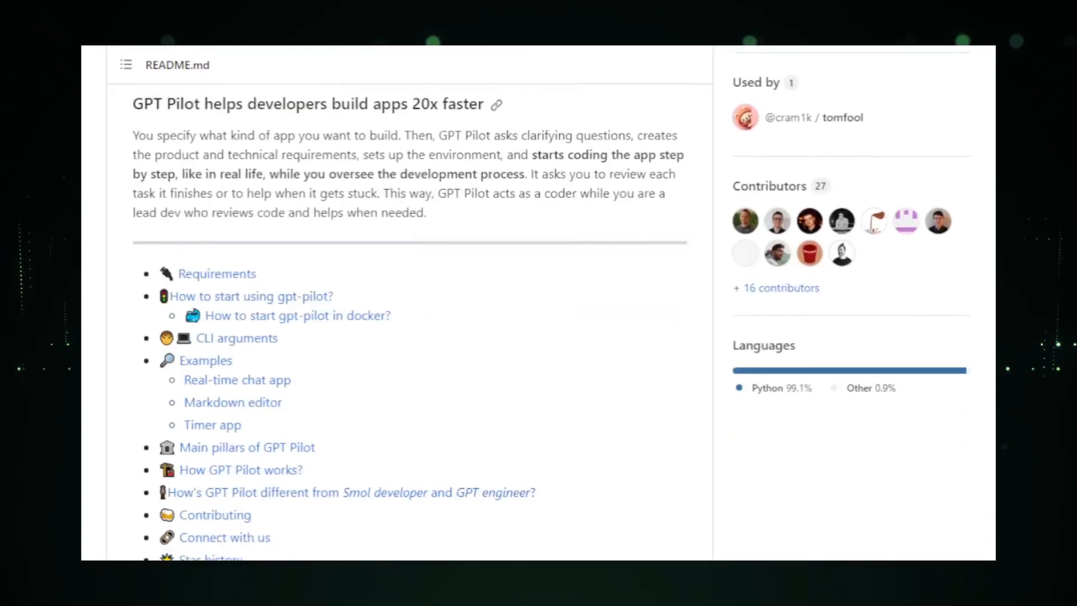
{"action": "scroll", "scroll_direction": "down", "scroll_amount": 3}
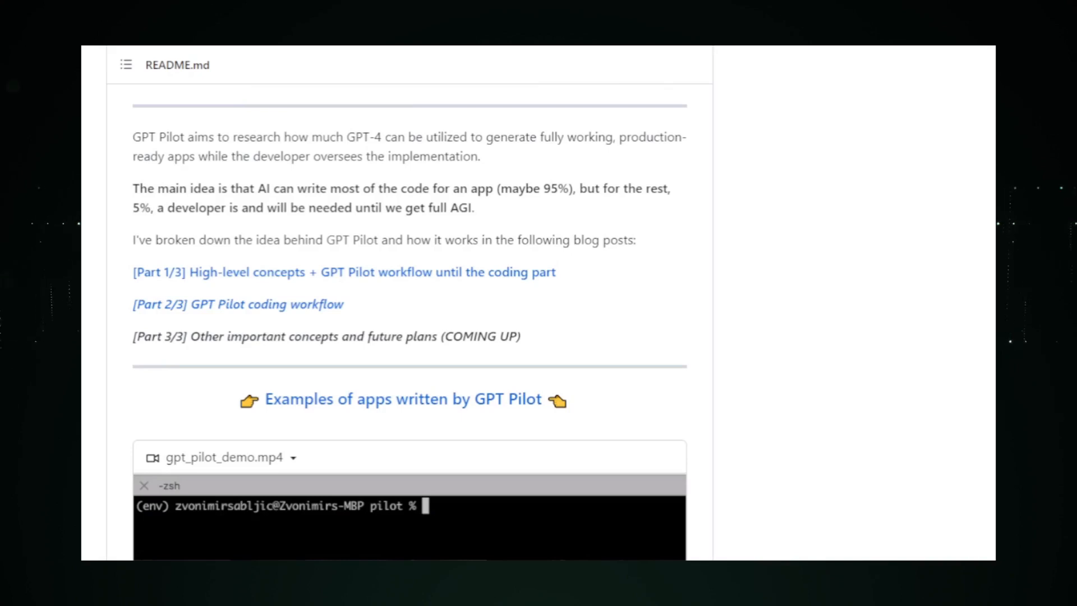
{"action": "scroll", "scroll_direction": "down", "scroll_amount": 3}
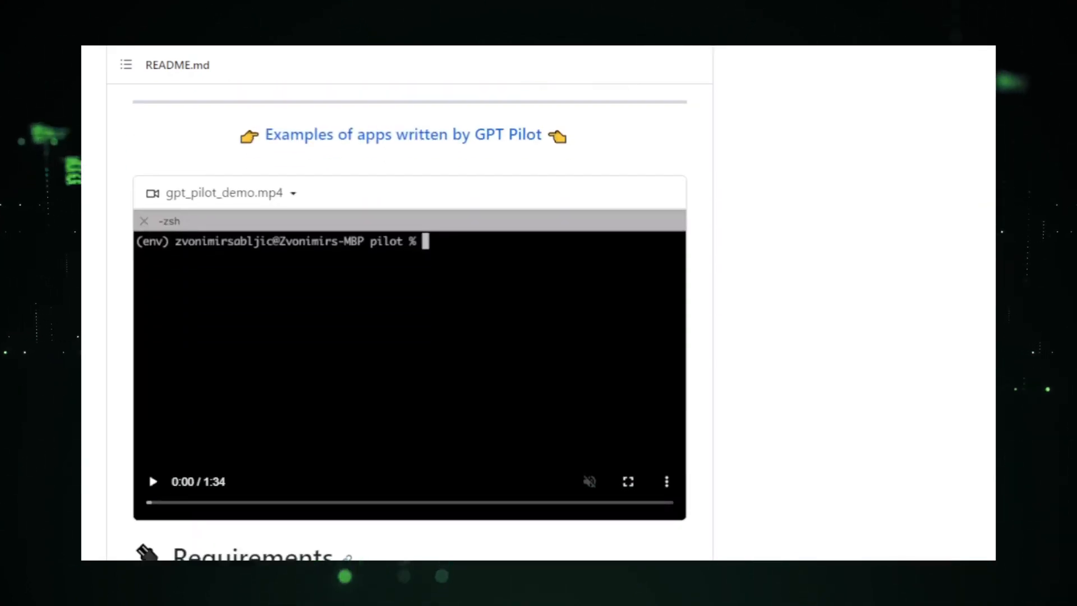
{"action": "scroll", "scroll_direction": "down", "scroll_amount": 3}
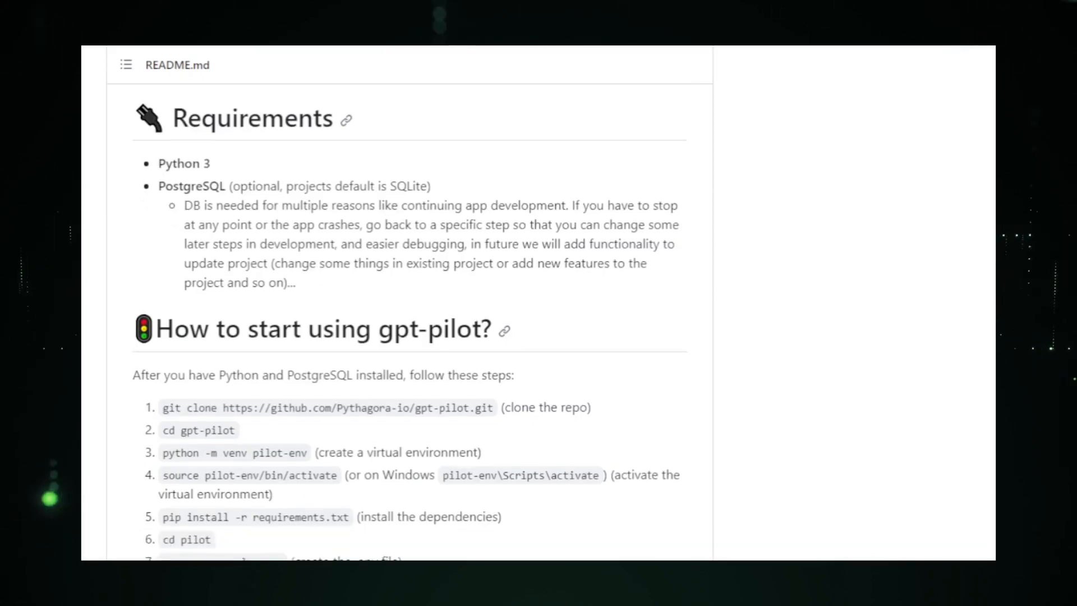
{"action": "scroll", "scroll_direction": "down", "scroll_amount": 3}
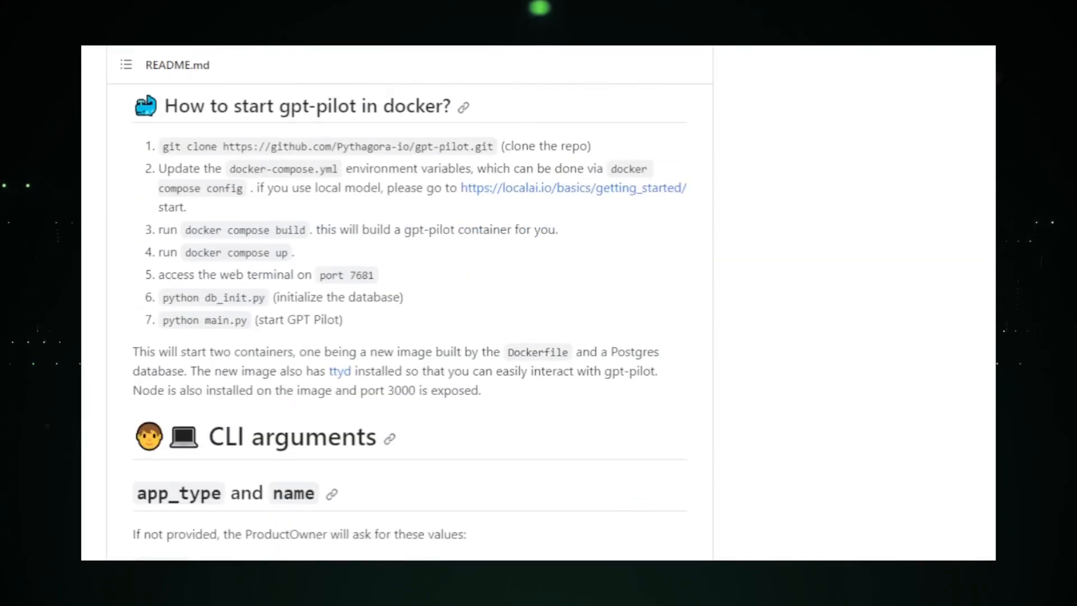
Continue down the gpt-pilot README through examples to how GPT Pilot works
{"action": "scroll", "scroll_direction": "down", "scroll_amount": 3}
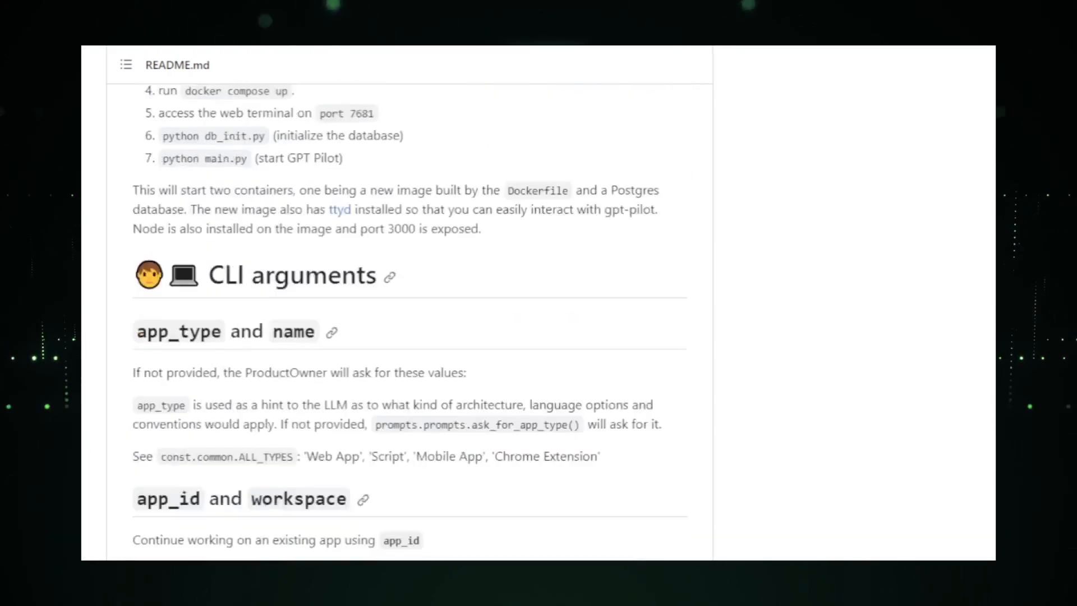
{"action": "scroll", "scroll_direction": "down", "scroll_amount": 3}
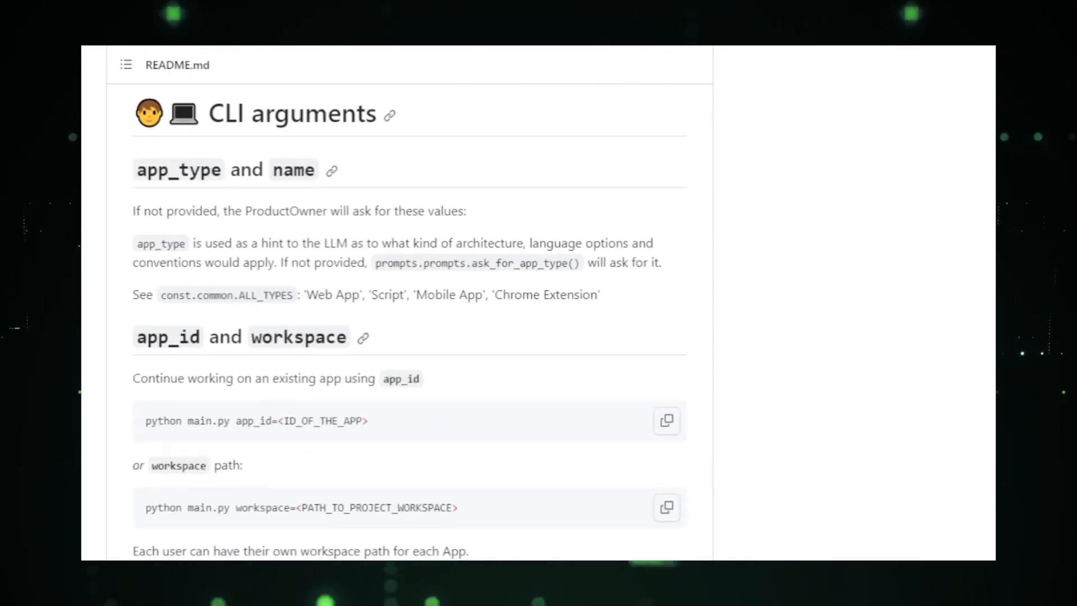
{"action": "scroll", "scroll_direction": "down", "scroll_amount": 3}
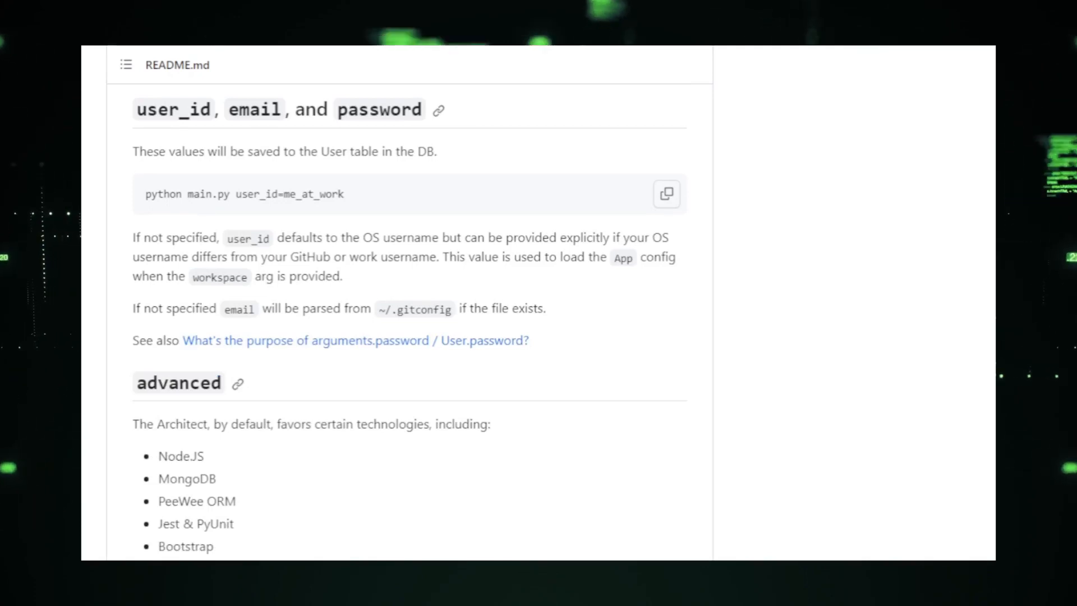
{"action": "scroll", "scroll_direction": "down", "scroll_amount": 3}
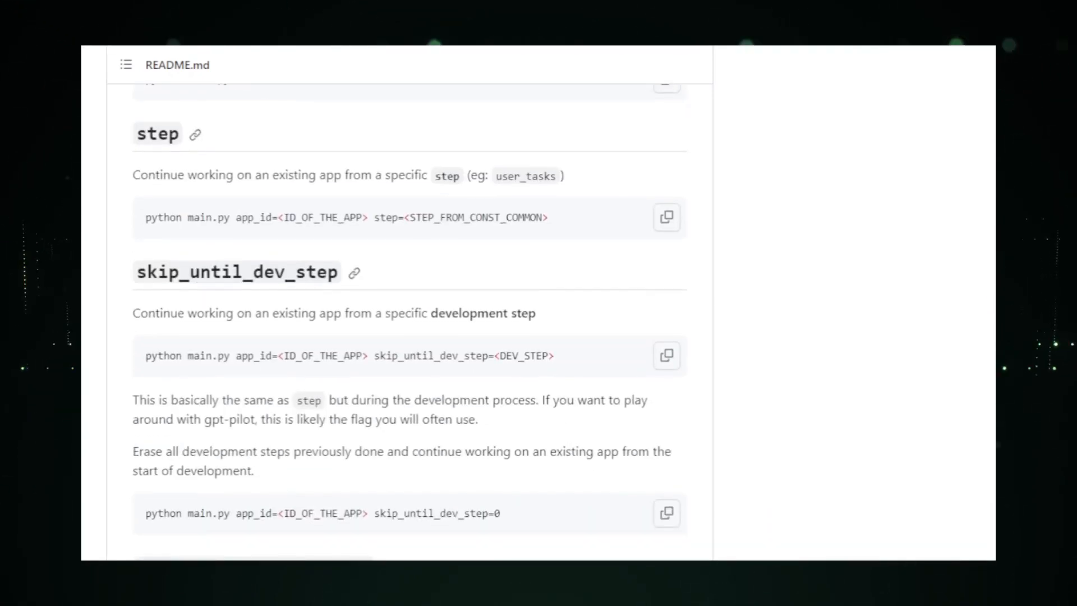
{"action": "scroll", "scroll_direction": "down", "scroll_amount": 3}
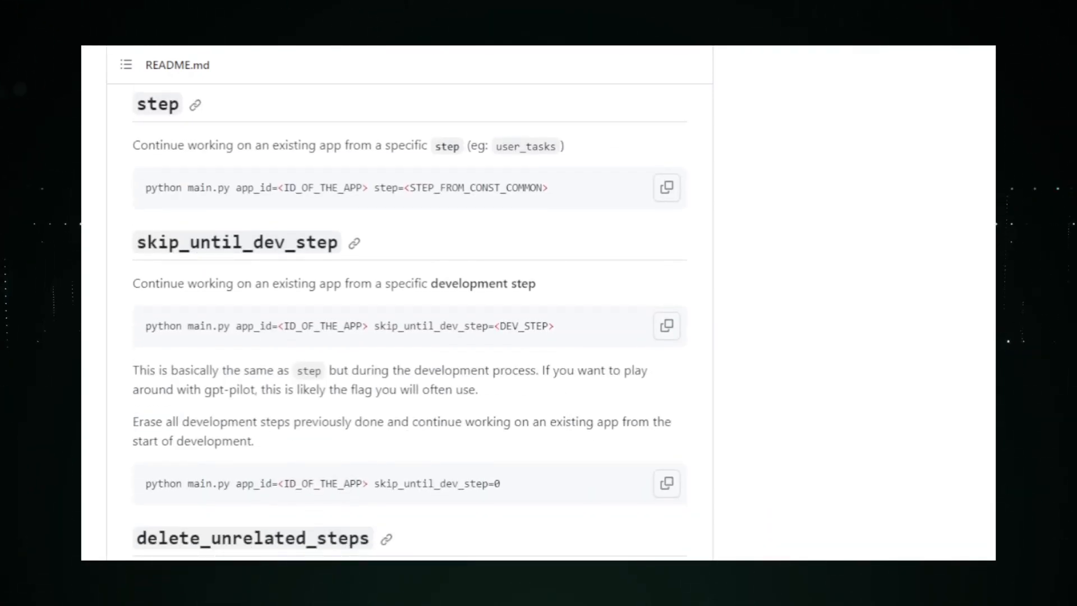
{"action": "scroll", "scroll_direction": "down", "scroll_amount": 3}
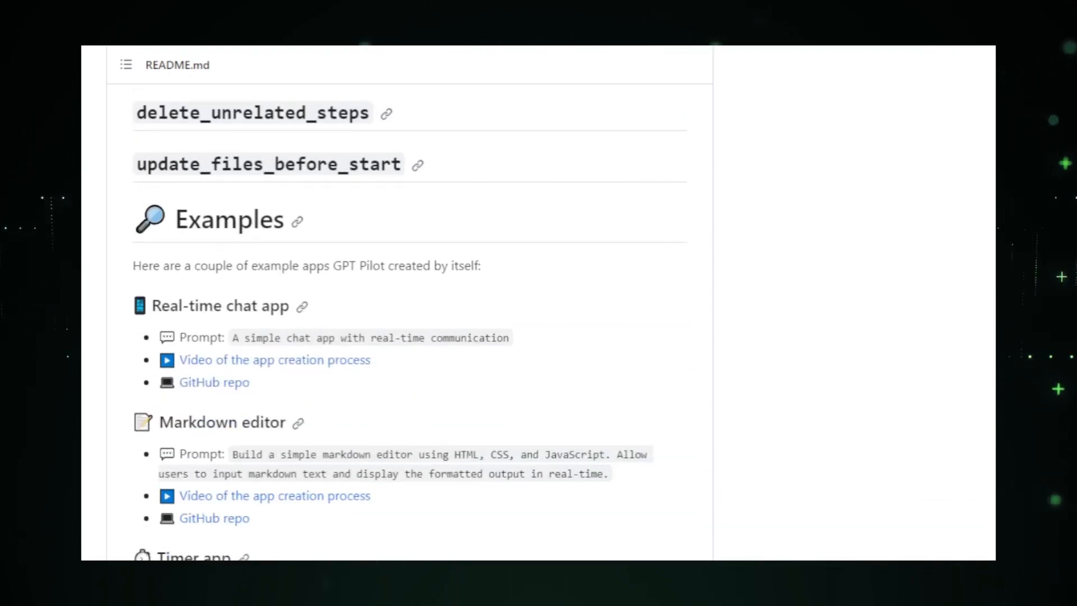
{"action": "scroll", "scroll_direction": "down", "scroll_amount": 3}
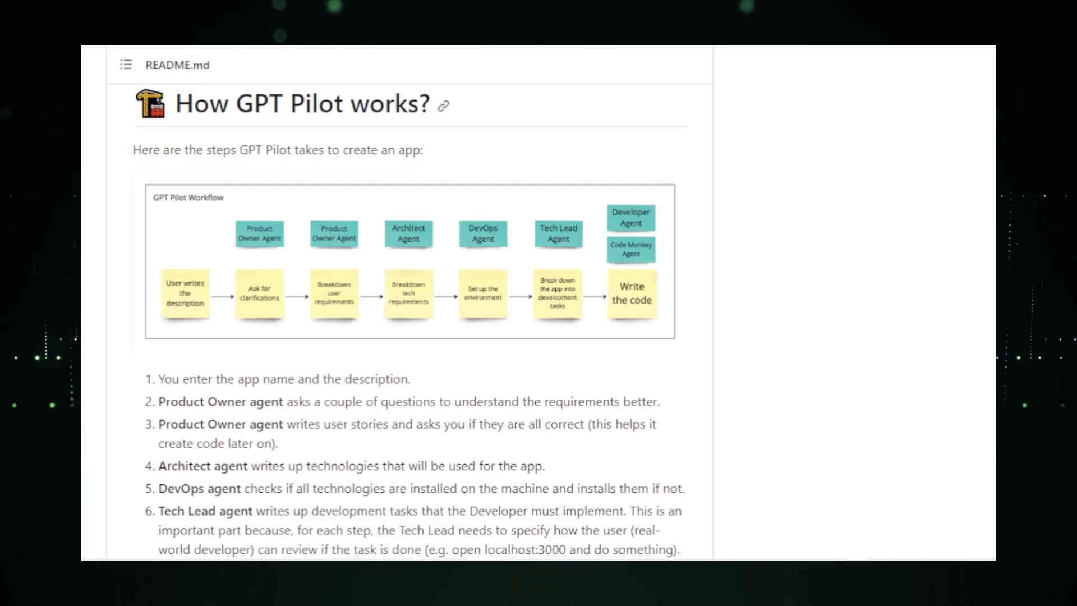
{"action": "scroll", "scroll_direction": "down", "scroll_amount": 3}
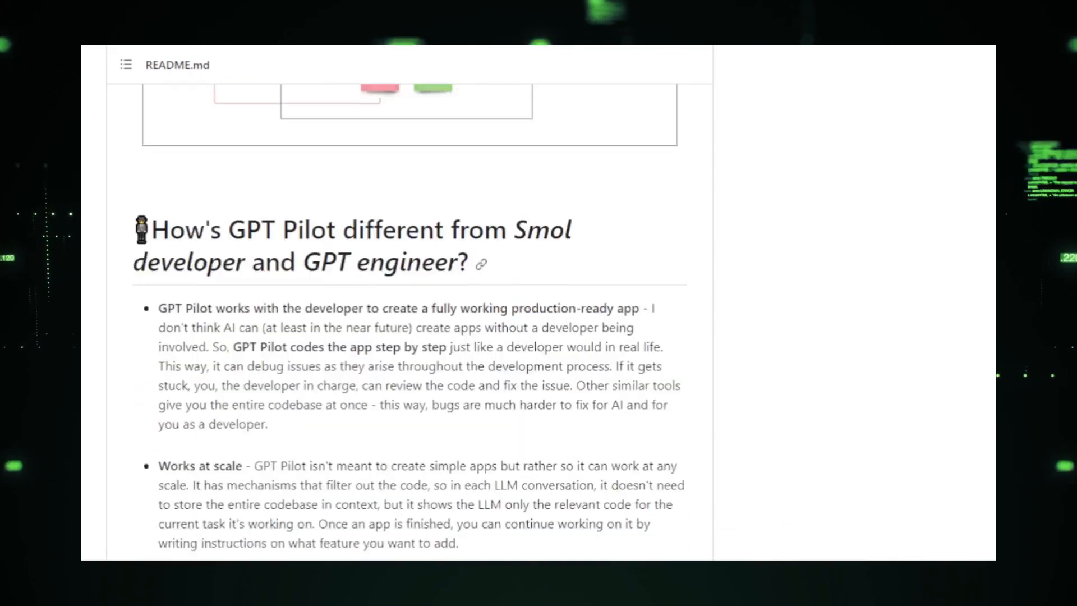
{"action": "scroll", "scroll_direction": "down", "scroll_amount": 3}
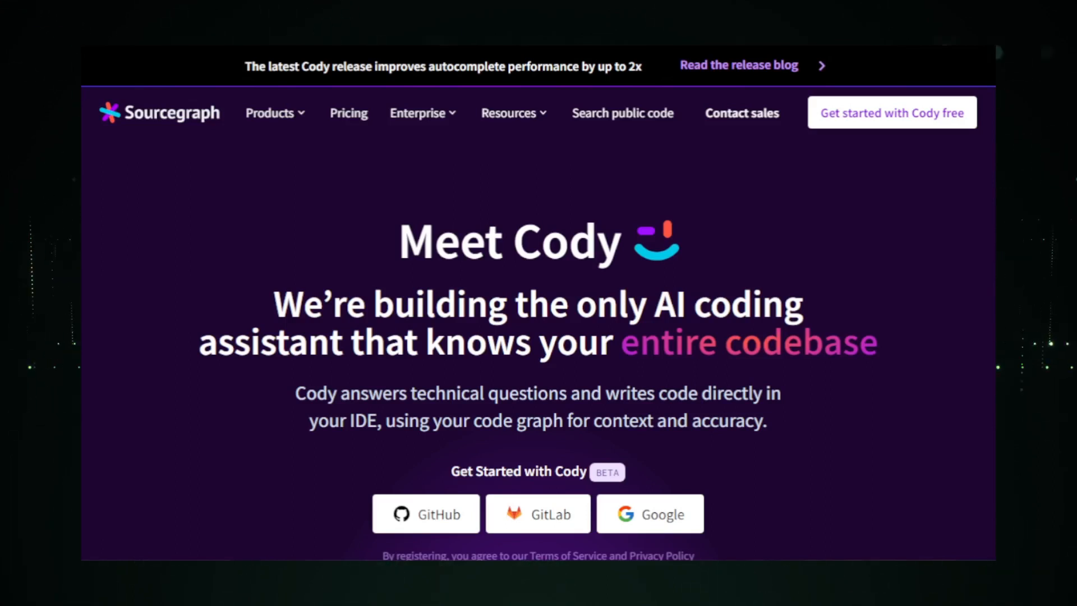
Scroll past the Meet Cody hero to the live demo where Cody writes a bubbleSort function
{"action": "scroll", "scroll_direction": "down", "scroll_amount": 3}
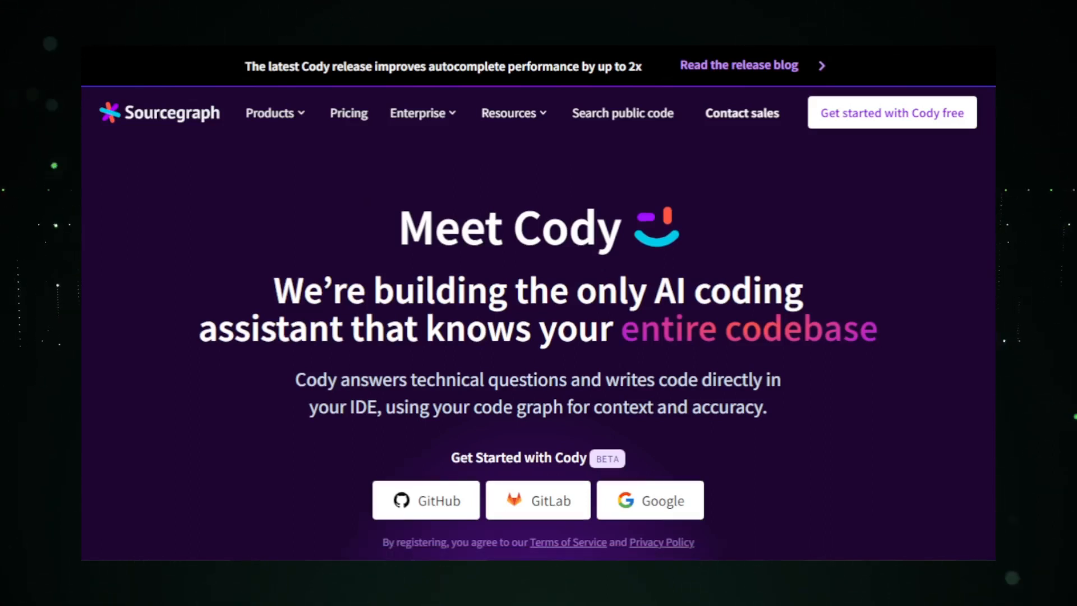
{"action": "scroll", "scroll_direction": "down", "scroll_amount": 3}
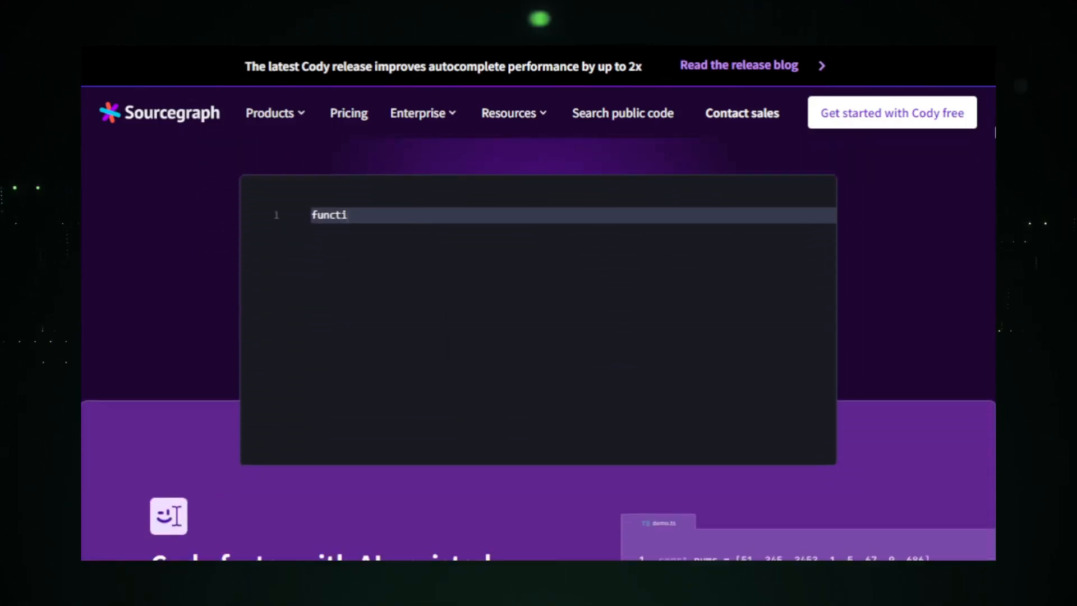
{"action": "type", "text": "on bubbleSort(array) {"}
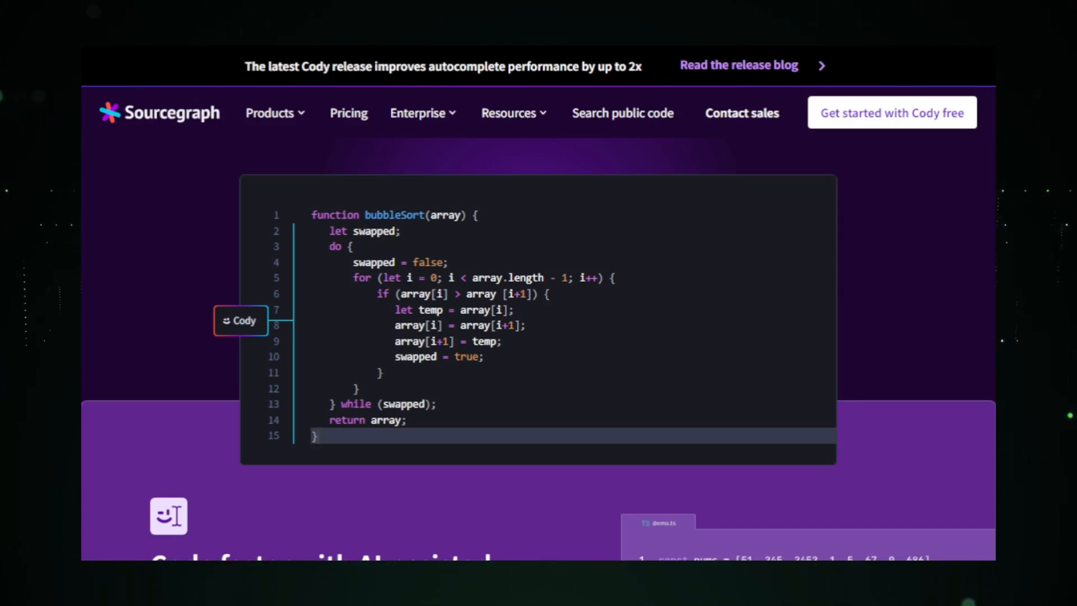
Scroll through Cody's autocomplete, supported editors and AI chat sections to the developer testimonial
{"action": "scroll", "scroll_direction": "down", "scroll_amount": 3}
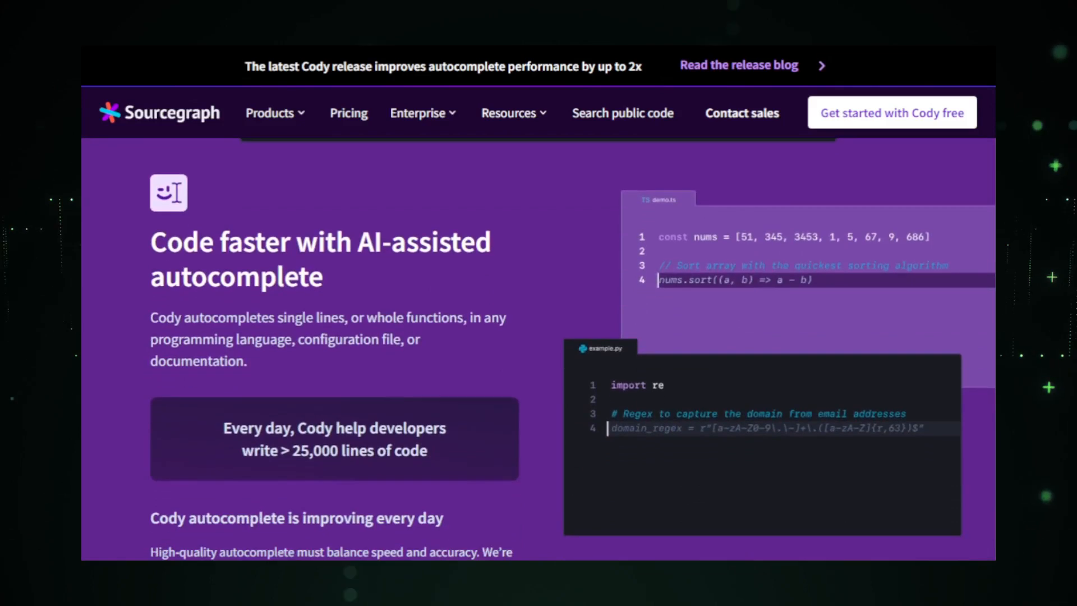
{"action": "scroll", "scroll_direction": "down", "scroll_amount": 3}
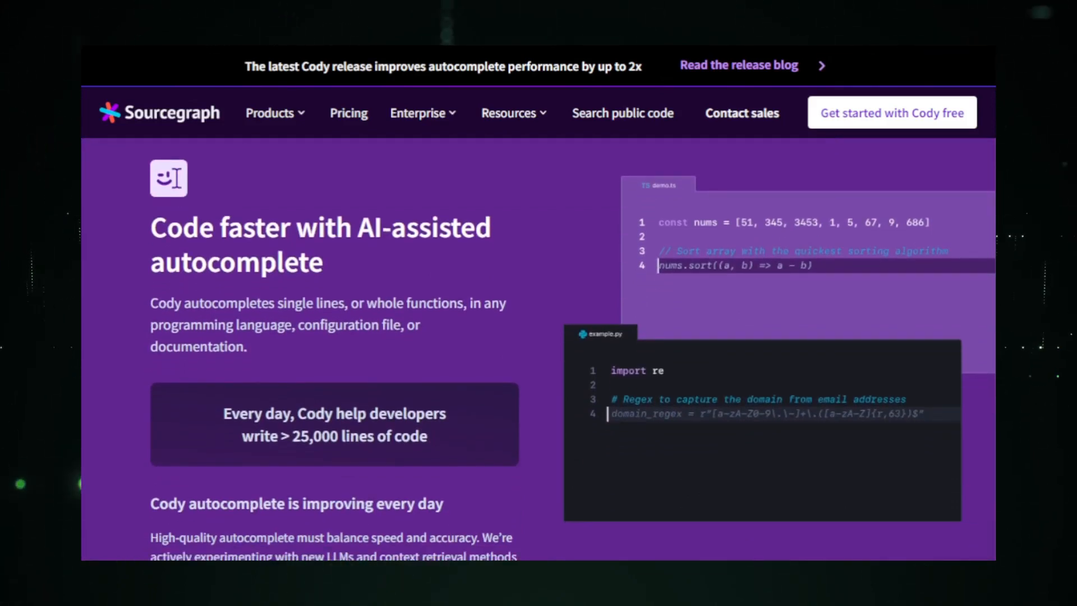
{"action": "scroll", "scroll_direction": "down", "scroll_amount": 3}
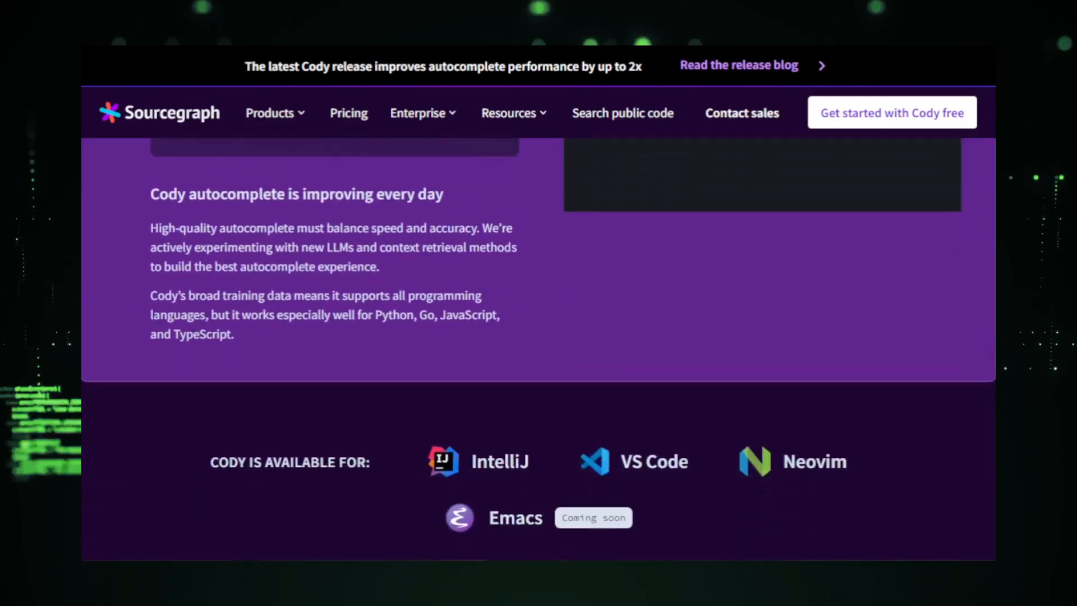
{"action": "scroll", "scroll_direction": "down", "scroll_amount": 3}
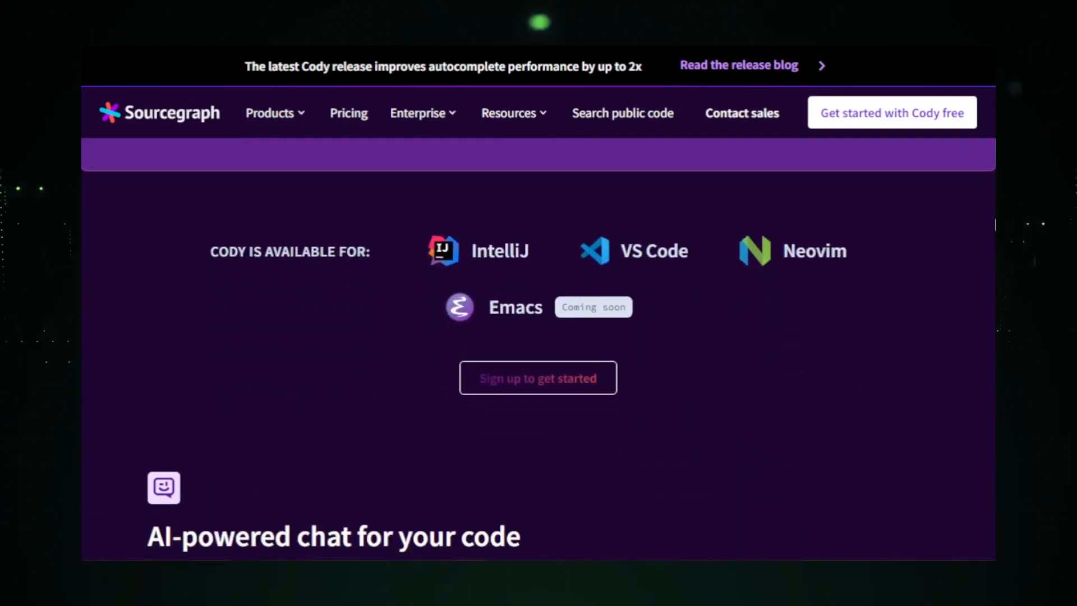
{"action": "scroll", "scroll_direction": "down", "scroll_amount": 3}
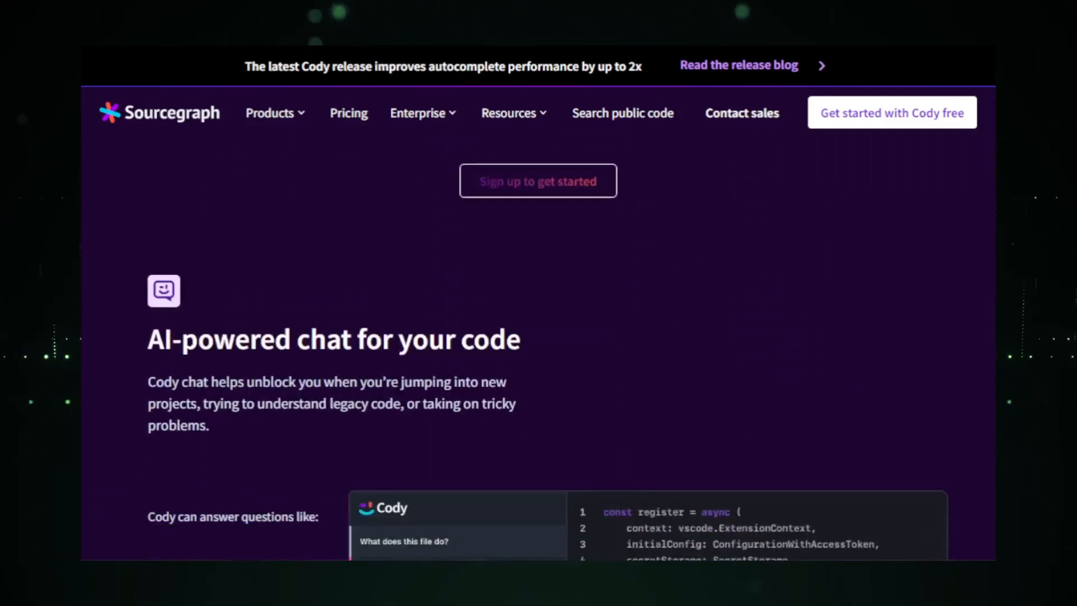
{"action": "scroll", "scroll_direction": "down", "scroll_amount": 3}
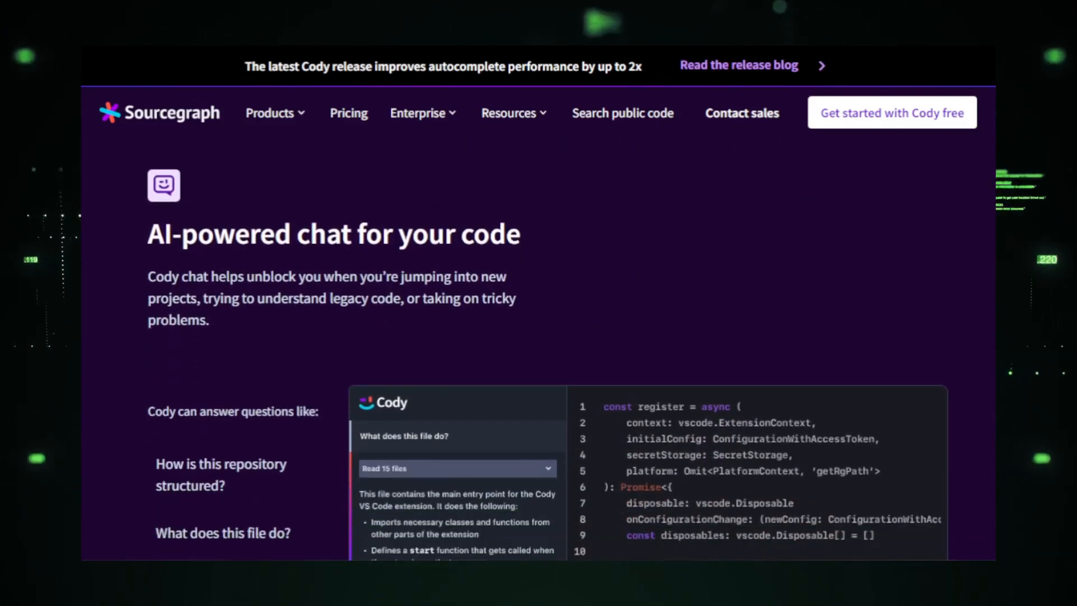
{"action": "scroll", "scroll_direction": "down", "scroll_amount": 3}
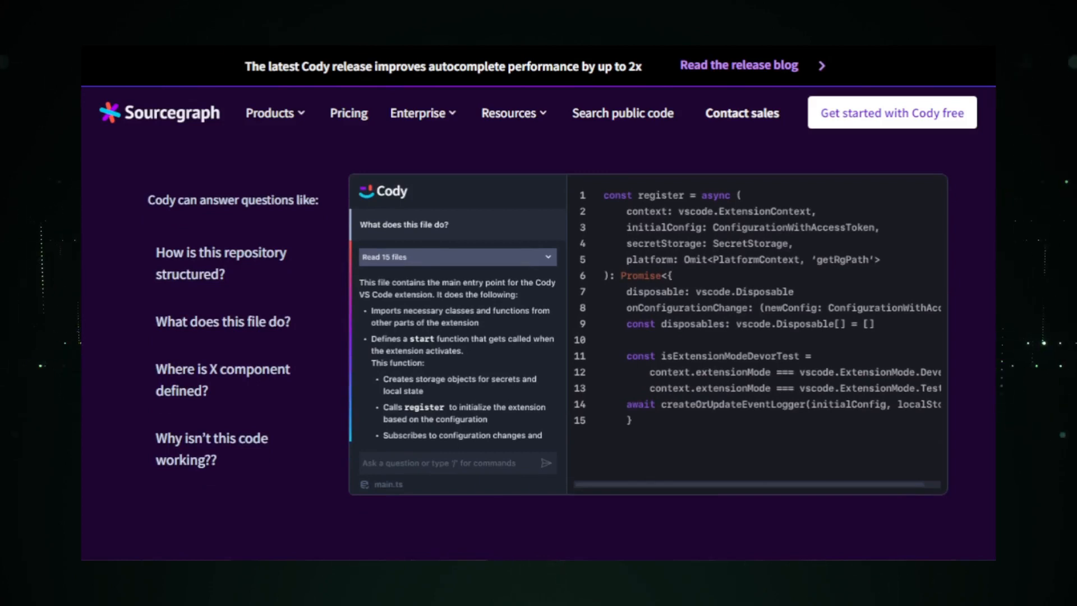
{"action": "scroll", "scroll_direction": "down", "scroll_amount": 3}
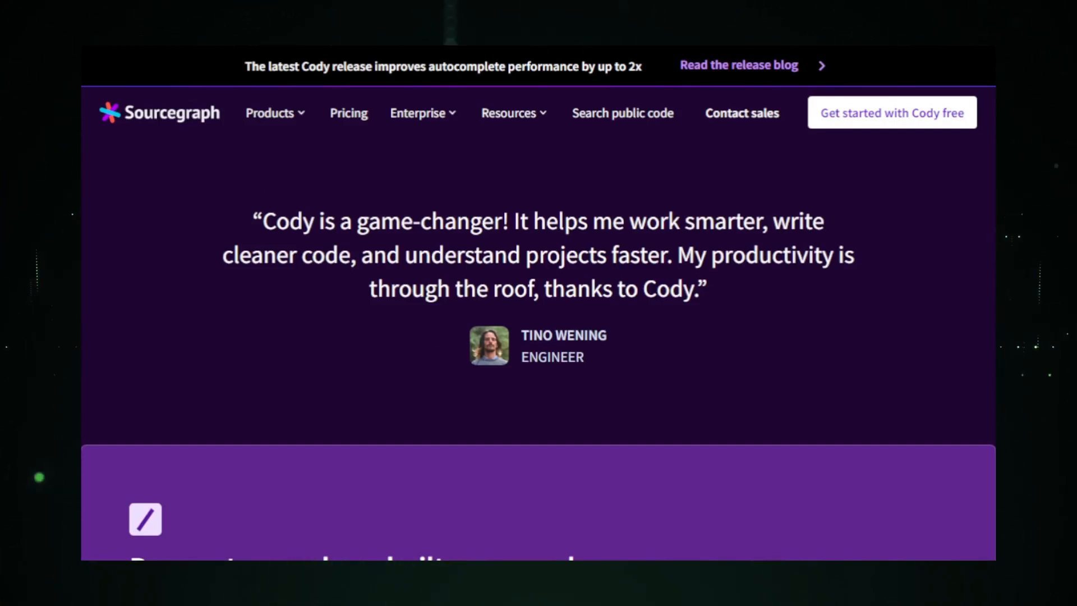
Browse Cody's custom and pre-built commands section and select the Explain code demo item
{"action": "scroll", "scroll_direction": "down", "scroll_amount": 3}
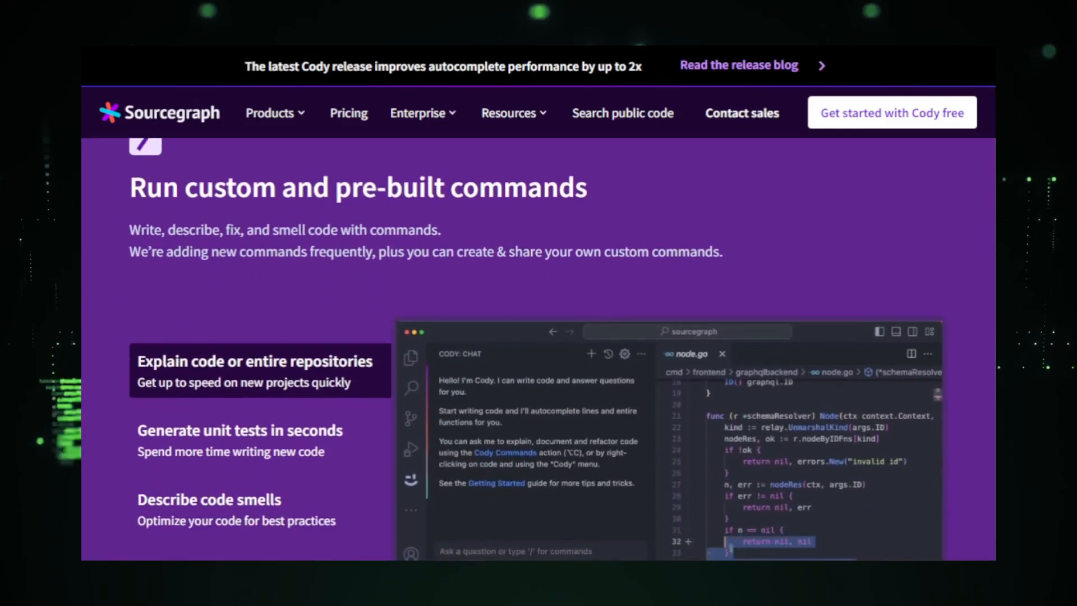
{"action": "scroll", "scroll_direction": "down", "scroll_amount": 3}
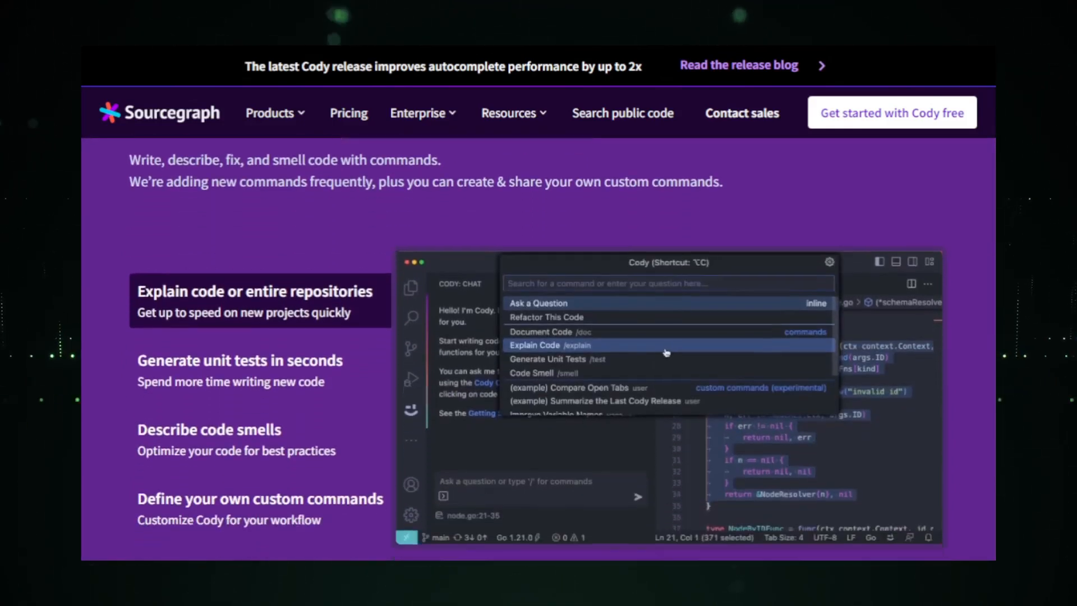
{"action": "left_click", "coordinate": [536, 344]}
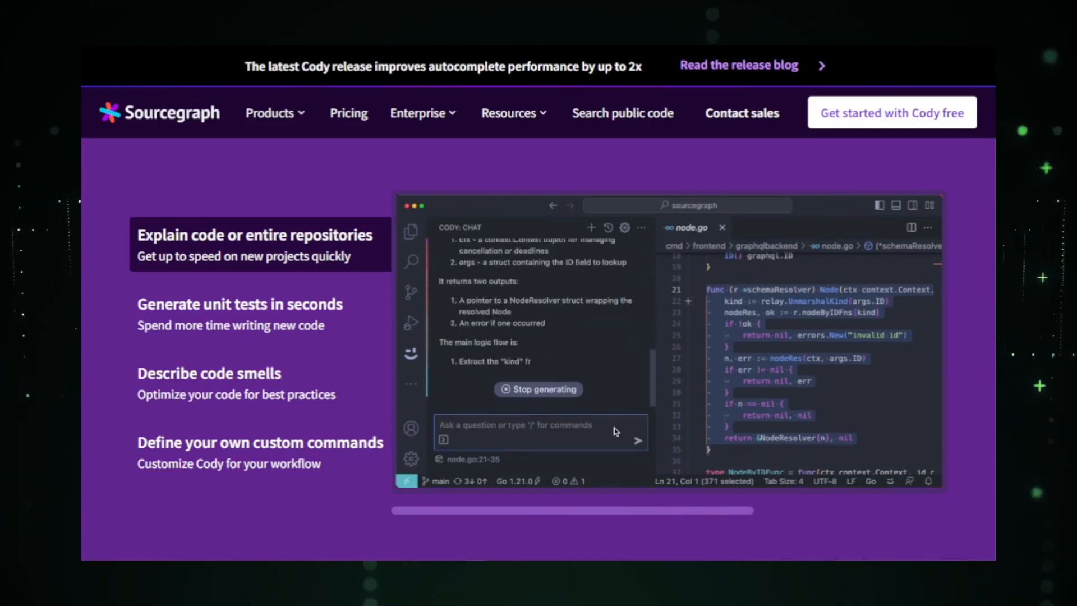
Continue down Cody's homepage to the 'Cody knows your code' overview
{"action": "scroll", "scroll_direction": "down", "scroll_amount": 3}
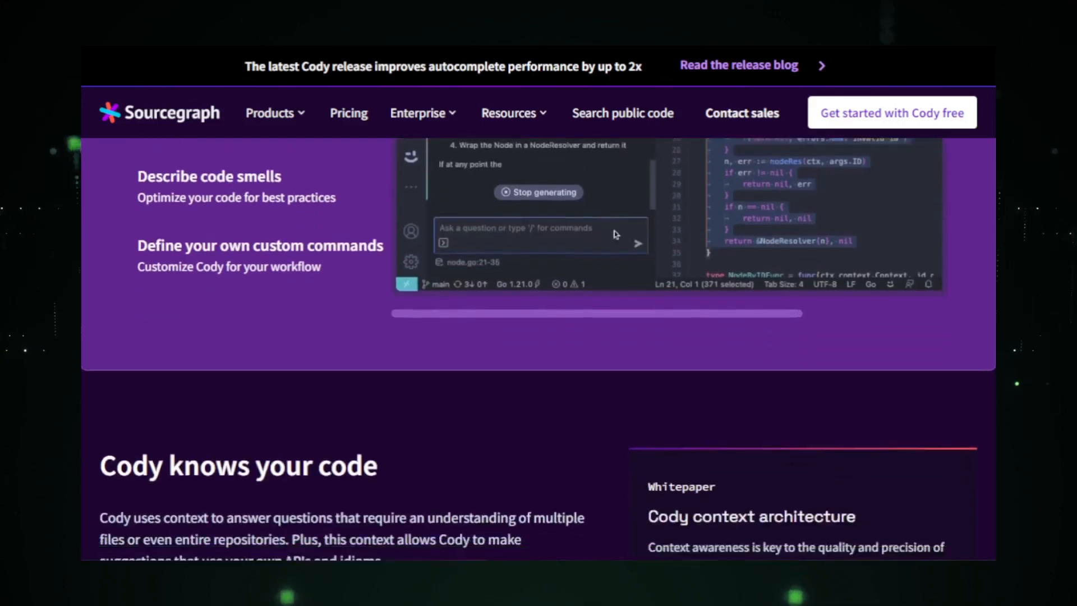
{"action": "scroll", "scroll_direction": "down", "scroll_amount": 3}
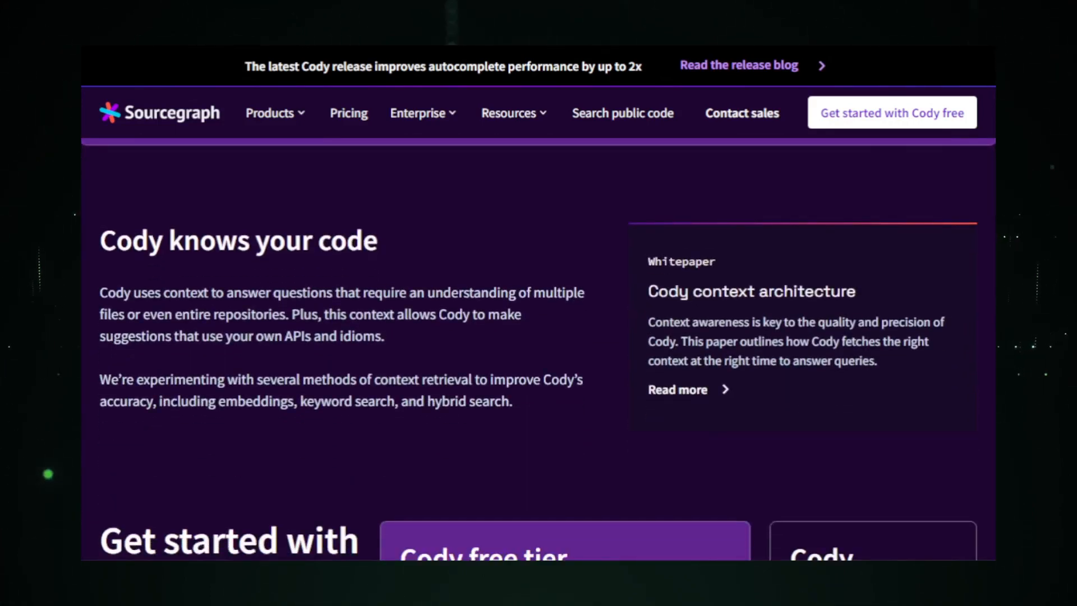
{"action": "scroll", "scroll_direction": "down", "scroll_amount": 3}
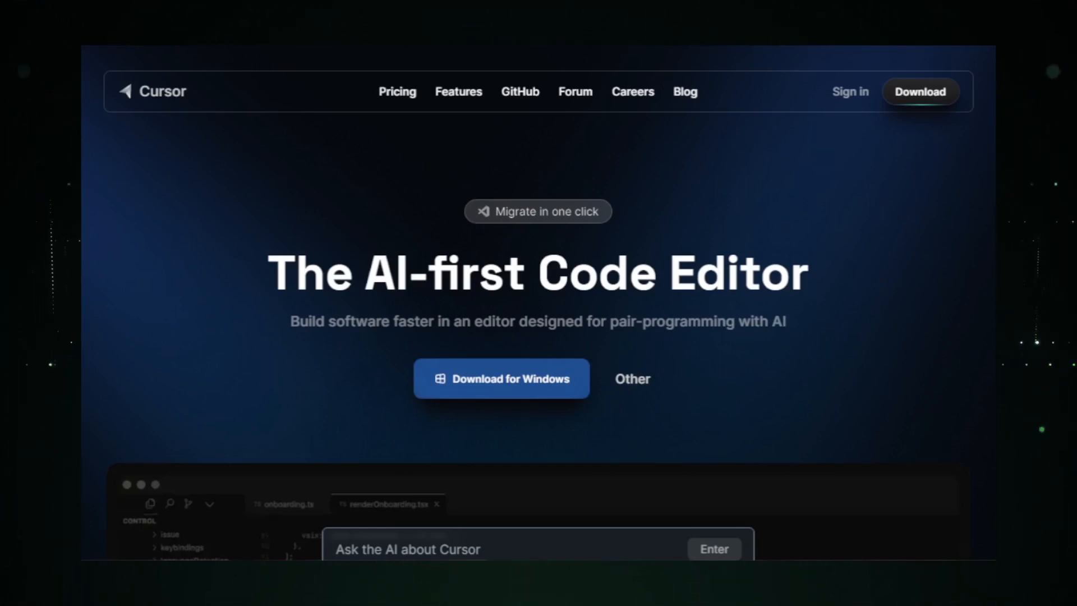
Scroll Cursor's homepage past the hero and trusted-by logos to 'Chat with your project'
{"action": "scroll", "scroll_direction": "down", "scroll_amount": 3}
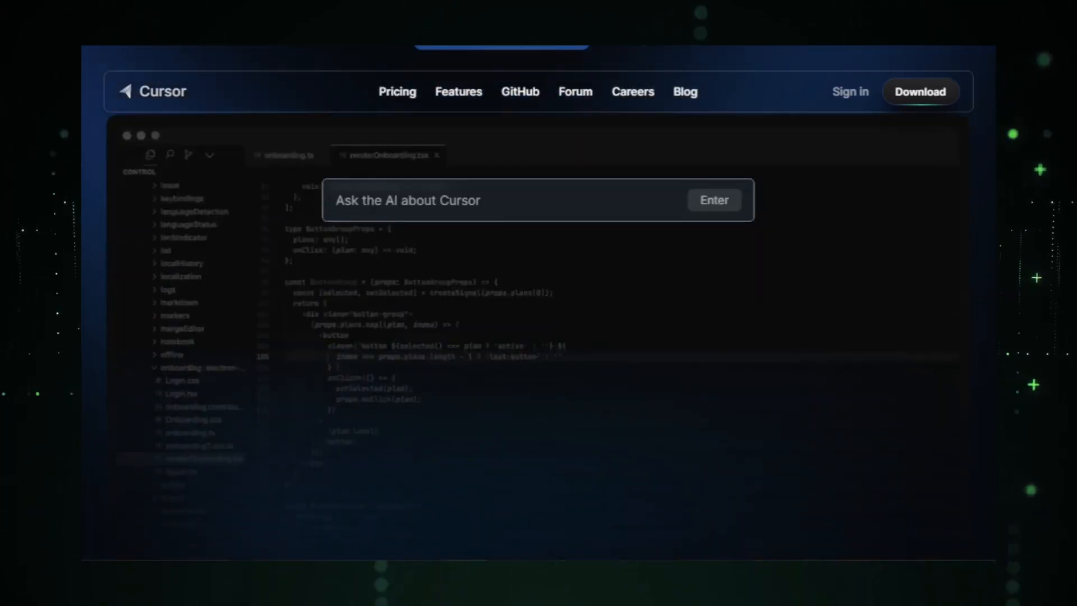
{"action": "scroll", "scroll_direction": "down", "scroll_amount": 3}
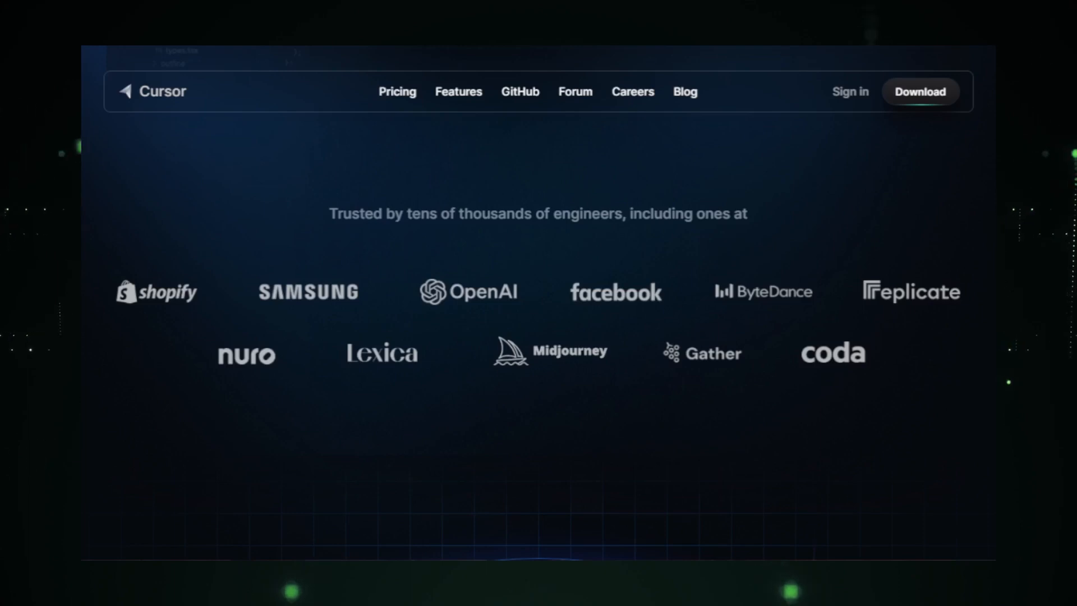
{"action": "scroll", "scroll_direction": "down", "scroll_amount": 3}
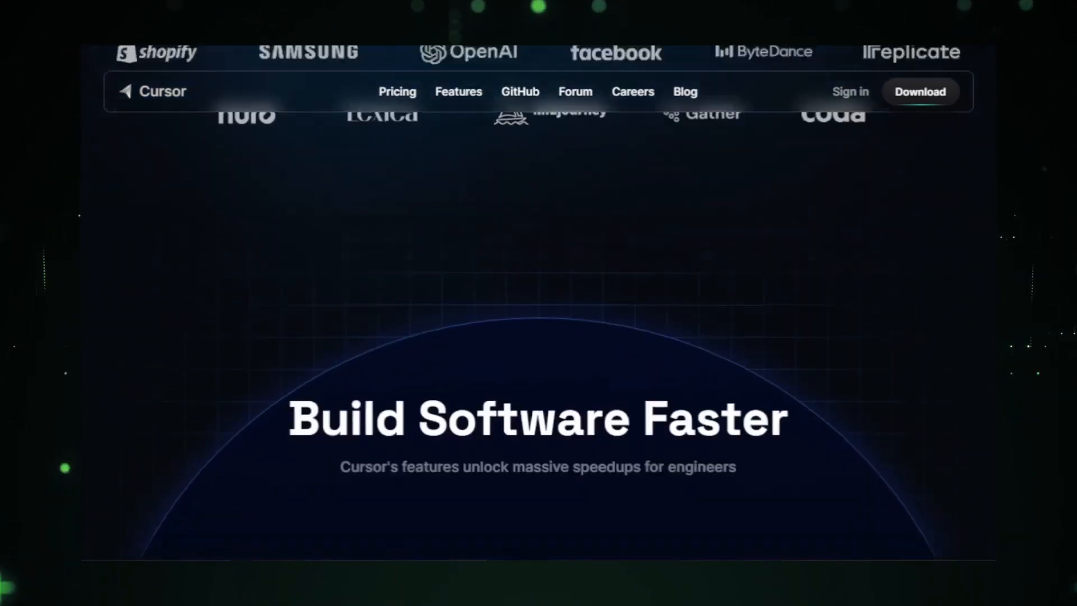
{"action": "scroll", "scroll_direction": "down", "scroll_amount": 3}
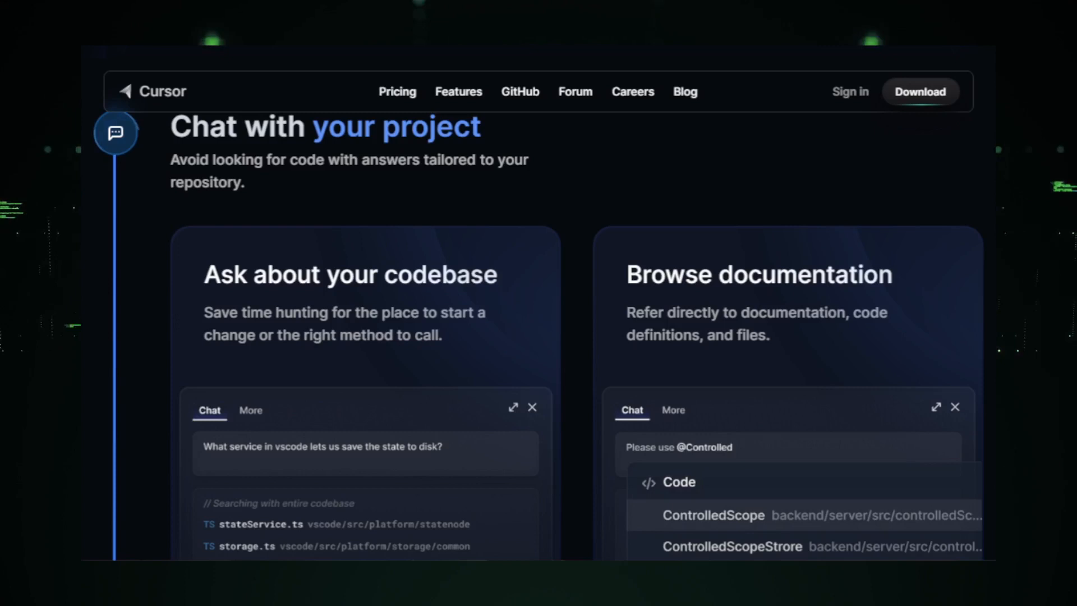
Read Cursor's edit/generate code and 'Spot and fix bugs' feature sections
{"action": "scroll", "scroll_direction": "down", "scroll_amount": 3}
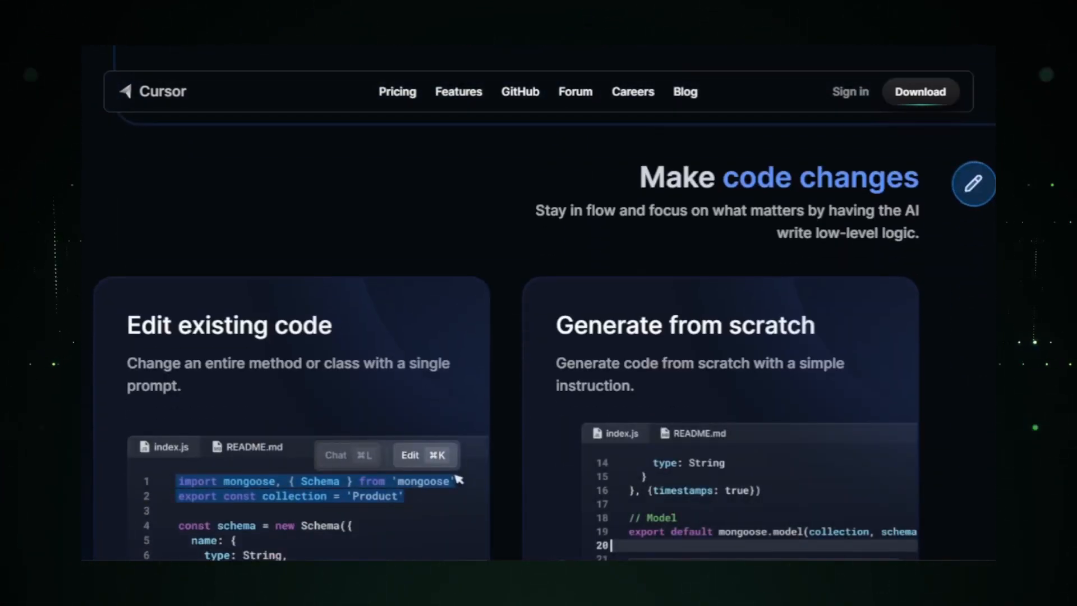
{"action": "scroll", "scroll_direction": "down", "scroll_amount": 3}
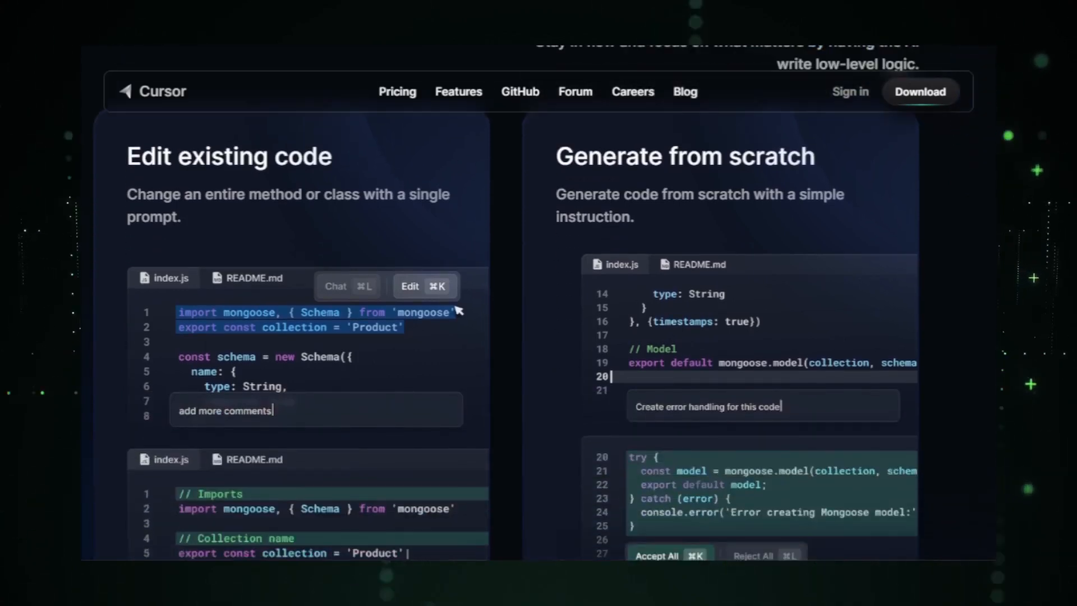
{"action": "scroll", "scroll_direction": "down", "scroll_amount": 3}
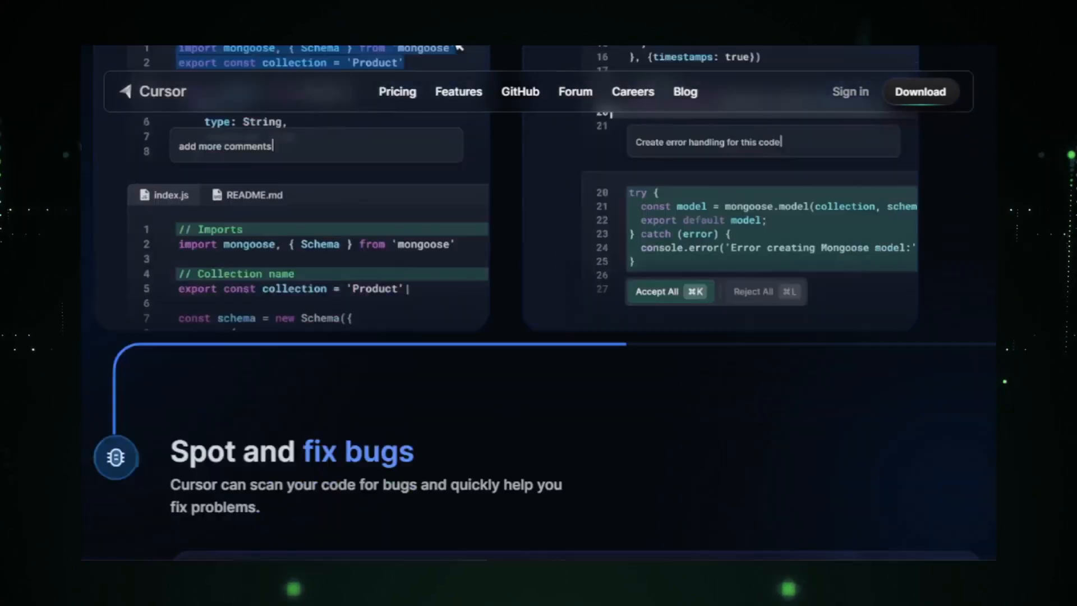
{"action": "scroll", "scroll_direction": "down", "scroll_amount": 3}
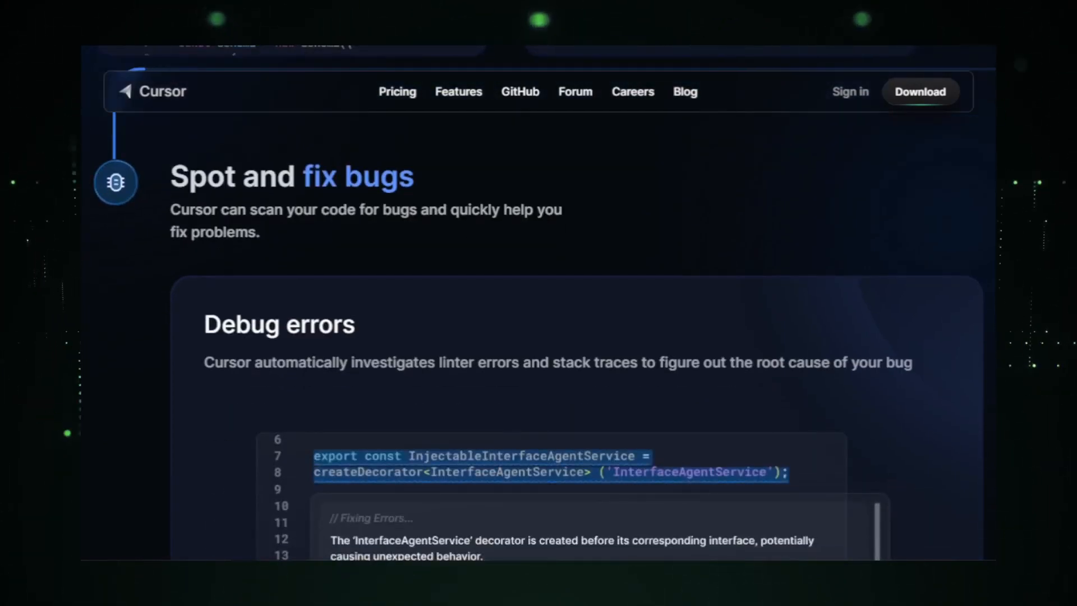
Continue through the 'Familiar And Secure' section down to the 'Loved By Developers' heading
{"action": "scroll", "scroll_direction": "down", "scroll_amount": 3}
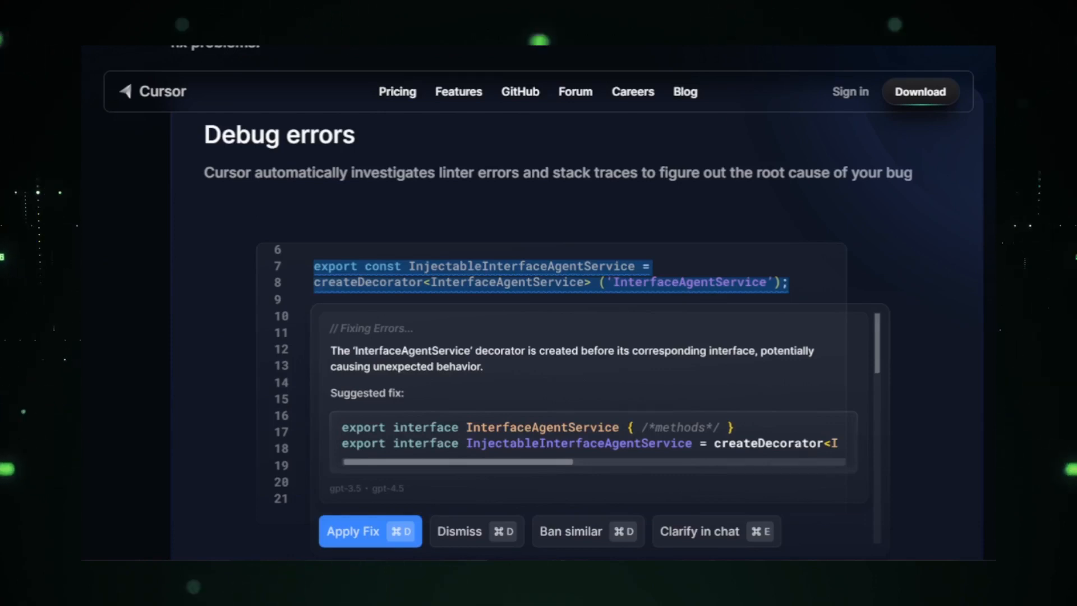
{"action": "scroll", "scroll_direction": "down", "scroll_amount": 3}
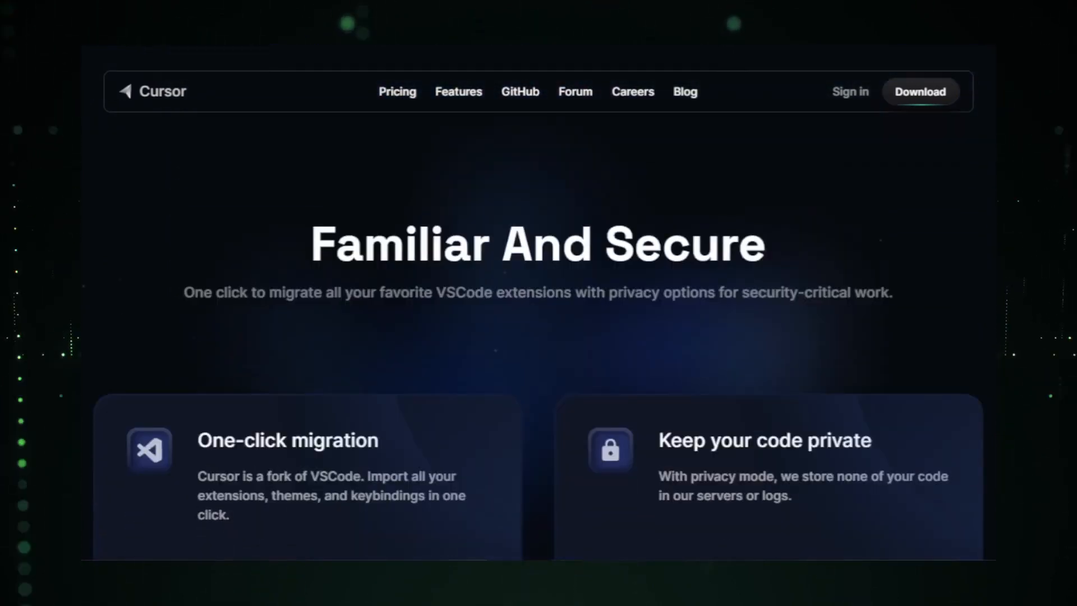
{"action": "scroll", "scroll_direction": "down", "scroll_amount": 3}
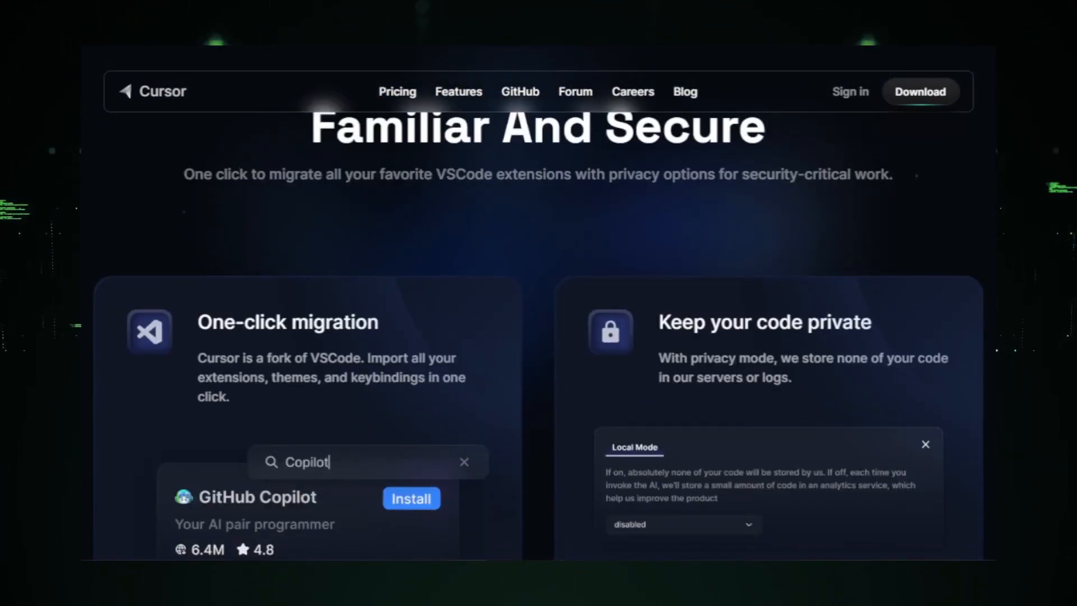
{"action": "scroll", "scroll_direction": "down", "scroll_amount": 3}
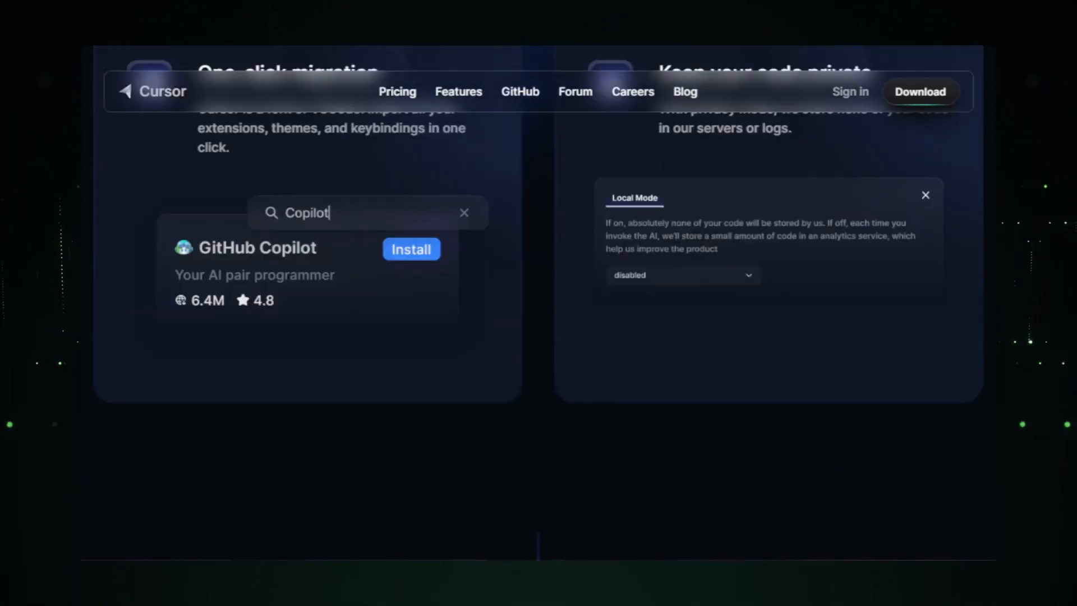
{"action": "scroll", "scroll_direction": "down", "scroll_amount": 3}
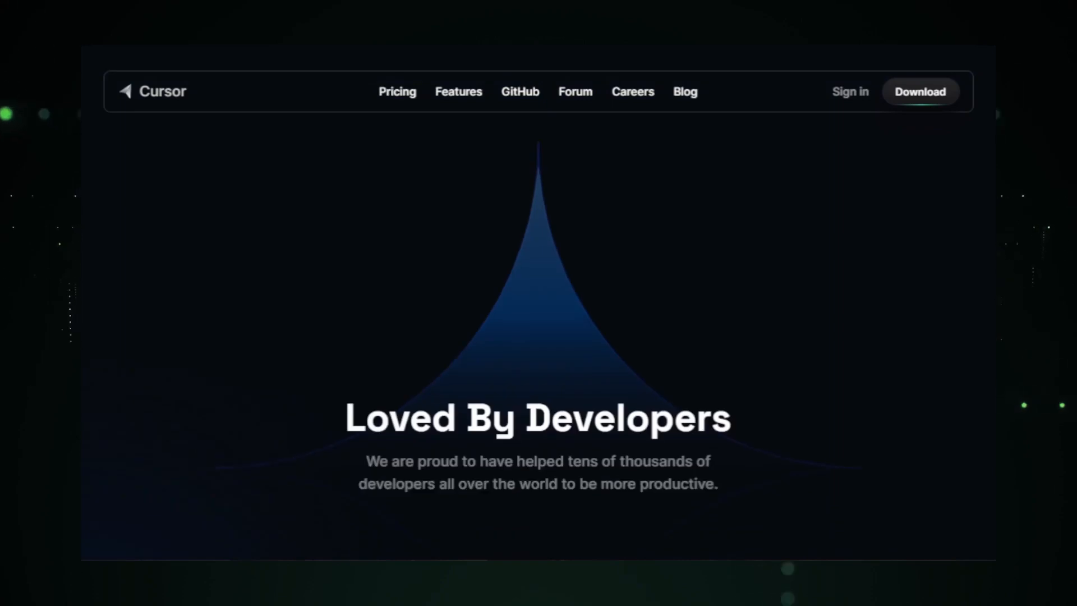
Scroll through Cursor's 'Loved By Developers' testimonial cards
{"action": "scroll", "scroll_direction": "down", "scroll_amount": 3}
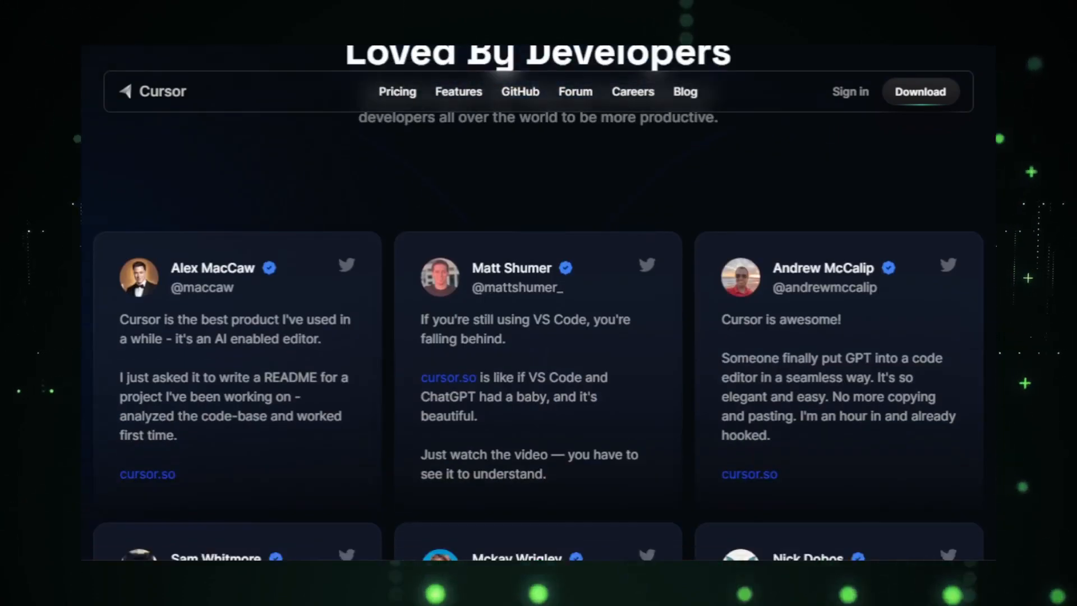
{"action": "scroll", "scroll_direction": "down", "scroll_amount": 3}
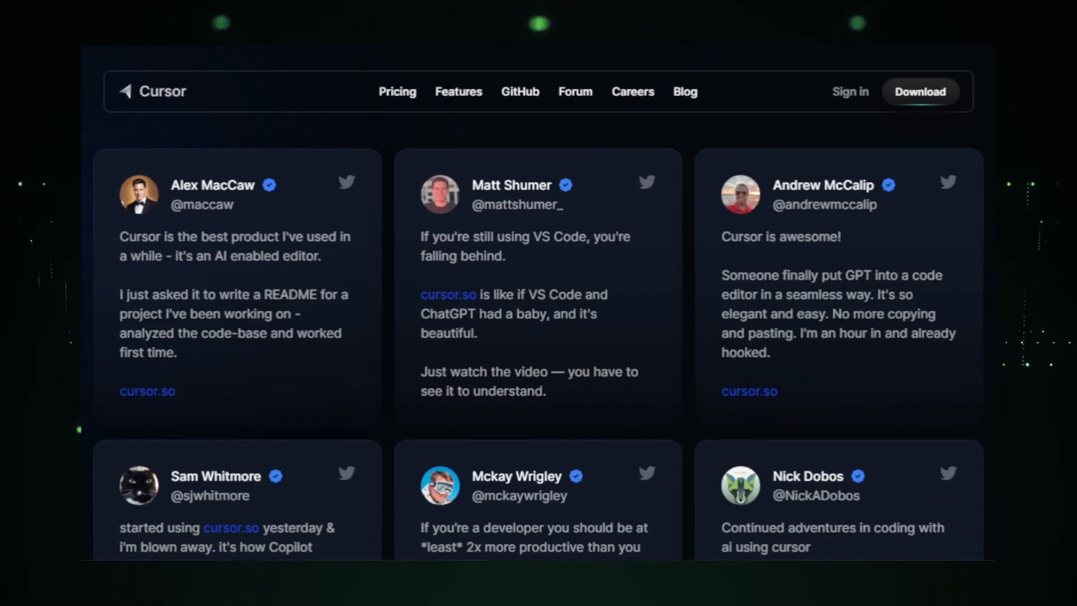
{"action": "scroll", "scroll_direction": "down", "scroll_amount": 3}
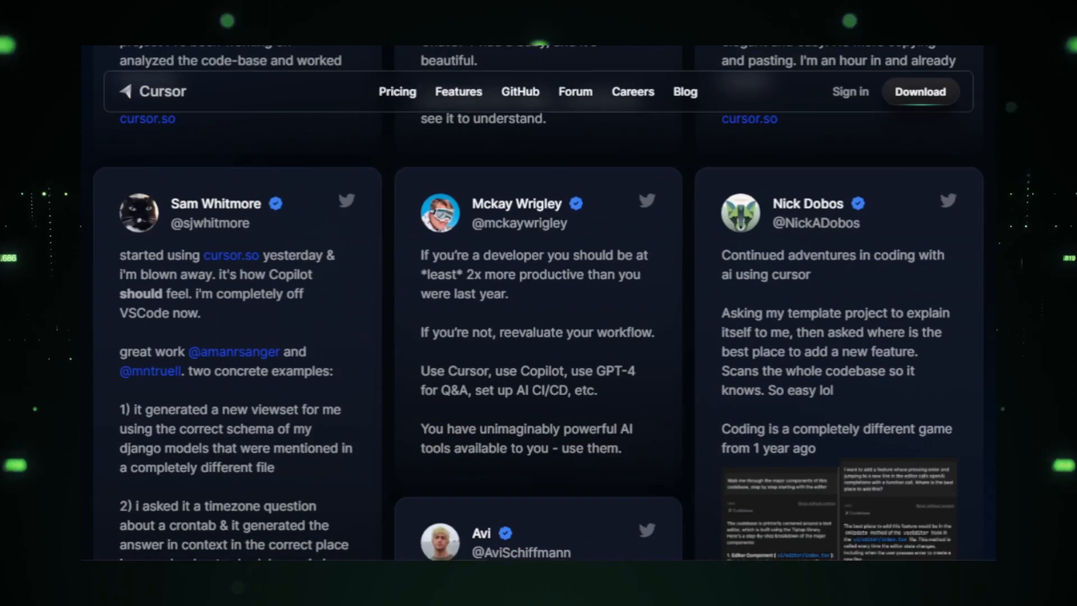
{"action": "scroll", "scroll_direction": "down", "scroll_amount": 3}
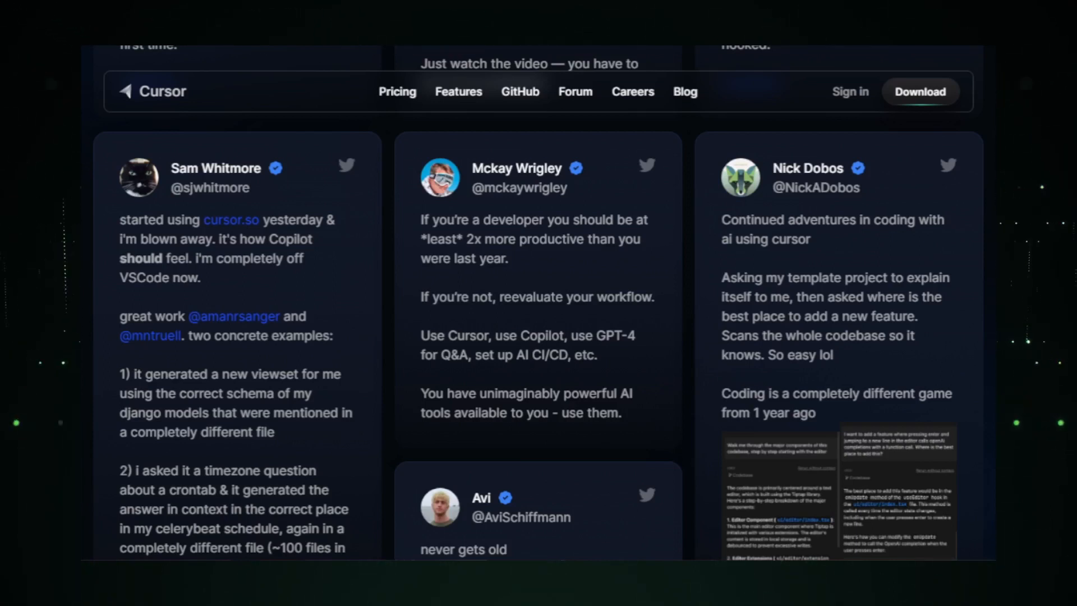
{"action": "scroll", "scroll_direction": "down", "scroll_amount": 3}
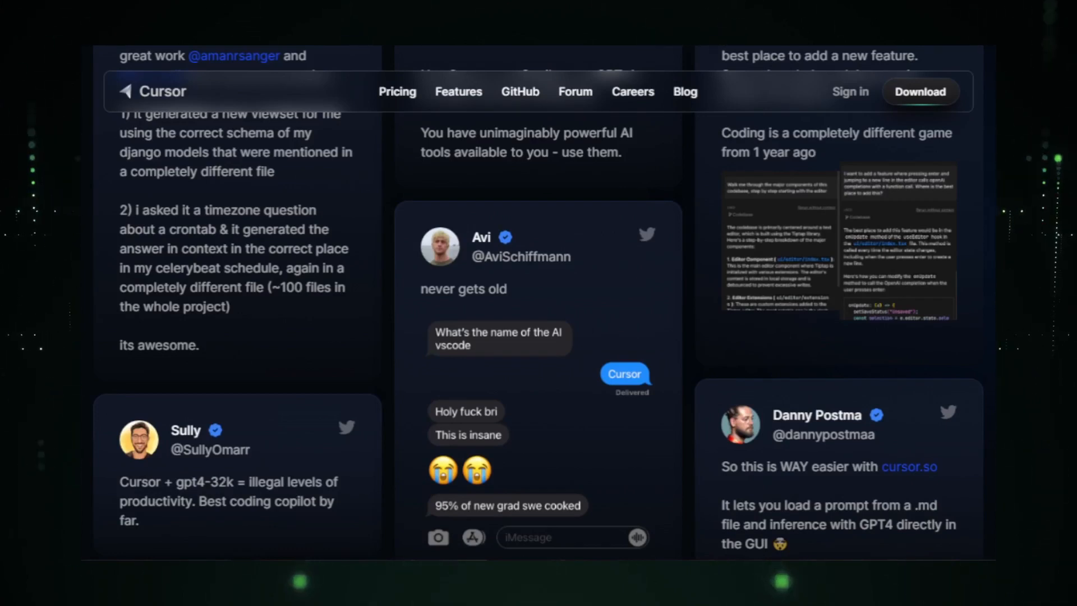
{"action": "scroll", "scroll_direction": "down", "scroll_amount": 3}
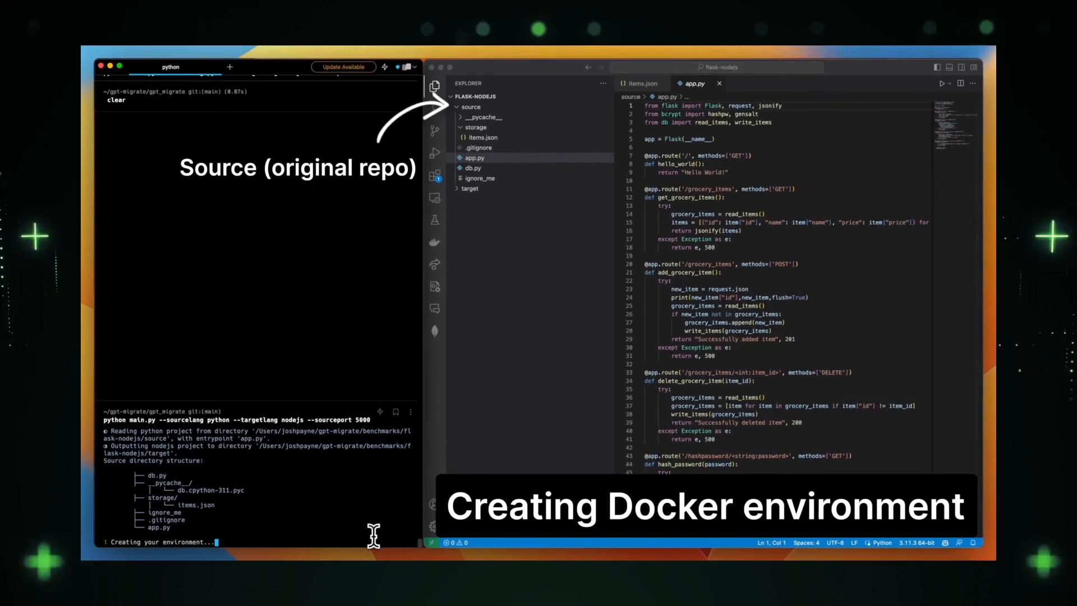
Expand gpt-migrate's target folder and review the generated Dockerfile, db.js and app.js
{"action": "left_click", "coordinate": [471, 189]}
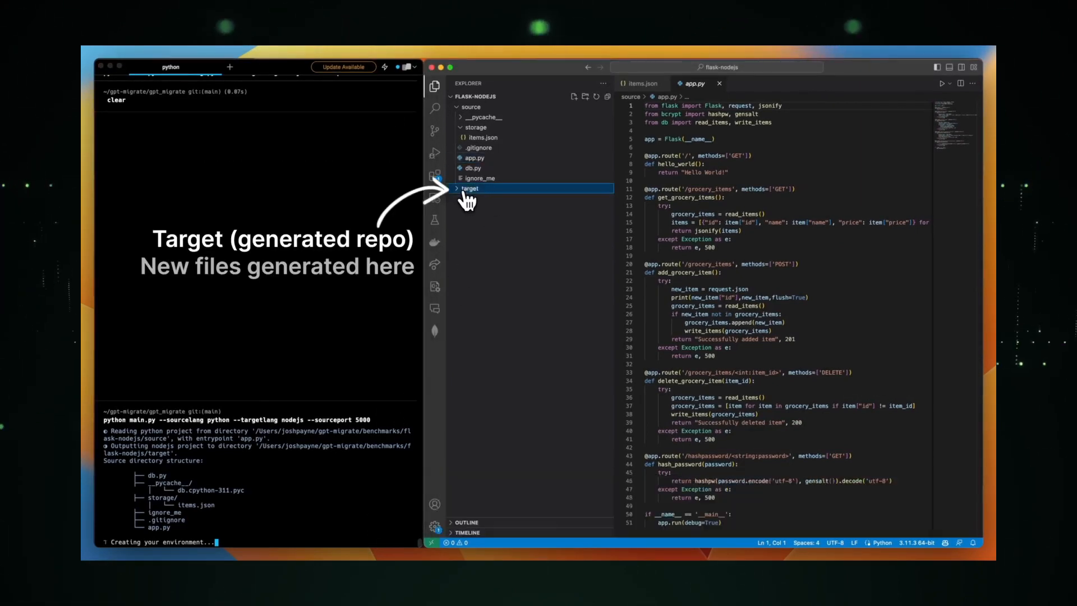
{"action": "left_click", "coordinate": [470, 188]}
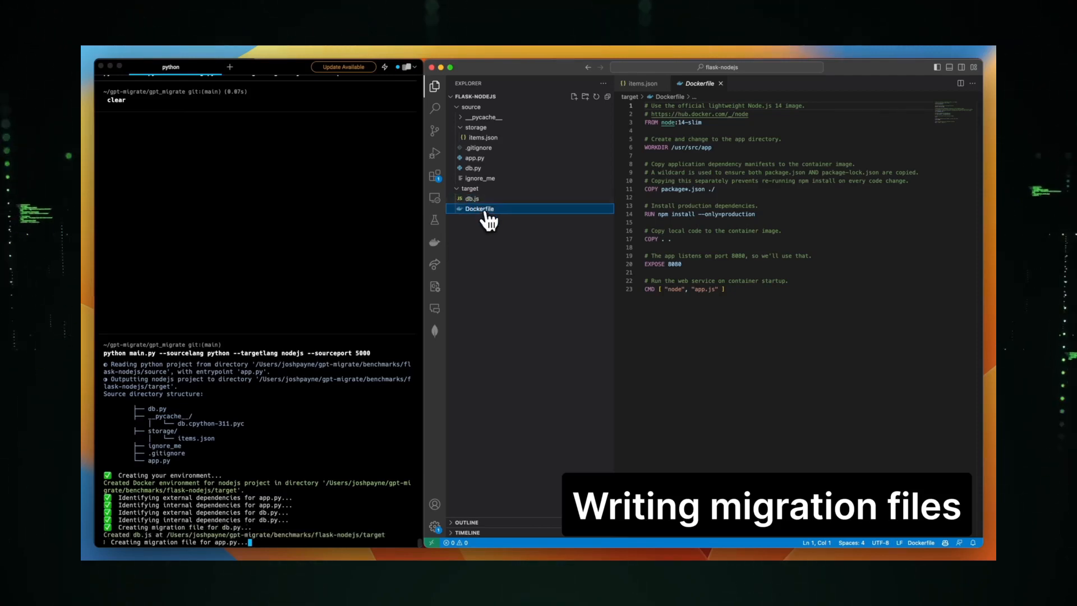
{"action": "left_click", "coordinate": [473, 199]}
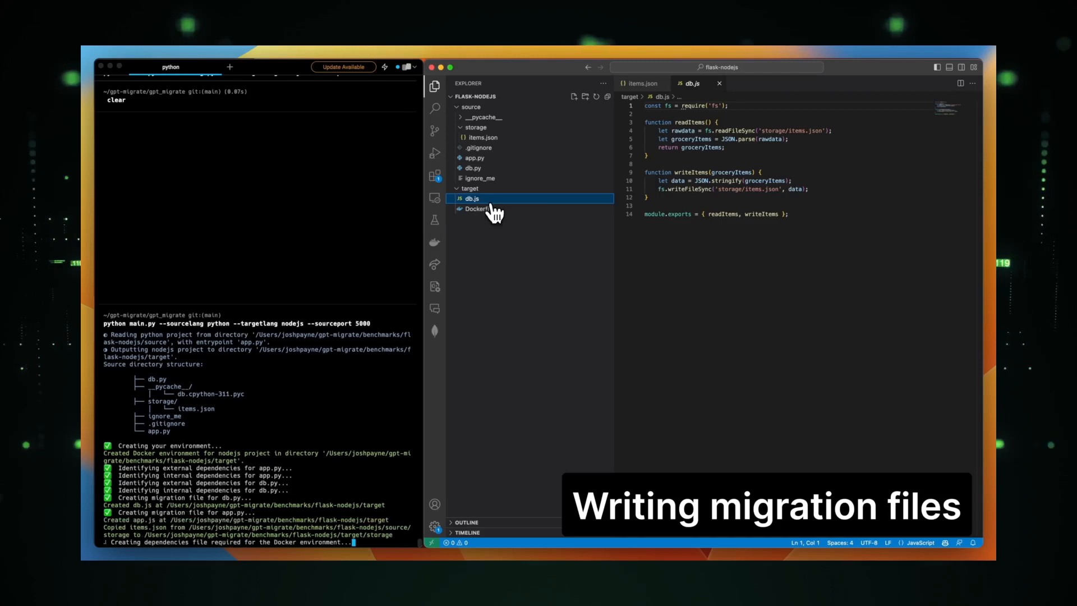
{"action": "left_click", "coordinate": [474, 208]}
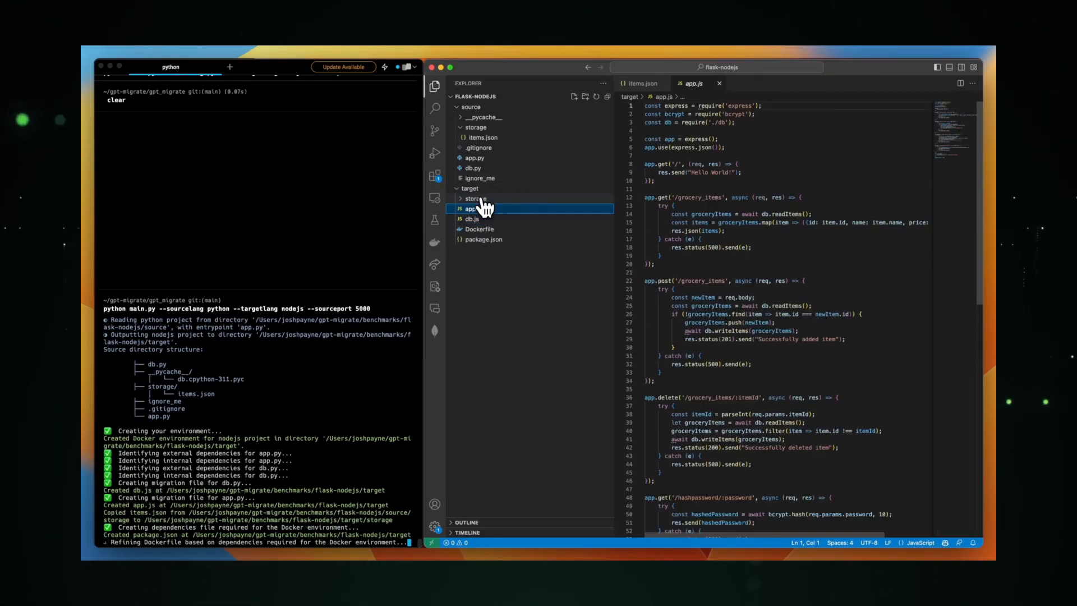
Expand the storage and gpt_migrate folders inside target to see the remaining generated files
{"action": "left_click", "coordinate": [474, 198]}
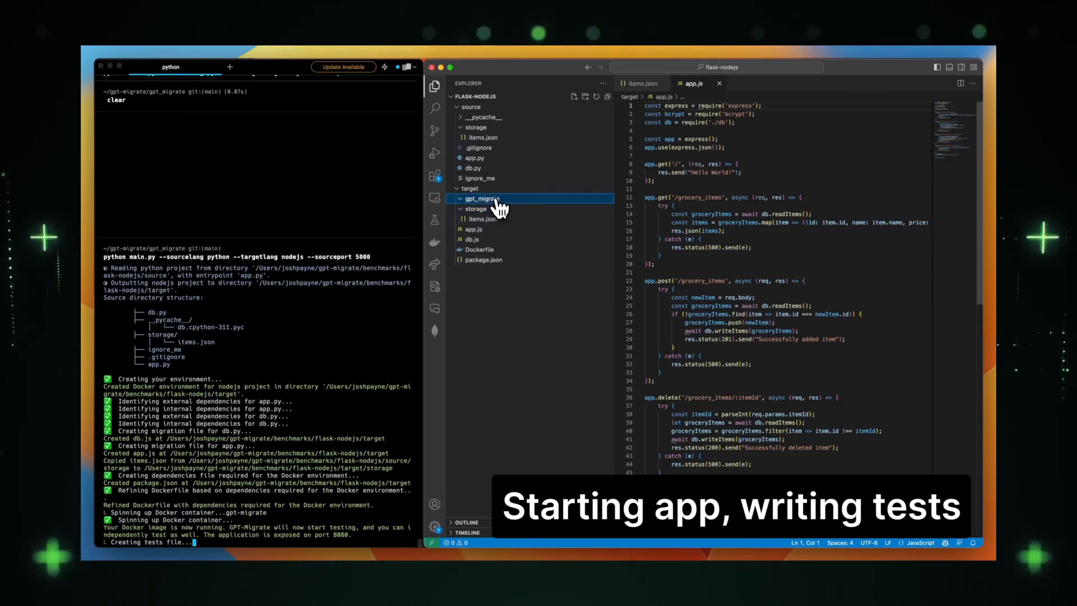
{"action": "mouse_move", "coordinate": [483, 199]}
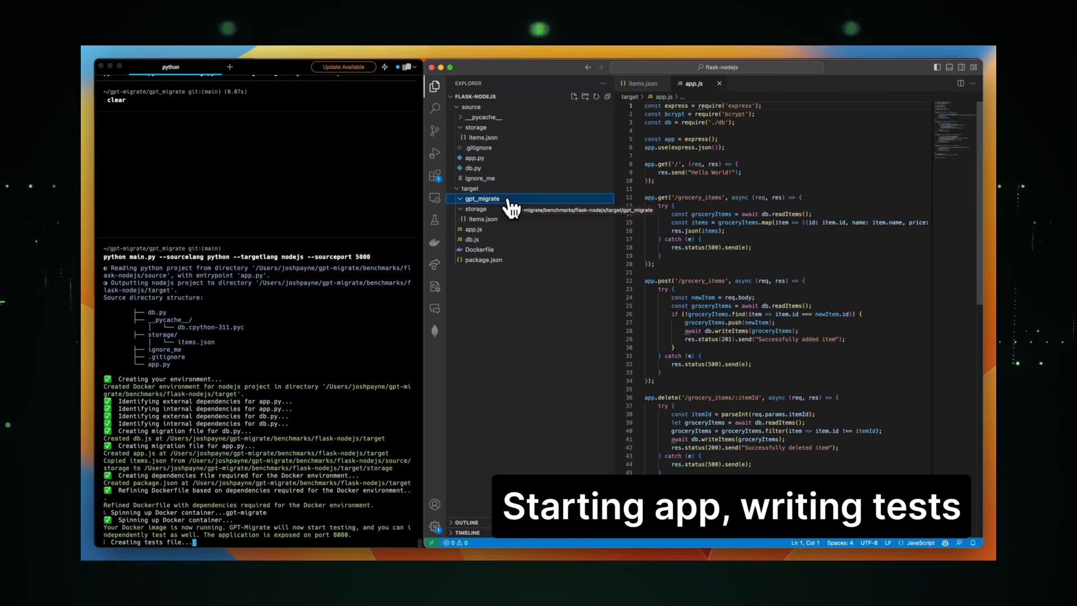
{"action": "mouse_move", "coordinate": [541, 301]}
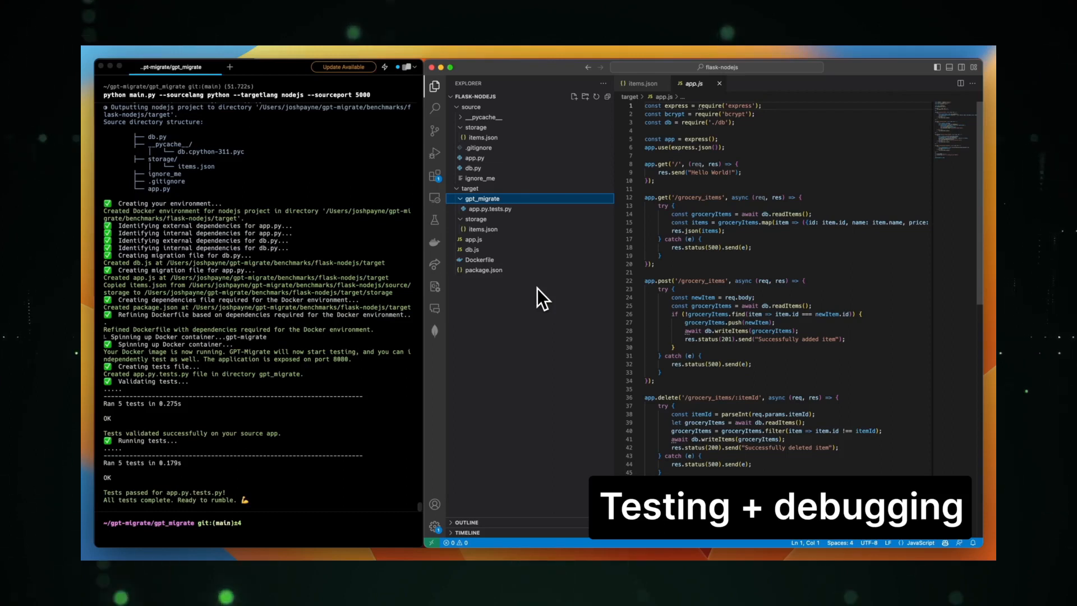
{"action": "left_click", "coordinate": [489, 208]}
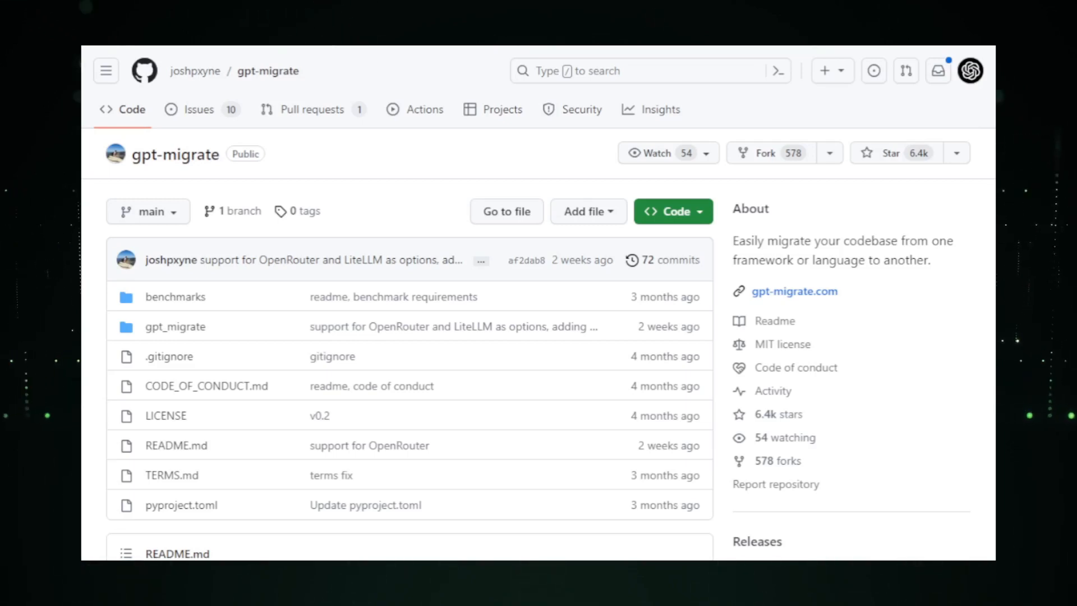
Read the gpt-migrate README's Usage and Poetry installation sections
{"action": "scroll", "scroll_direction": "down", "scroll_amount": 3}
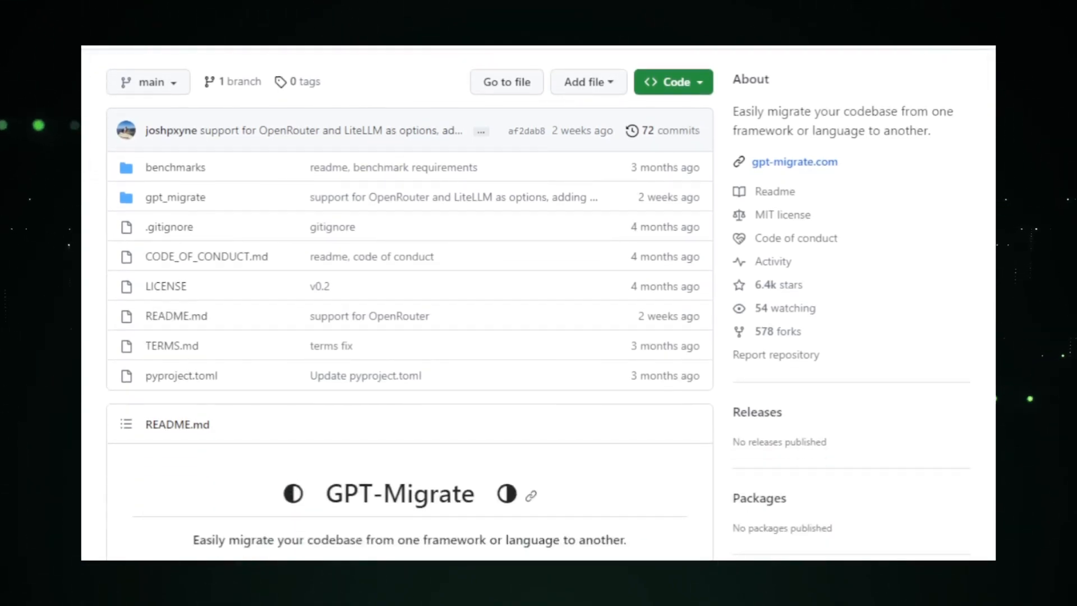
{"action": "scroll", "scroll_direction": "down", "scroll_amount": 3}
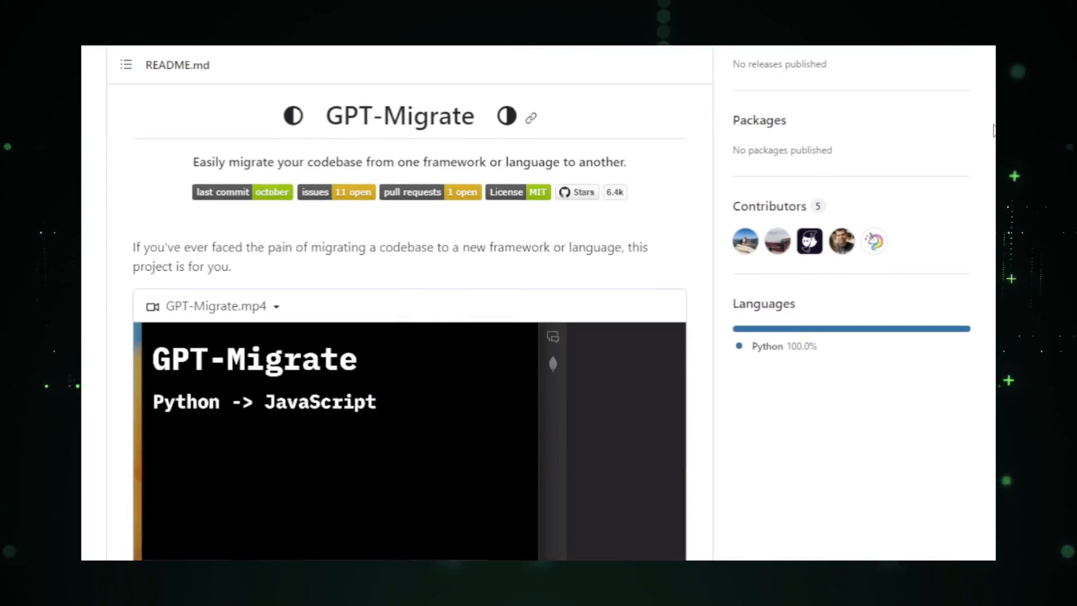
{"action": "scroll", "scroll_direction": "down", "scroll_amount": 3}
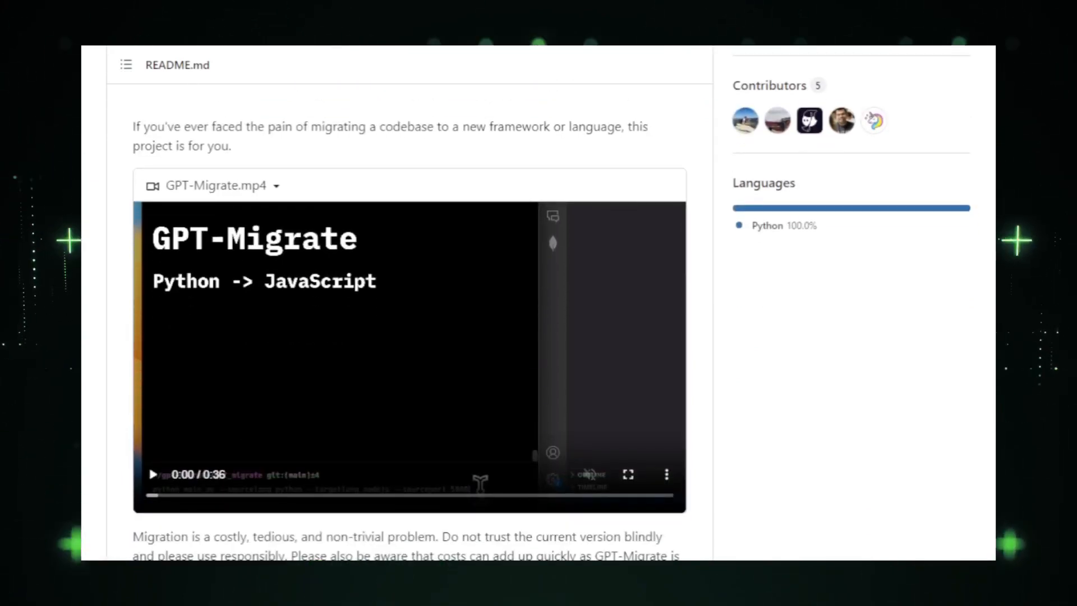
{"action": "scroll", "scroll_direction": "down", "scroll_amount": 3}
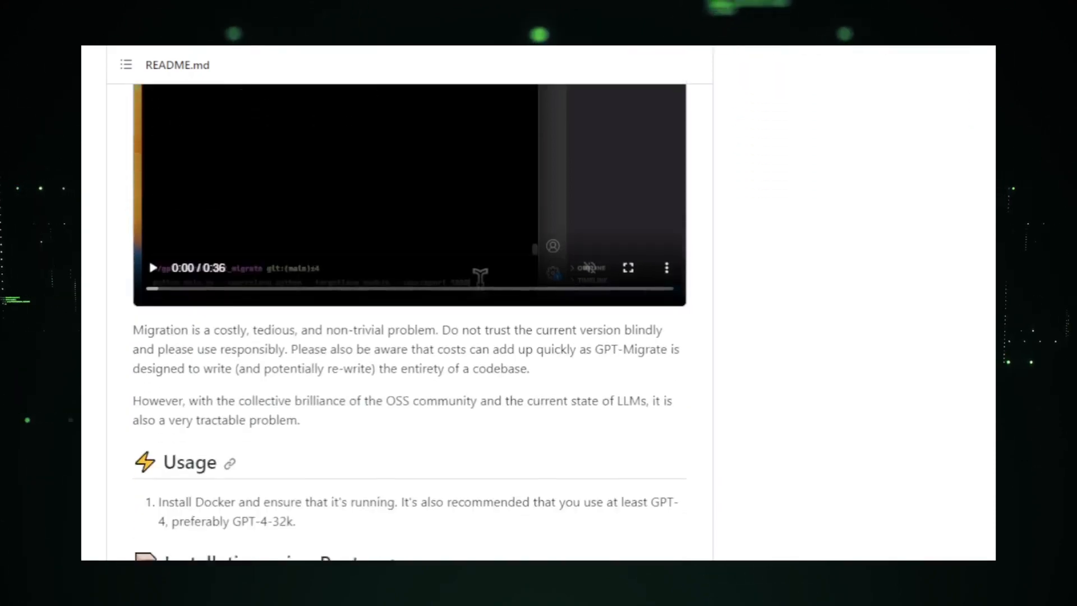
{"action": "scroll", "scroll_direction": "down", "scroll_amount": 3}
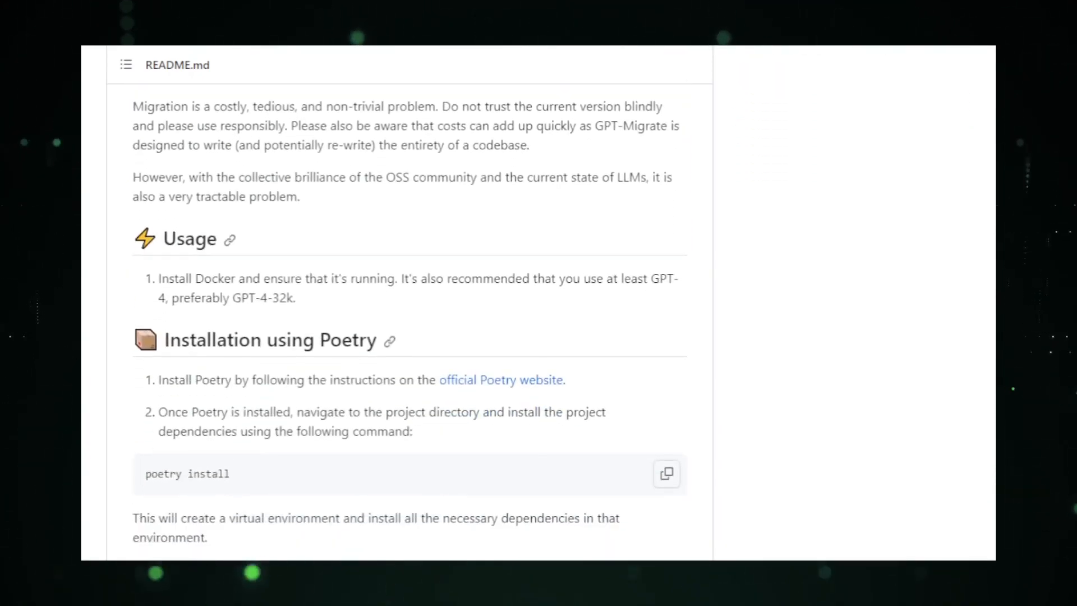
Continue down the README through the command-line Options list
{"action": "scroll", "scroll_direction": "down", "scroll_amount": 3}
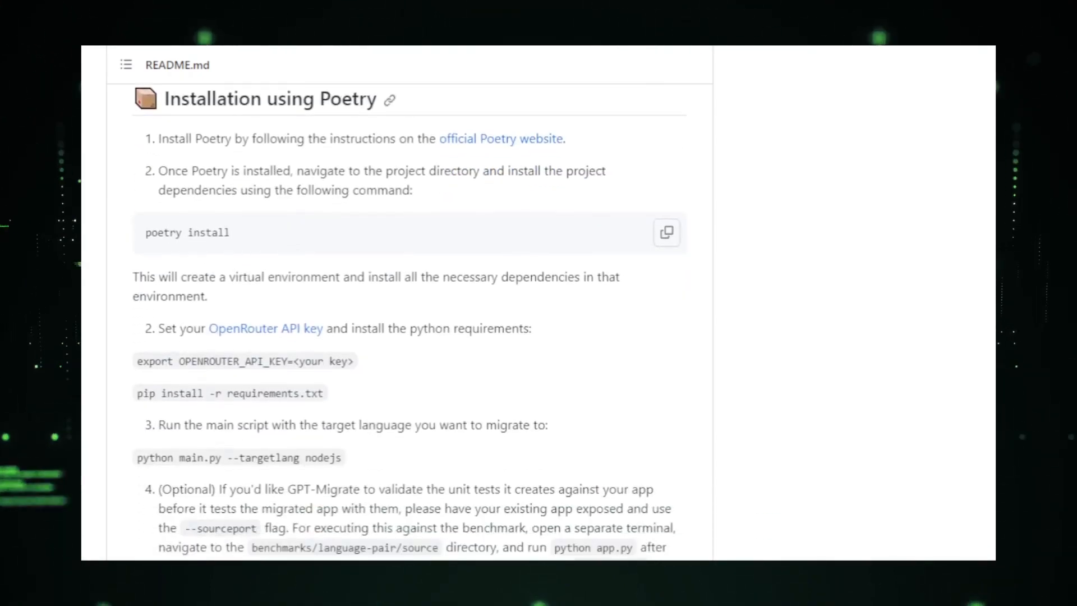
{"action": "scroll", "scroll_direction": "down", "scroll_amount": 3}
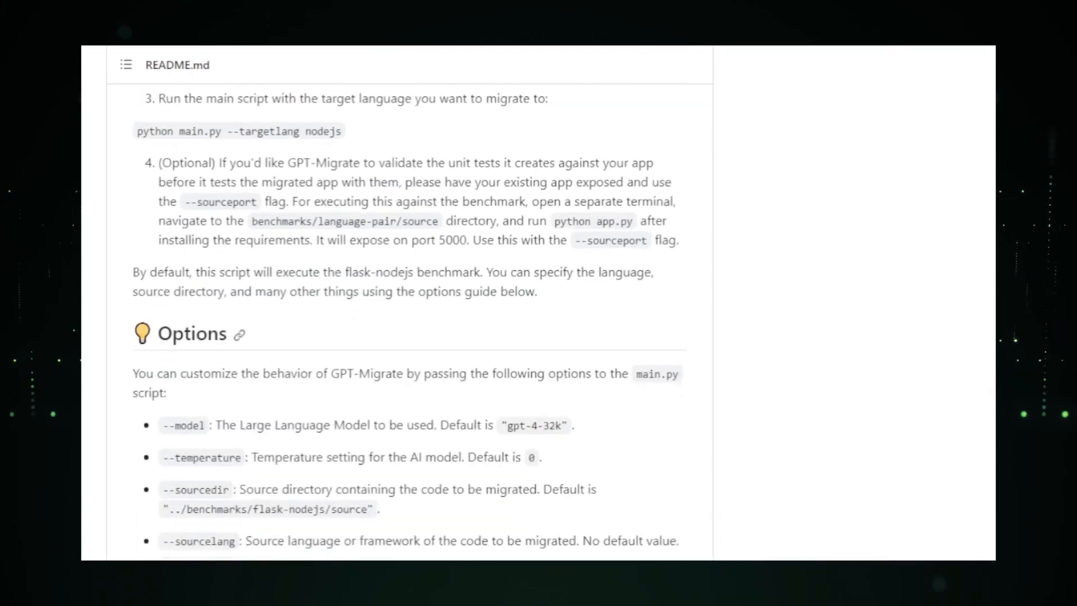
{"action": "scroll", "scroll_direction": "down", "scroll_amount": 3}
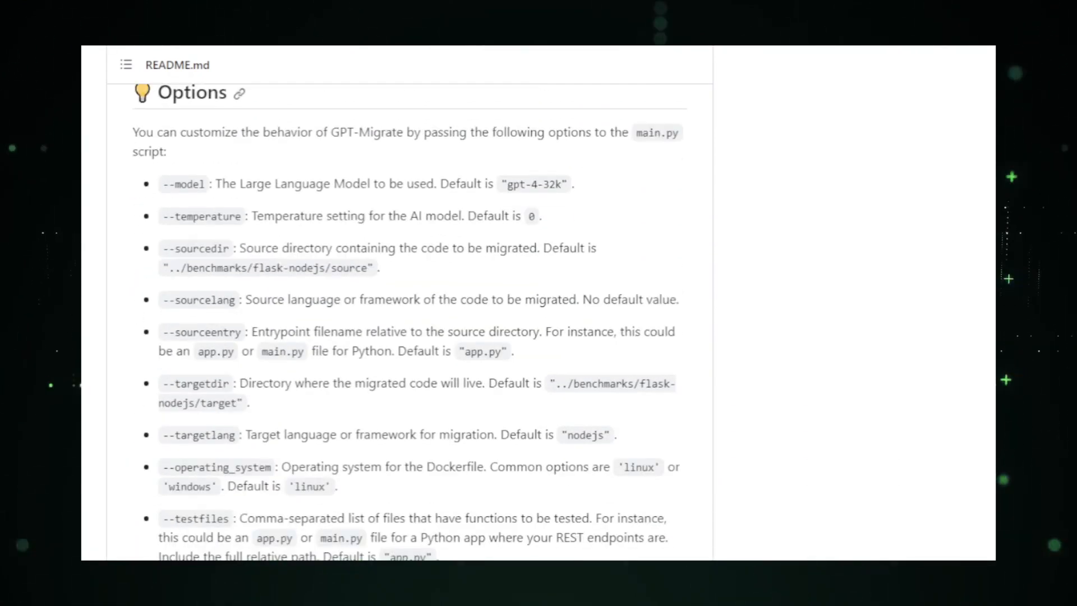
{"action": "scroll", "scroll_direction": "down", "scroll_amount": 3}
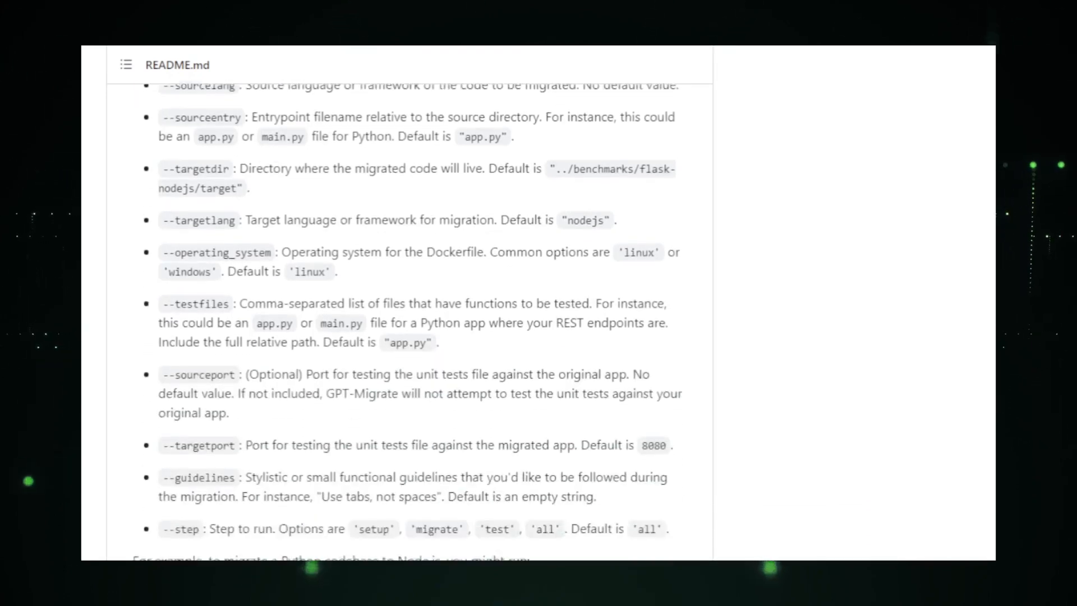
{"action": "scroll", "scroll_direction": "down", "scroll_amount": 3}
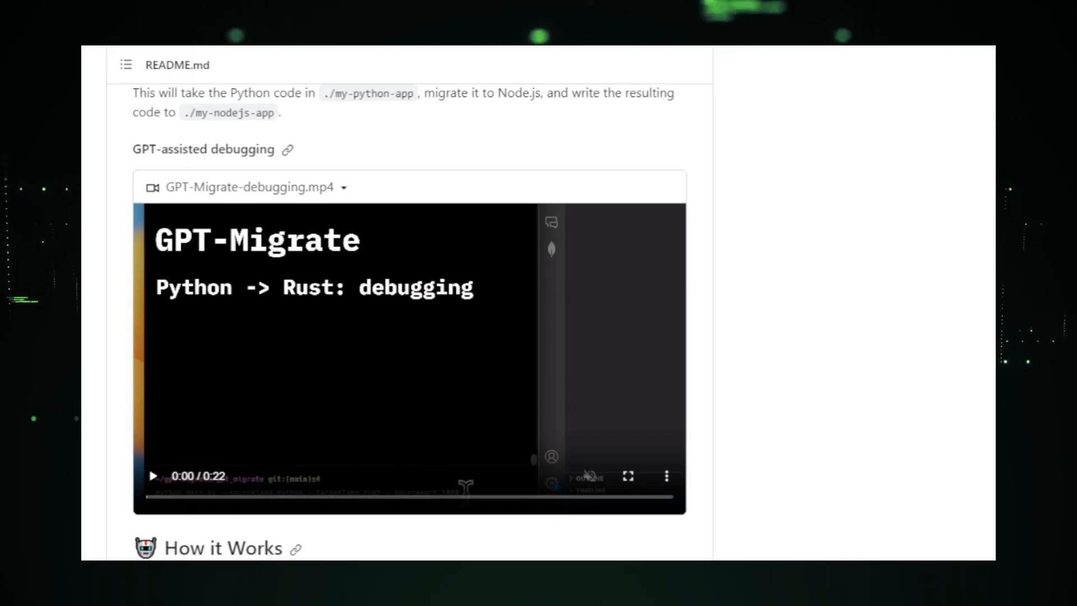
Scroll the gpt-migrate README past the debugging demo, How it Works and Prompt Design to Performance
{"action": "scroll", "scroll_direction": "down", "scroll_amount": 3}
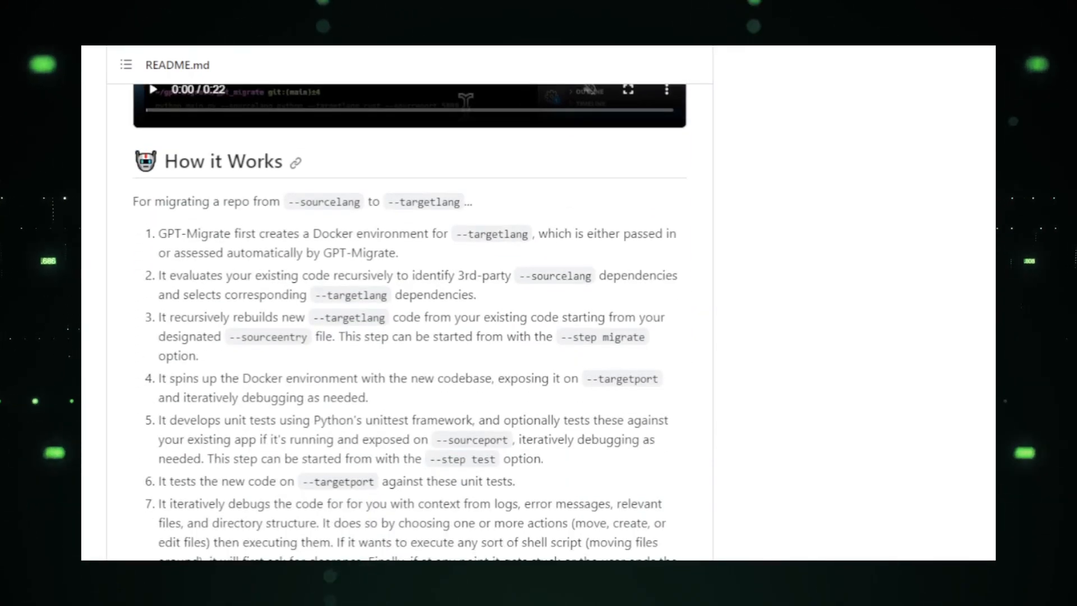
{"action": "scroll", "scroll_direction": "up", "scroll_amount": 3}
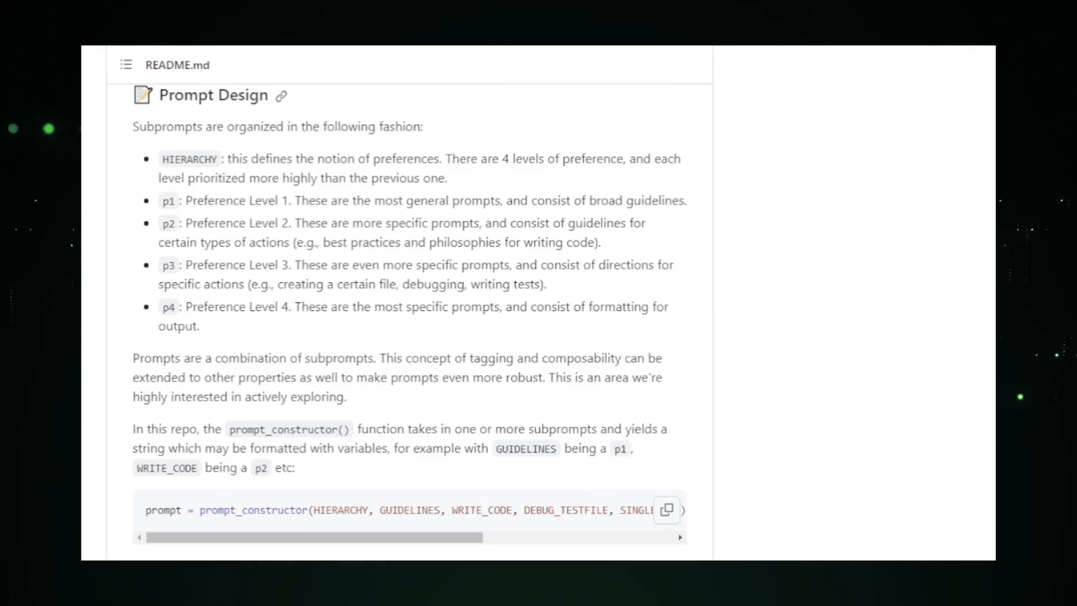
{"action": "scroll", "scroll_direction": "down", "scroll_amount": 3}
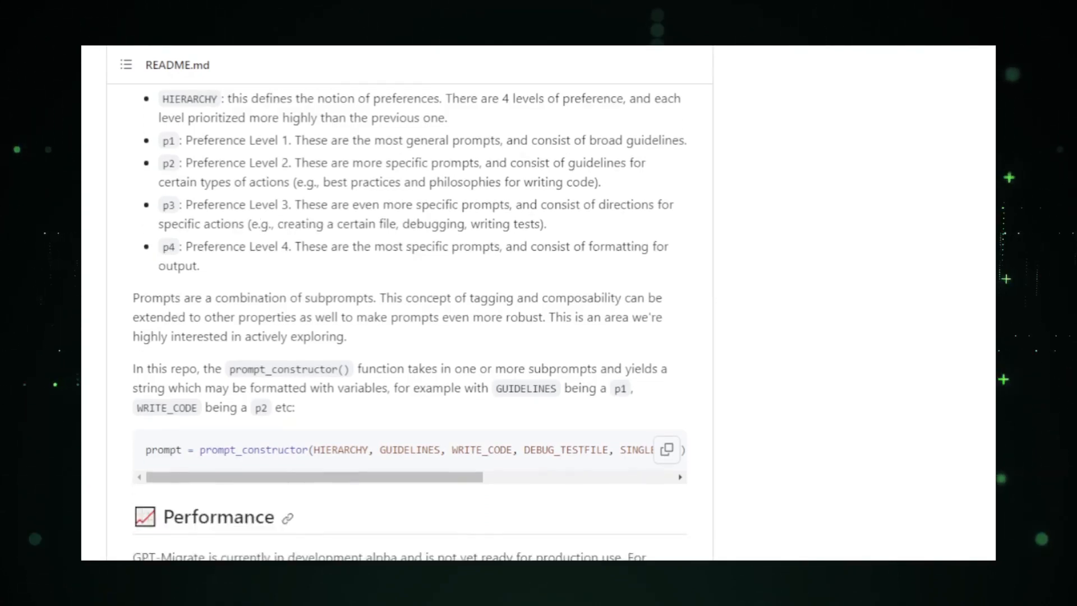
{"action": "scroll", "scroll_direction": "down", "scroll_amount": 3}
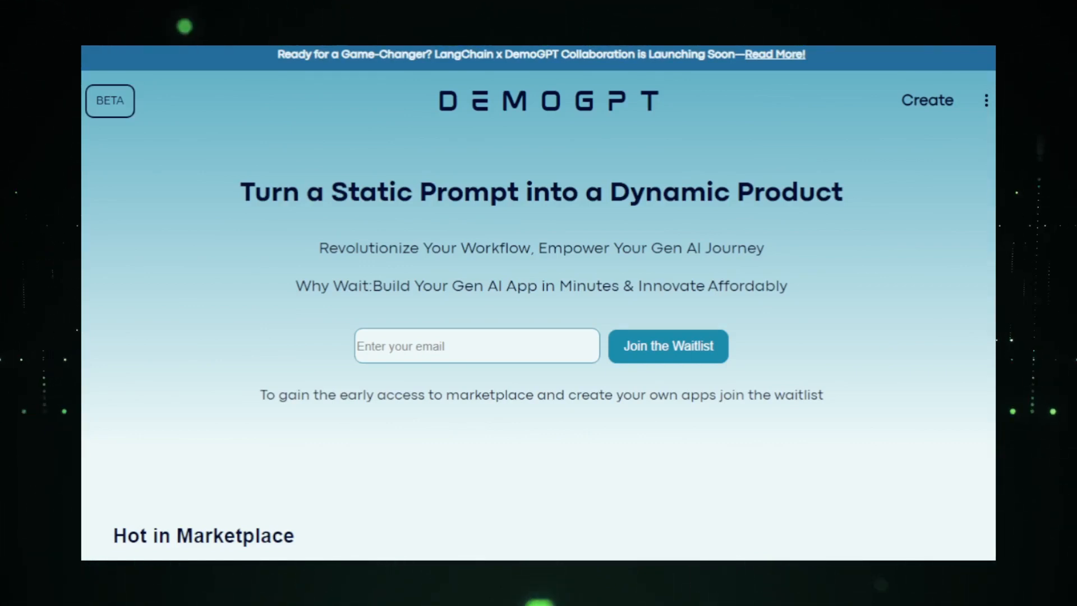
Browse the upper rows of DemoGPT's gallery of example generated app cards
{"action": "scroll", "scroll_direction": "down", "scroll_amount": 3}
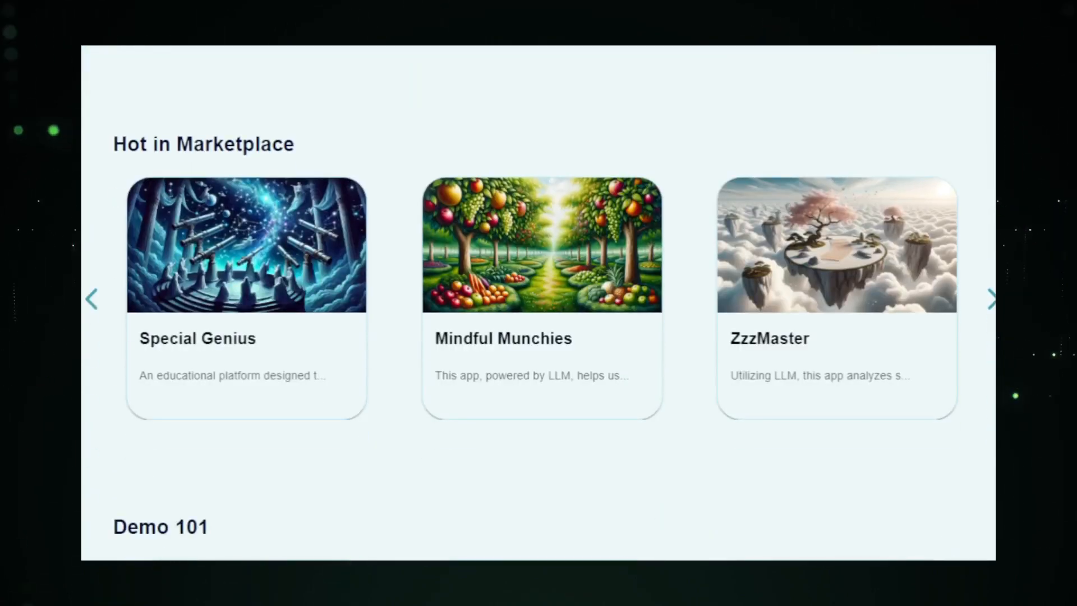
{"action": "scroll", "scroll_direction": "down", "scroll_amount": 3}
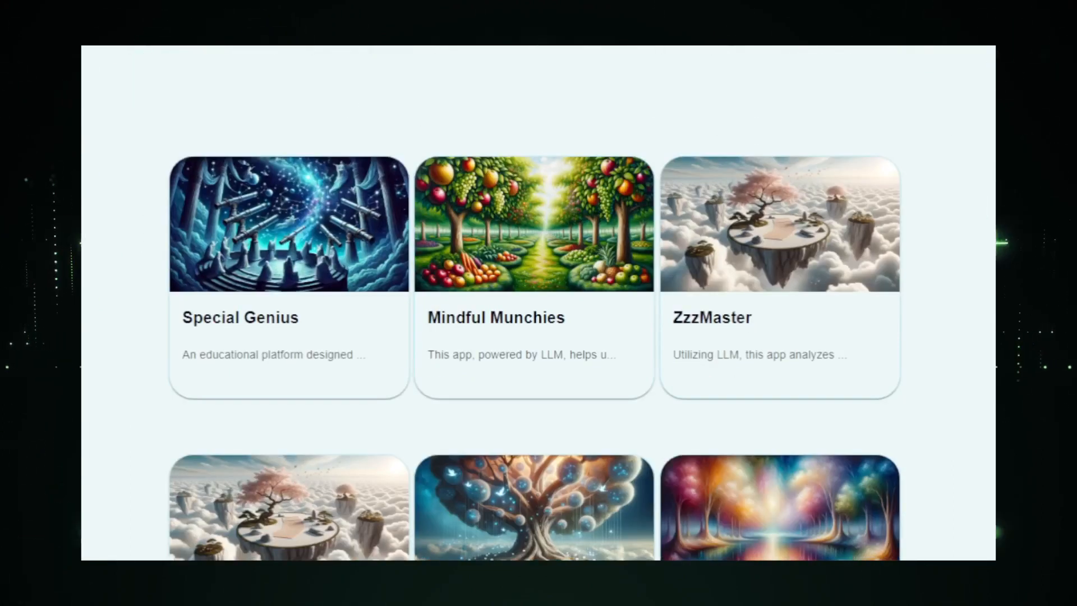
{"action": "scroll", "scroll_direction": "down", "scroll_amount": 3}
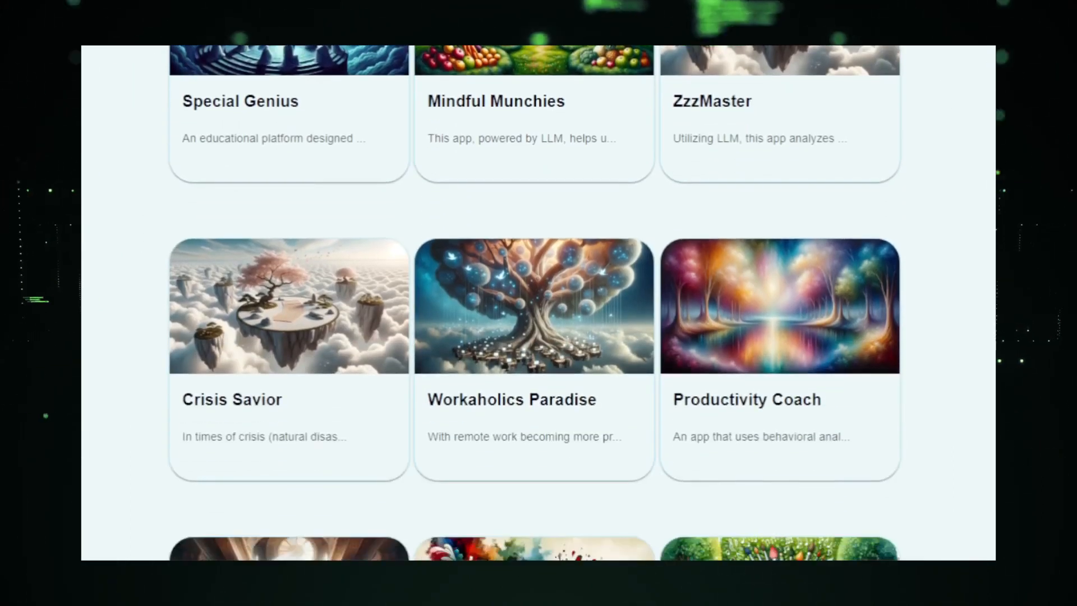
{"action": "scroll", "scroll_direction": "down", "scroll_amount": 3}
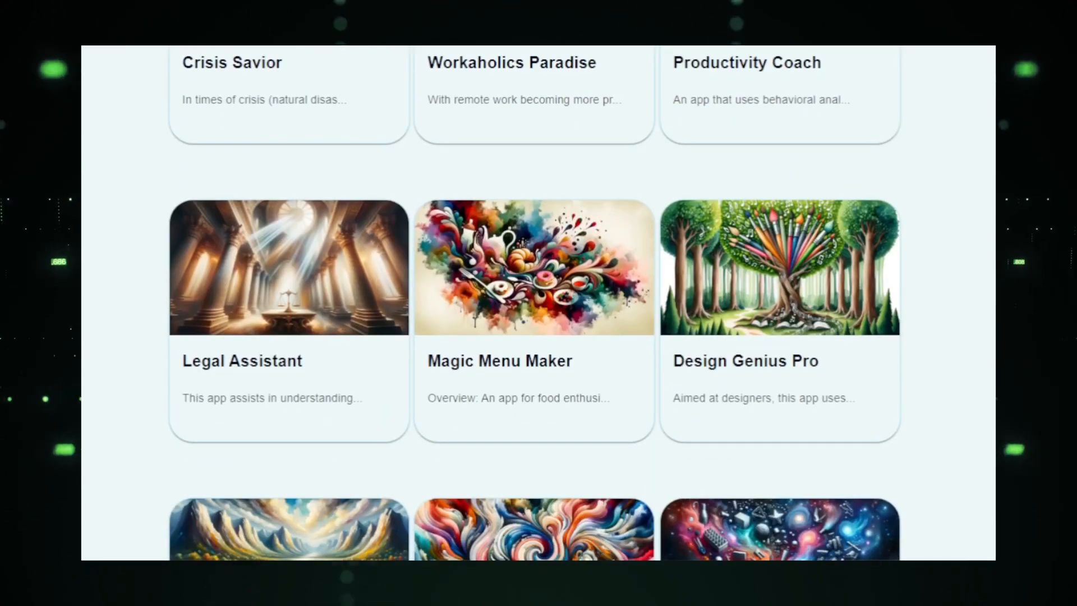
{"action": "scroll", "scroll_direction": "down", "scroll_amount": 3}
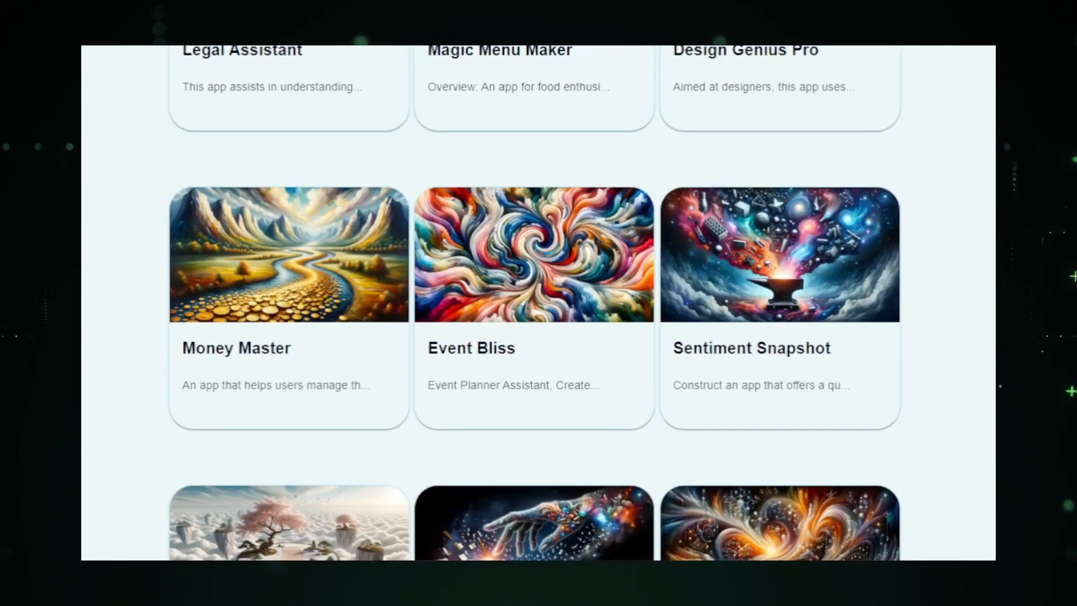
{"action": "scroll", "scroll_direction": "down", "scroll_amount": 3}
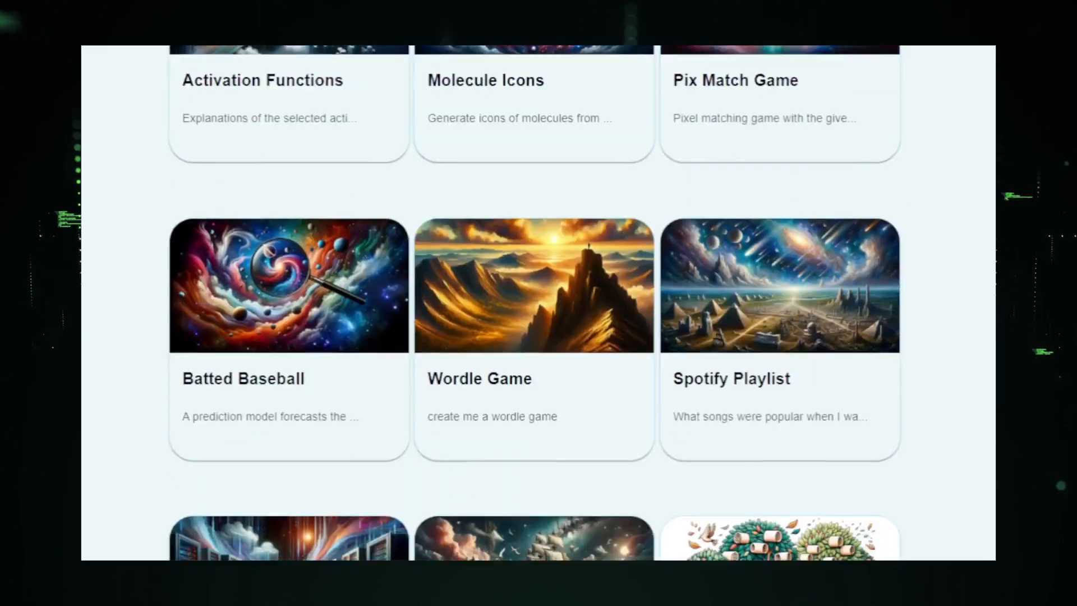
{"action": "scroll", "scroll_direction": "down", "scroll_amount": 3}
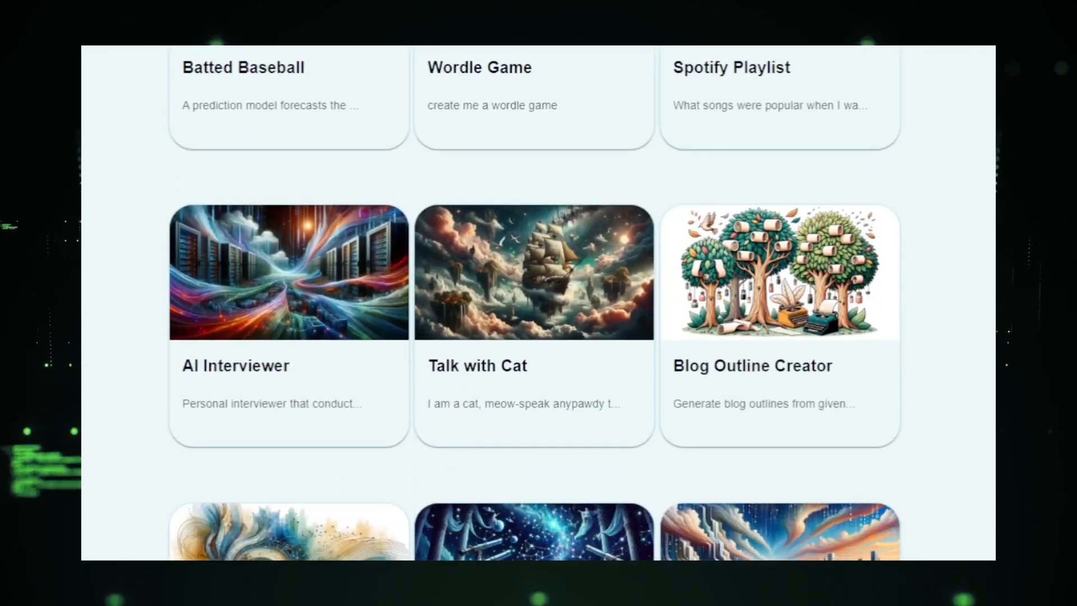
Continue down the DemoGPT gallery to the final row of app entries
{"action": "scroll", "scroll_direction": "down", "scroll_amount": 3}
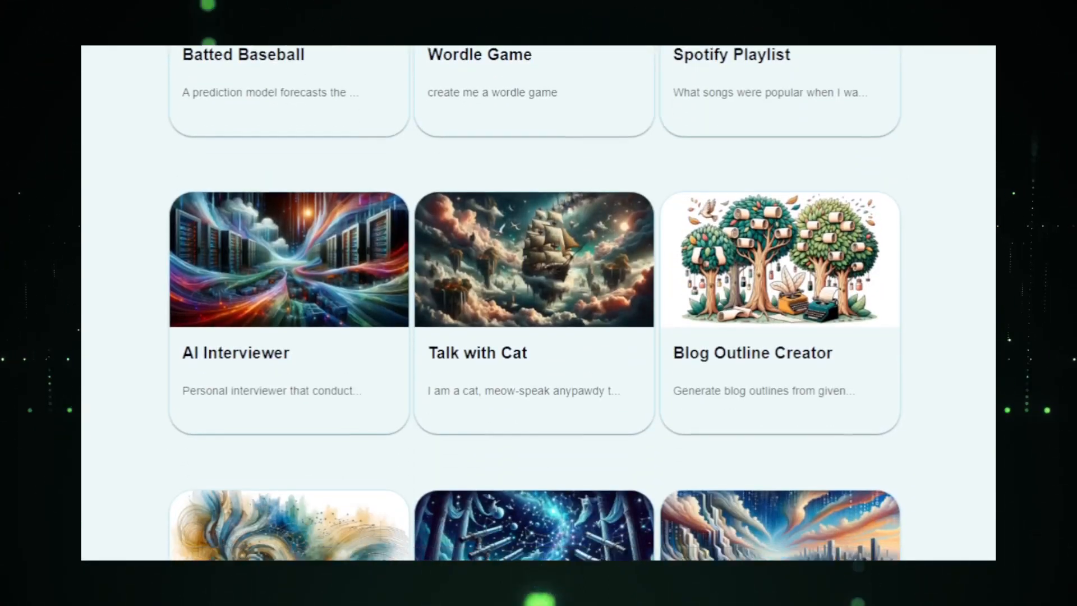
{"action": "scroll", "scroll_direction": "down", "scroll_amount": 3}
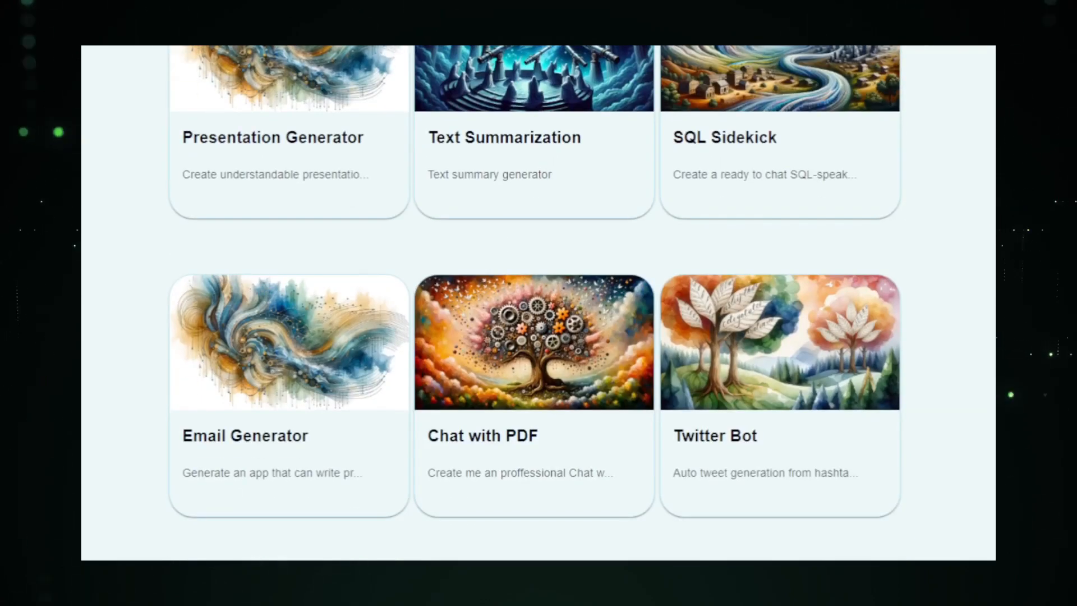
{"action": "scroll", "scroll_direction": "down", "scroll_amount": 3}
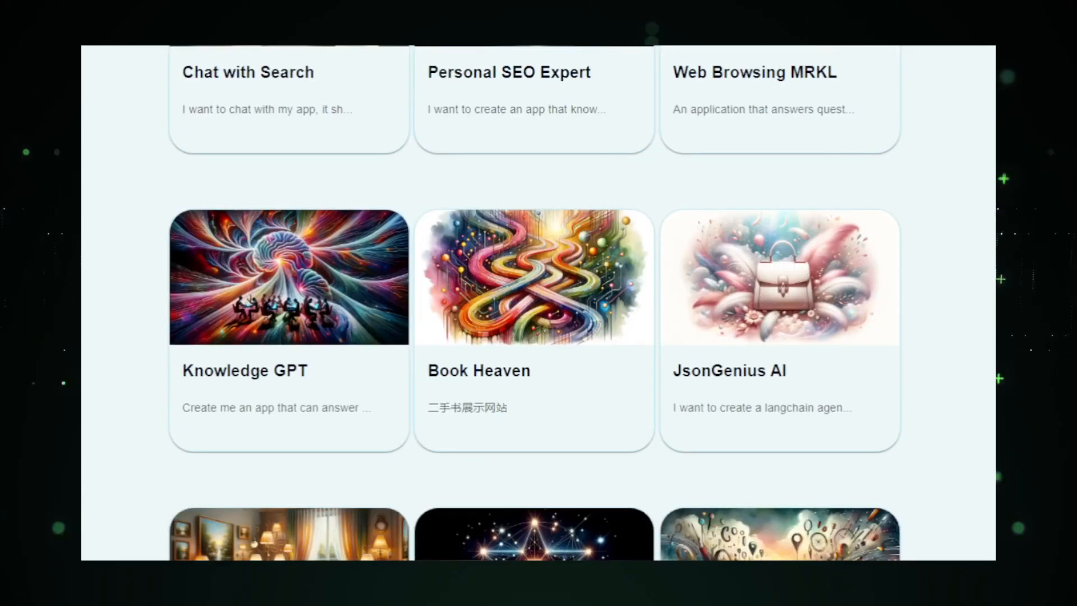
{"action": "scroll", "scroll_direction": "down", "scroll_amount": 3}
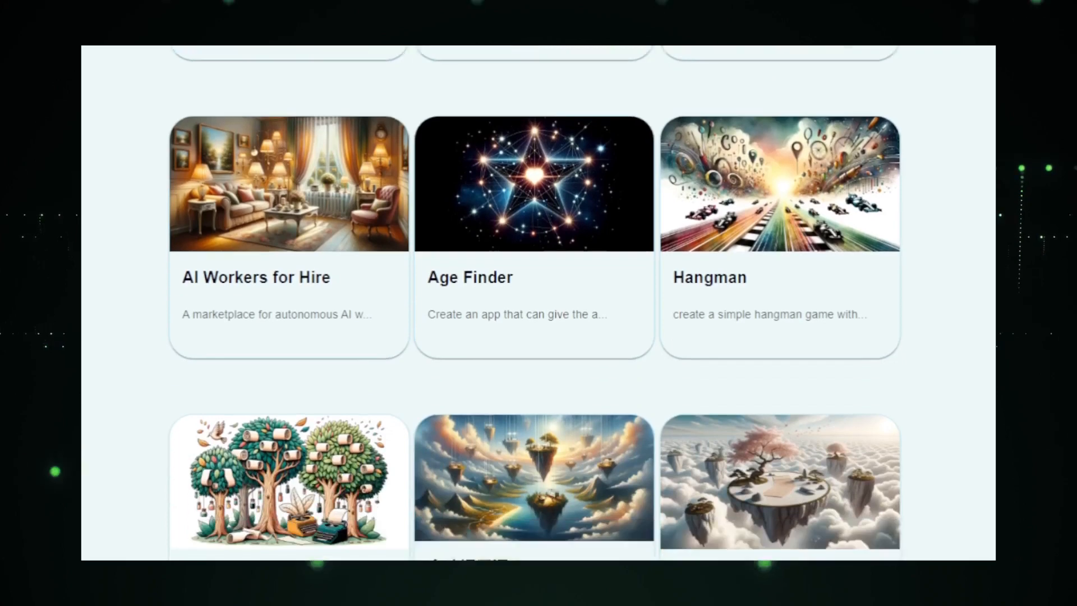
{"action": "scroll", "scroll_direction": "down", "scroll_amount": 3}
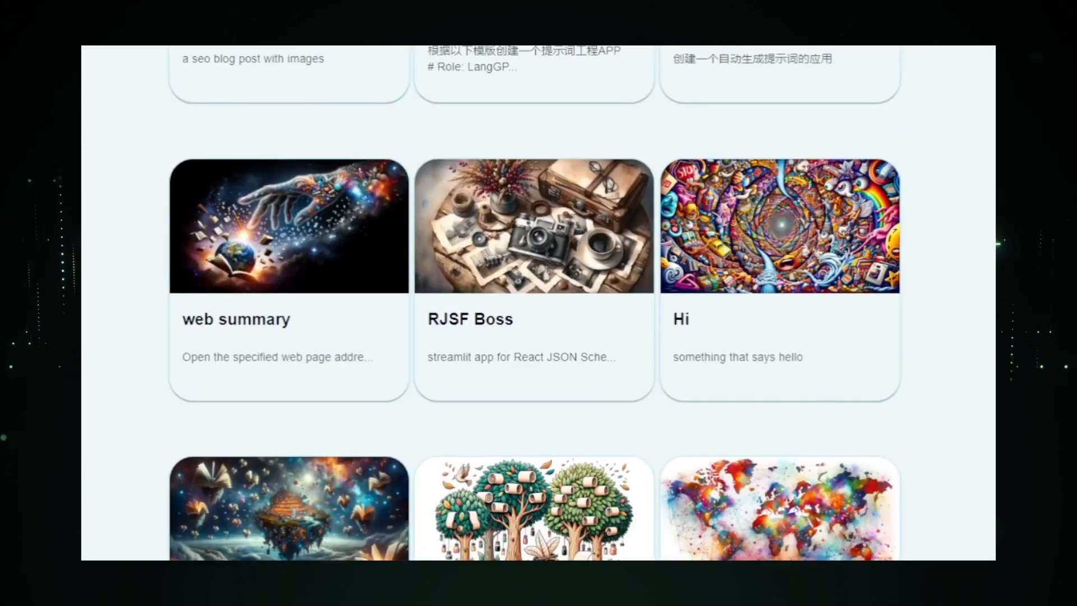
{"action": "scroll", "scroll_direction": "down", "scroll_amount": 3}
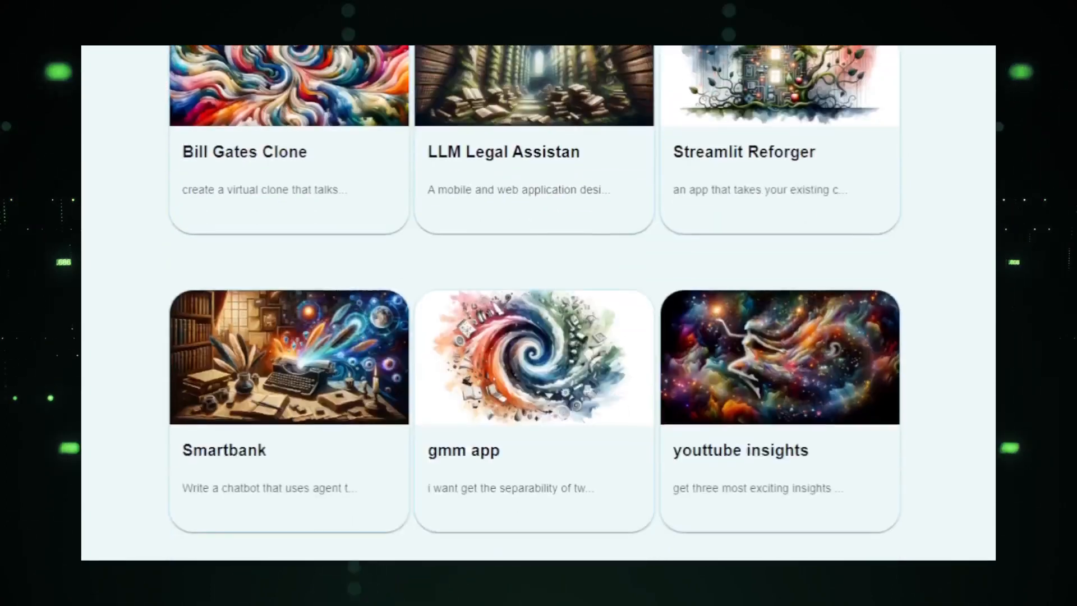
{"action": "scroll", "scroll_direction": "down", "scroll_amount": 3}
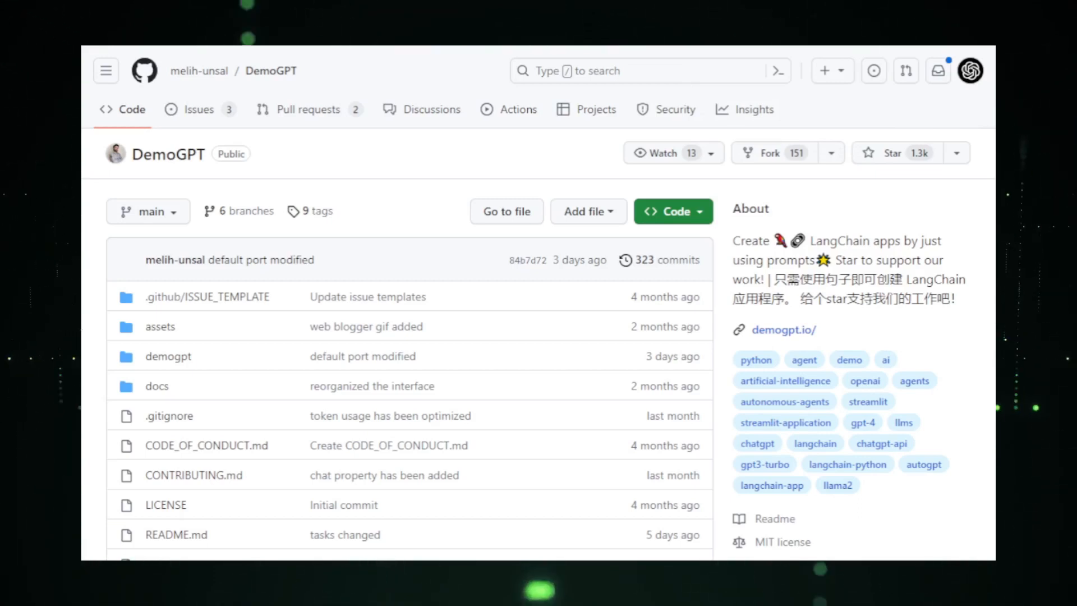
Read the DemoGPT GitHub README's Introduction and Architecture sections
{"action": "scroll", "scroll_direction": "down", "scroll_amount": 3}
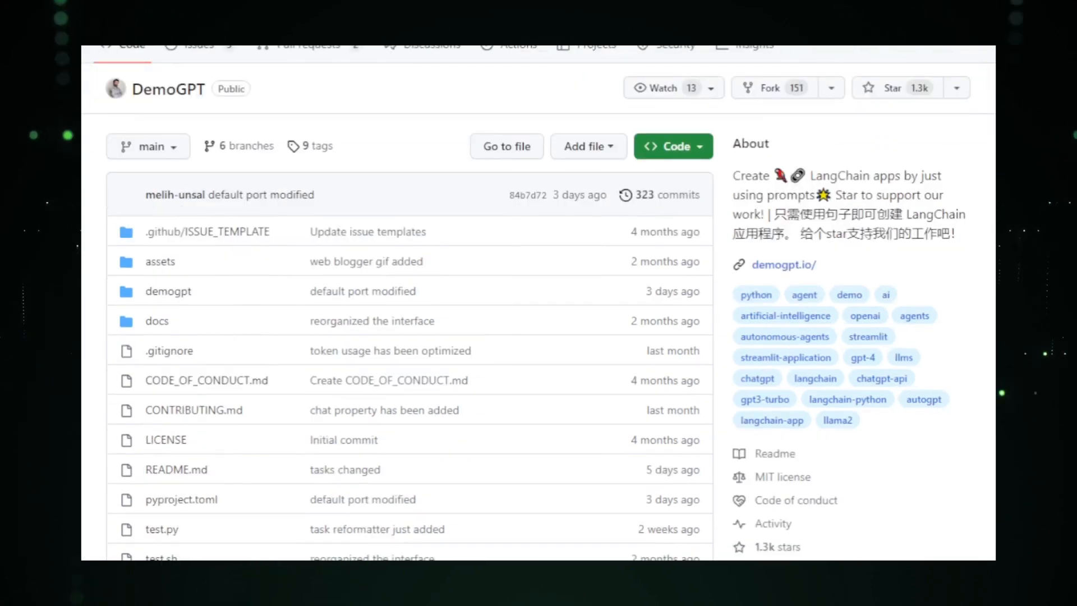
{"action": "scroll", "scroll_direction": "down", "scroll_amount": 3}
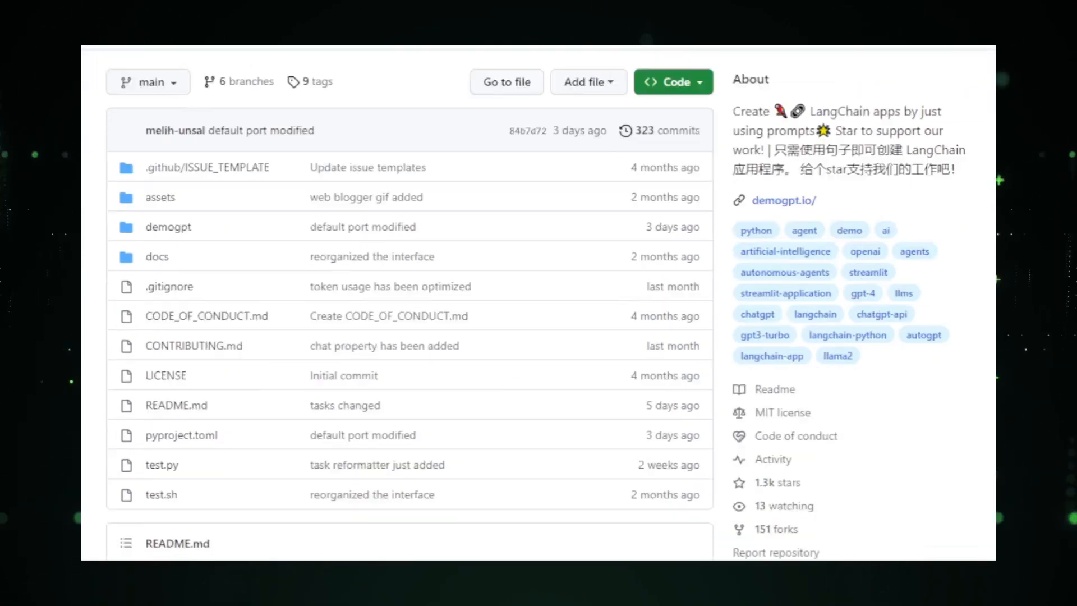
{"action": "scroll", "scroll_direction": "down", "scroll_amount": 3}
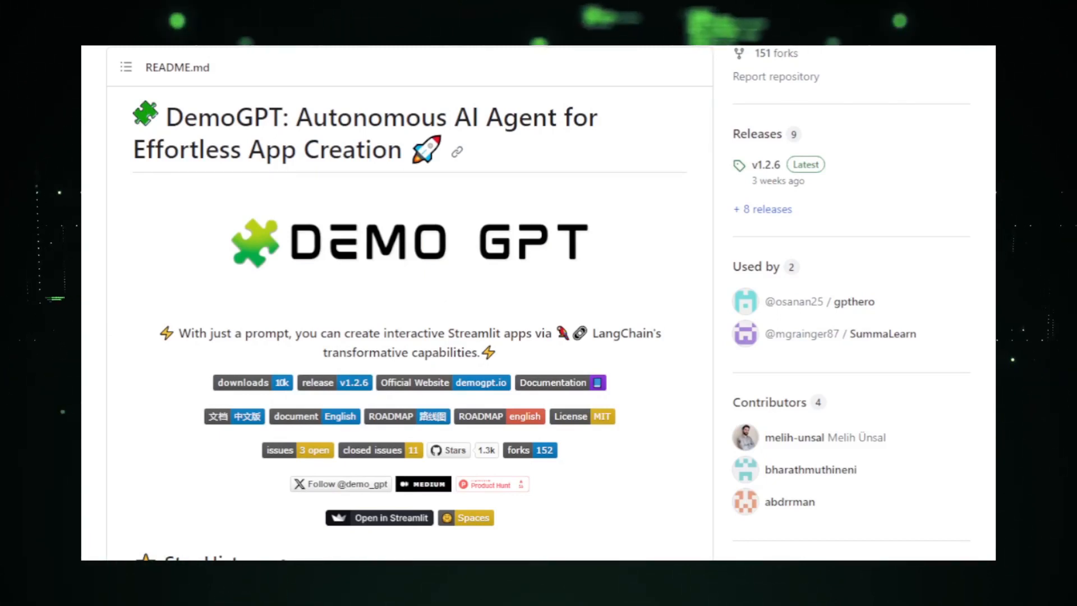
{"action": "scroll", "scroll_direction": "down", "scroll_amount": 3}
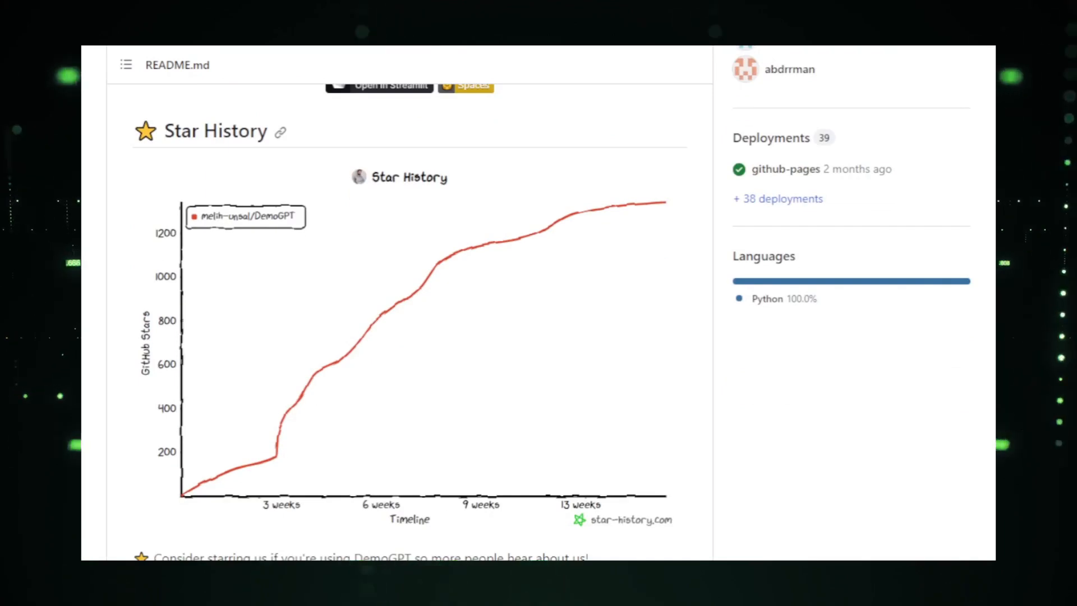
{"action": "scroll", "scroll_direction": "up", "scroll_amount": 3}
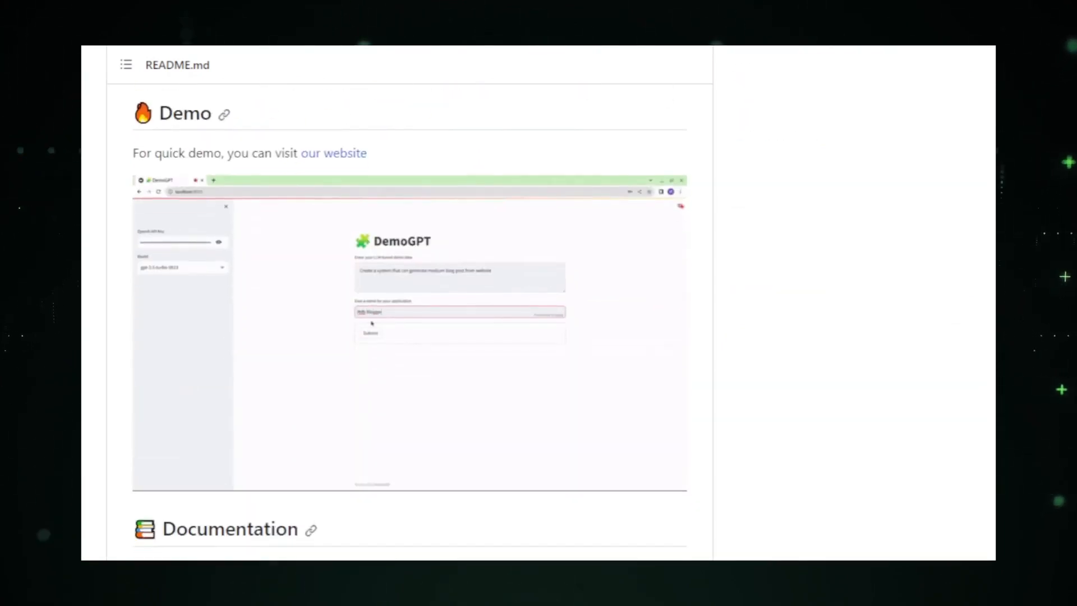
{"action": "scroll", "scroll_direction": "down", "scroll_amount": 3}
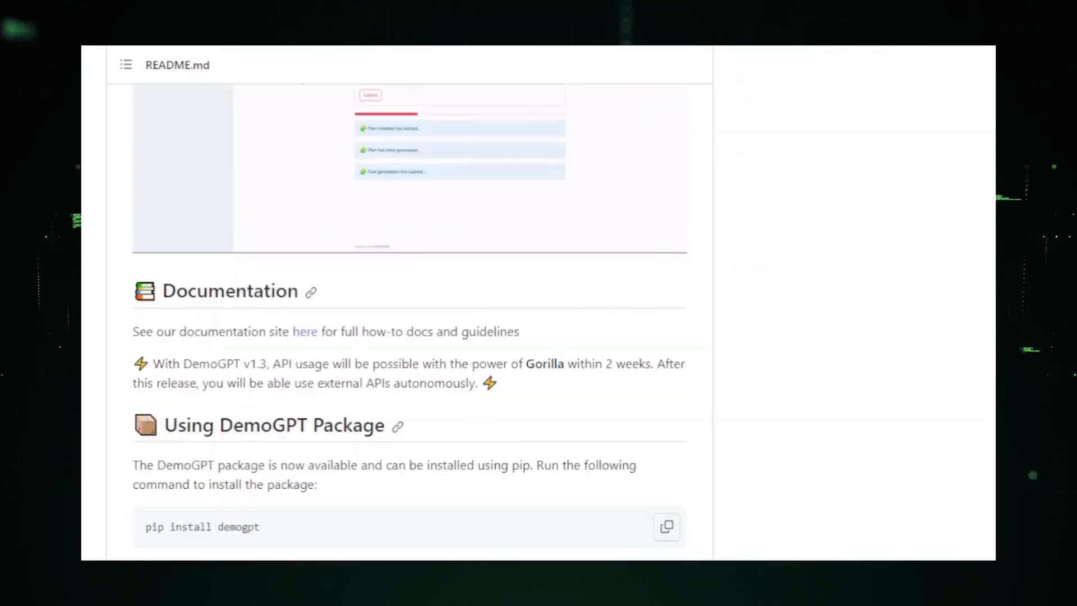
{"action": "scroll", "scroll_direction": "down", "scroll_amount": 3}
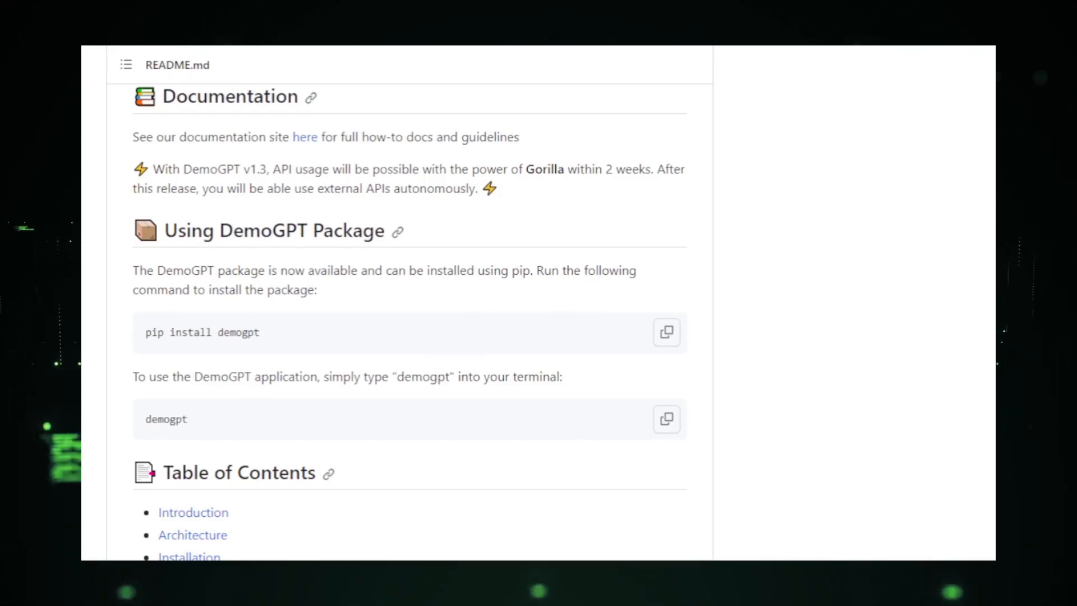
{"action": "scroll", "scroll_direction": "down", "scroll_amount": 3}
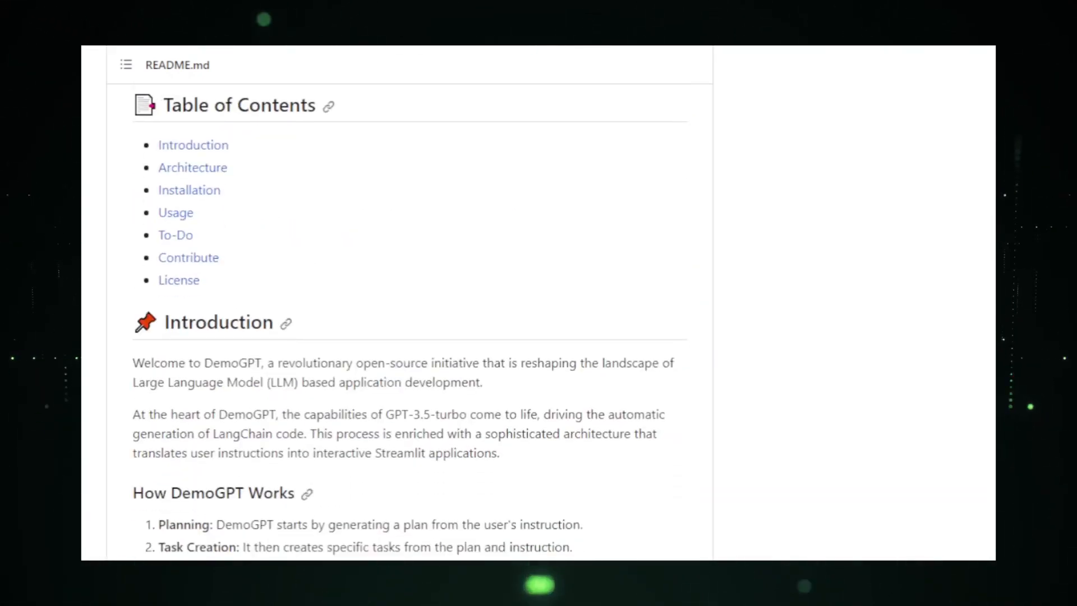
Continue down the DemoGPT README to the Installation instructions
{"action": "scroll", "scroll_direction": "down", "scroll_amount": 3}
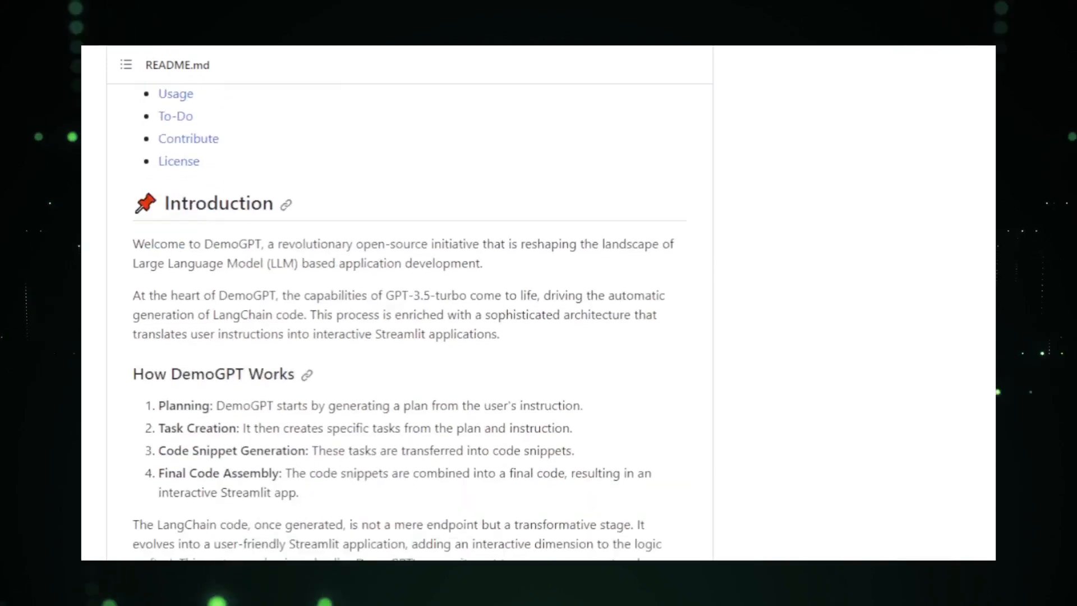
{"action": "scroll", "scroll_direction": "down", "scroll_amount": 3}
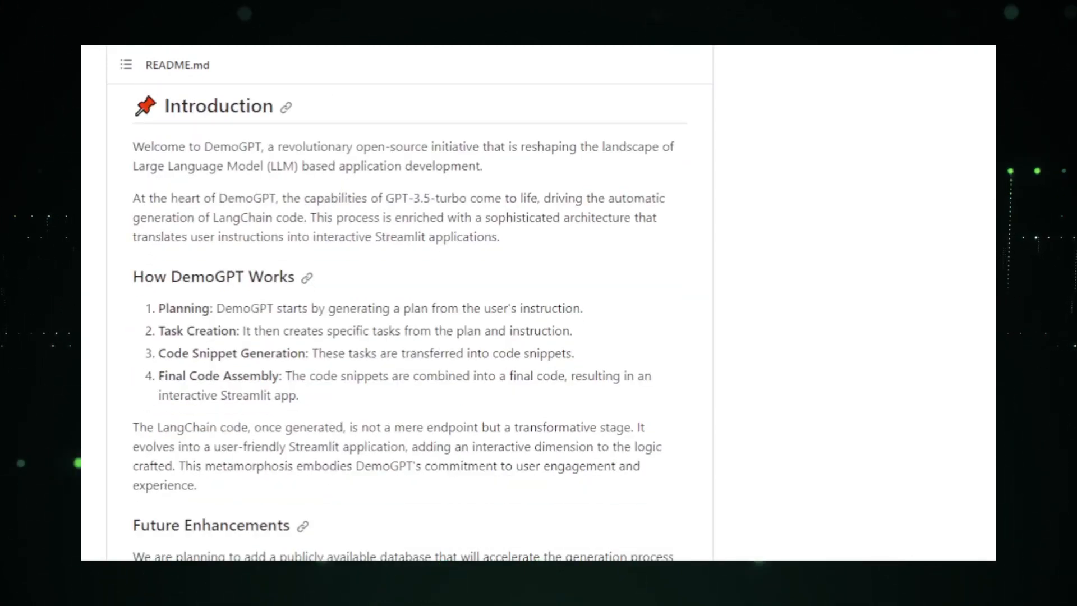
{"action": "scroll", "scroll_direction": "down", "scroll_amount": 3}
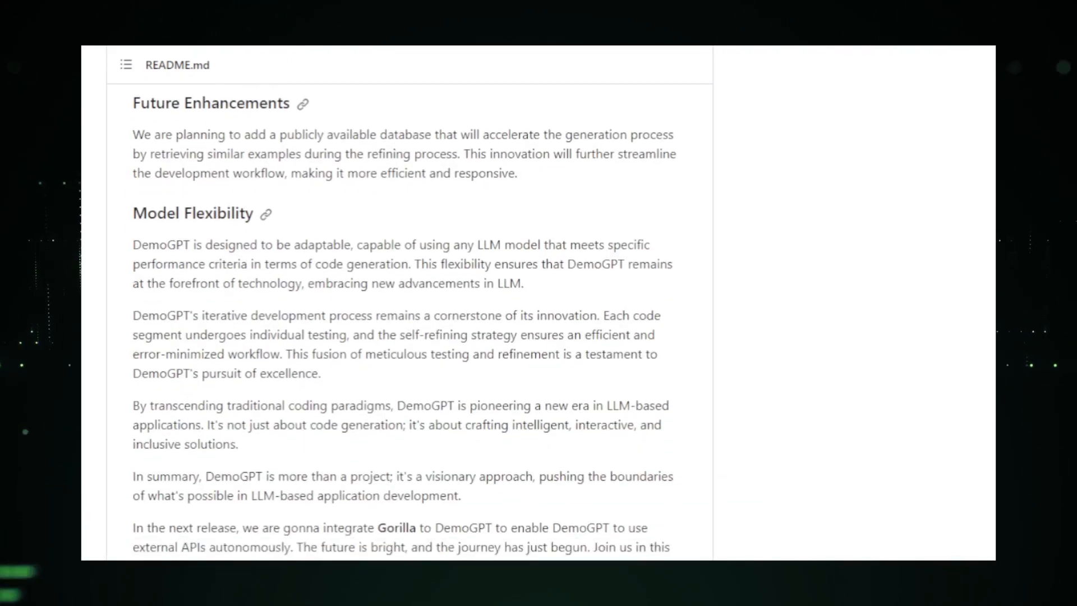
{"action": "scroll", "scroll_direction": "down", "scroll_amount": 3}
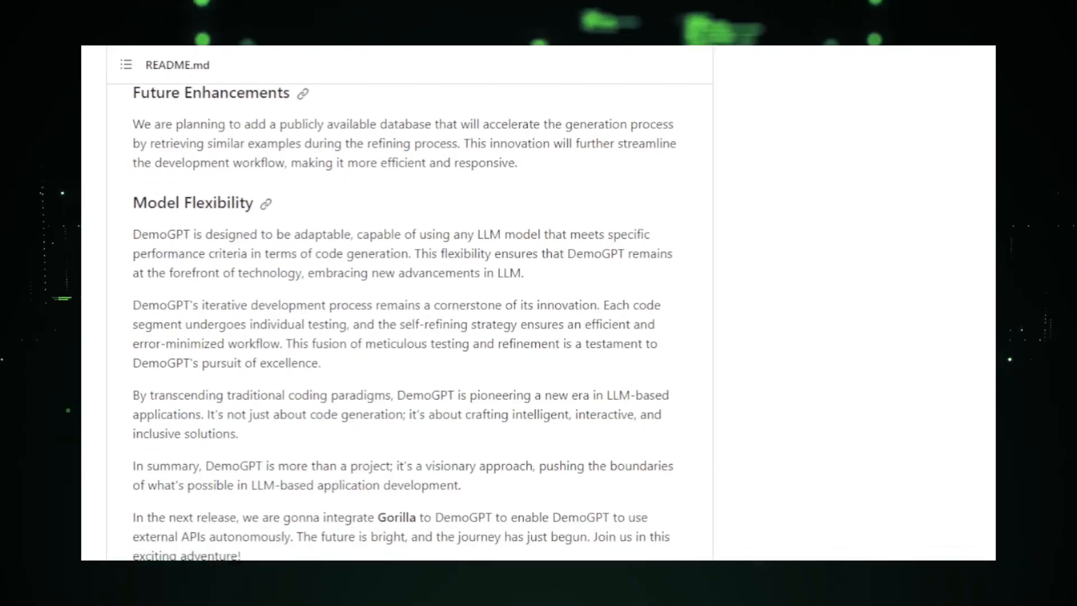
{"action": "scroll", "scroll_direction": "down", "scroll_amount": 3}
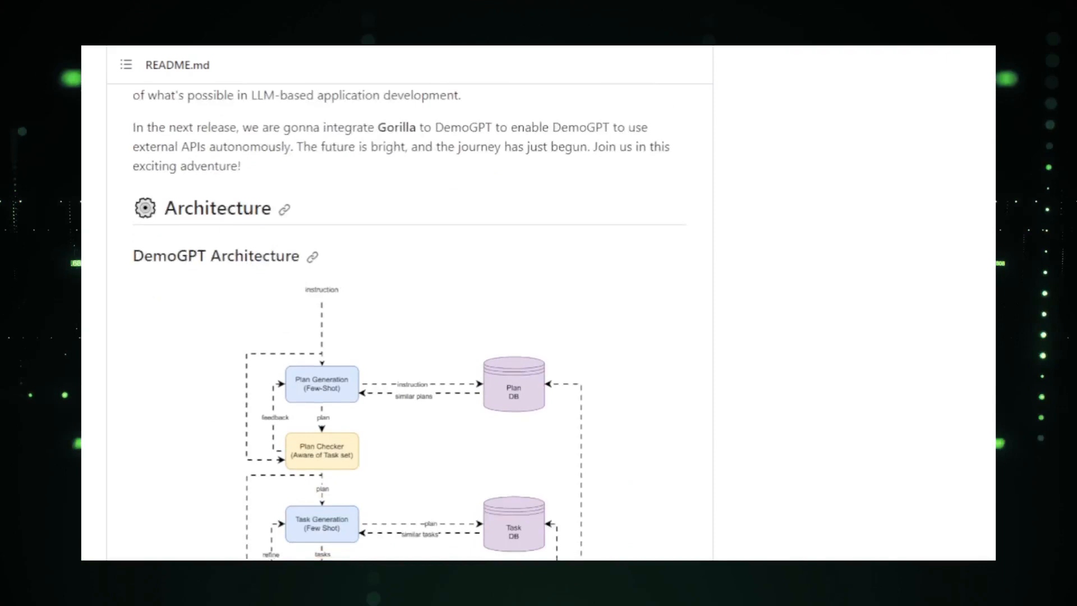
{"action": "scroll", "scroll_direction": "down", "scroll_amount": 3}
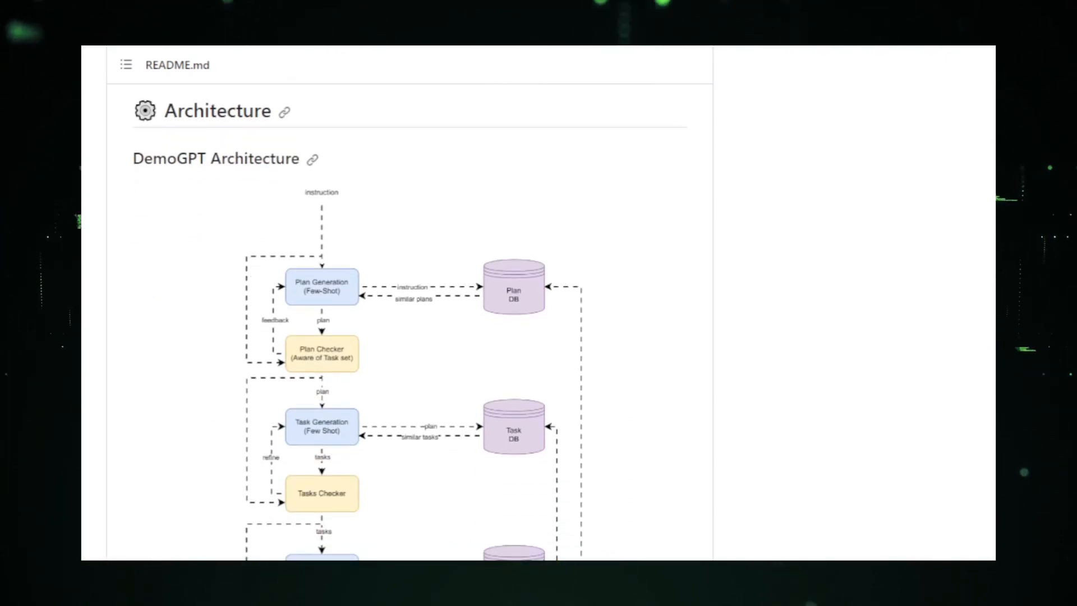
{"action": "scroll", "scroll_direction": "down", "scroll_amount": 3}
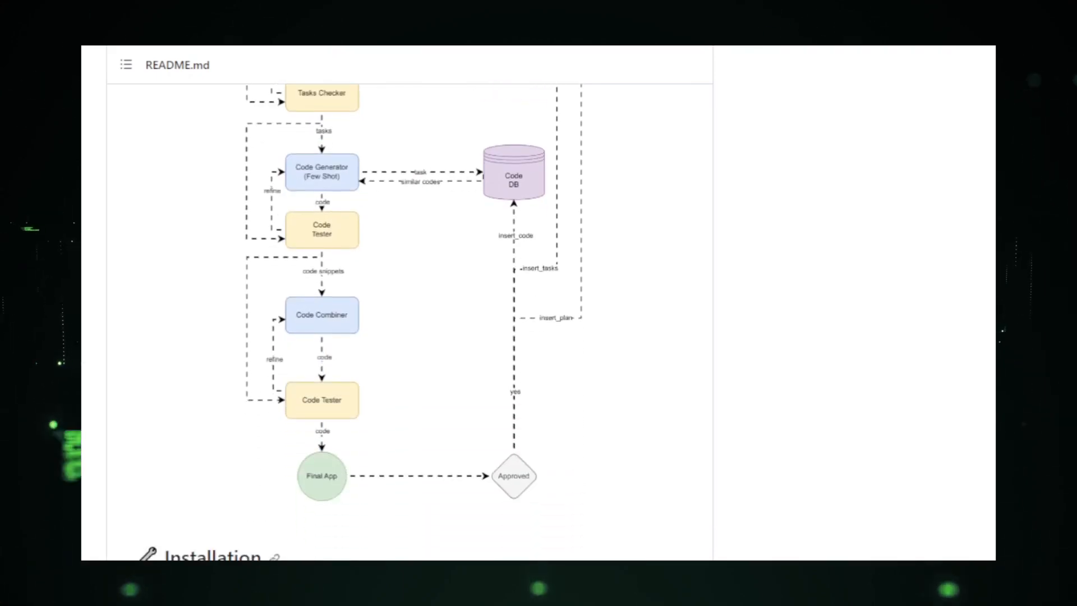
{"action": "scroll", "scroll_direction": "down", "scroll_amount": 3}
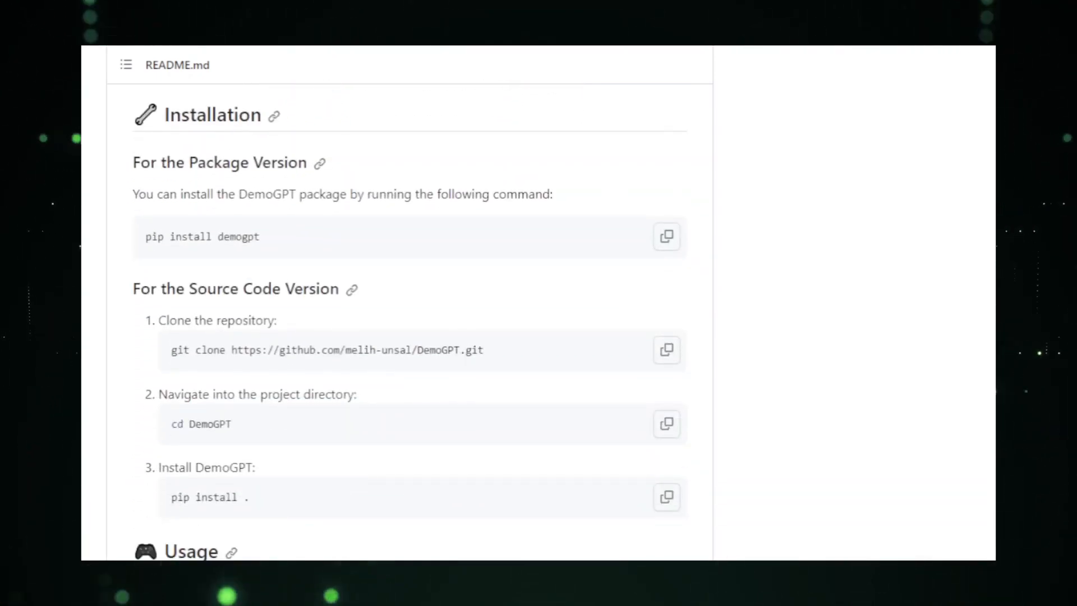
{"action": "scroll", "scroll_direction": "down", "scroll_amount": 3}
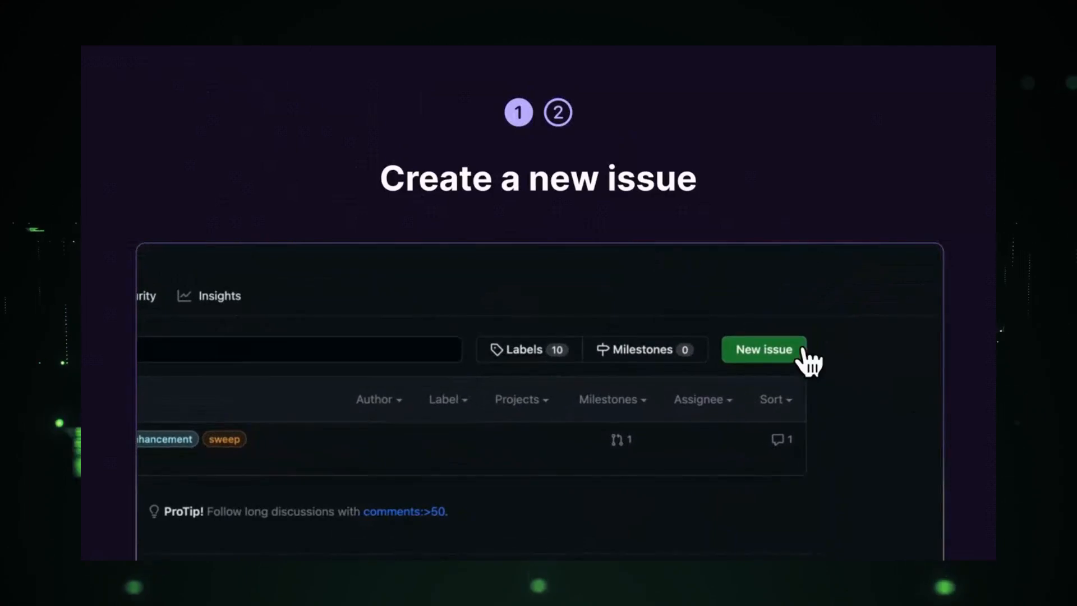
In Sweep's walkthrough, file the issue 'Sweep: make .prompt a method and add verbosity and colors' and view the bot's plan
{"action": "left_click", "coordinate": [763, 349]}
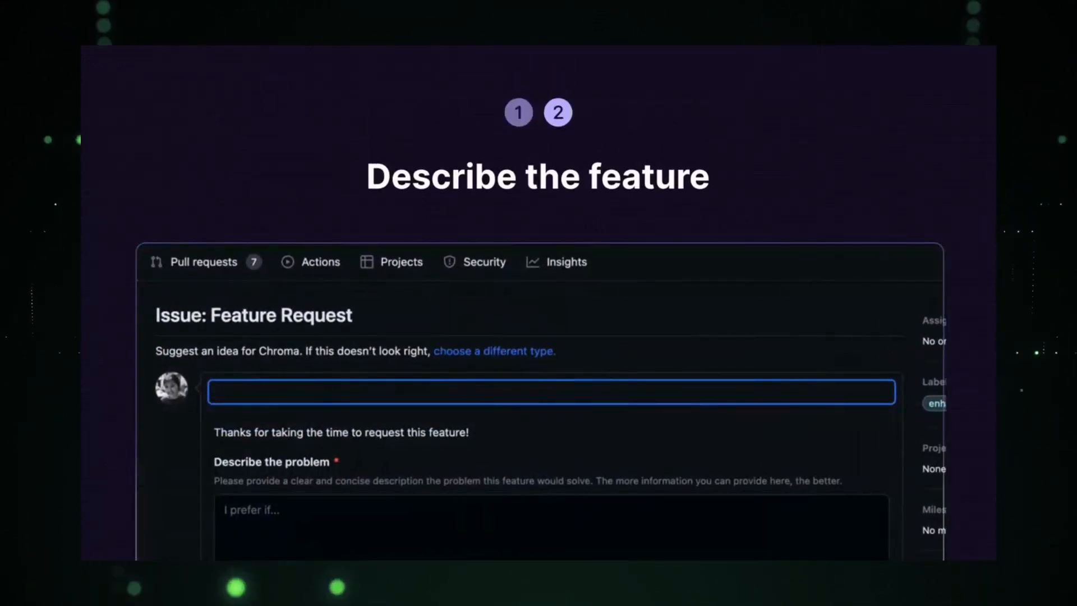
{"action": "type", "text": "Sweep: make .prompt a method and add verbosity and colors"}
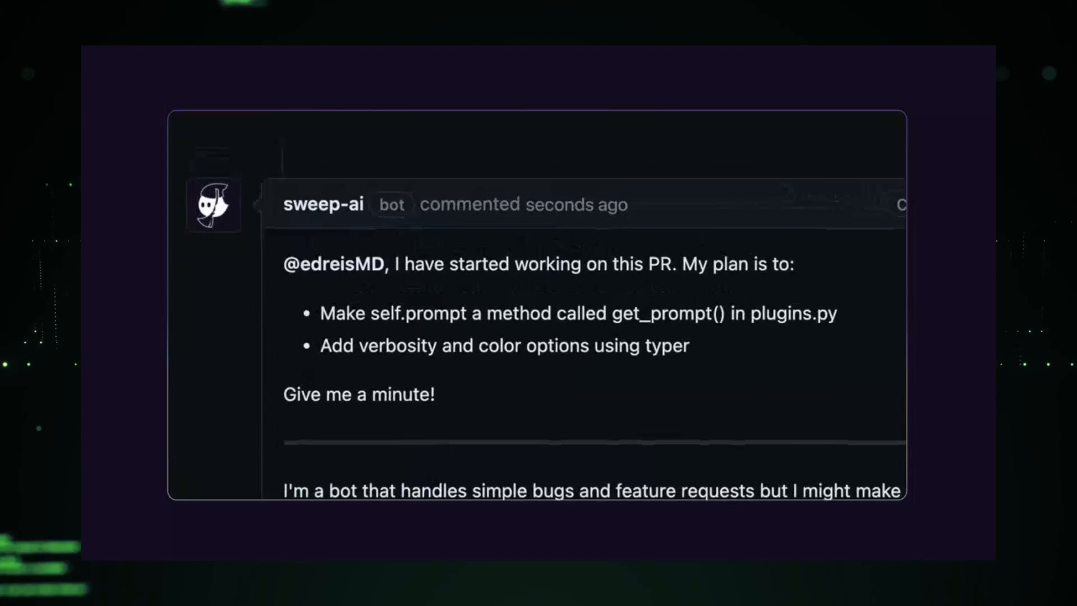
{"action": "scroll", "scroll_direction": "down", "scroll_amount": 3}
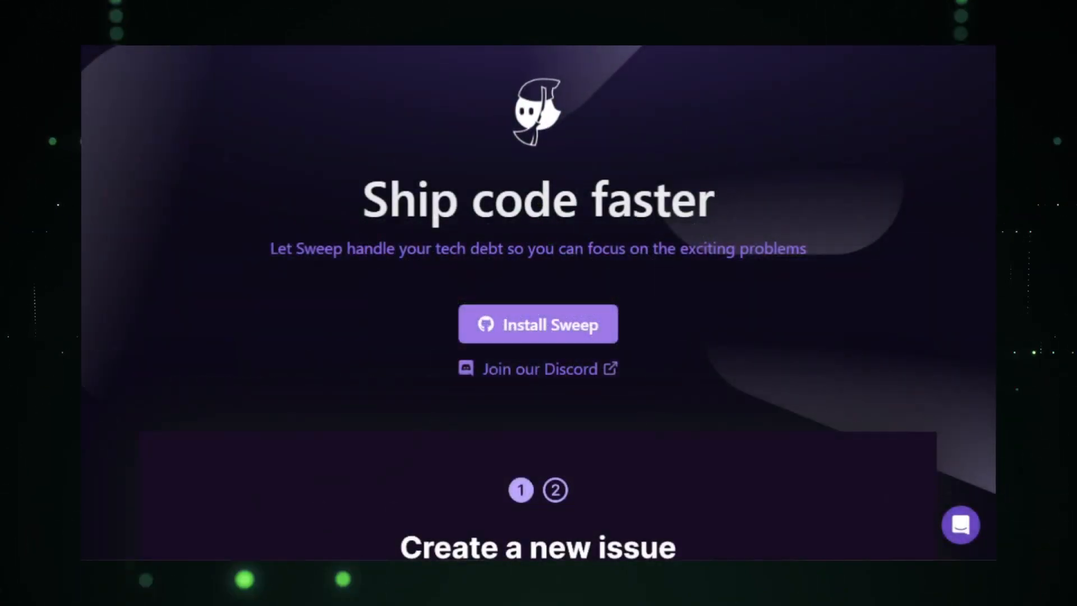
Read Sweep's homepage intro and its pull-request demo section
{"action": "left_click", "coordinate": [555, 491]}
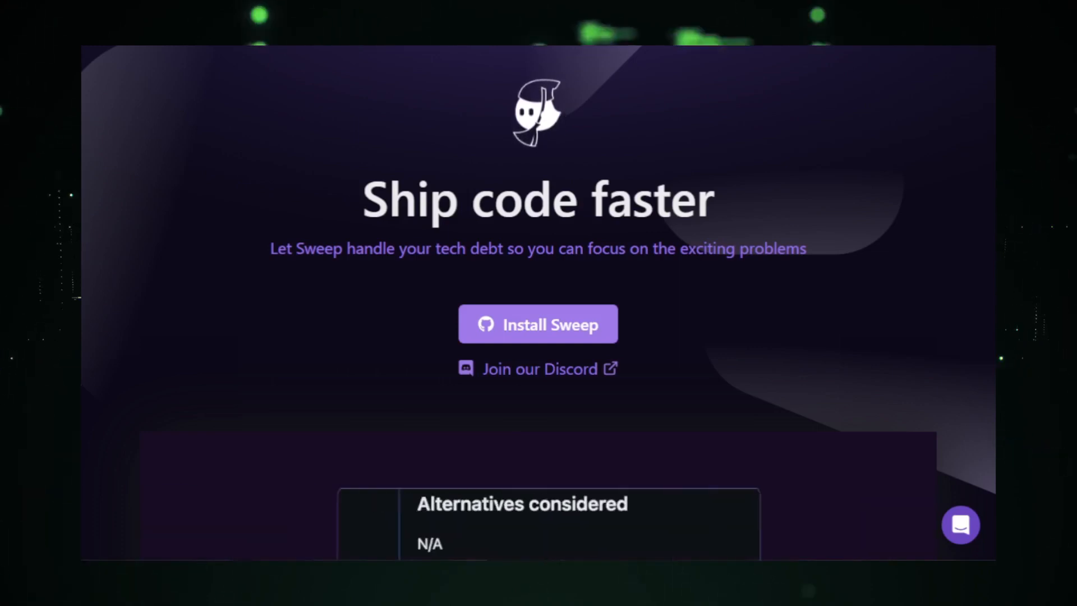
{"action": "scroll", "scroll_direction": "down", "scroll_amount": 3}
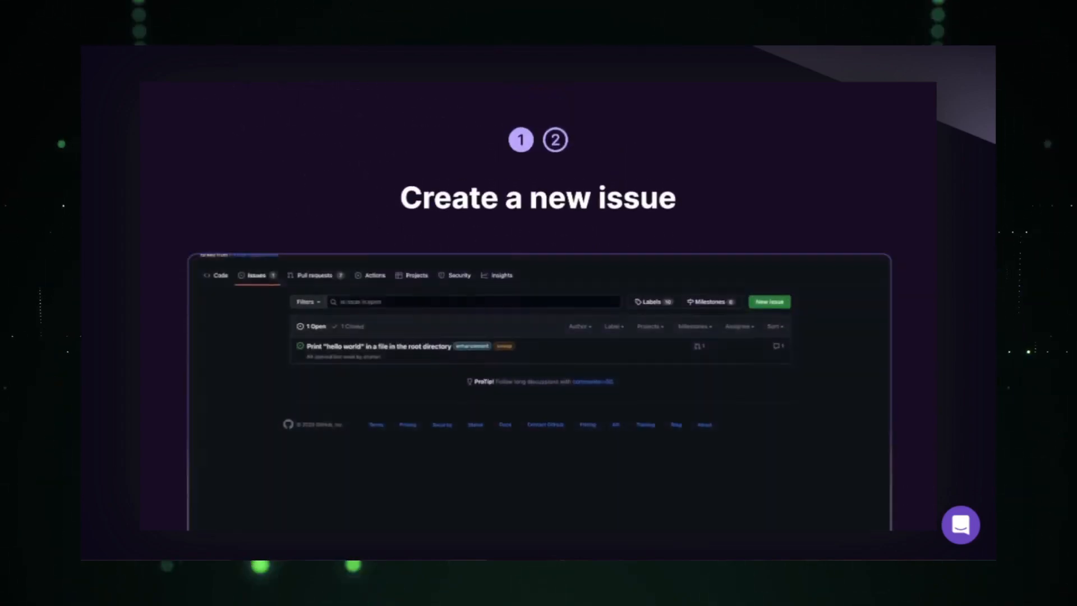
{"action": "left_click", "coordinate": [769, 302]}
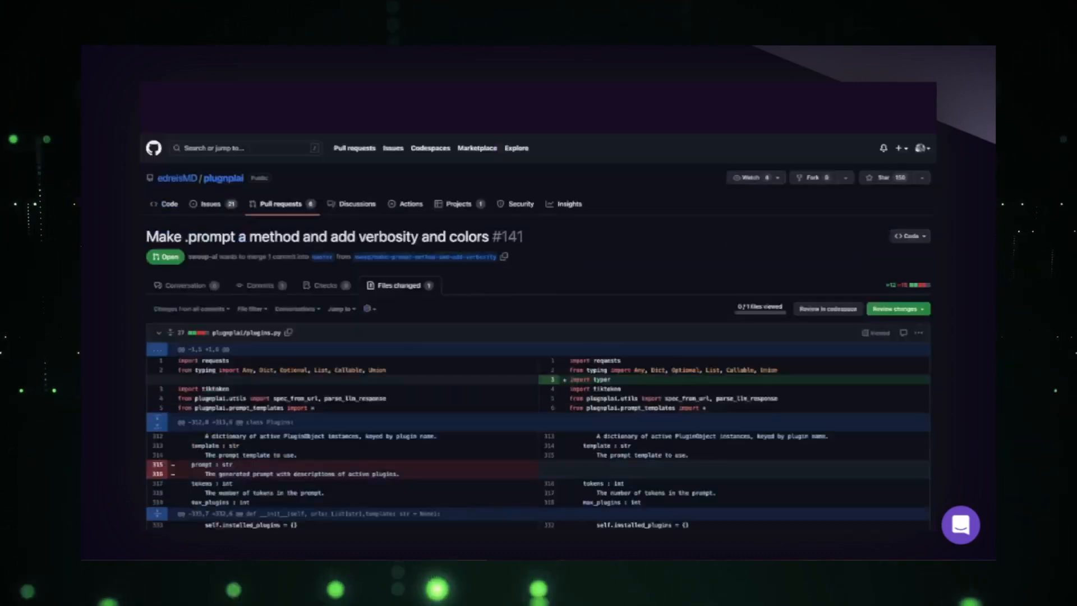
{"action": "scroll", "scroll_direction": "down", "scroll_amount": 3}
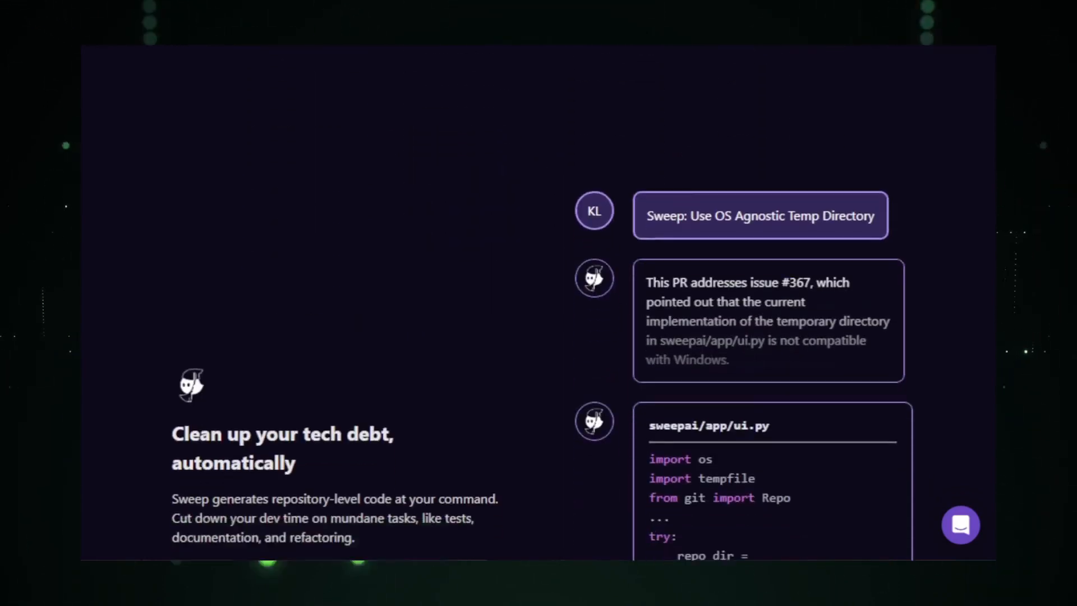
Continue through the tech-debt cleanup section down to the 'Example Sweep tickets' button
{"action": "scroll", "scroll_direction": "down", "scroll_amount": 3}
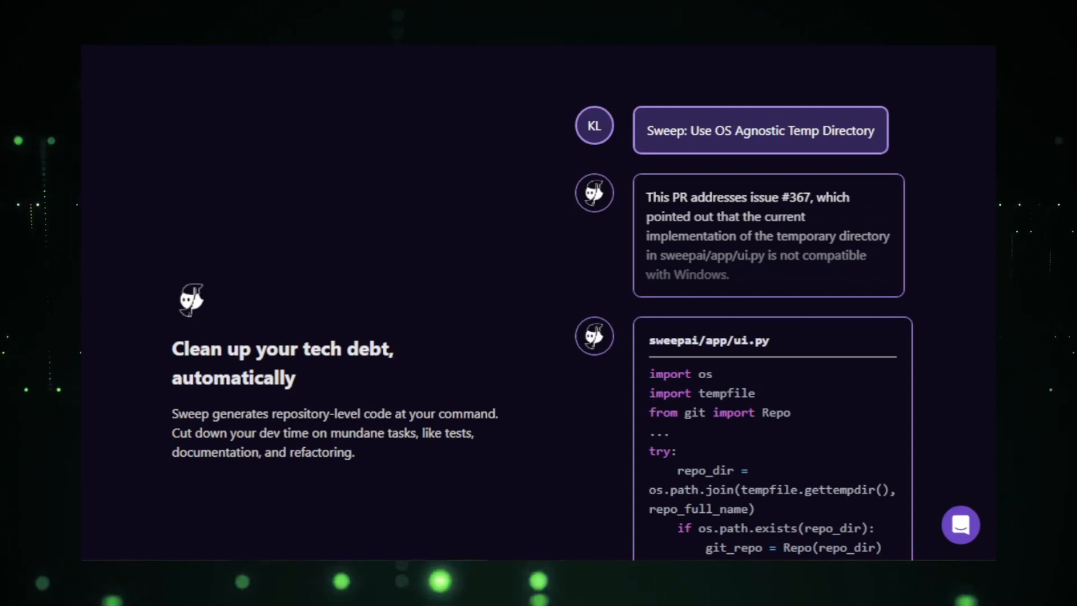
{"action": "scroll", "scroll_direction": "down", "scroll_amount": 3}
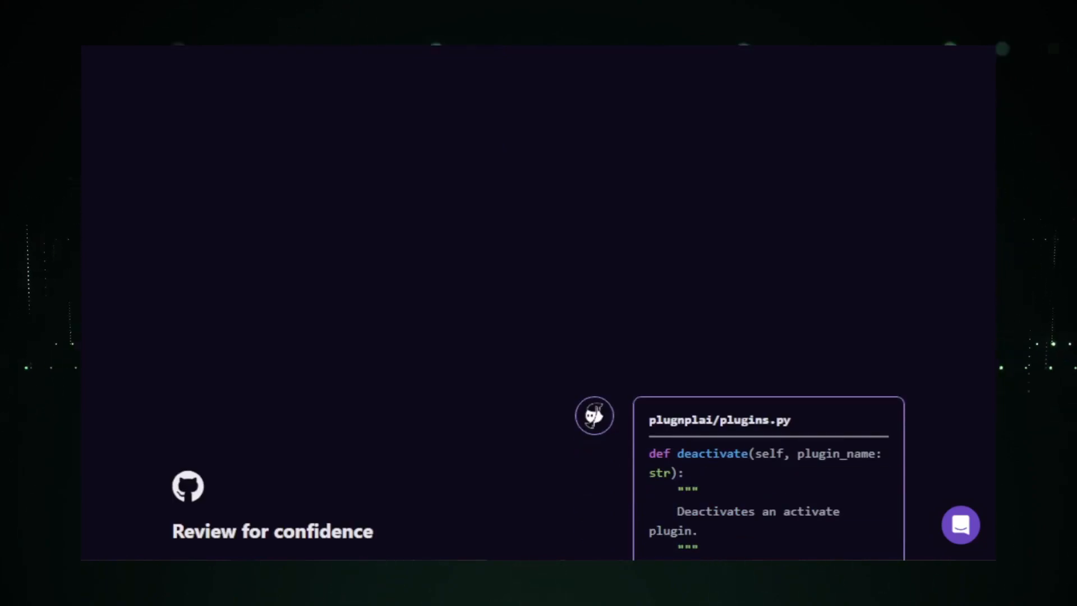
{"action": "scroll", "scroll_direction": "up", "scroll_amount": 3}
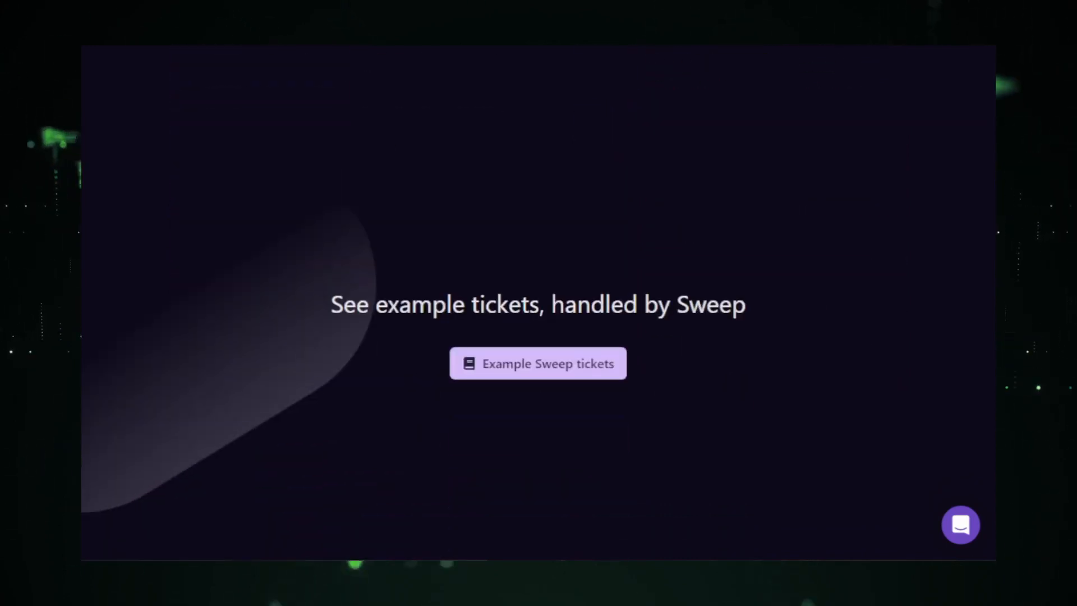
{"action": "scroll", "scroll_direction": "down", "scroll_amount": 3}
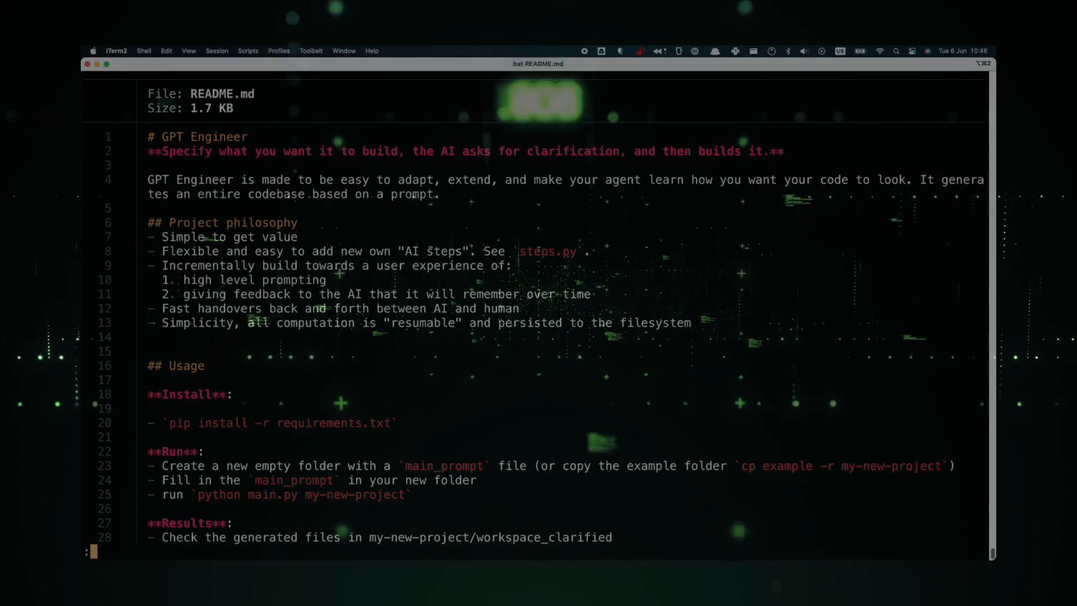
Answer GPT Engineer's clarifying question for the snake project and review the generated server.py and game_controller.py
{"action": "type", "text": "mkdir snake"}
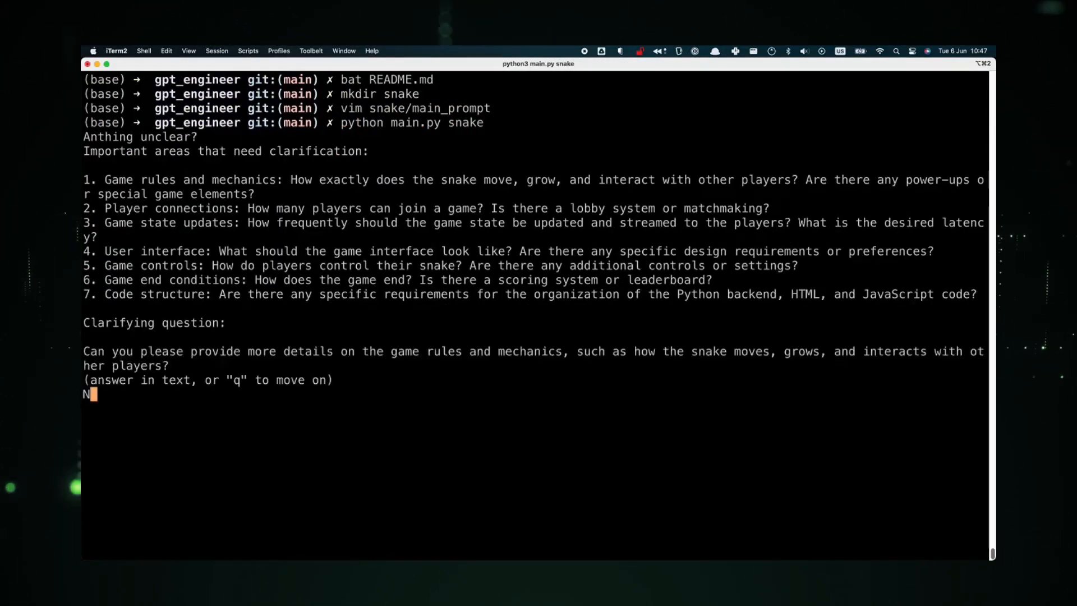
{"action": "key", "text": "Return"}
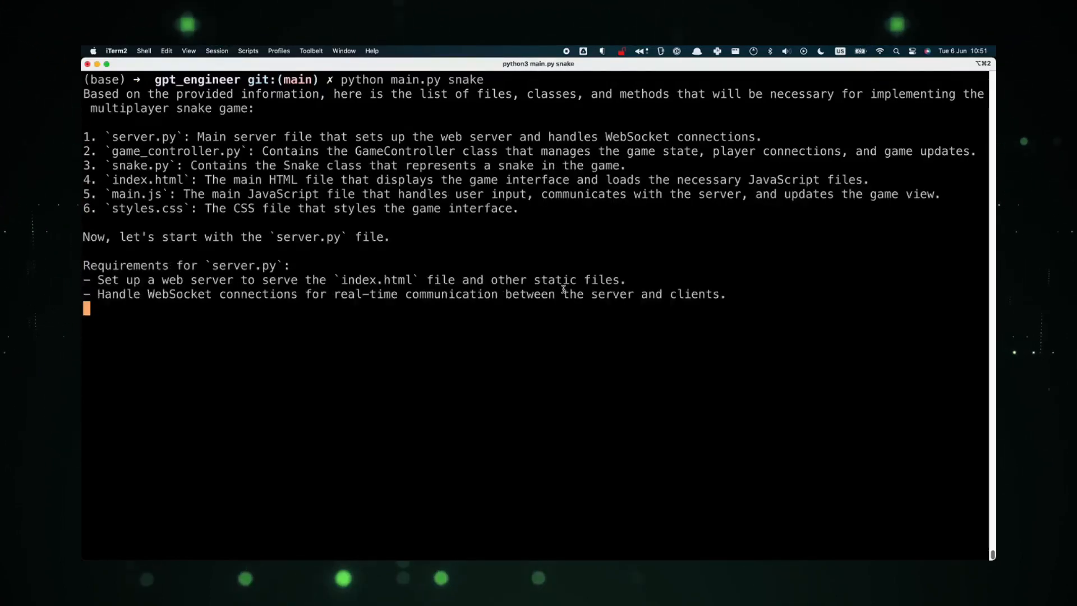
{"action": "scroll", "scroll_direction": "down", "scroll_amount": 3}
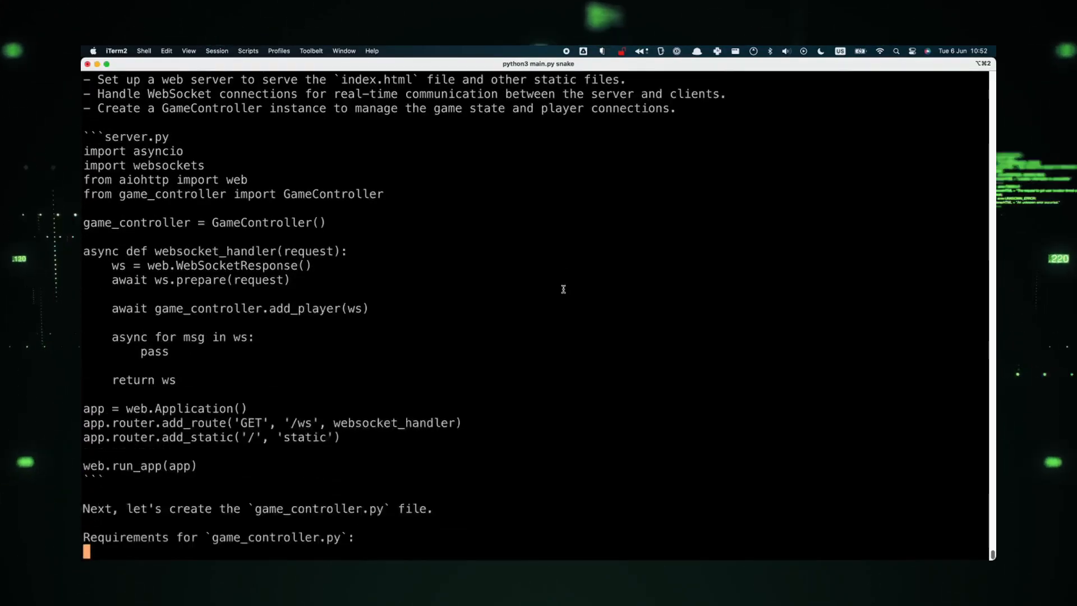
{"action": "scroll", "scroll_direction": "down", "scroll_amount": 3}
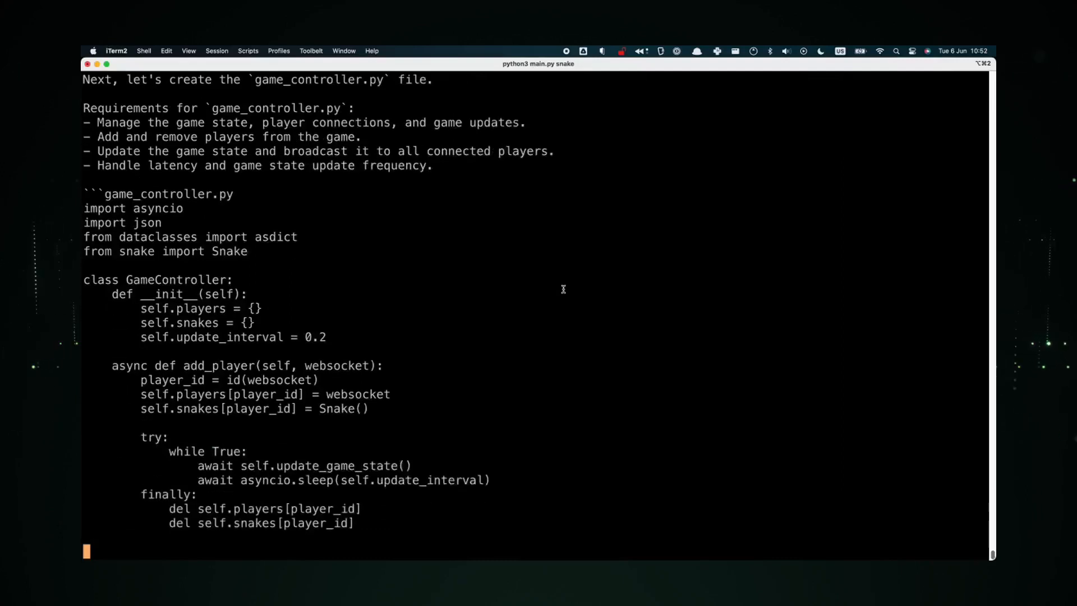
{"action": "scroll", "scroll_direction": "down", "scroll_amount": 3}
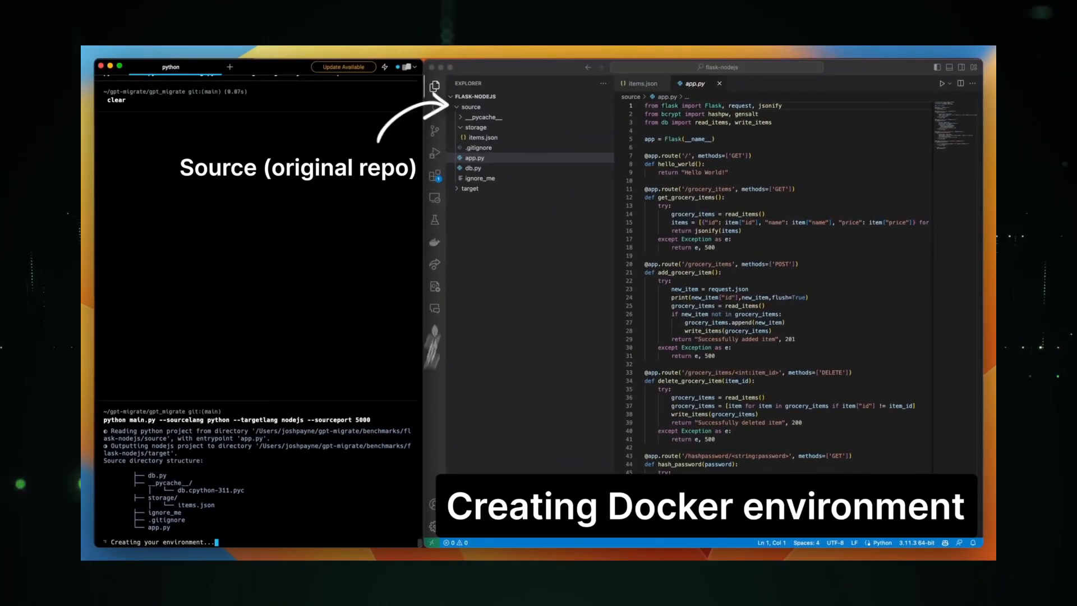
View GPT-Migrate's generated target folder: Dockerfile, app.js and the storage folder contents
{"action": "left_click", "coordinate": [470, 188]}
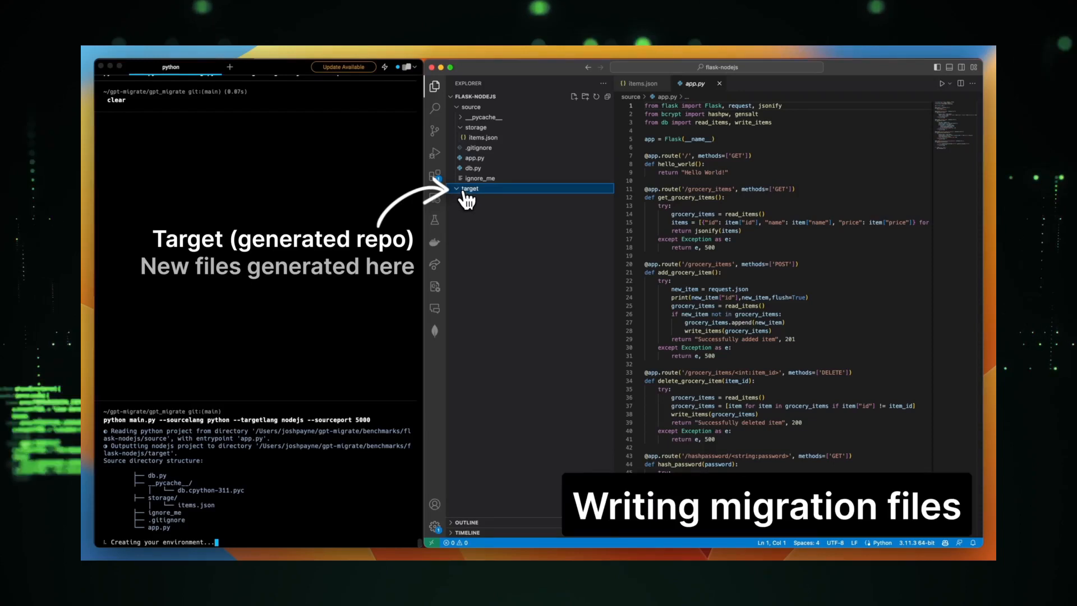
{"action": "left_click", "coordinate": [479, 199]}
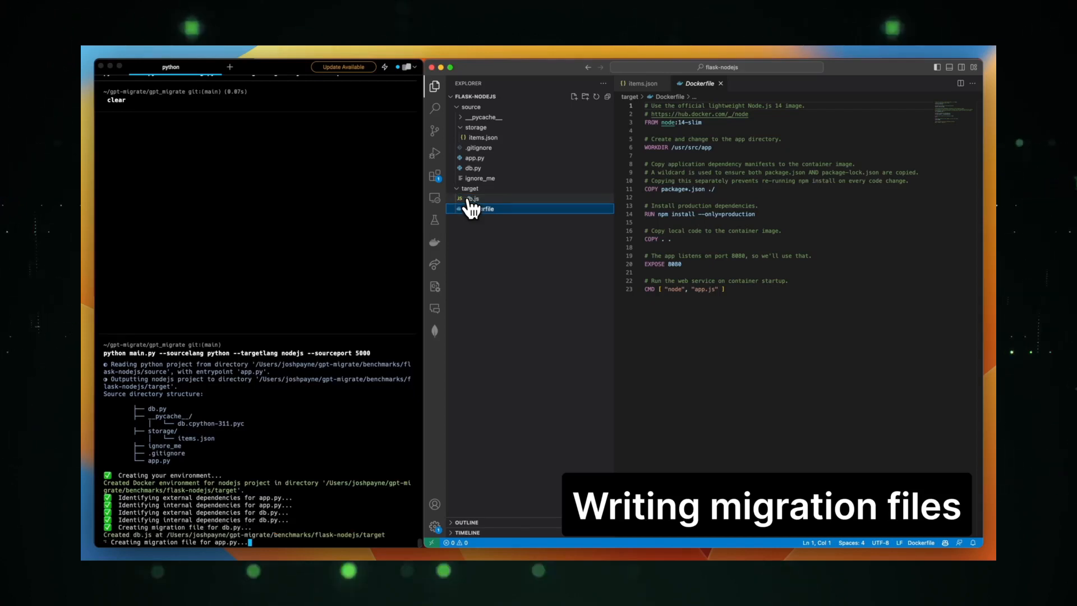
{"action": "left_click", "coordinate": [473, 199]}
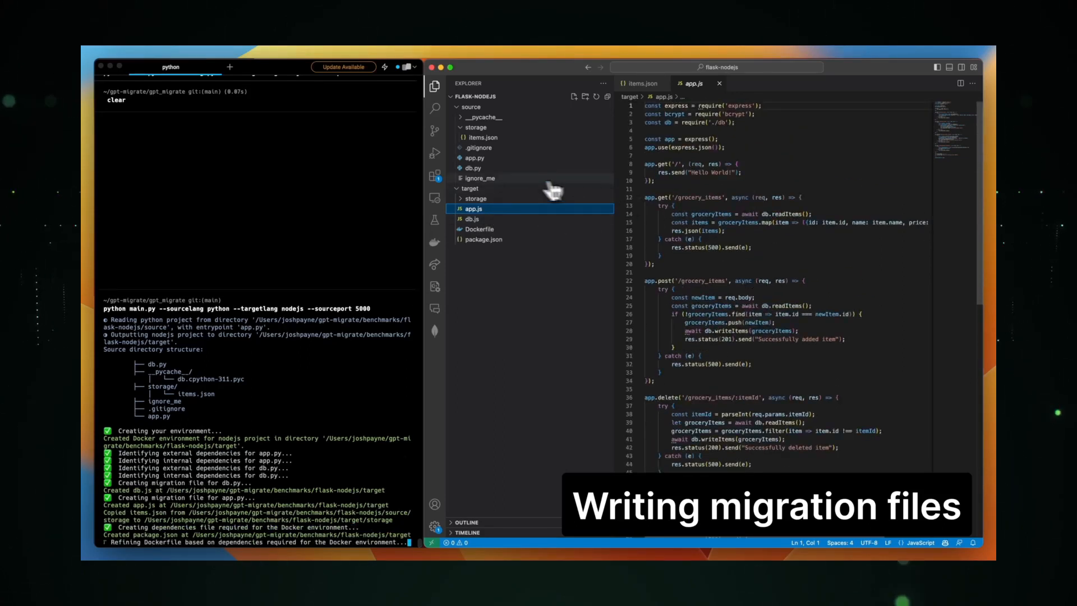
{"action": "left_click", "coordinate": [476, 199]}
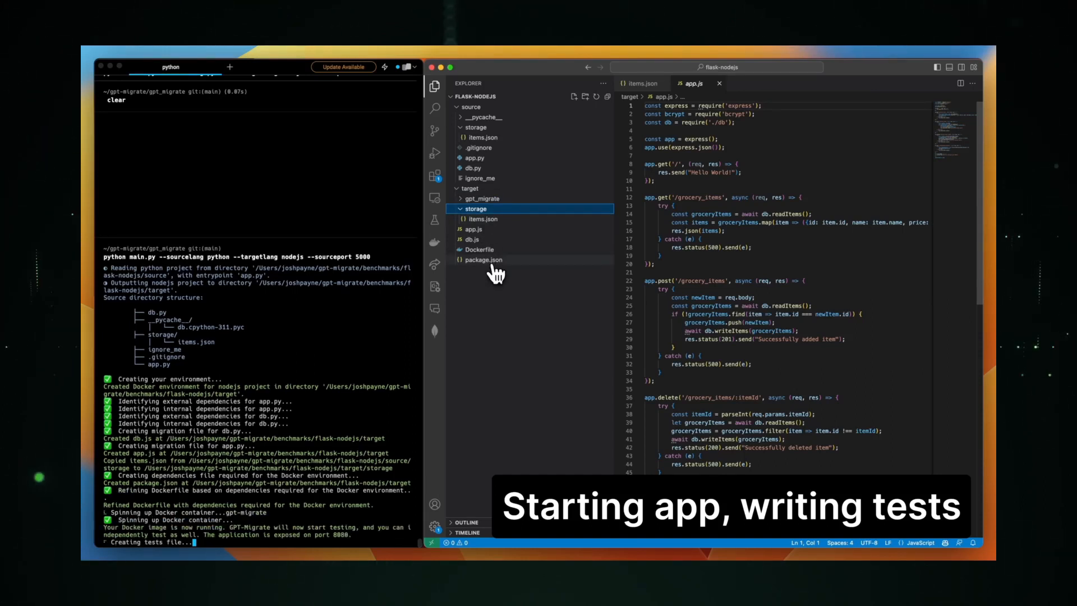
{"action": "left_click", "coordinate": [482, 199]}
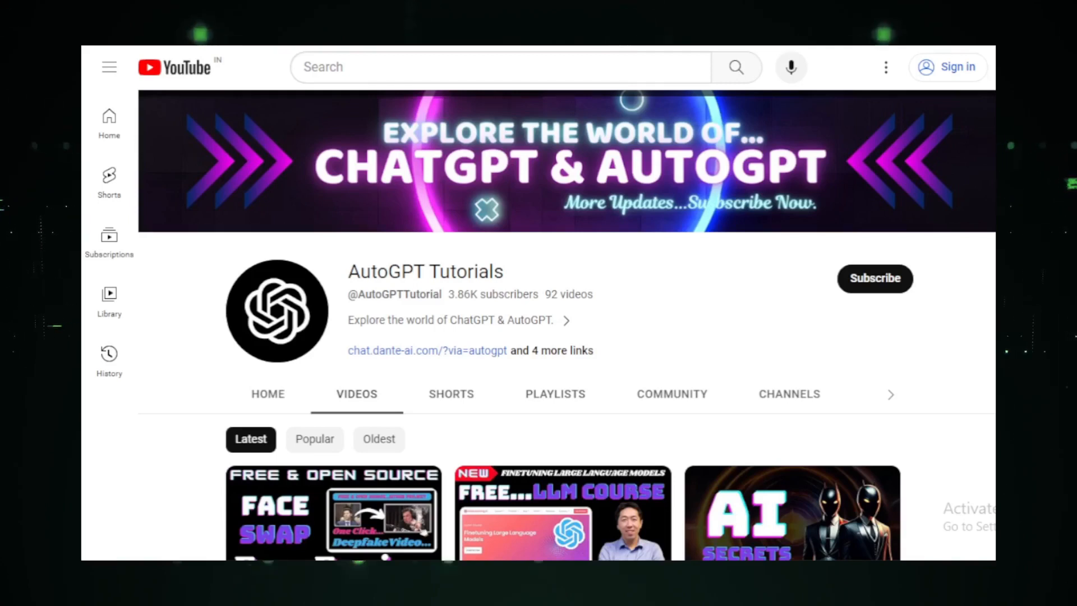
Scroll the AutoGPT Tutorials channel's Videos tab down through its older uploads
{"action": "scroll", "scroll_direction": "down", "scroll_amount": 3}
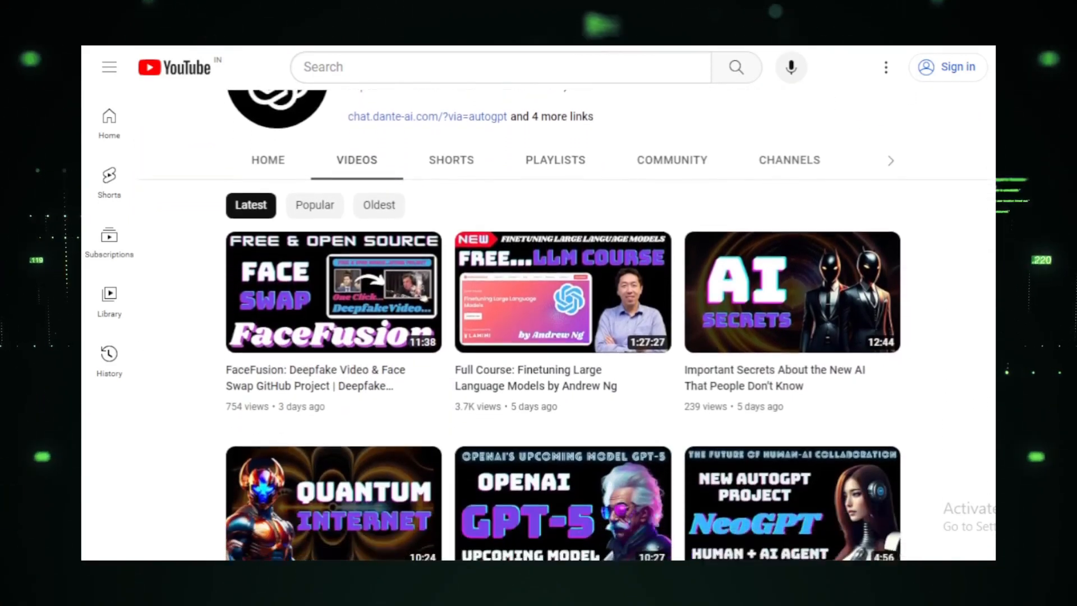
{"action": "scroll", "scroll_direction": "down", "scroll_amount": 3}
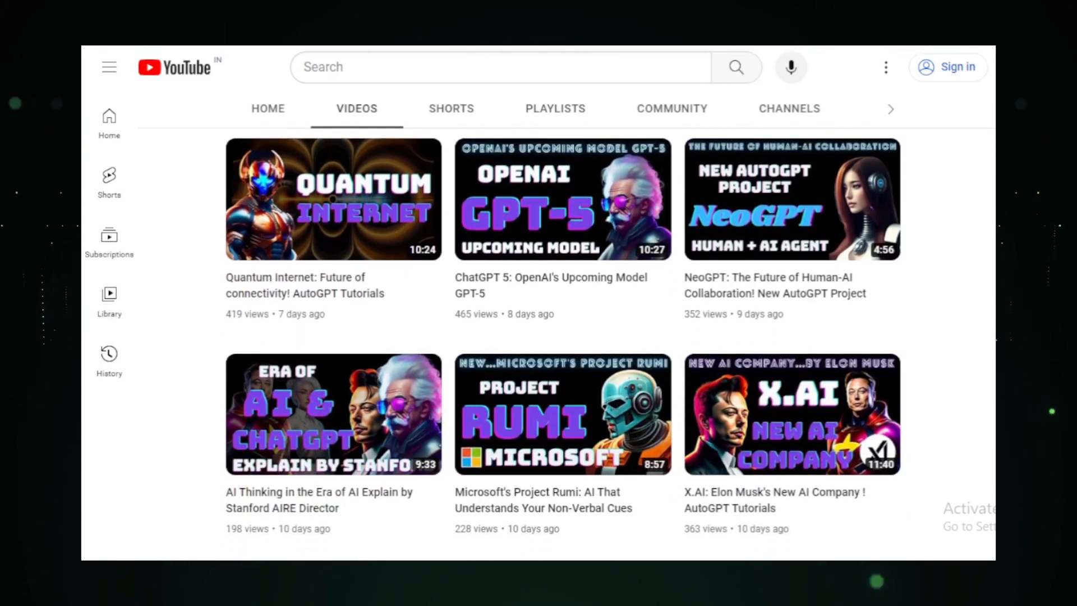
{"action": "scroll", "scroll_direction": "down", "scroll_amount": 3}
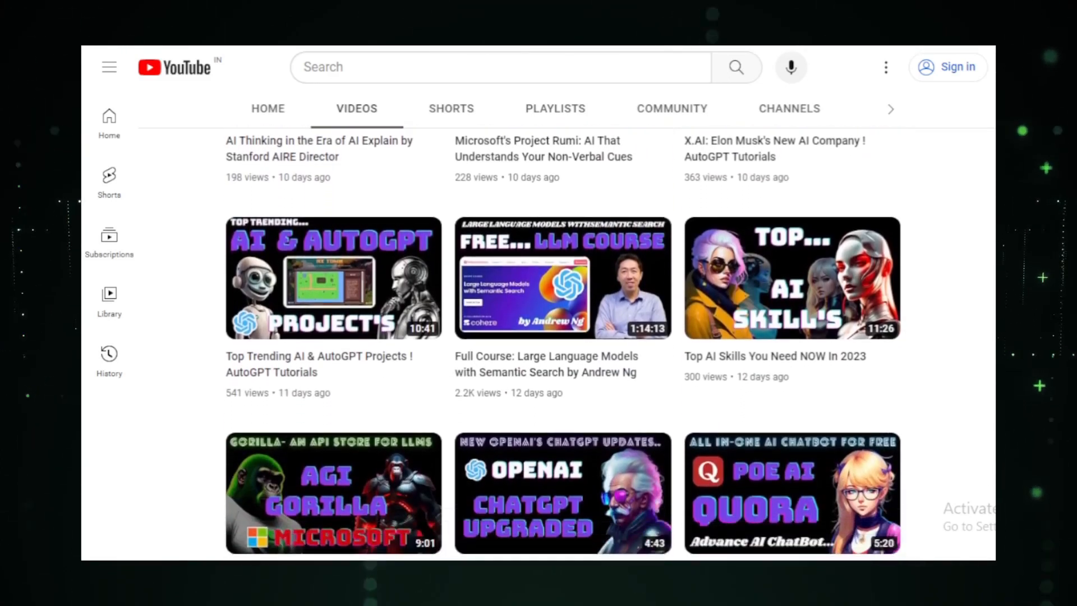
{"action": "scroll", "scroll_direction": "down", "scroll_amount": 3}
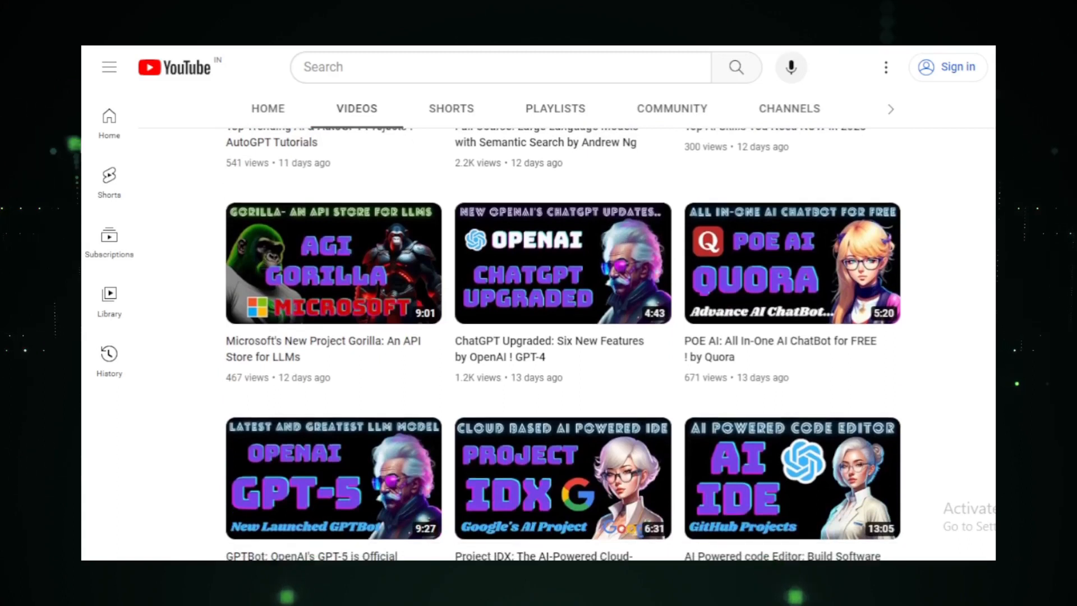
{"action": "scroll", "scroll_direction": "down", "scroll_amount": 3}
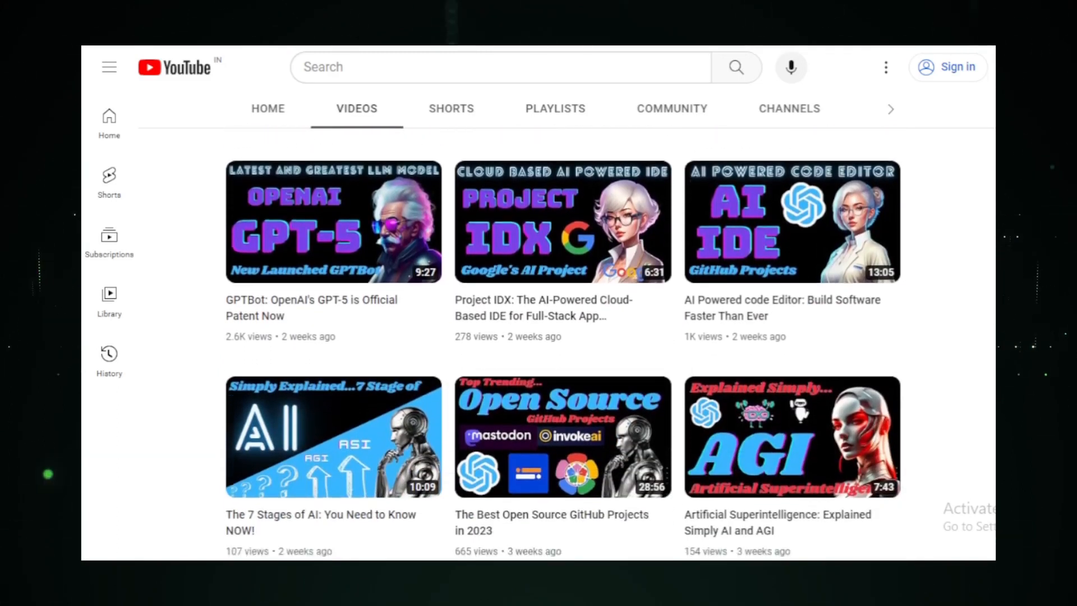
{"action": "scroll", "scroll_direction": "down", "scroll_amount": 3}
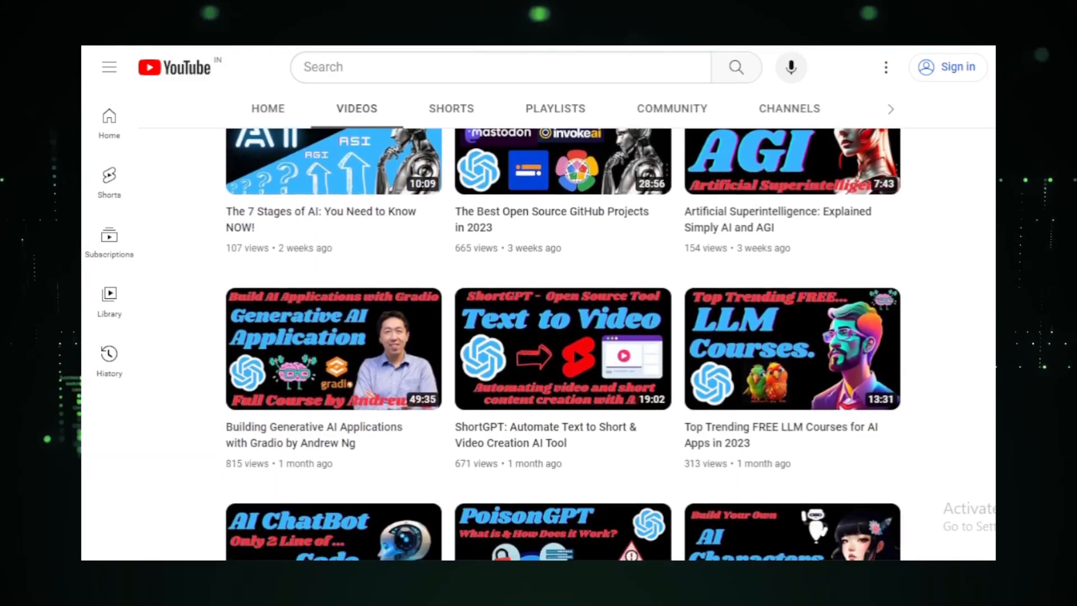
{"action": "scroll", "scroll_direction": "down", "scroll_amount": 3}
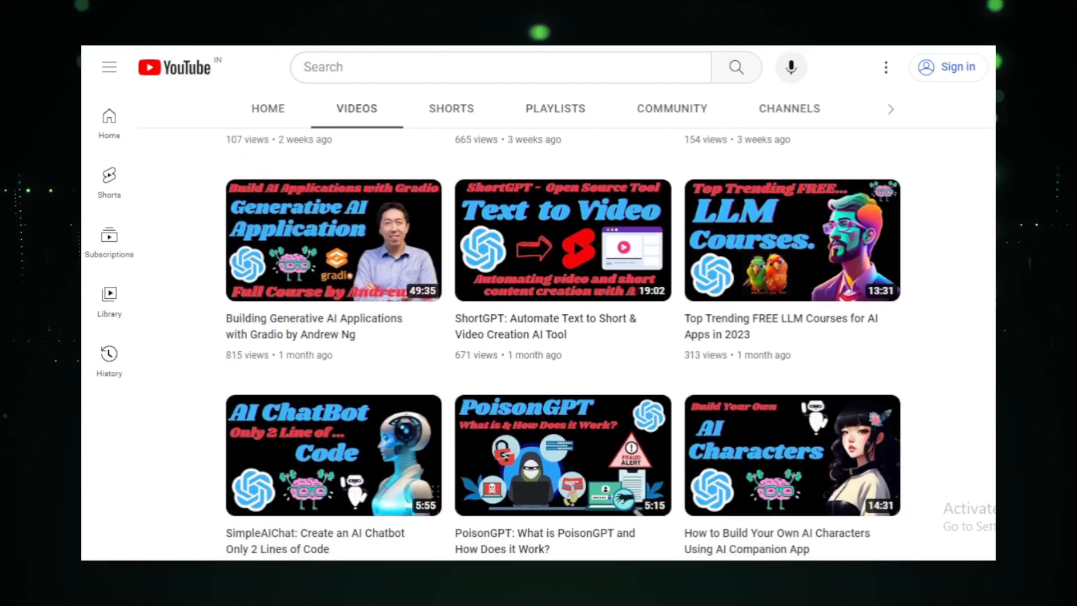
{"action": "scroll", "scroll_direction": "down", "scroll_amount": 3}
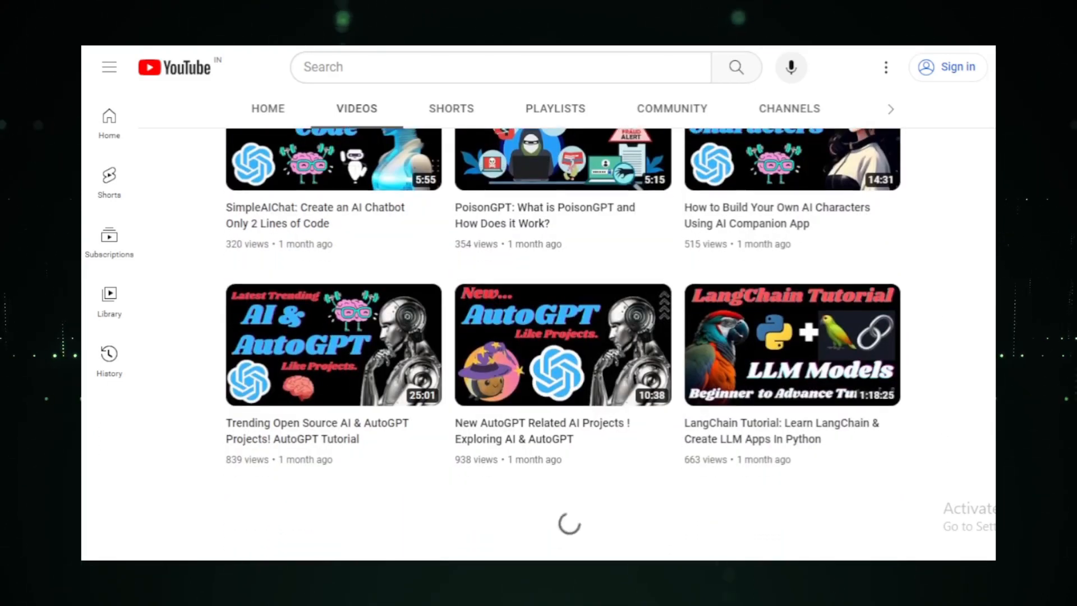